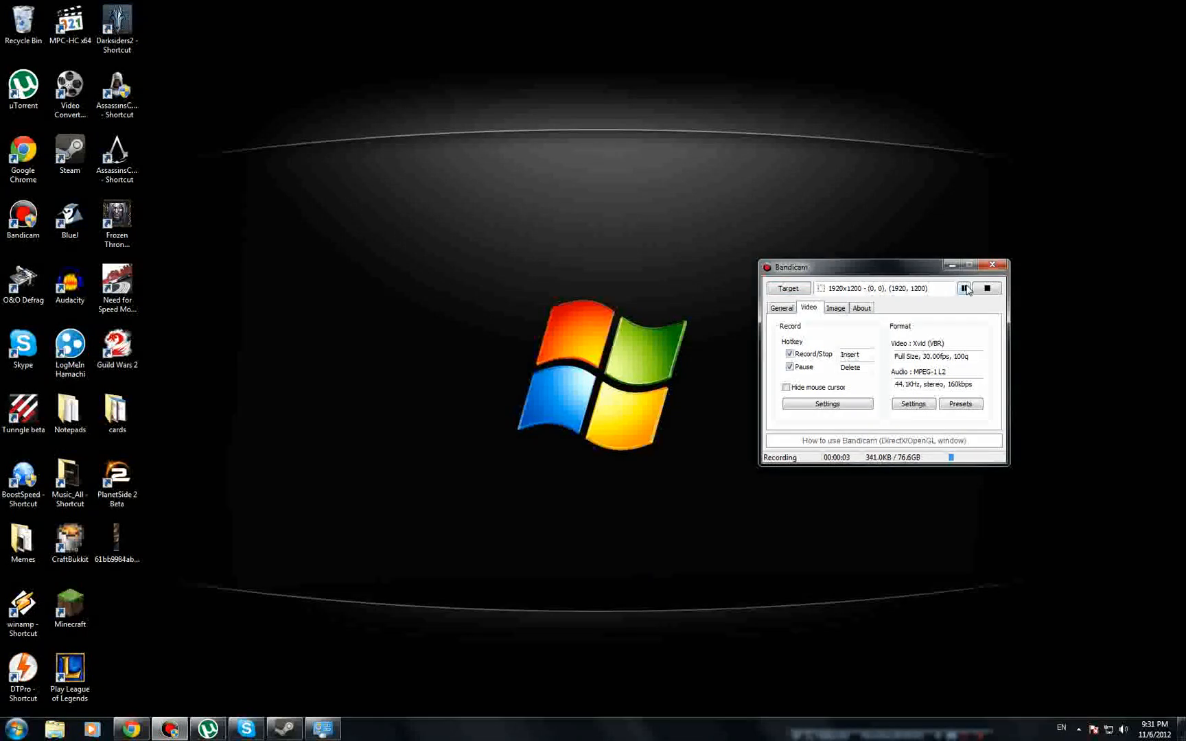
{"action": "mouse_move", "coordinate": [800, 212]}
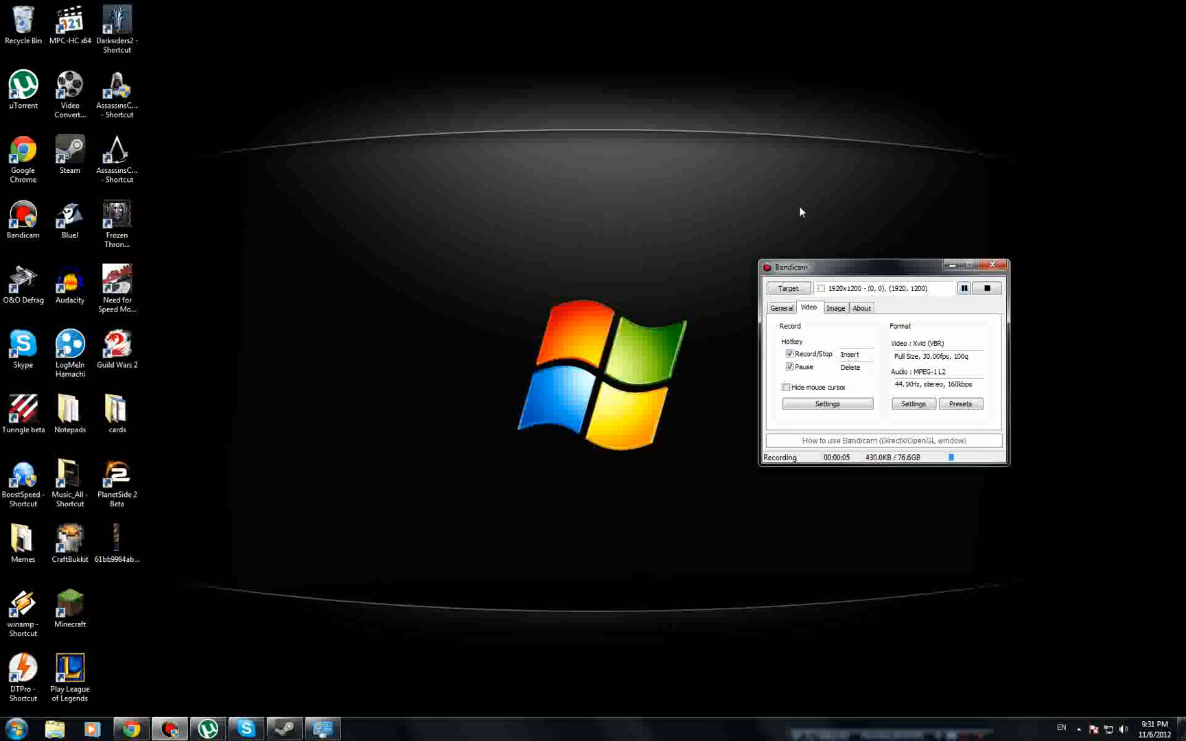
{"action": "mouse_move", "coordinate": [609, 246]}
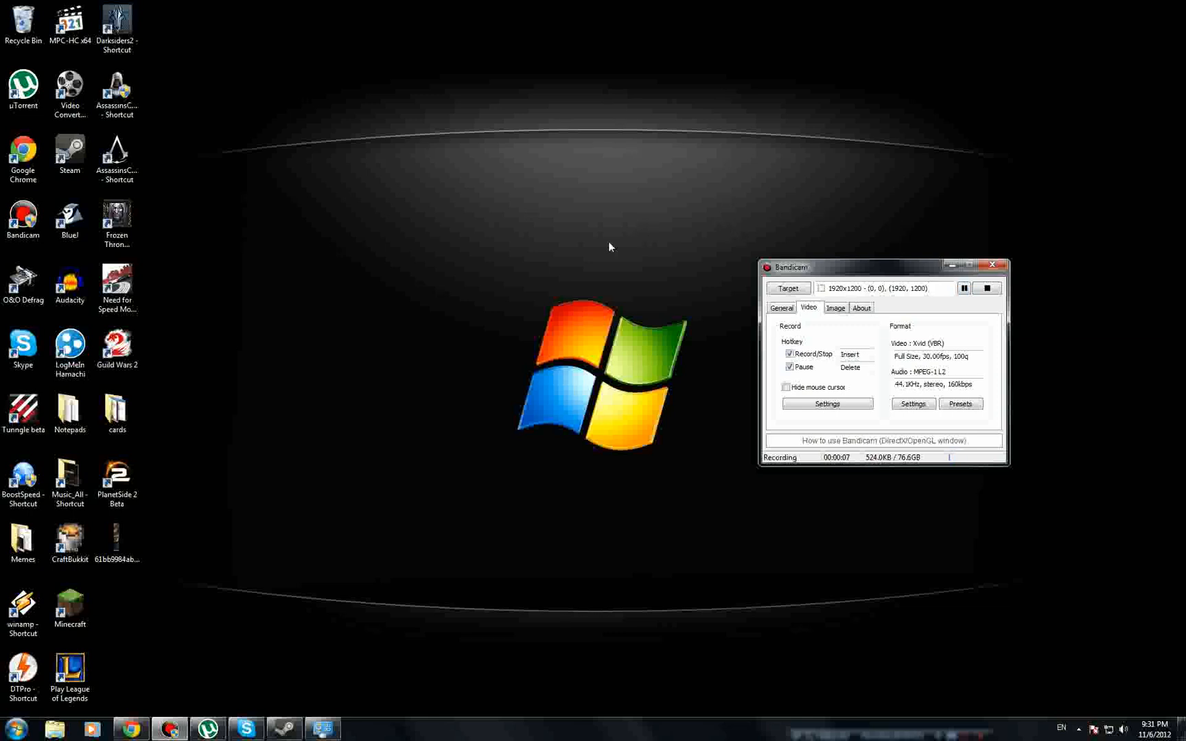
{"action": "mouse_move", "coordinate": [518, 279]}
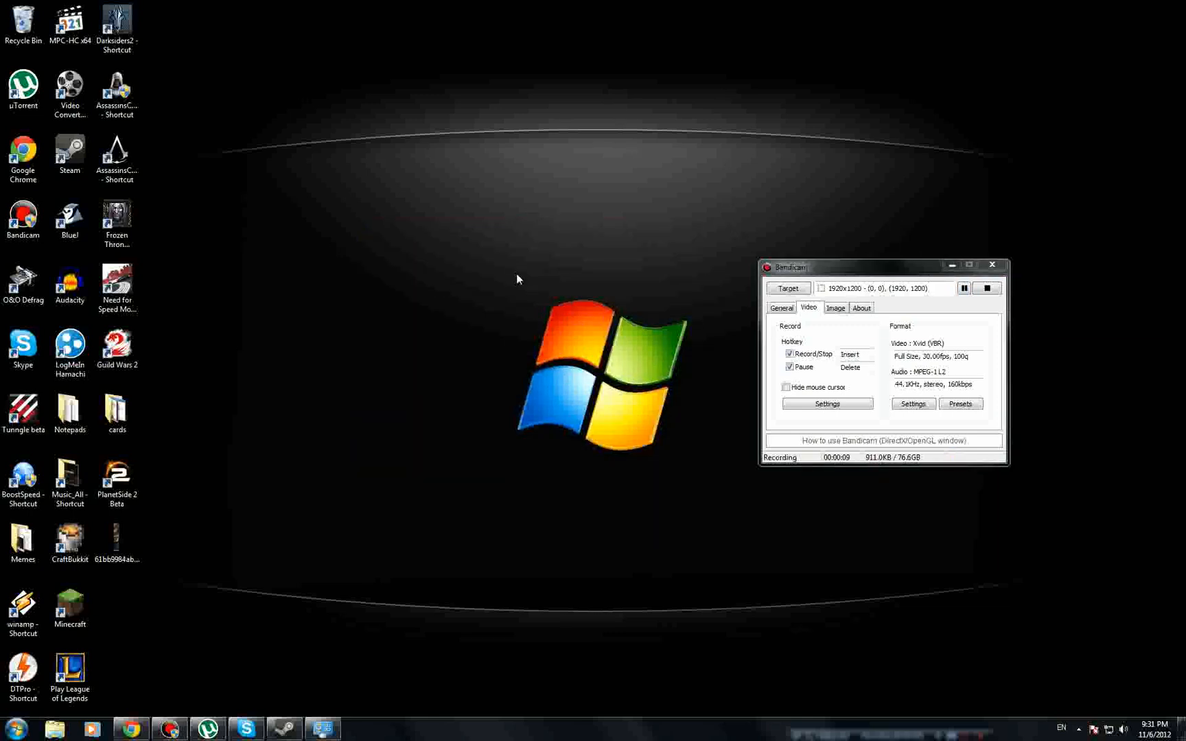
{"action": "mouse_move", "coordinate": [634, 361]}
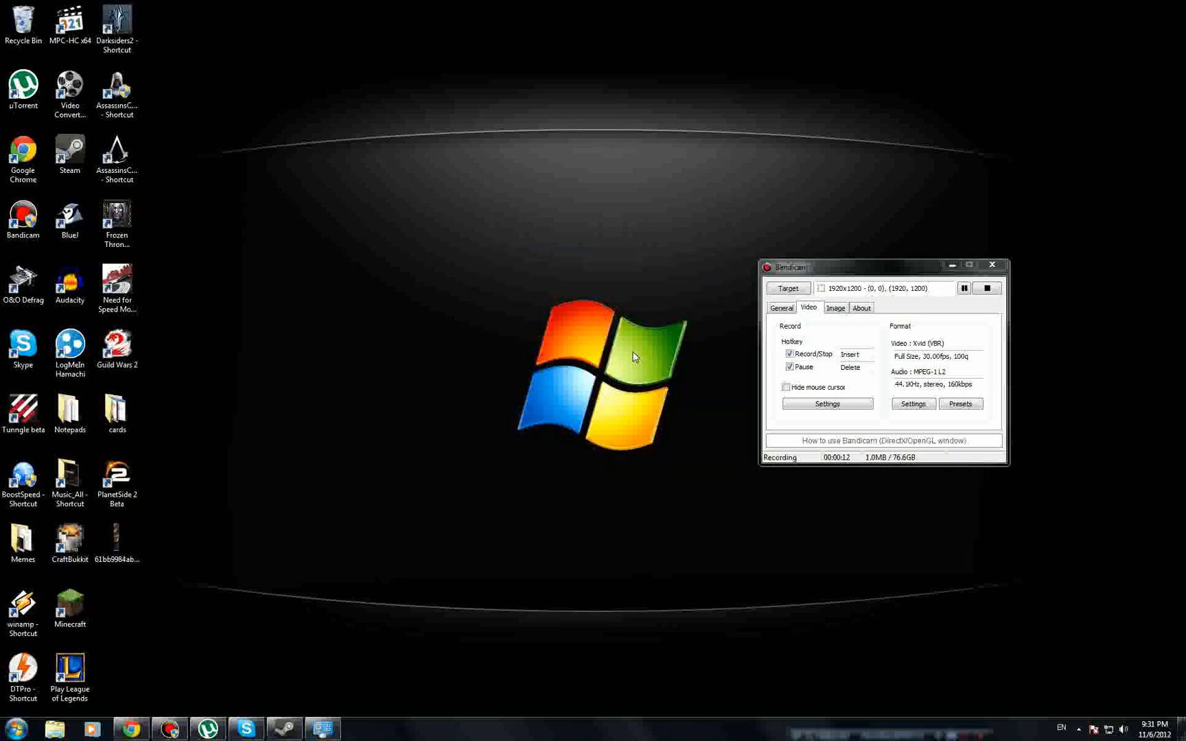
{"action": "mouse_move", "coordinate": [589, 283]}
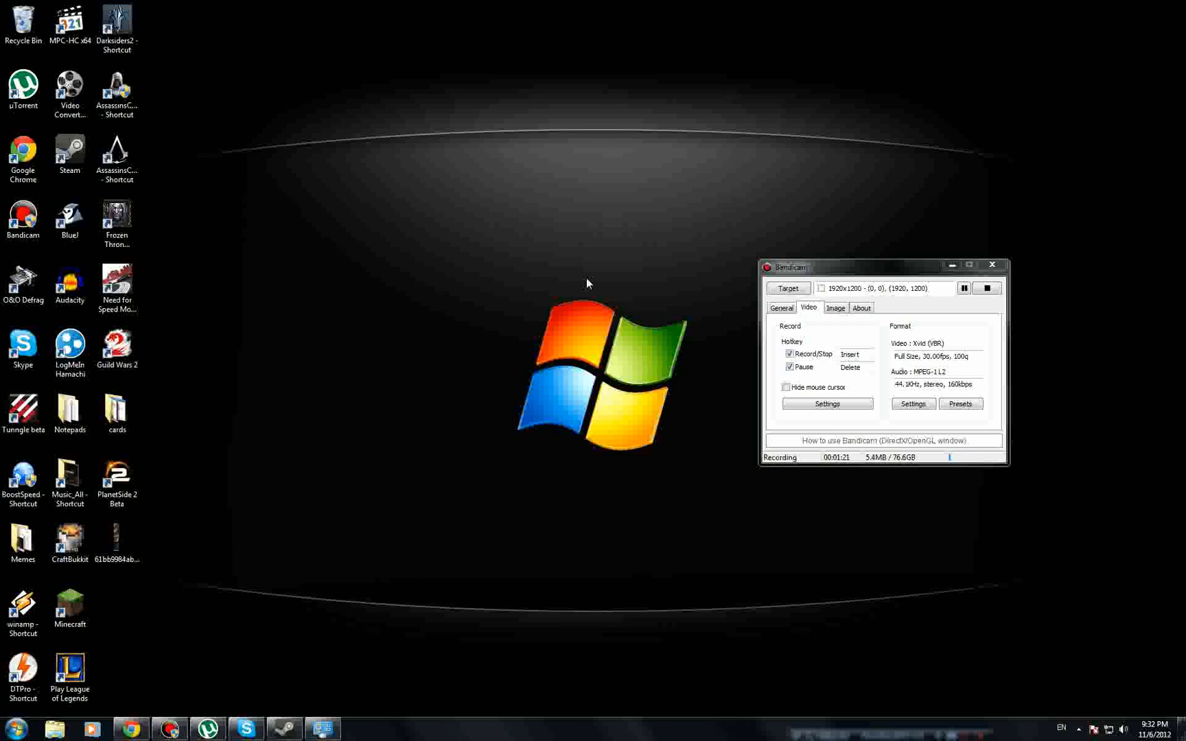
{"action": "mouse_move", "coordinate": [381, 429]}
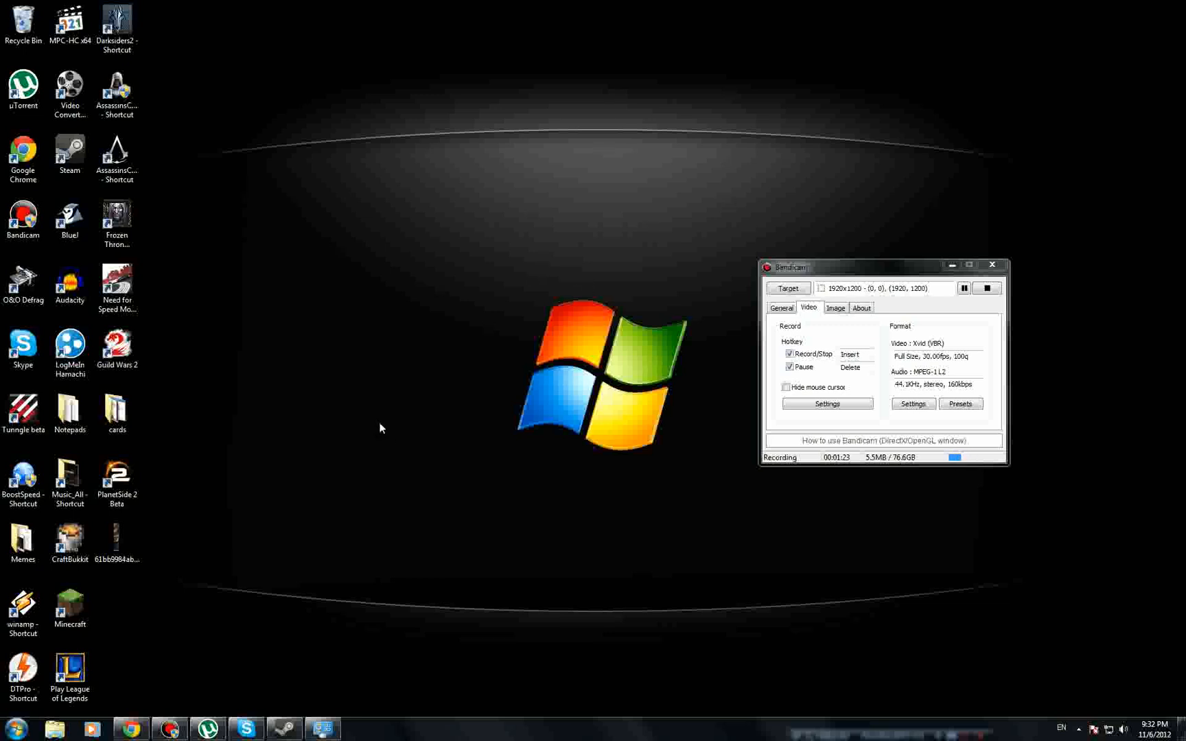
{"action": "mouse_move", "coordinate": [295, 484]}
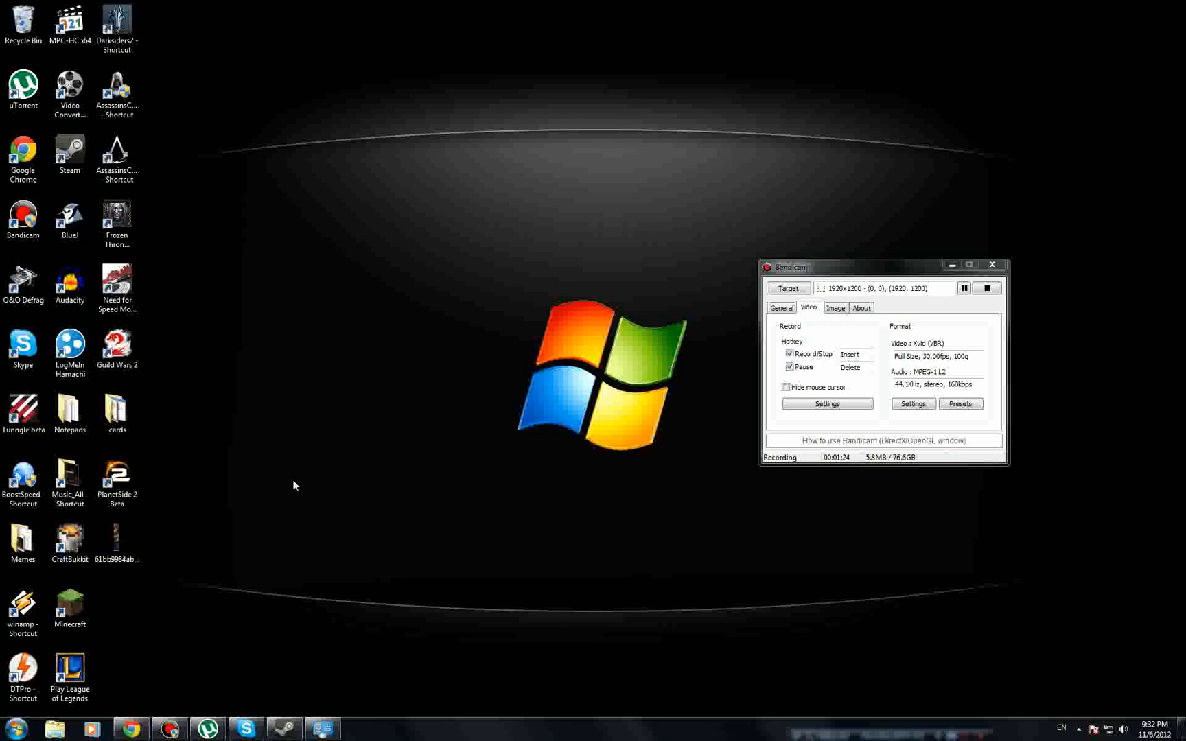
{"action": "mouse_move", "coordinate": [129, 728]}
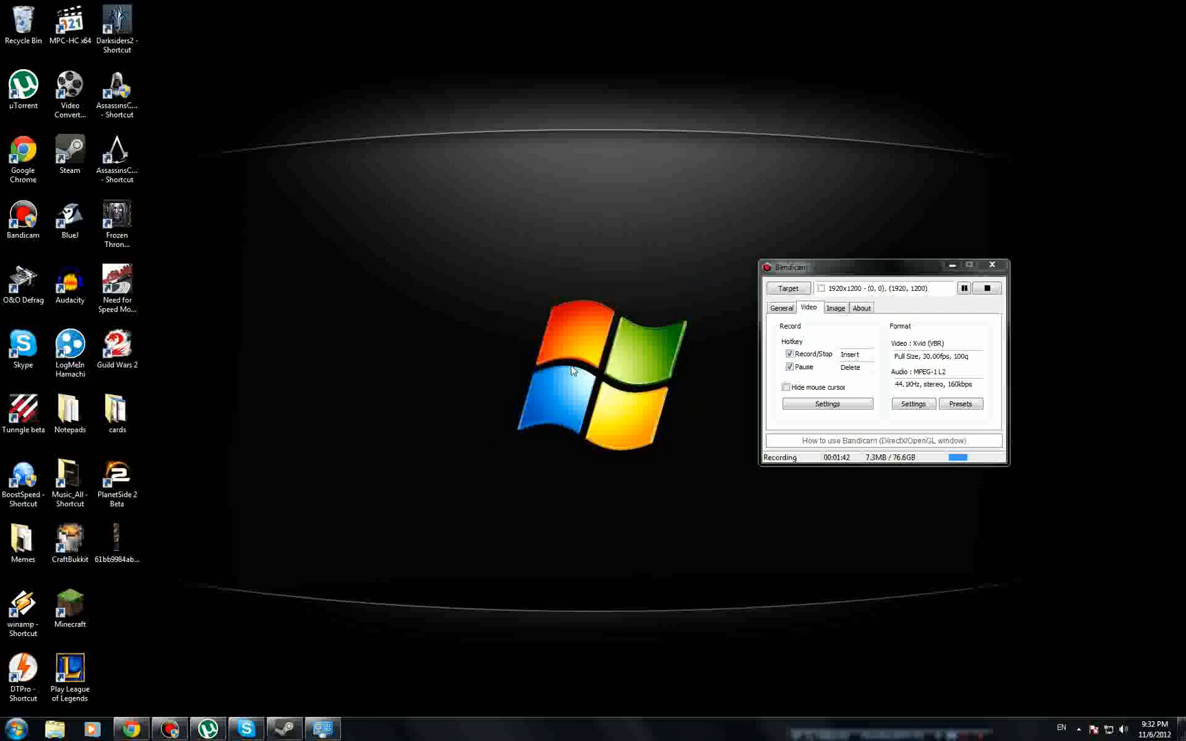
{"action": "mouse_move", "coordinate": [599, 583]}
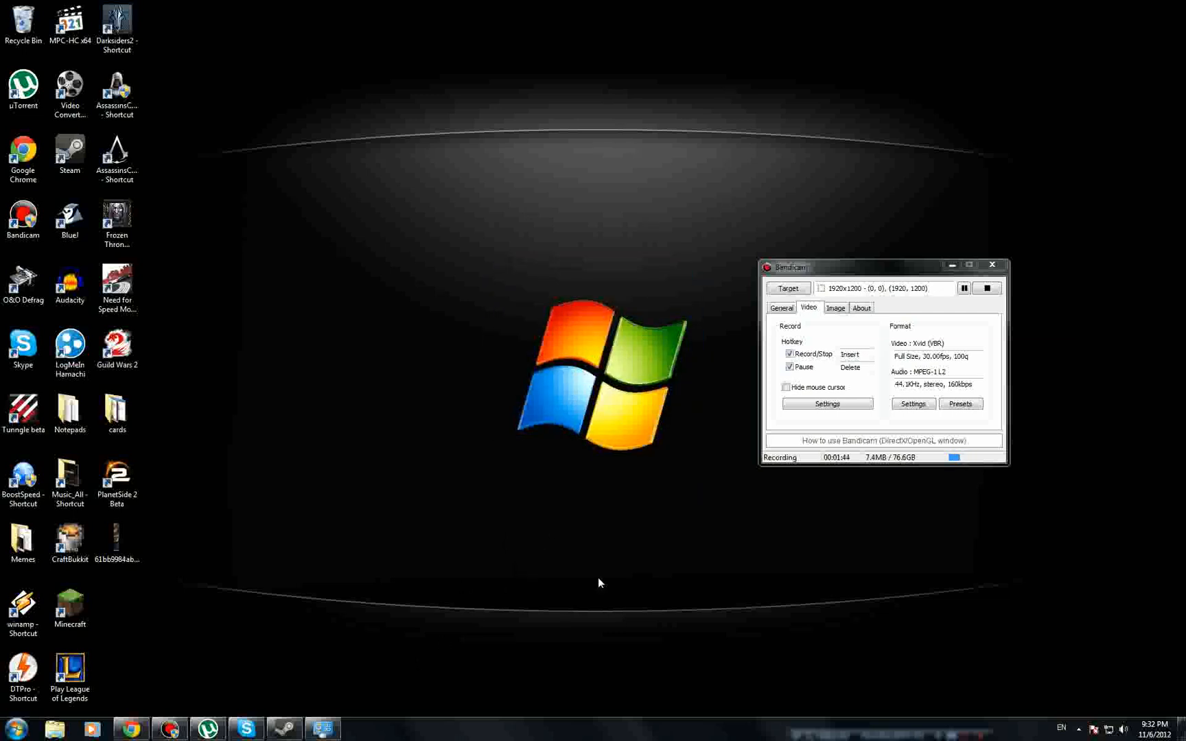
{"action": "mouse_move", "coordinate": [412, 679]}
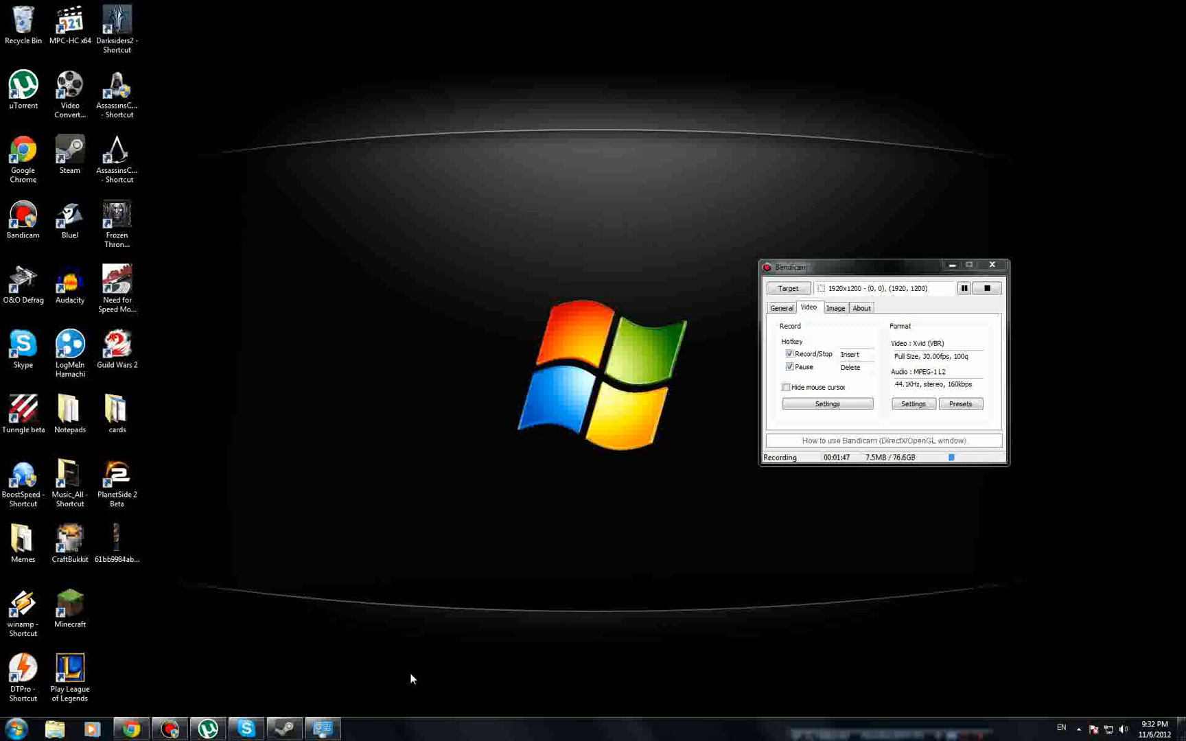
{"action": "mouse_move", "coordinate": [505, 135]}
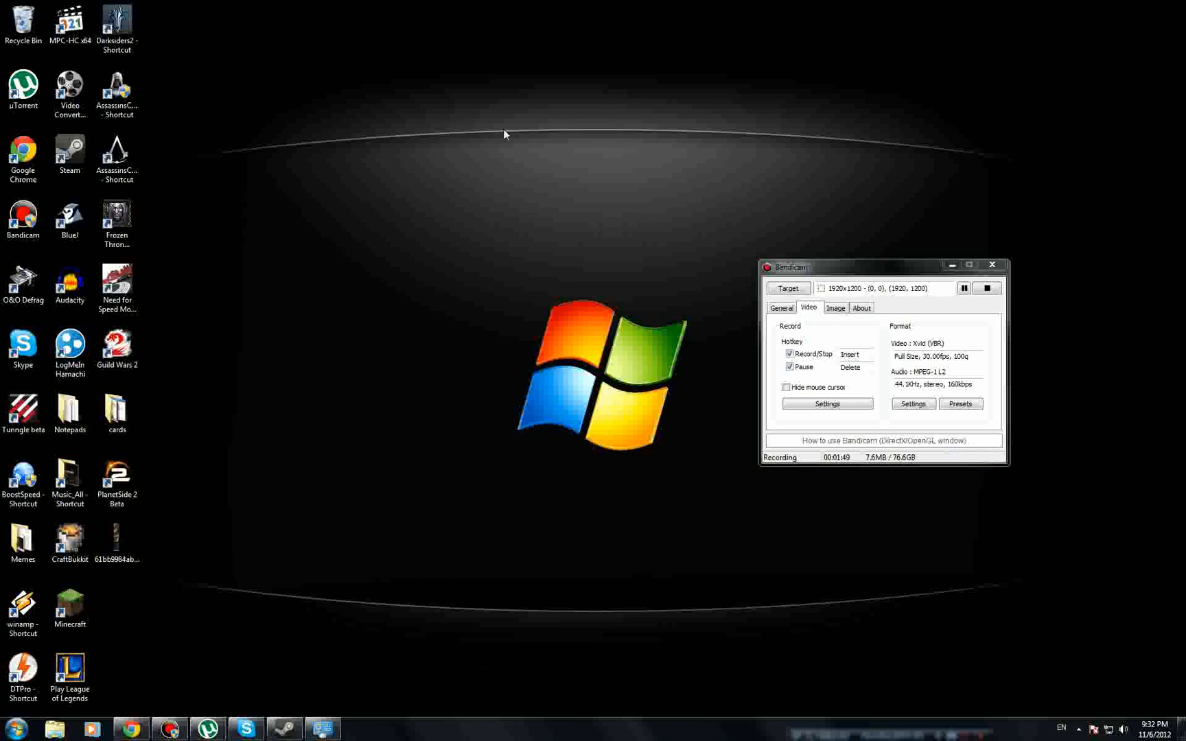
{"action": "mouse_move", "coordinate": [420, 436]}
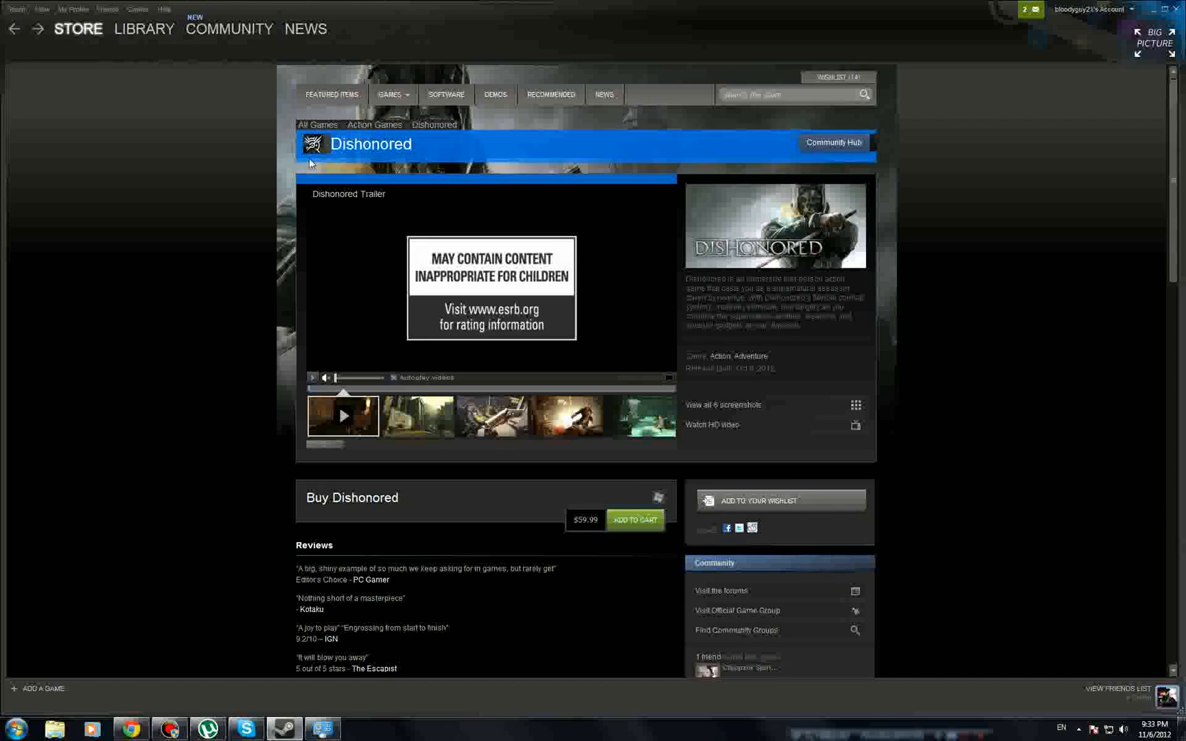
Scroll the Dishonored store page down to its key features and System Requirements.
{"action": "scroll", "scroll_direction": "down", "scroll_amount": 3}
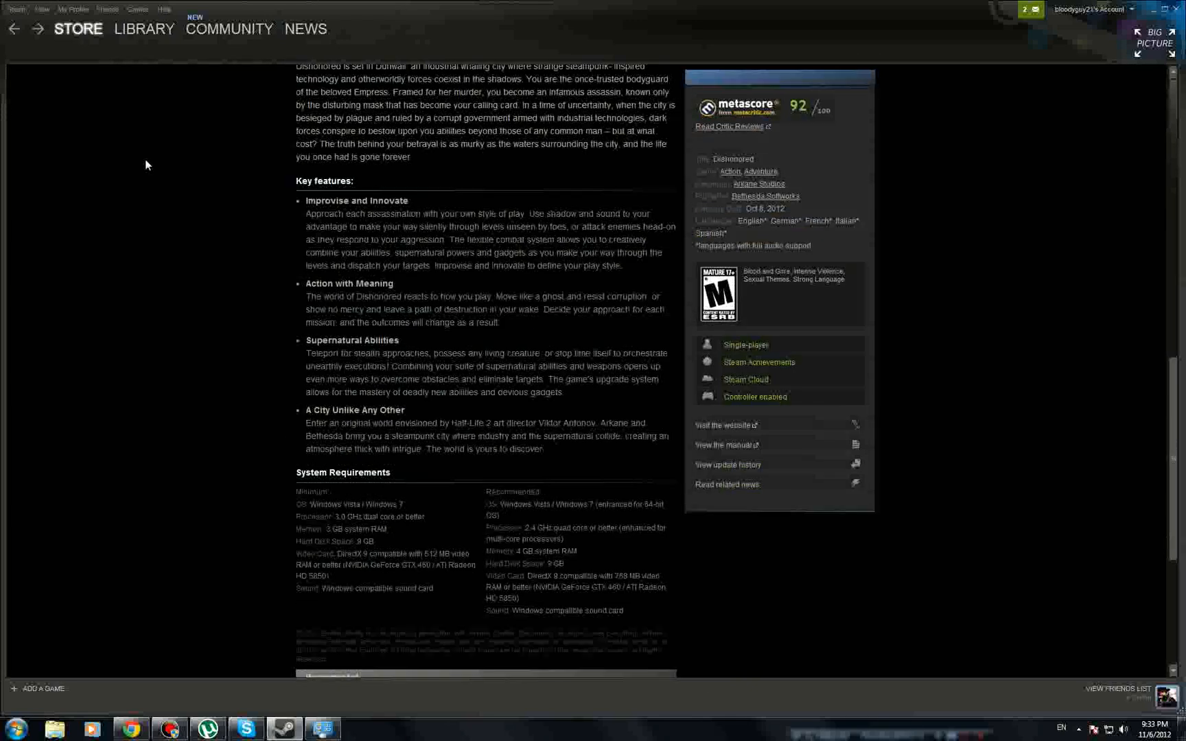
{"action": "scroll", "scroll_direction": "down", "scroll_amount": 3}
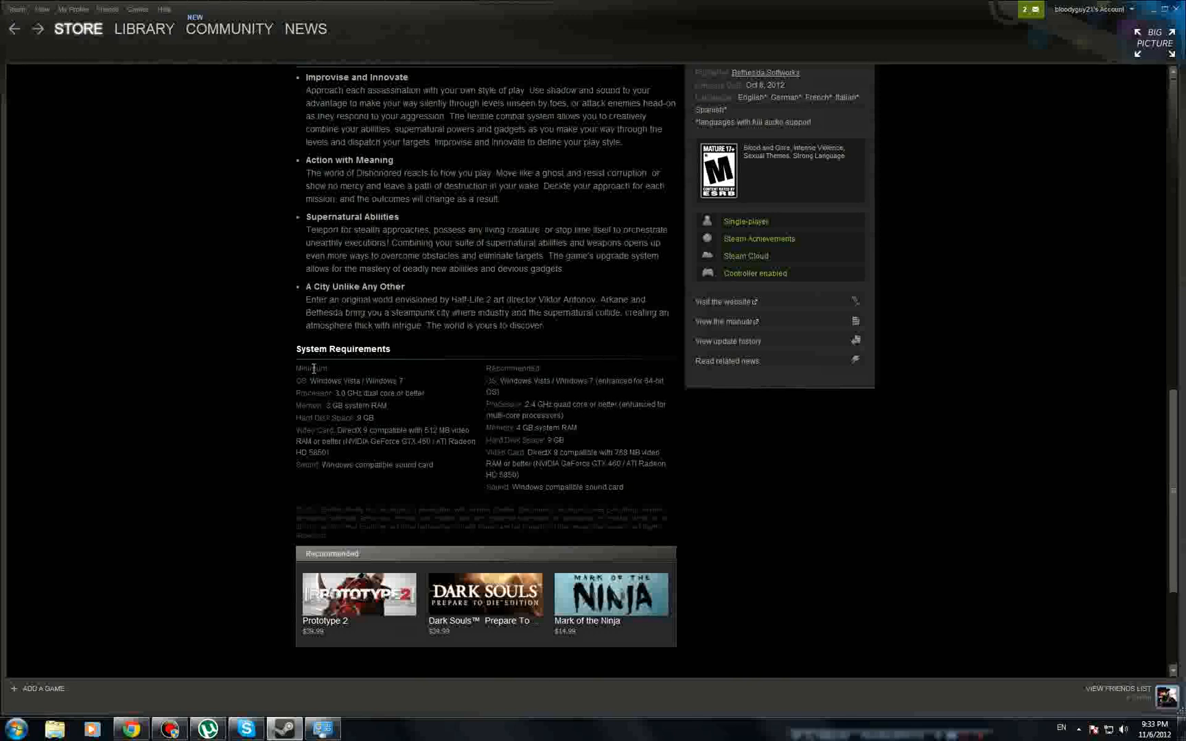
{"action": "mouse_move", "coordinate": [376, 392]}
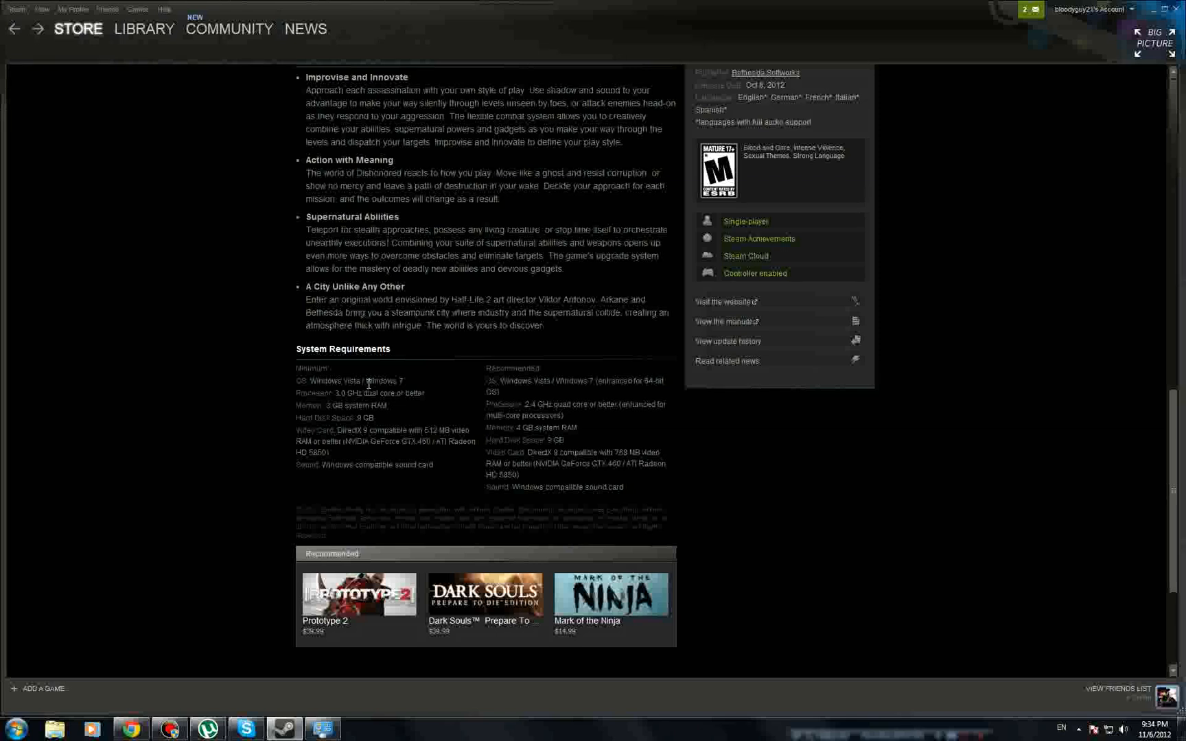
{"action": "mouse_move", "coordinate": [229, 314]}
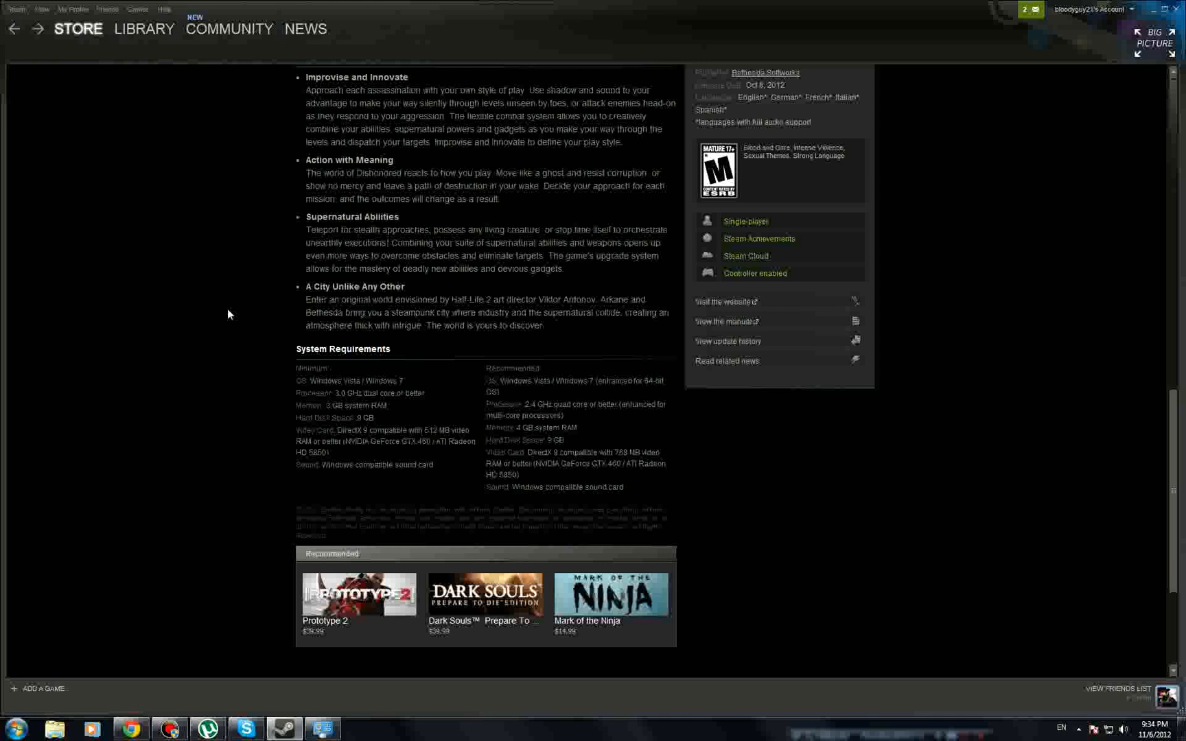
{"action": "double_click", "coordinate": [313, 380]}
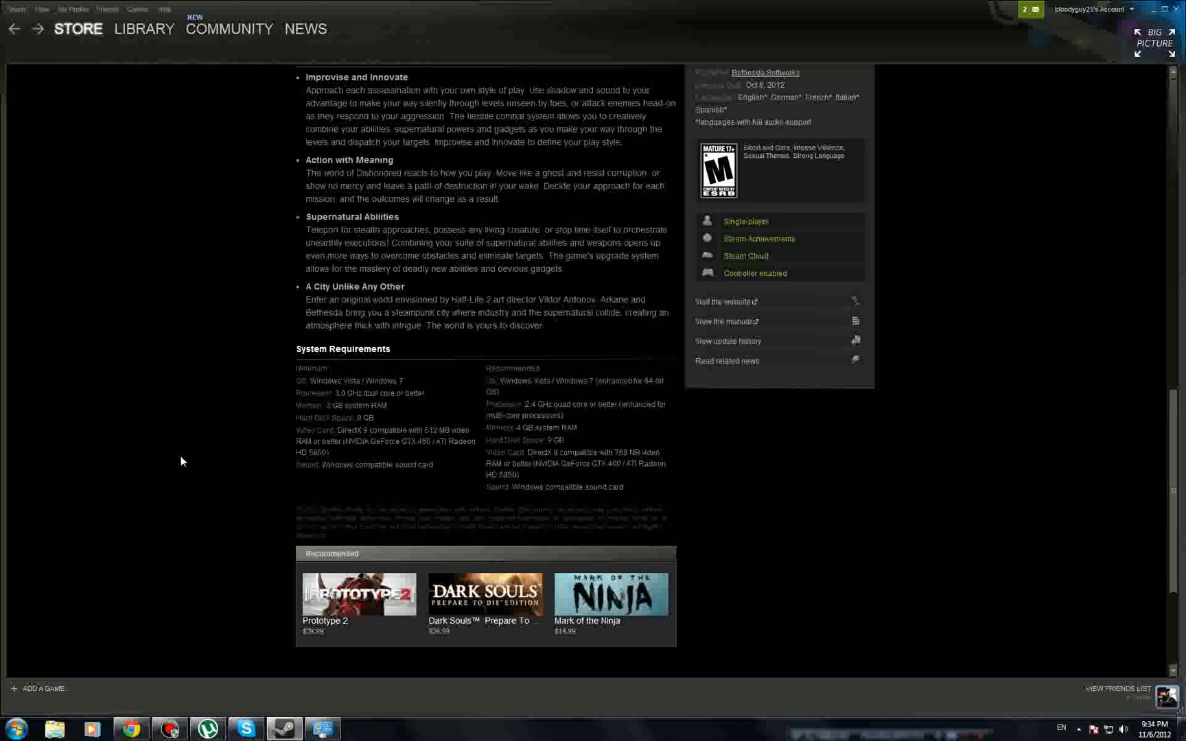
{"action": "mouse_move", "coordinate": [190, 473]}
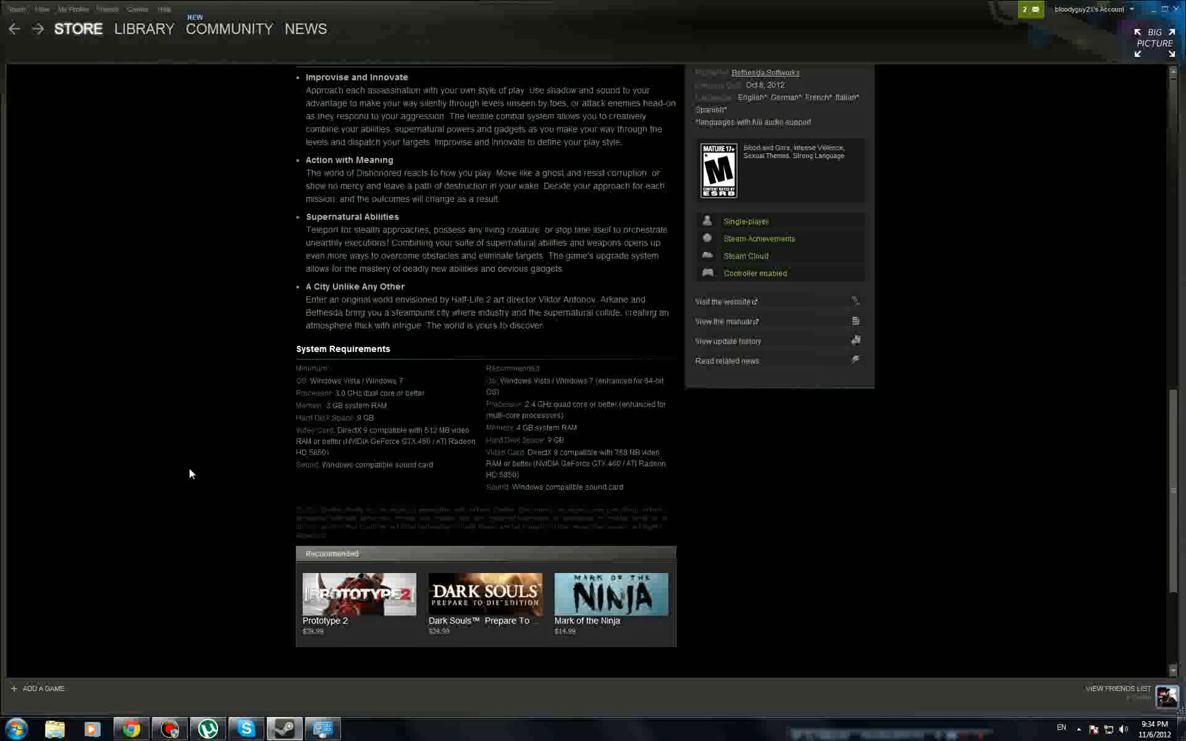
{"action": "mouse_move", "coordinate": [312, 435]}
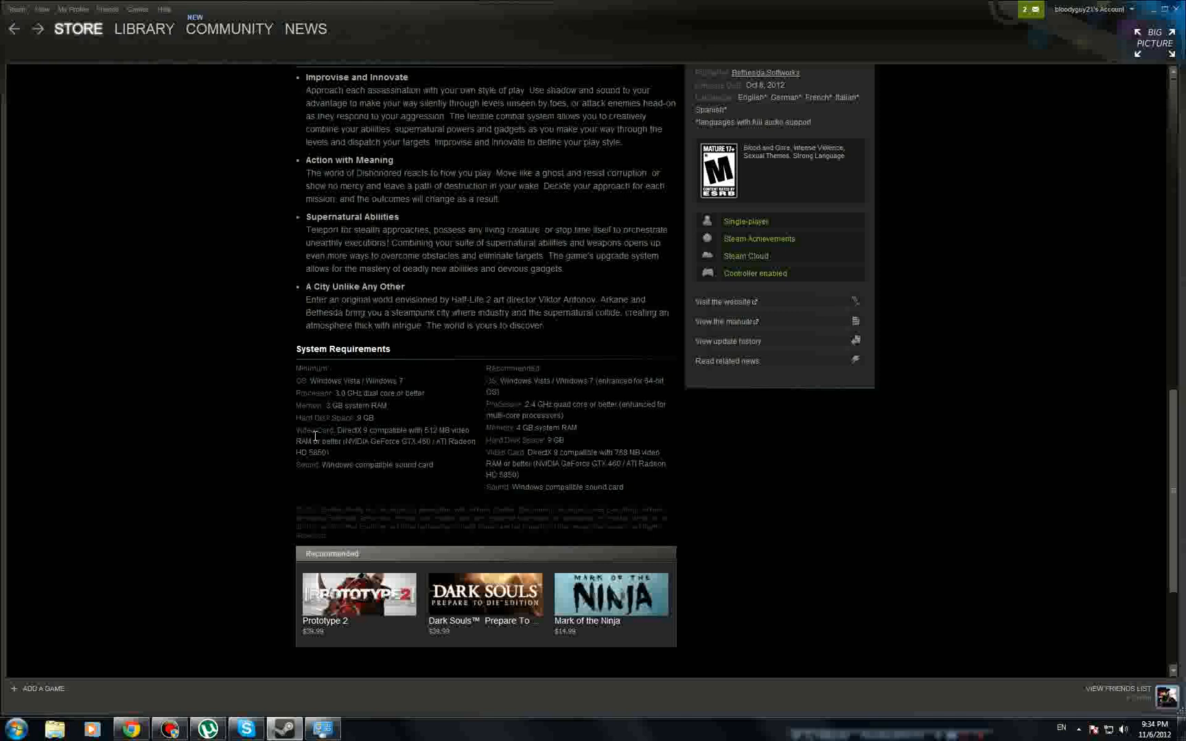
{"action": "double_click", "coordinate": [356, 380]}
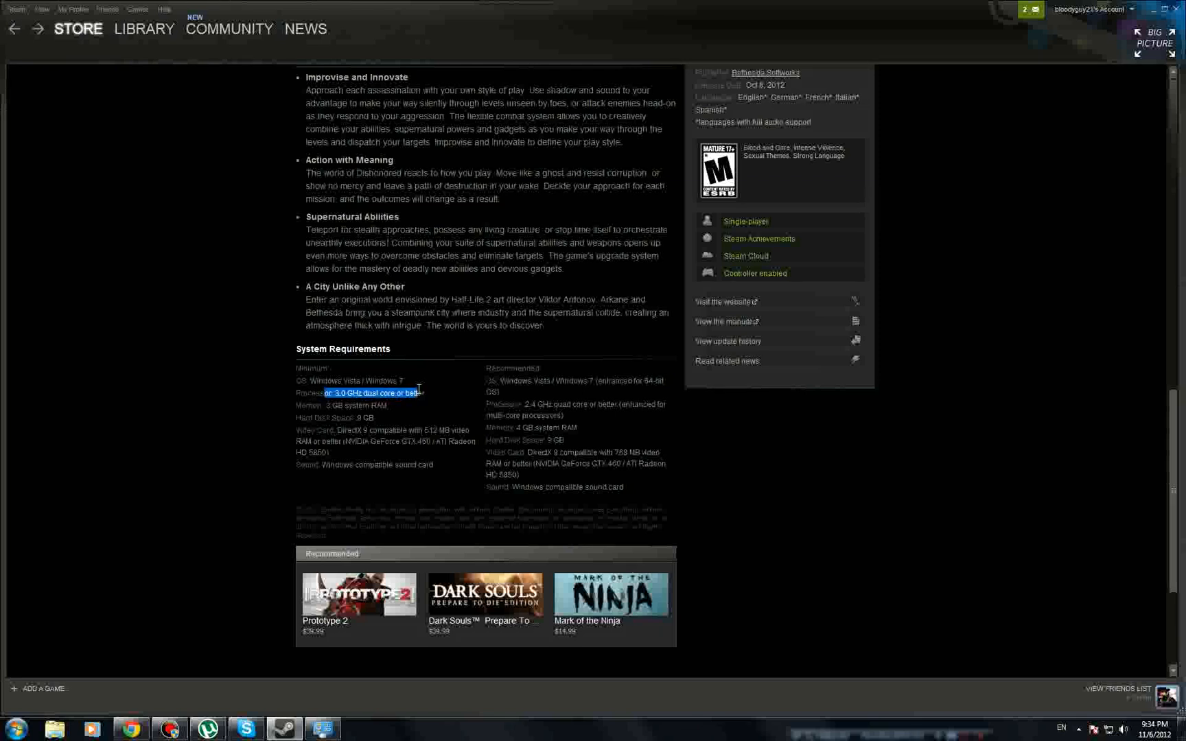
{"action": "left_click", "coordinate": [357, 393]}
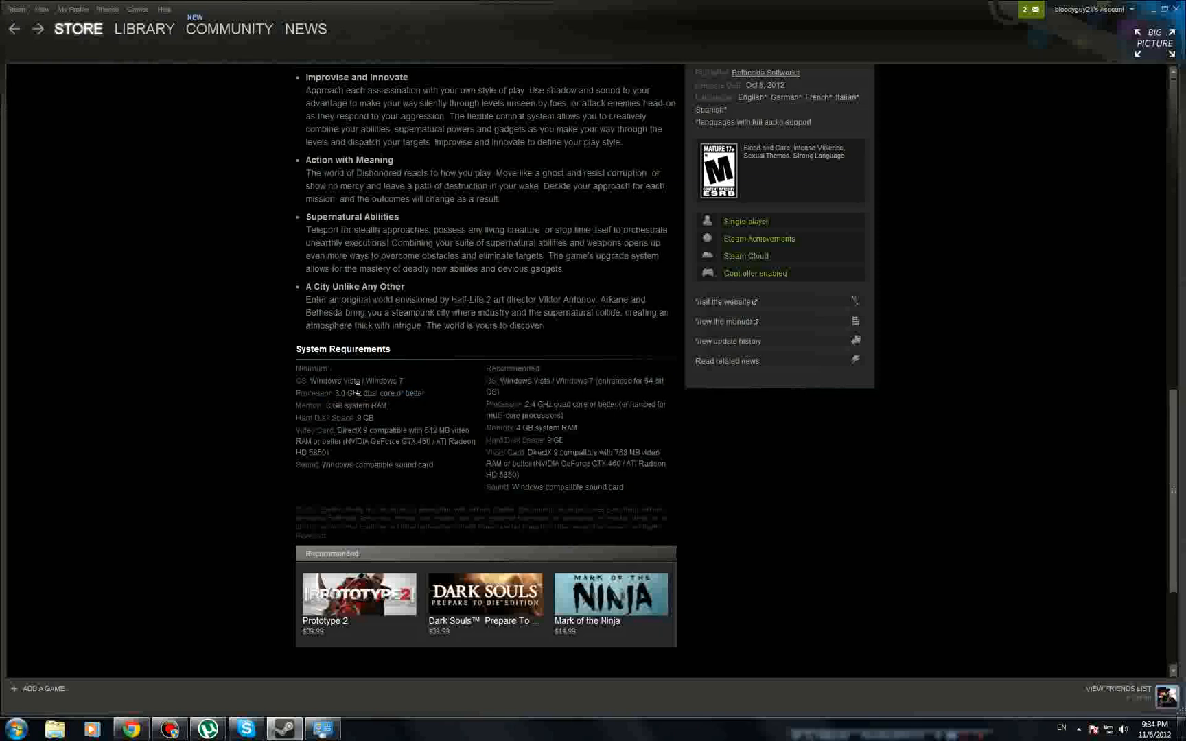
{"action": "mouse_move", "coordinate": [314, 407]}
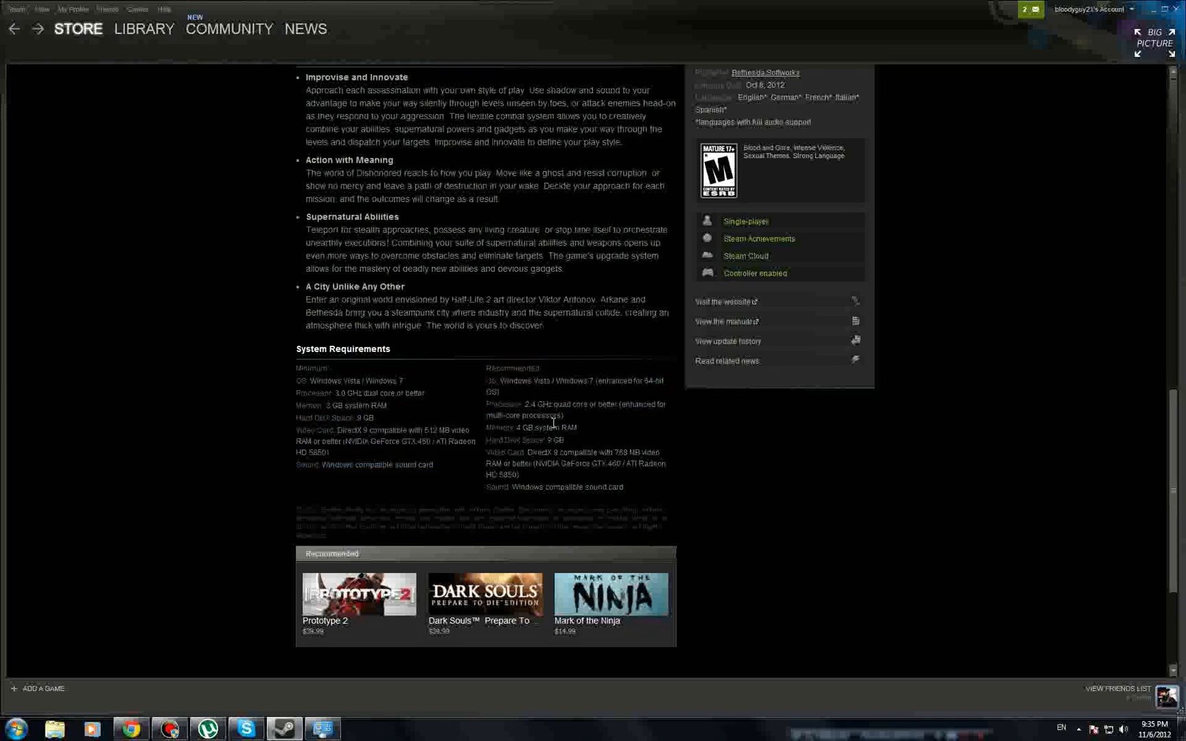
{"action": "mouse_move", "coordinate": [348, 431]}
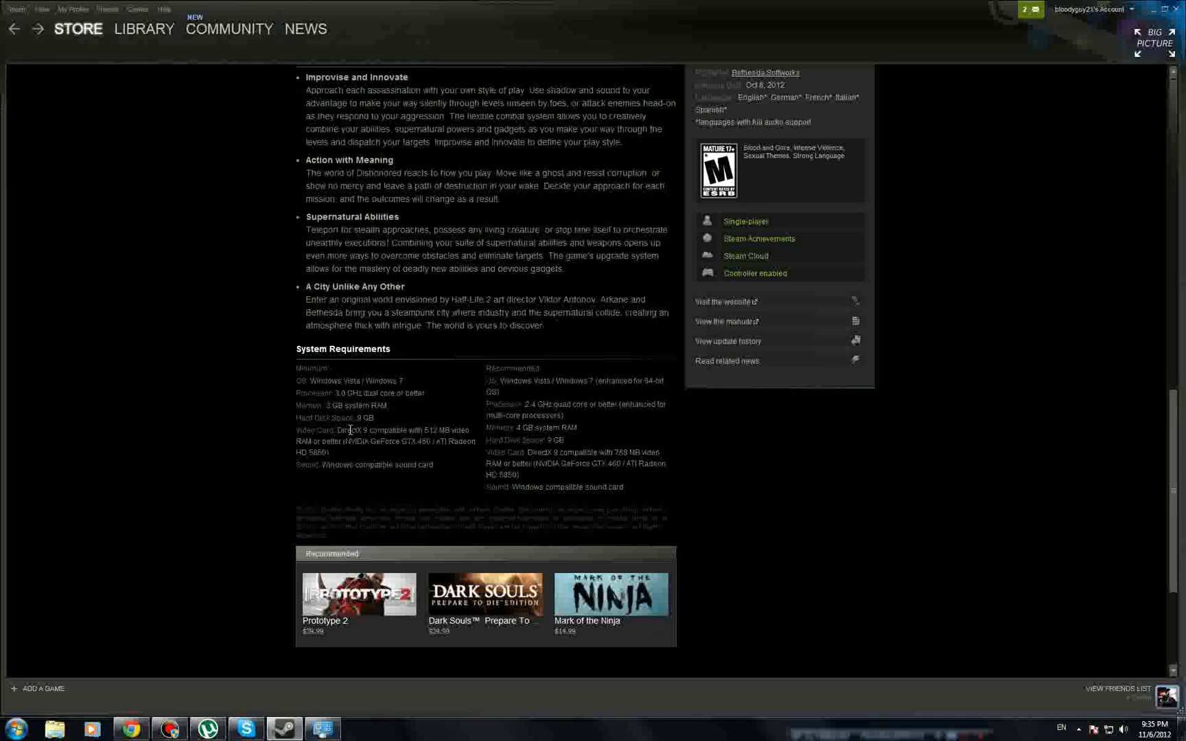
{"action": "double_click", "coordinate": [355, 430]}
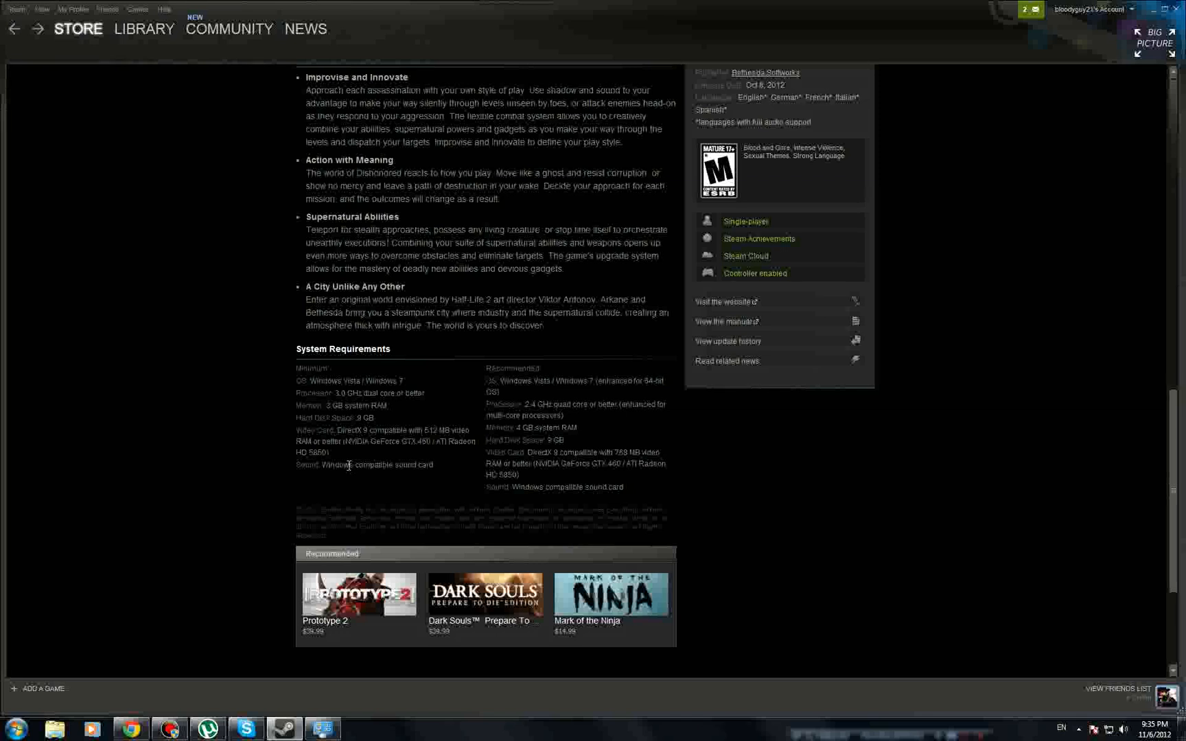
{"action": "mouse_move", "coordinate": [350, 392]}
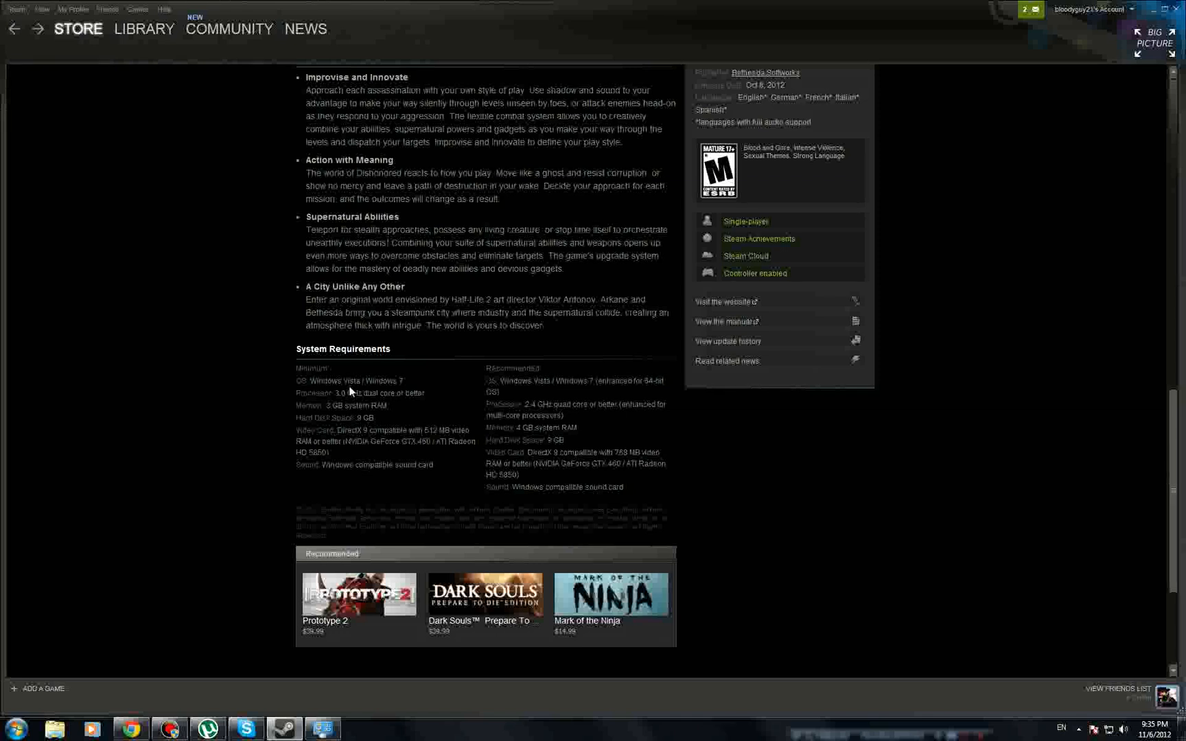
{"action": "mouse_move", "coordinate": [379, 432]}
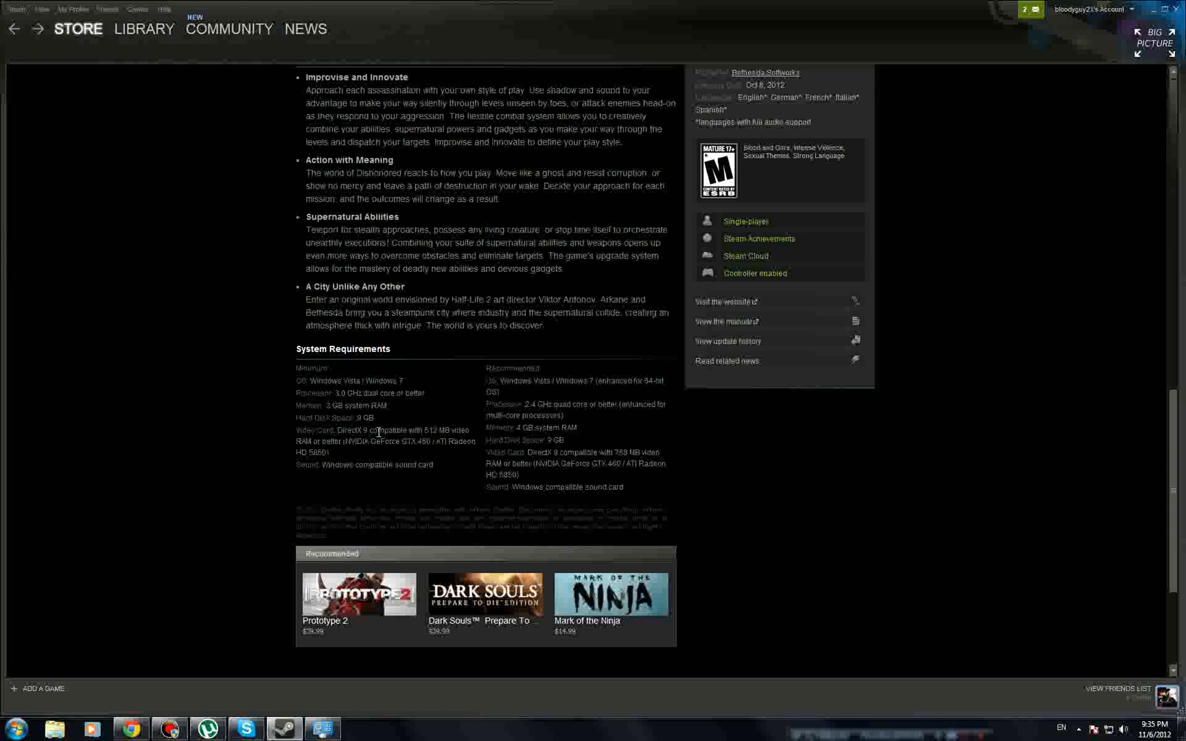
{"action": "mouse_move", "coordinate": [350, 436]}
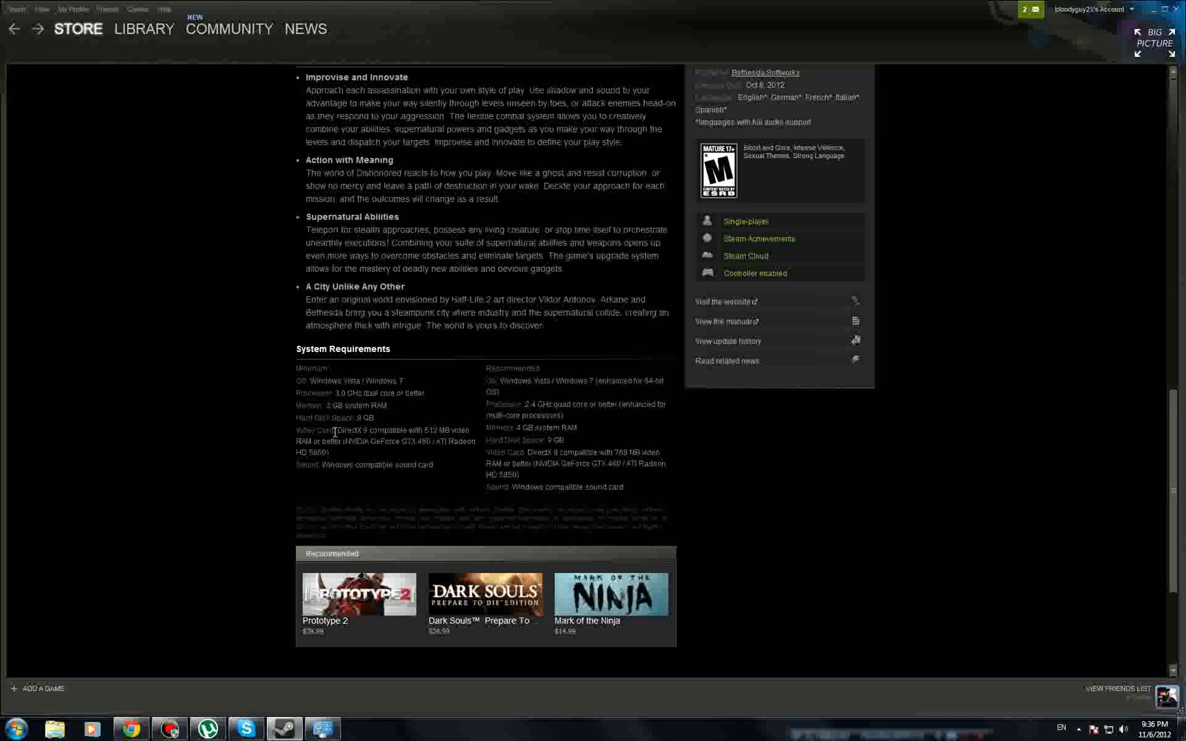
{"action": "mouse_move", "coordinate": [332, 439]}
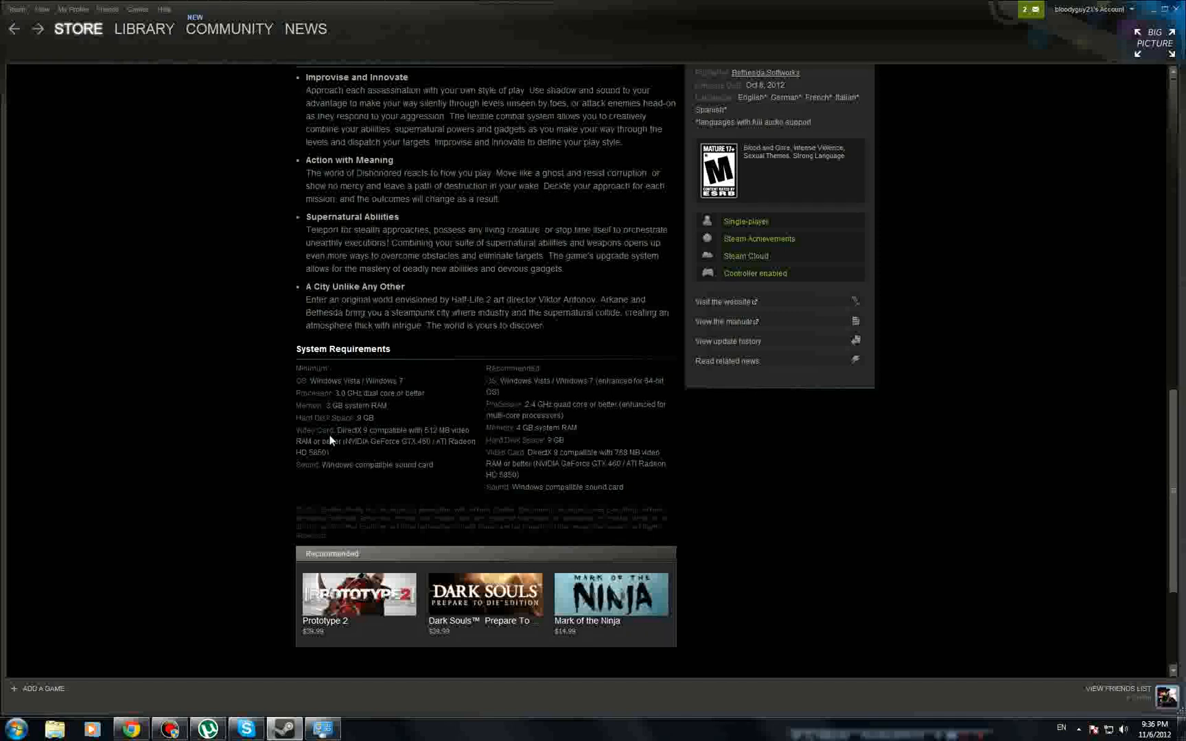
{"action": "mouse_move", "coordinate": [418, 438]}
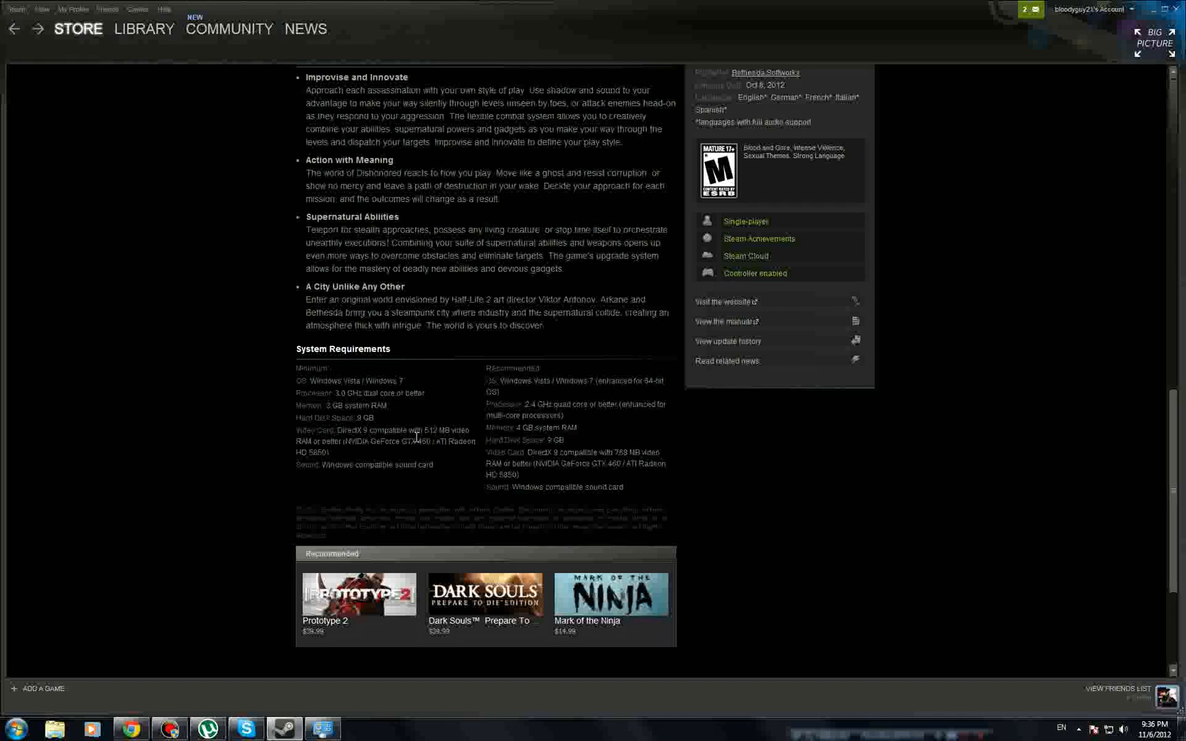
{"action": "mouse_move", "coordinate": [295, 466]}
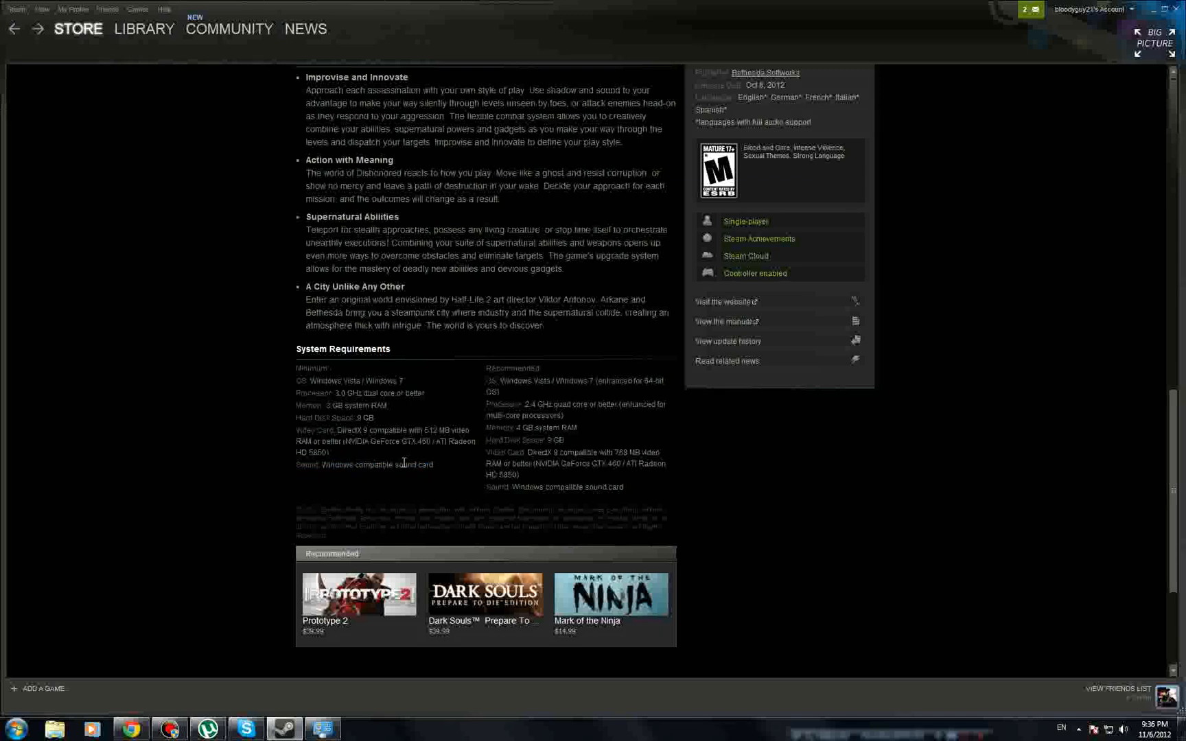
{"action": "double_click", "coordinate": [376, 465]}
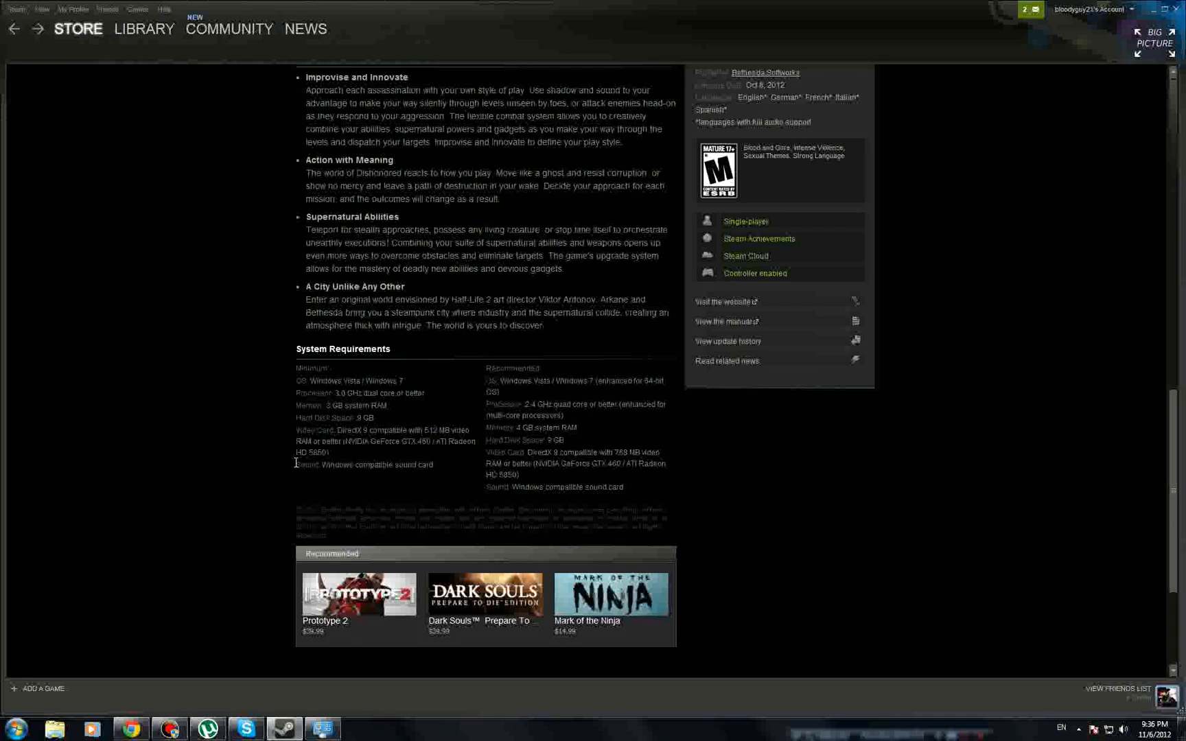
{"action": "mouse_move", "coordinate": [435, 470]}
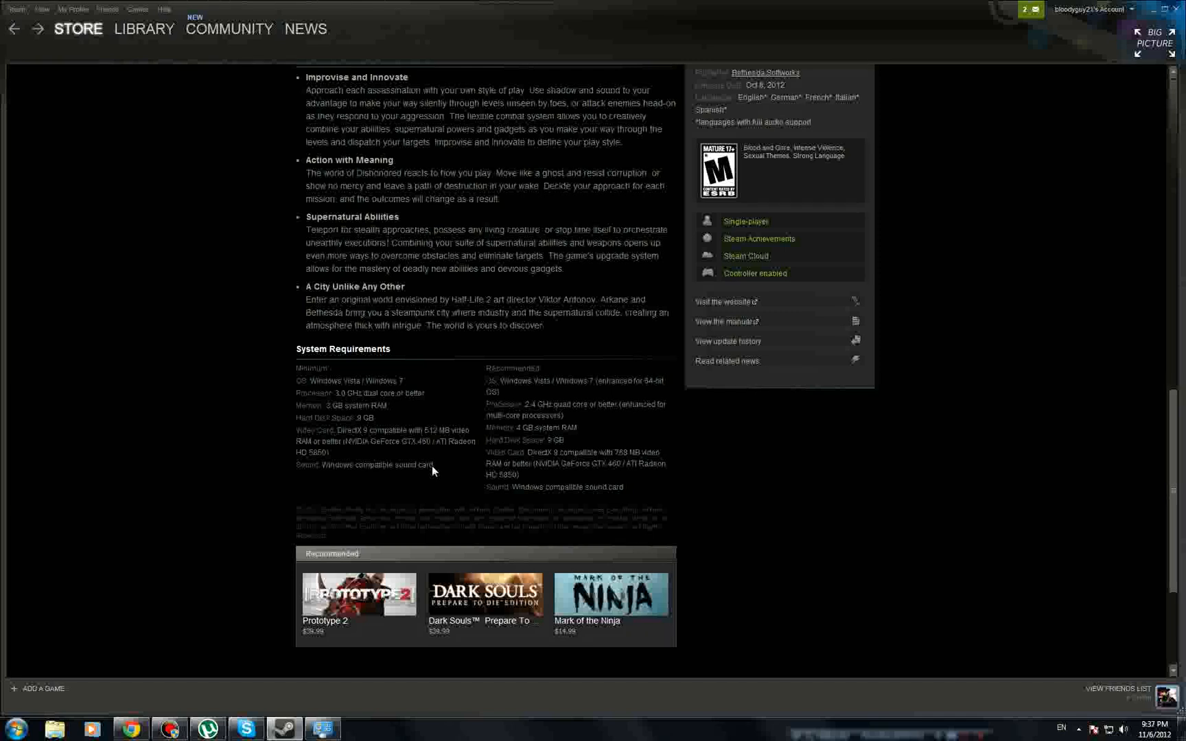
{"action": "mouse_move", "coordinate": [431, 467]}
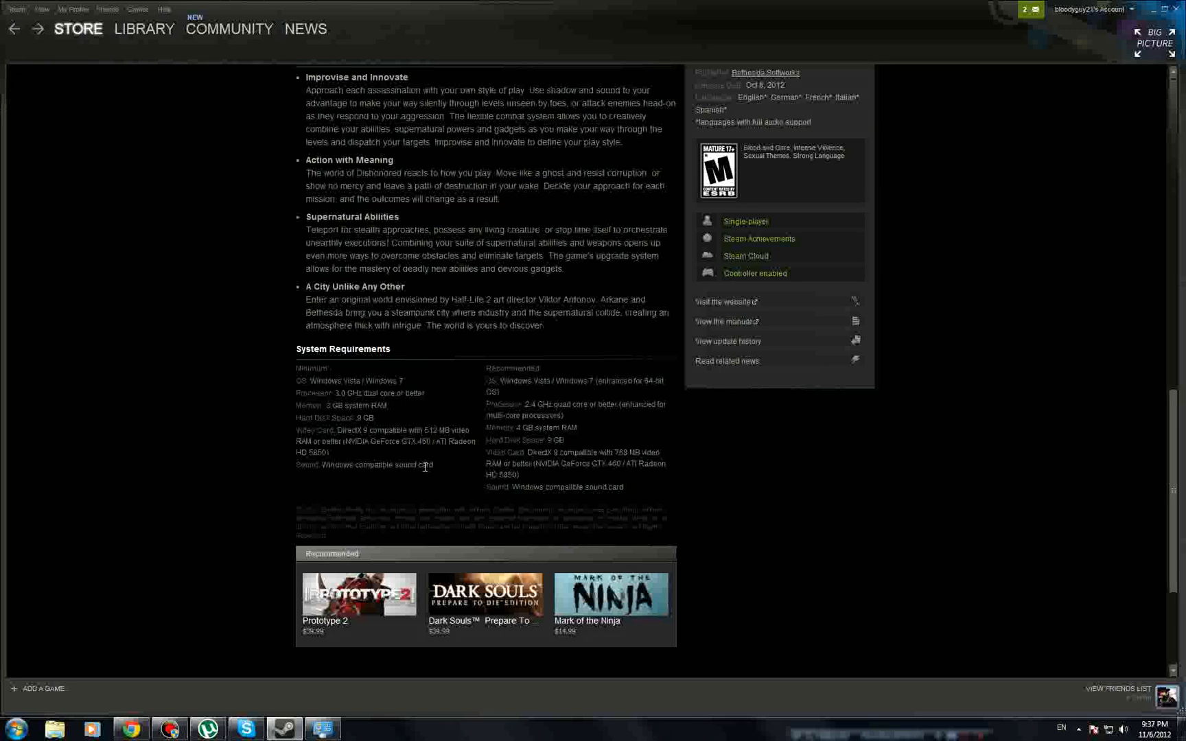
{"action": "mouse_move", "coordinate": [386, 477]}
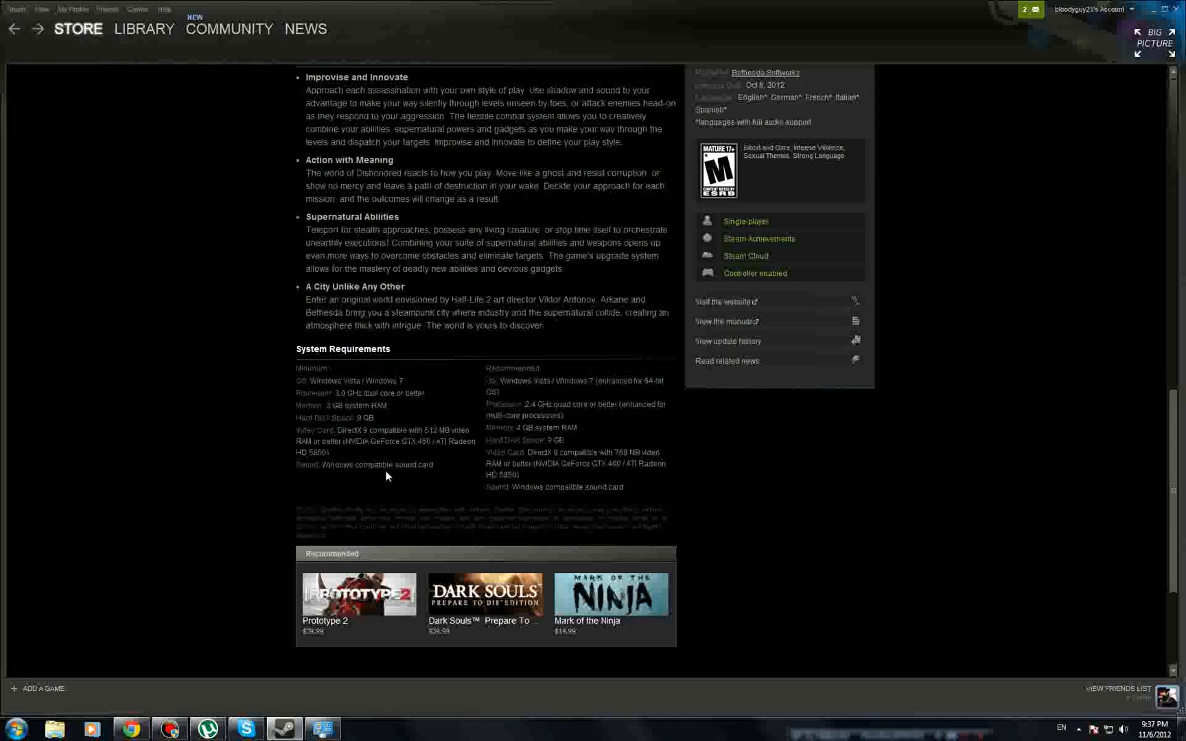
{"action": "mouse_move", "coordinate": [294, 462]}
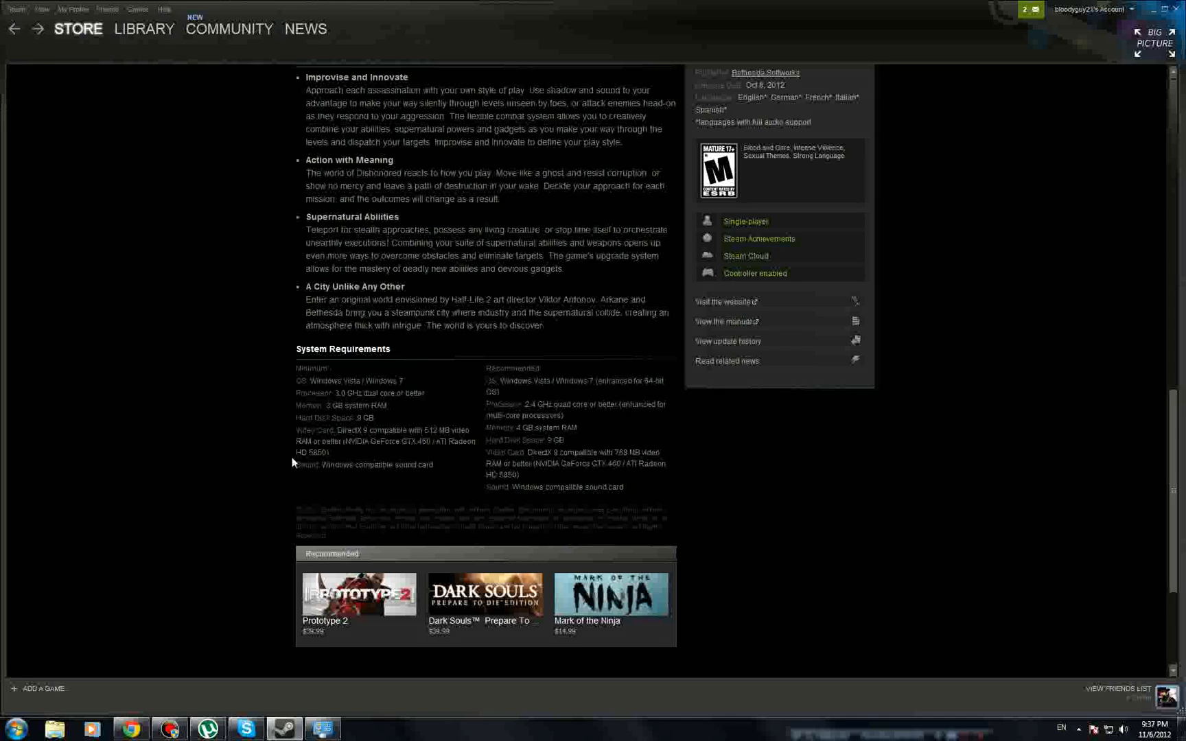
{"action": "mouse_move", "coordinate": [356, 462]}
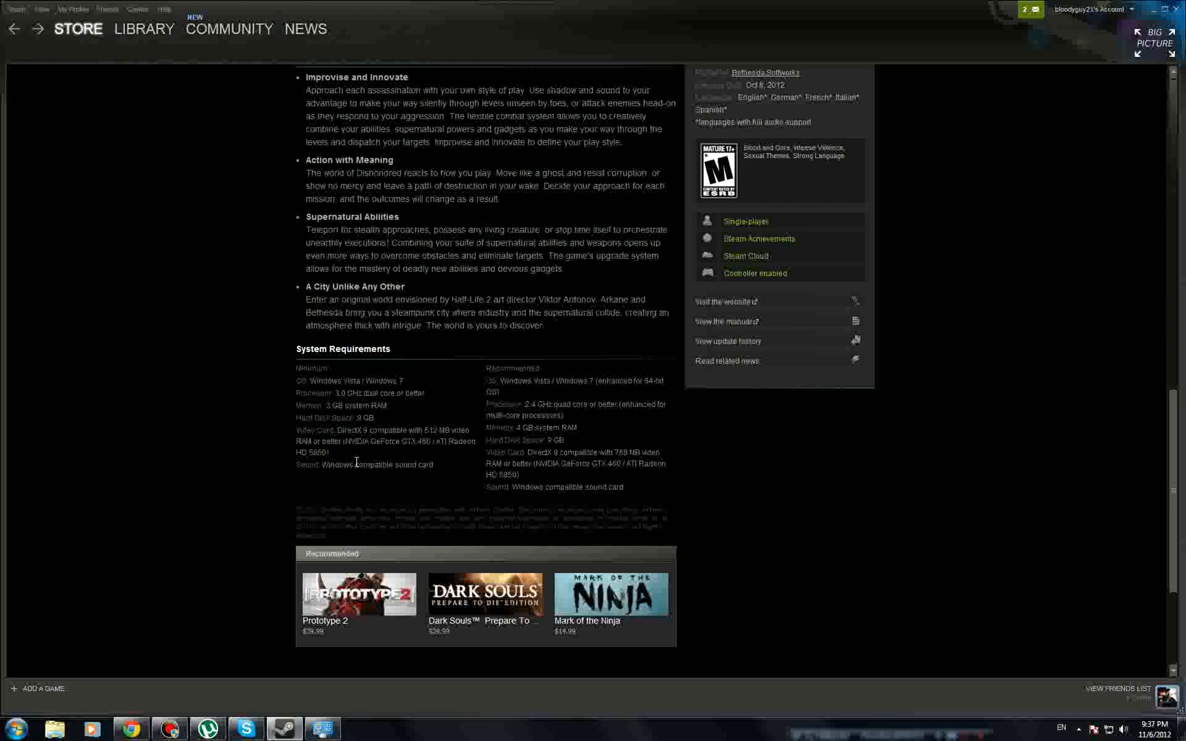
{"action": "scroll", "scroll_direction": "up", "scroll_amount": 3}
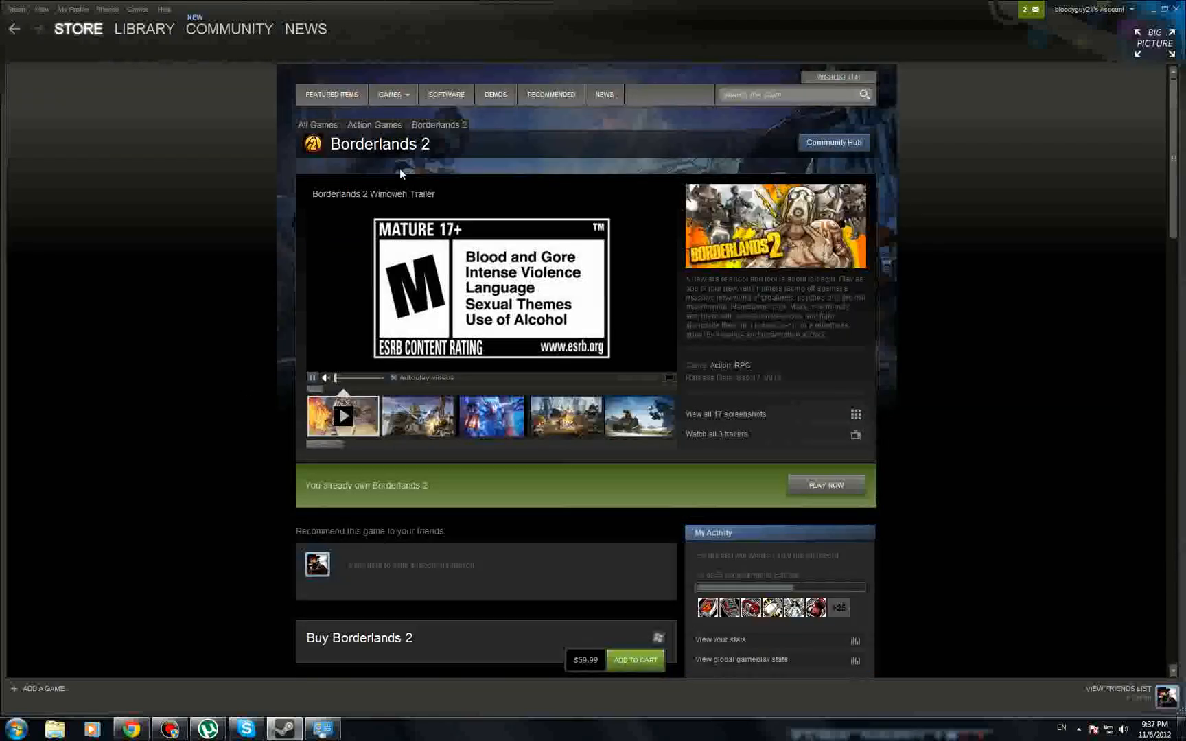
Bring Borderlands 2's System Requirements into view and highlight the OS SP3 and video memory lines.
{"action": "scroll", "scroll_direction": "down", "scroll_amount": 3}
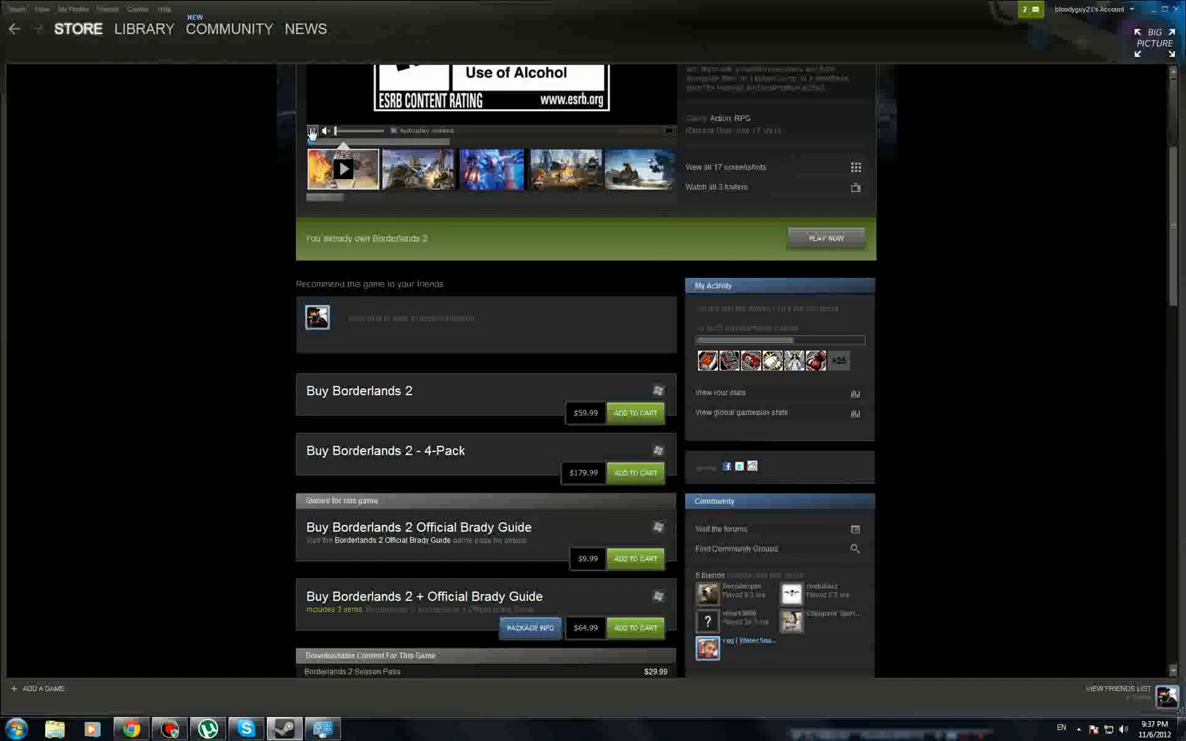
{"action": "scroll", "scroll_direction": "up", "scroll_amount": 3}
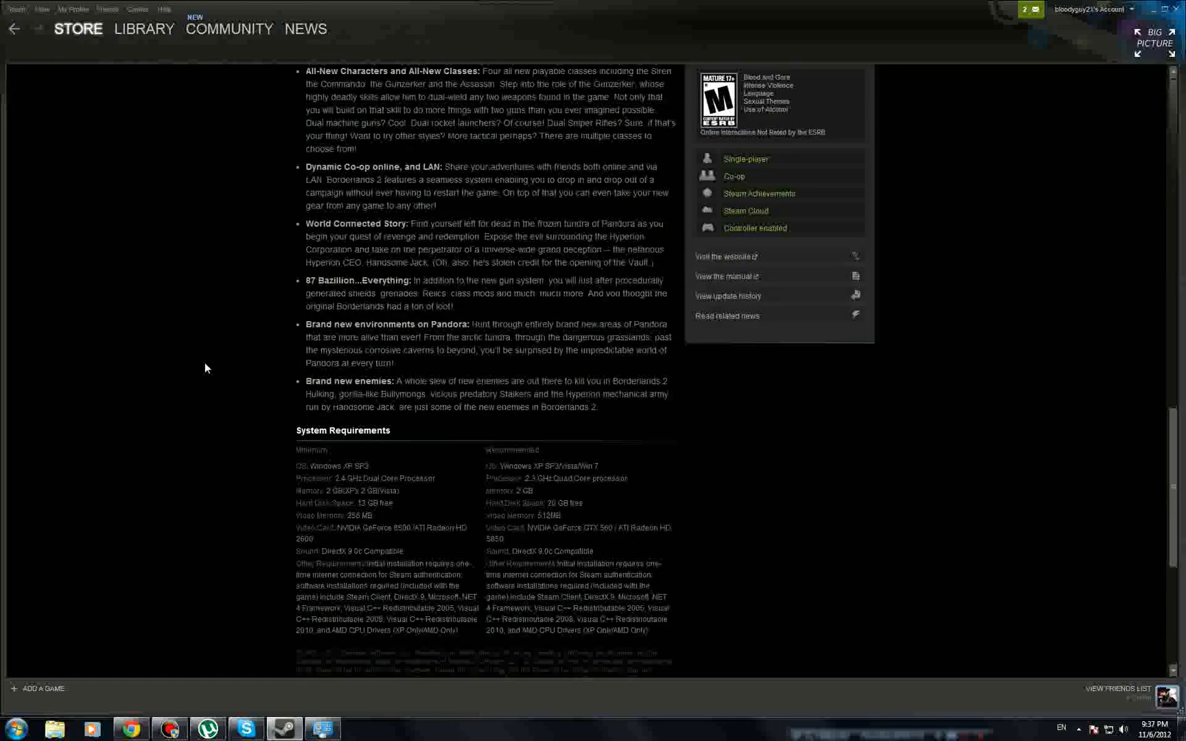
{"action": "scroll", "scroll_direction": "down", "scroll_amount": 3}
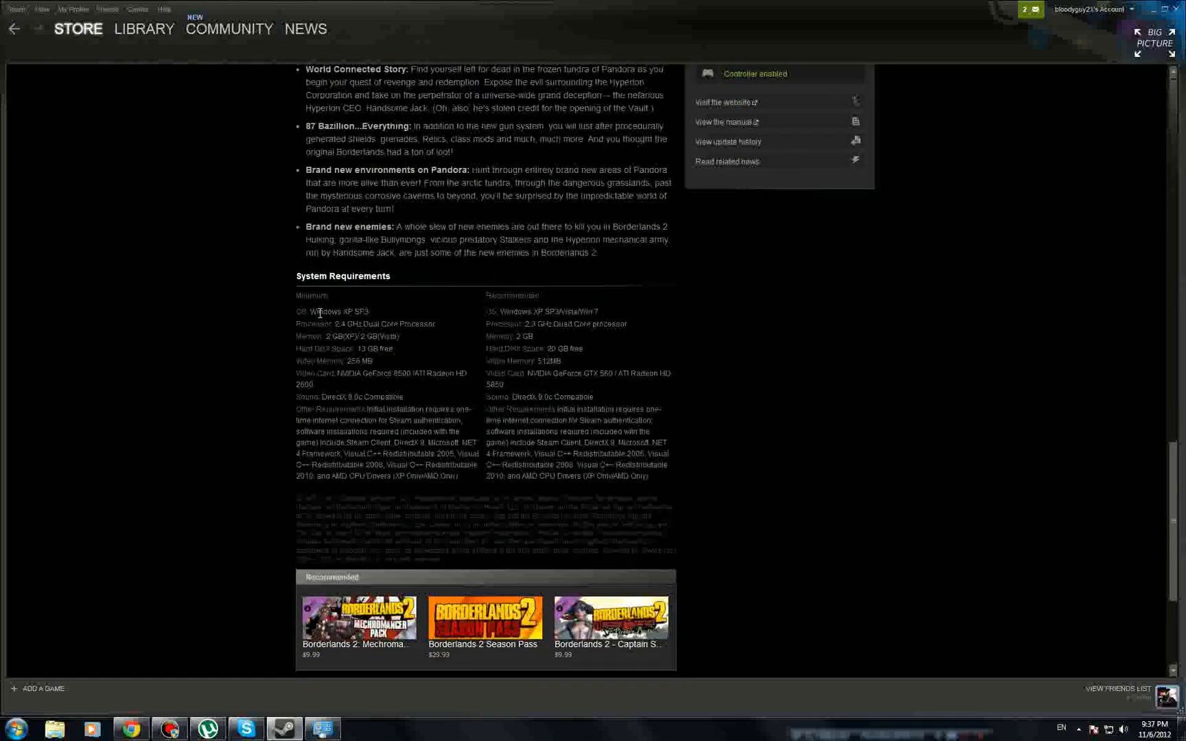
{"action": "mouse_move", "coordinate": [357, 312]}
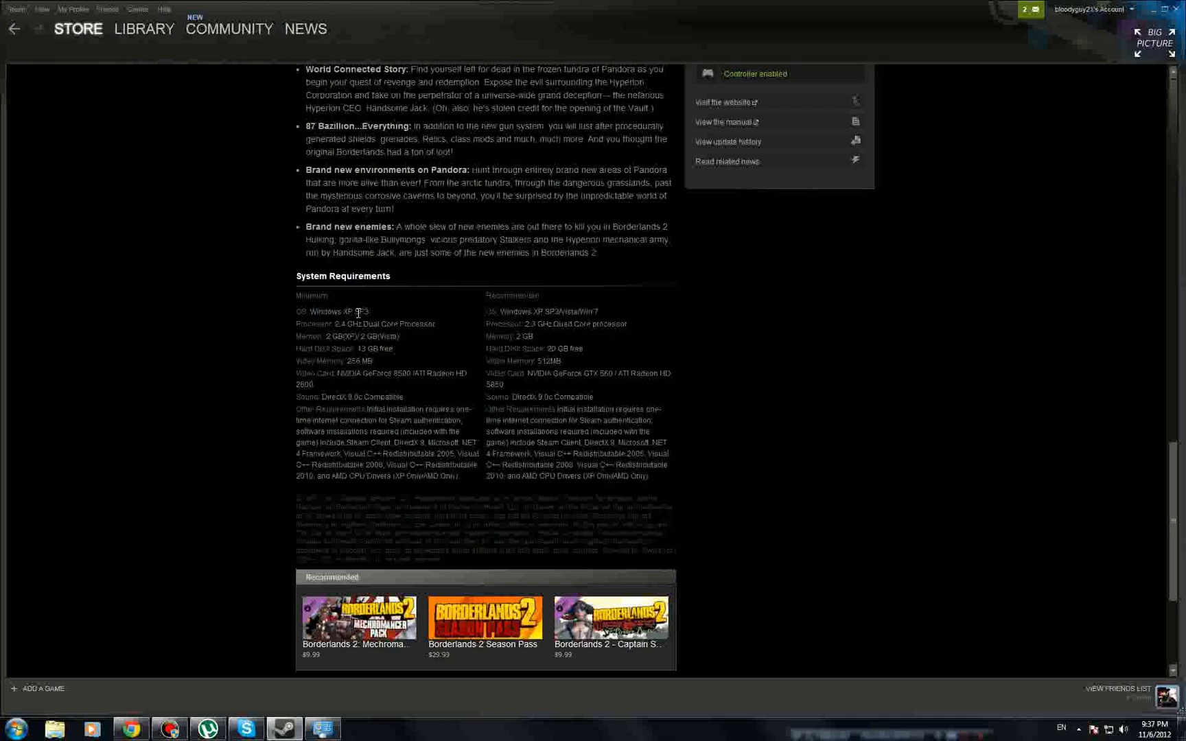
{"action": "double_click", "coordinate": [358, 312]}
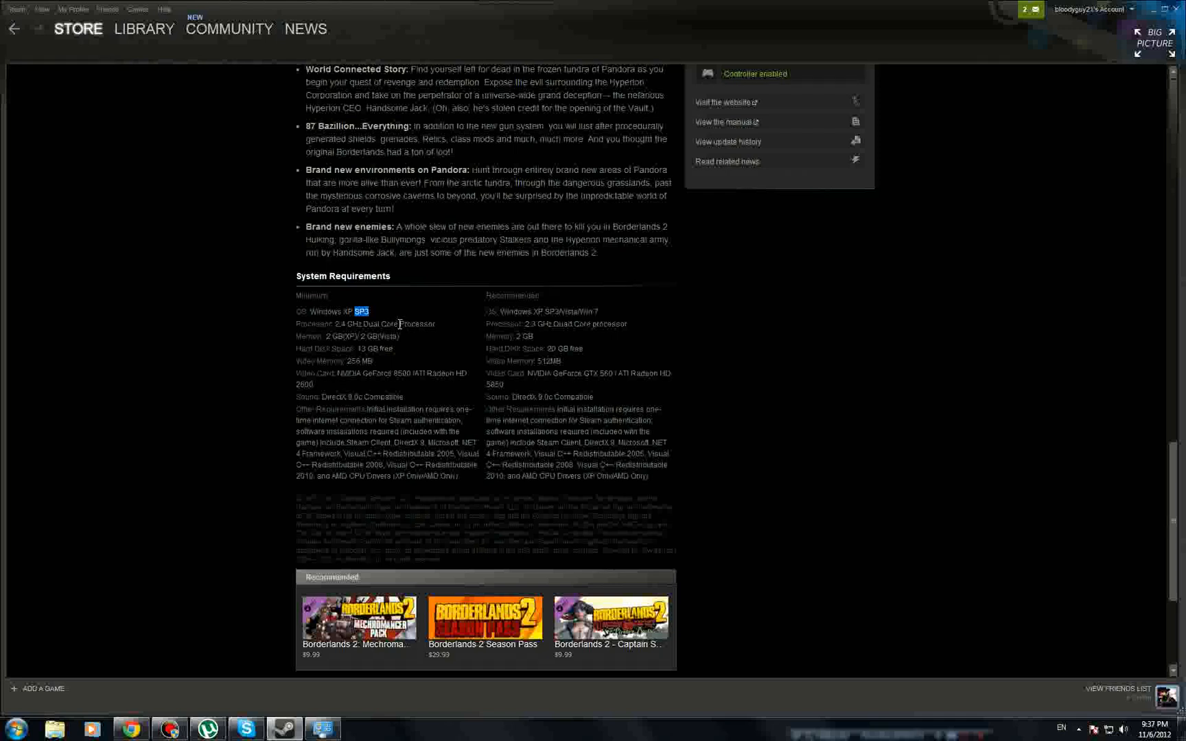
{"action": "mouse_move", "coordinate": [402, 319]}
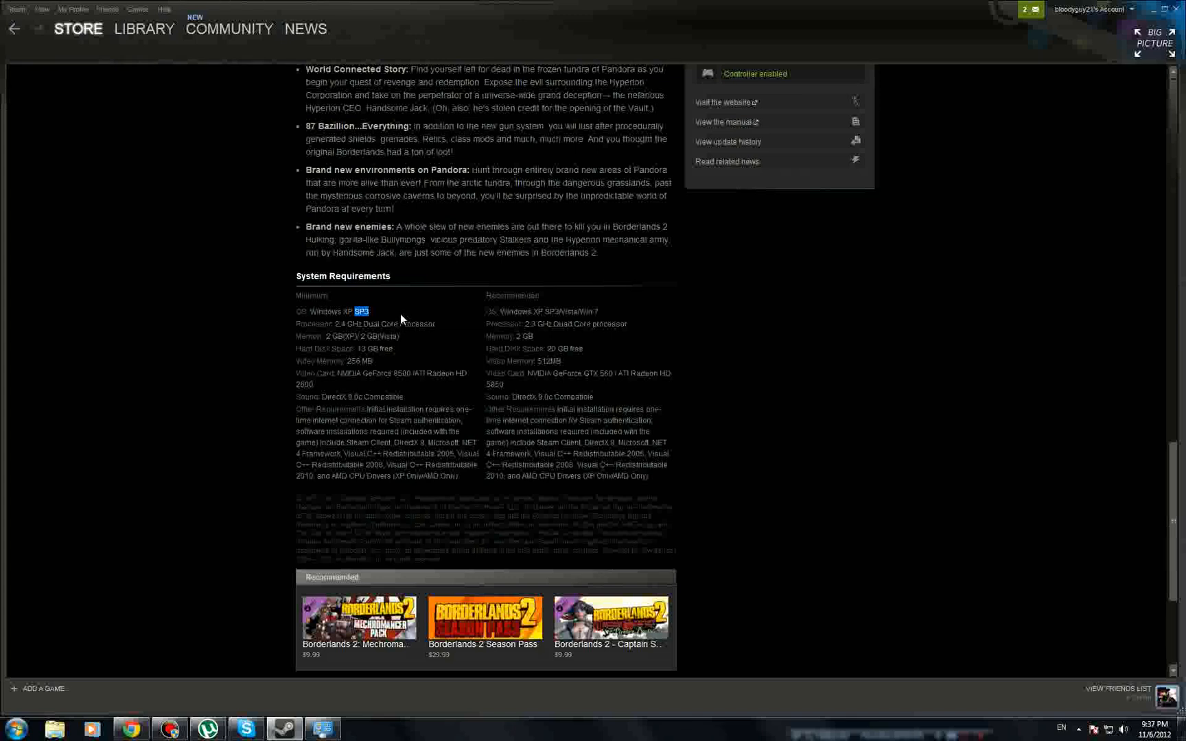
{"action": "mouse_move", "coordinate": [326, 333]}
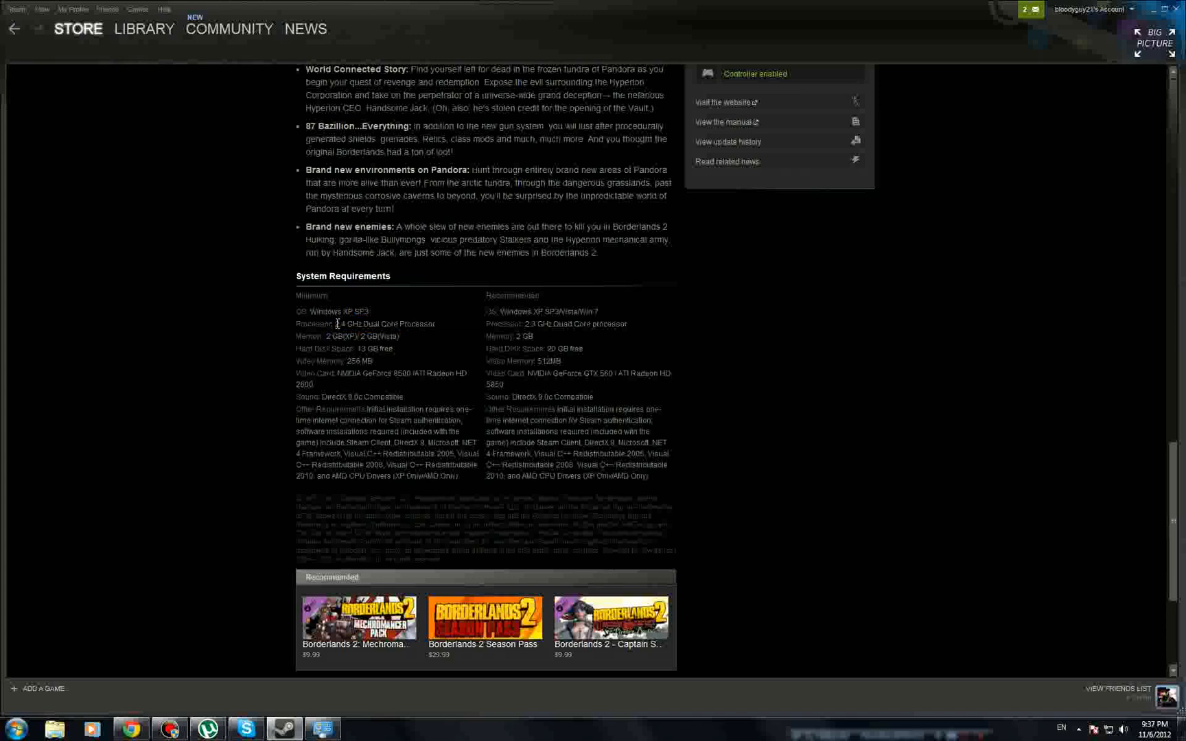
{"action": "double_click", "coordinate": [384, 324]}
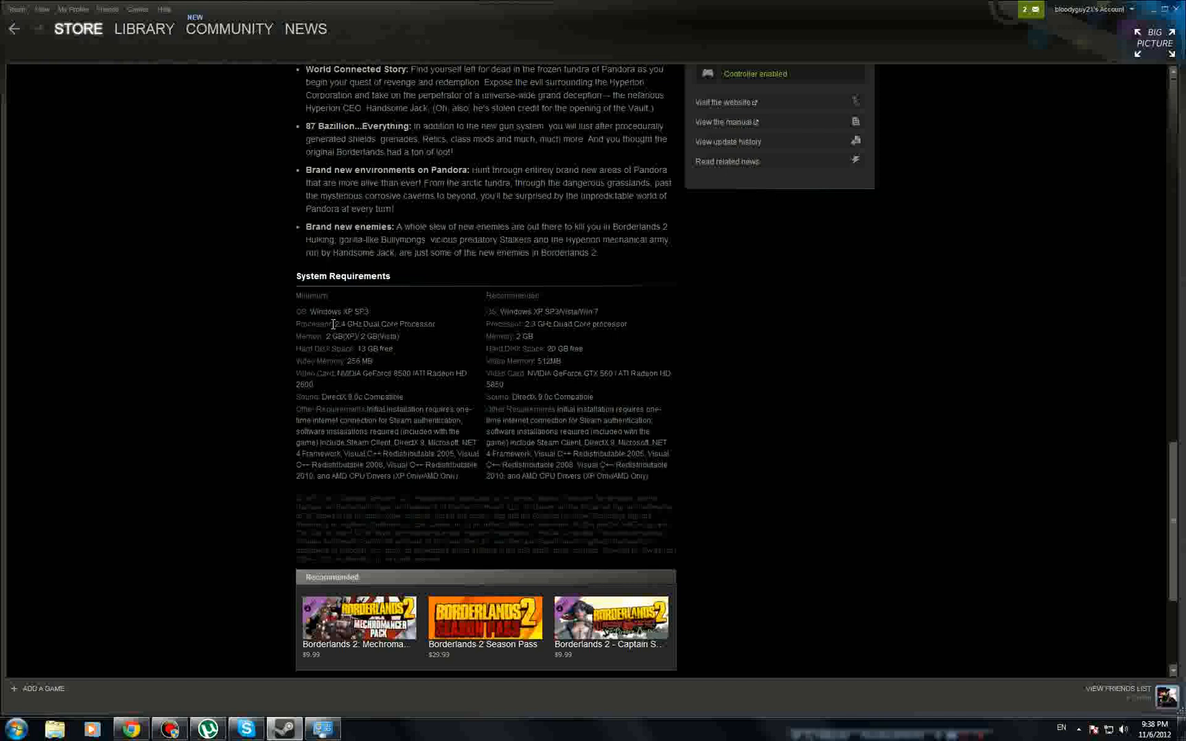
{"action": "mouse_move", "coordinate": [338, 338]}
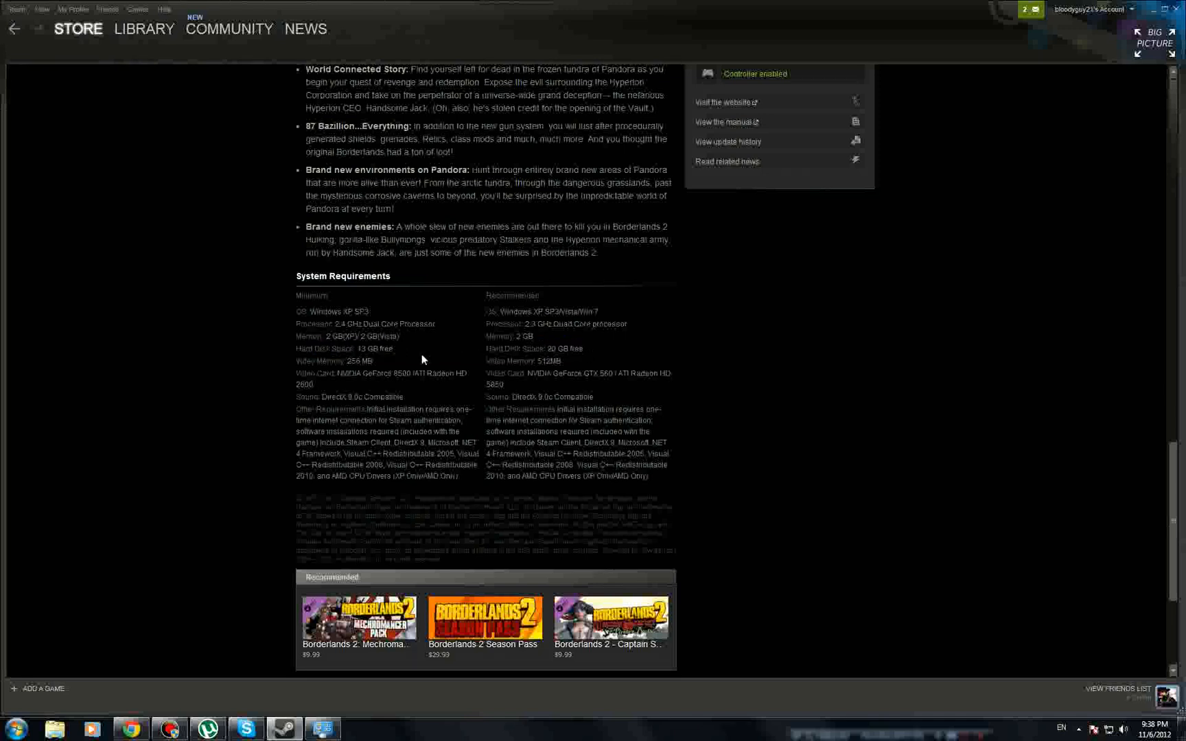
{"action": "double_click", "coordinate": [359, 361]}
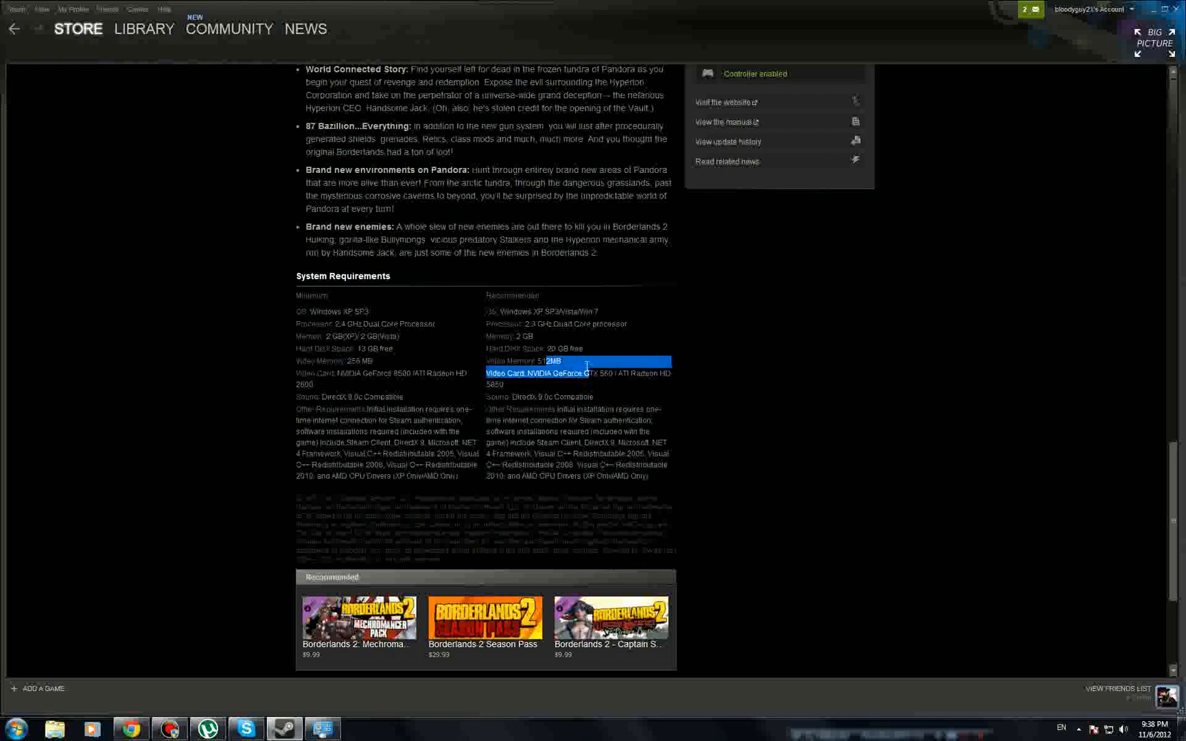
{"action": "left_click", "coordinate": [355, 361]}
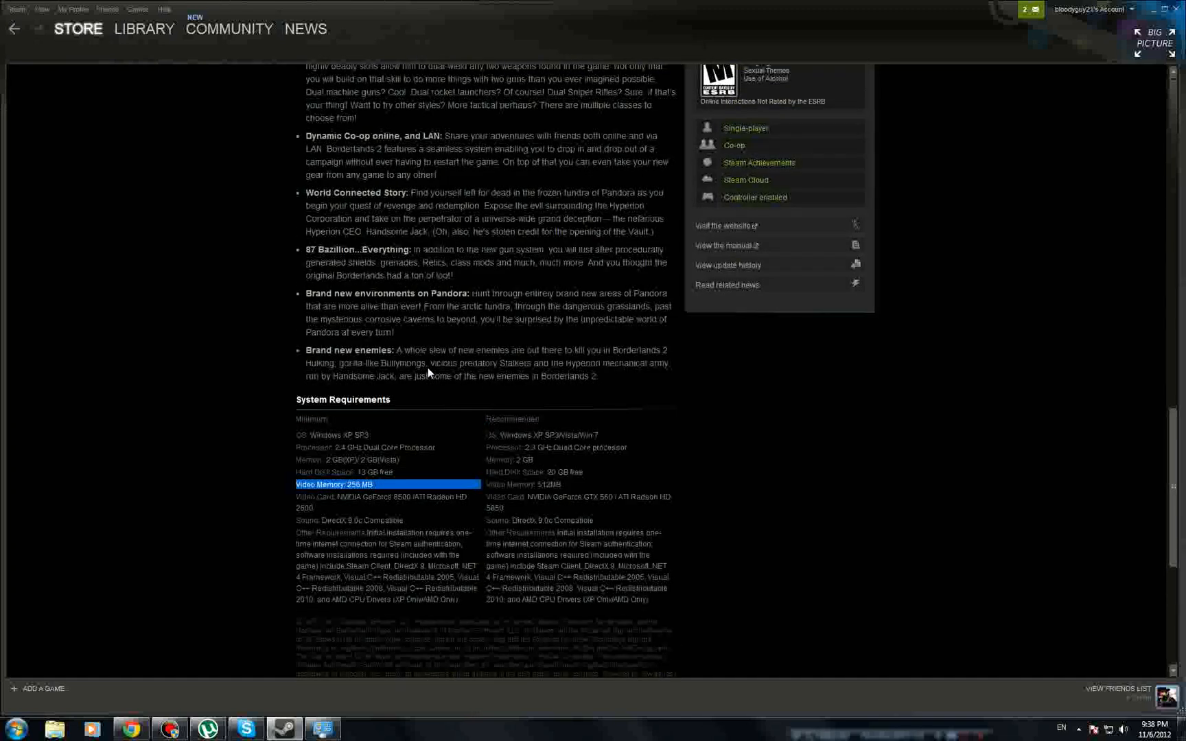
Highlight the minimum ATI Radeon HD graphics card, then clear the highlights.
{"action": "scroll", "scroll_direction": "down", "scroll_amount": 3}
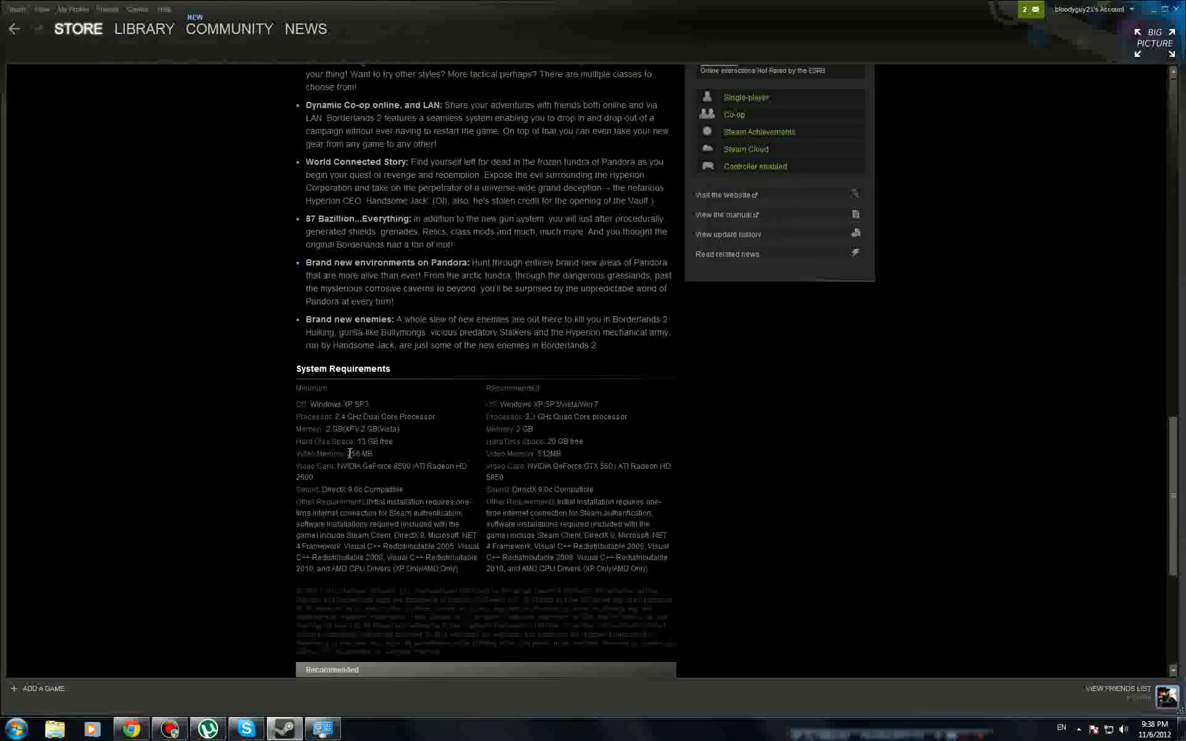
{"action": "mouse_move", "coordinate": [340, 465]}
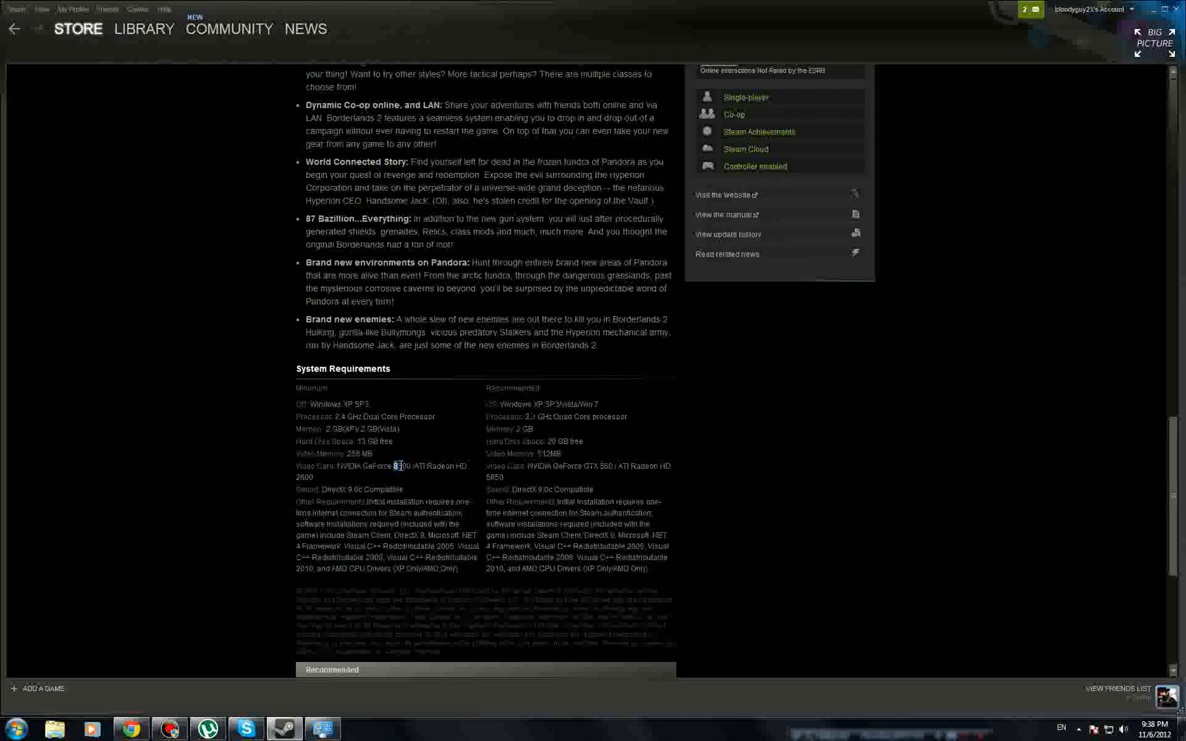
{"action": "double_click", "coordinate": [401, 466]}
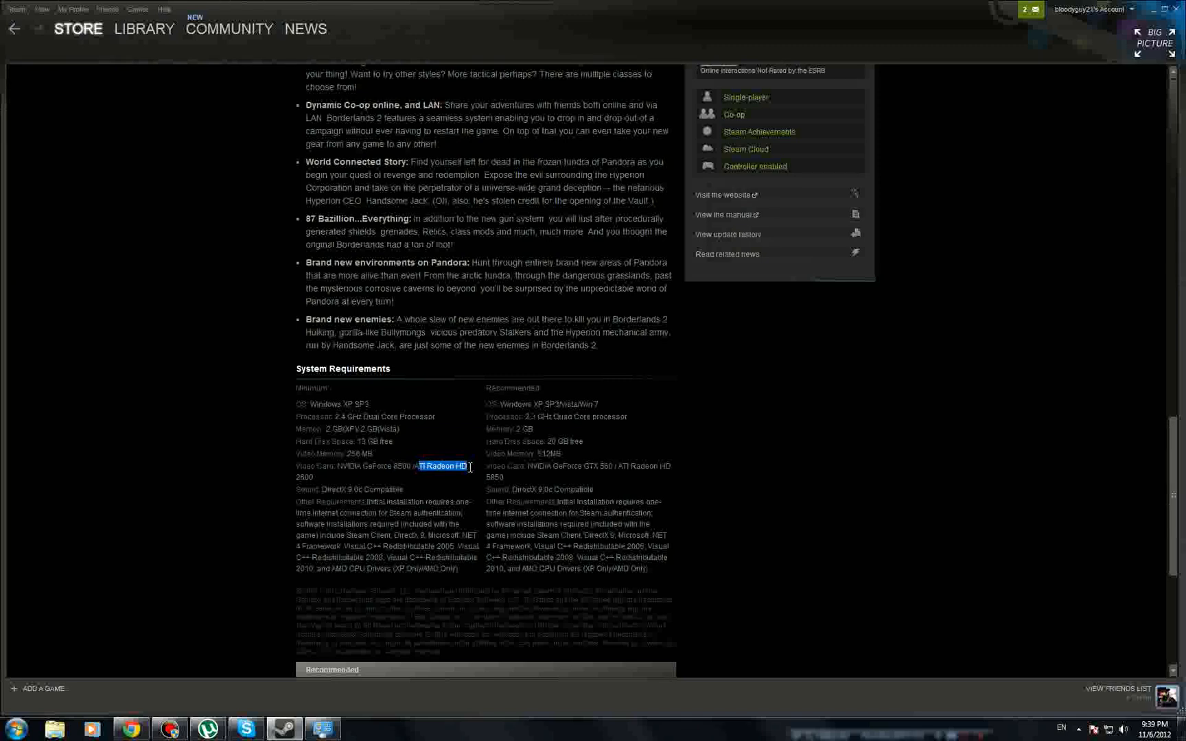
{"action": "left_click", "coordinate": [416, 466]}
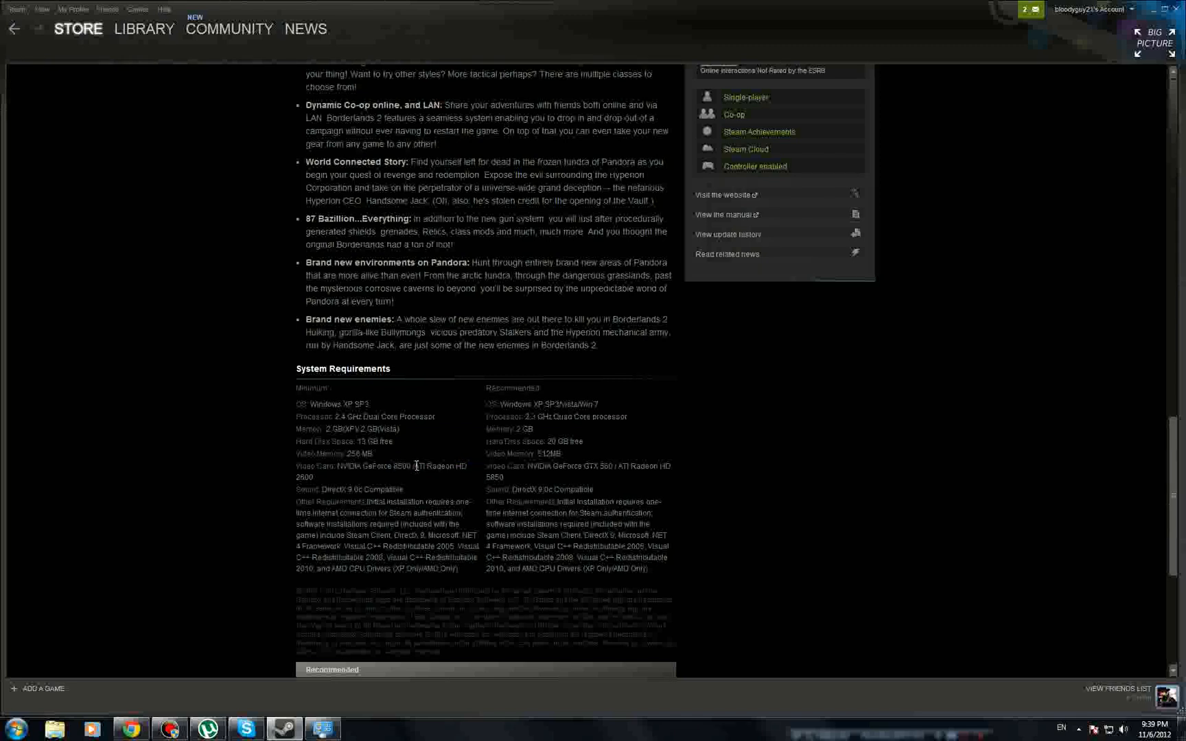
{"action": "mouse_move", "coordinate": [331, 488]}
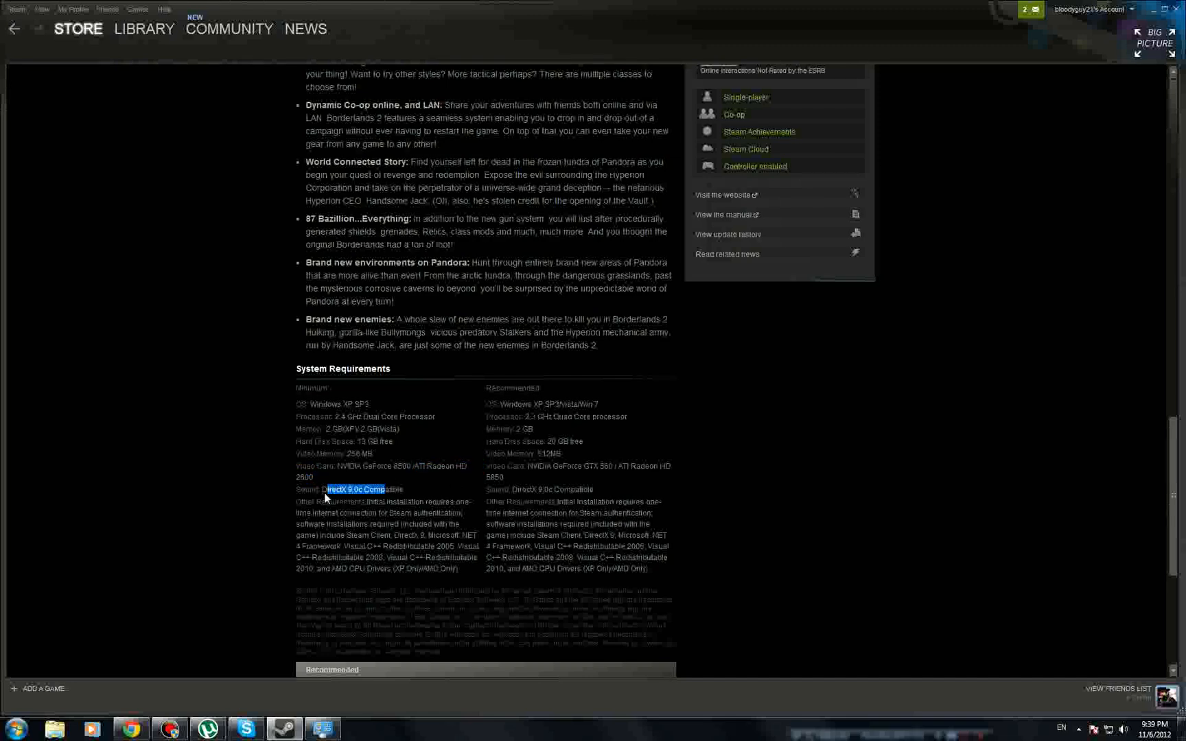
{"action": "left_click", "coordinate": [356, 489]}
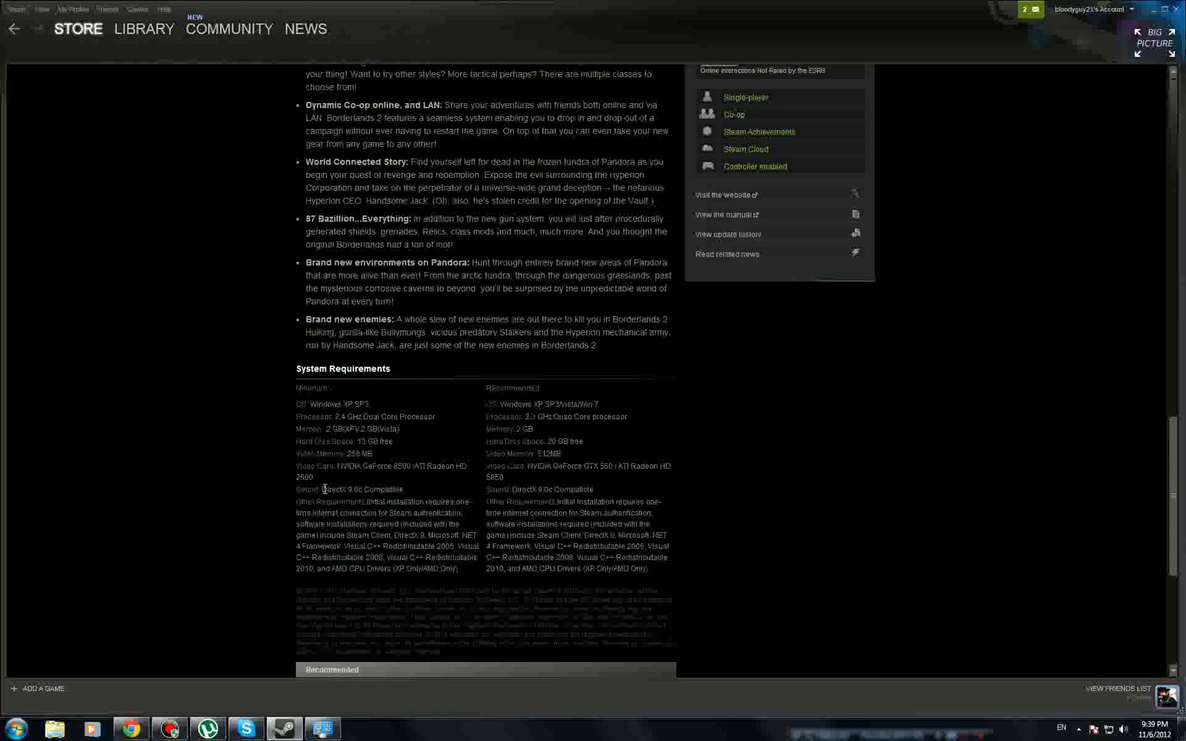
{"action": "mouse_move", "coordinate": [361, 502]}
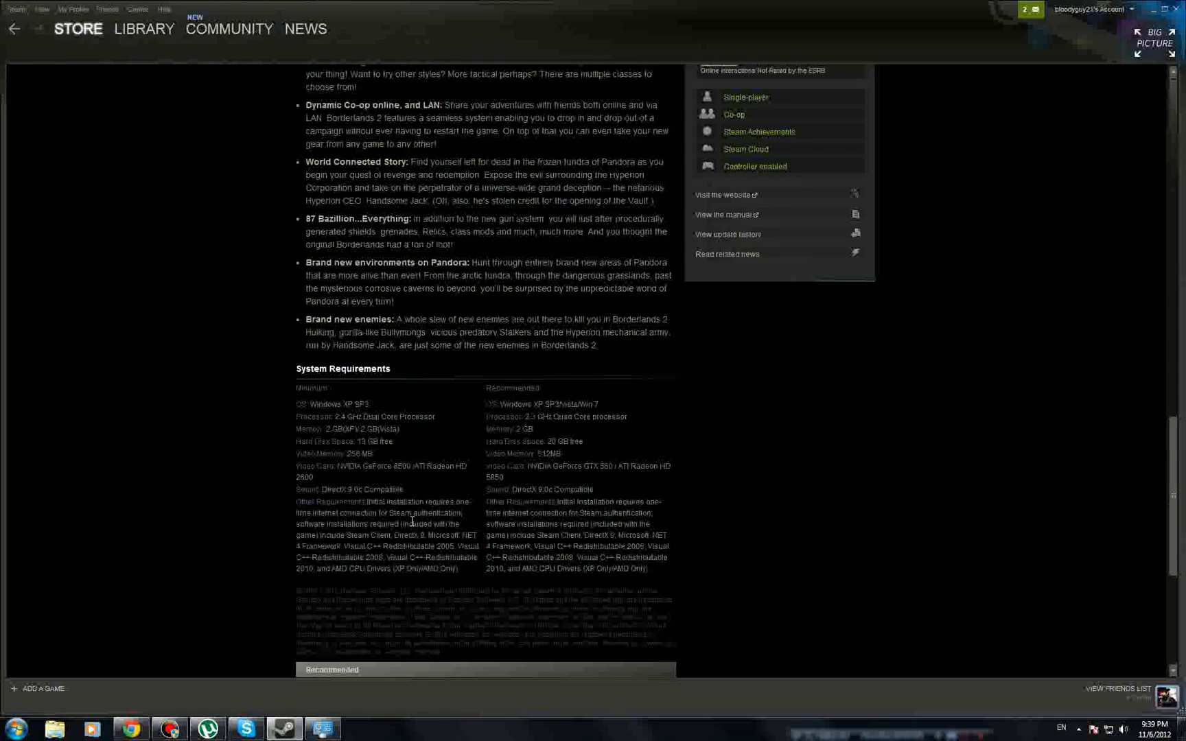
Adjust the Borderlands 2 page view and bring up the Windows Start menu.
{"action": "scroll", "scroll_direction": "up", "scroll_amount": 3}
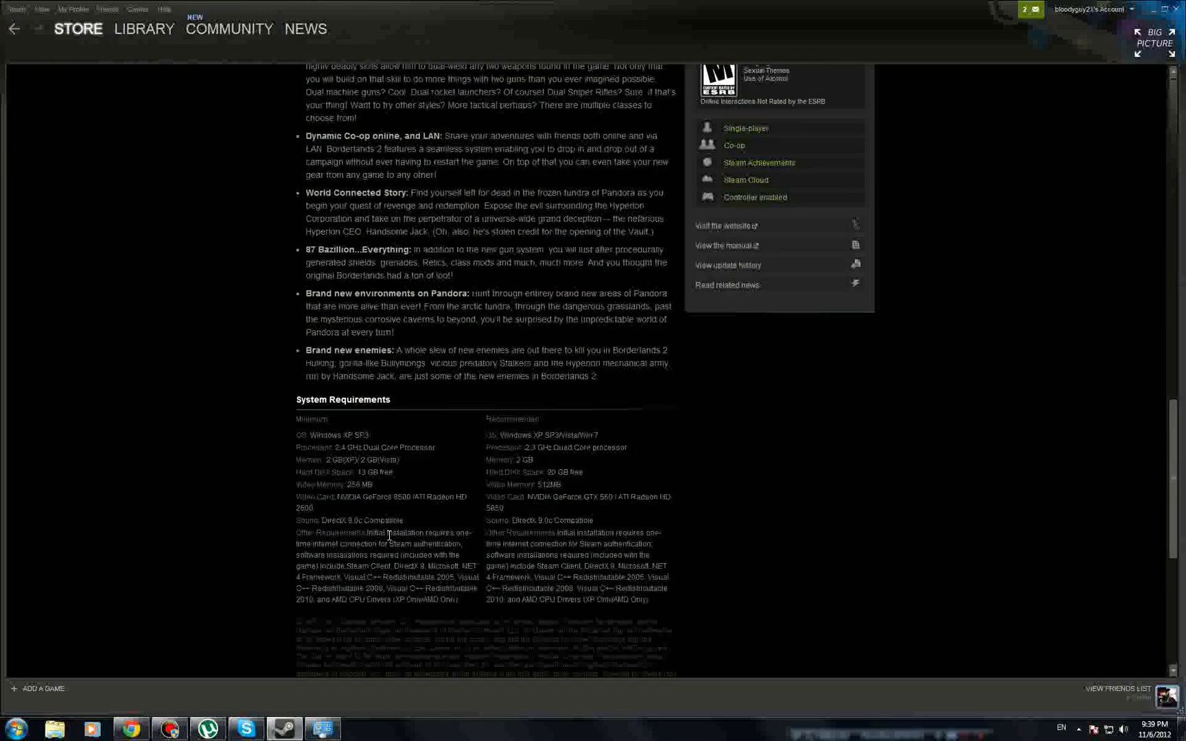
{"action": "scroll", "scroll_direction": "down", "scroll_amount": 3}
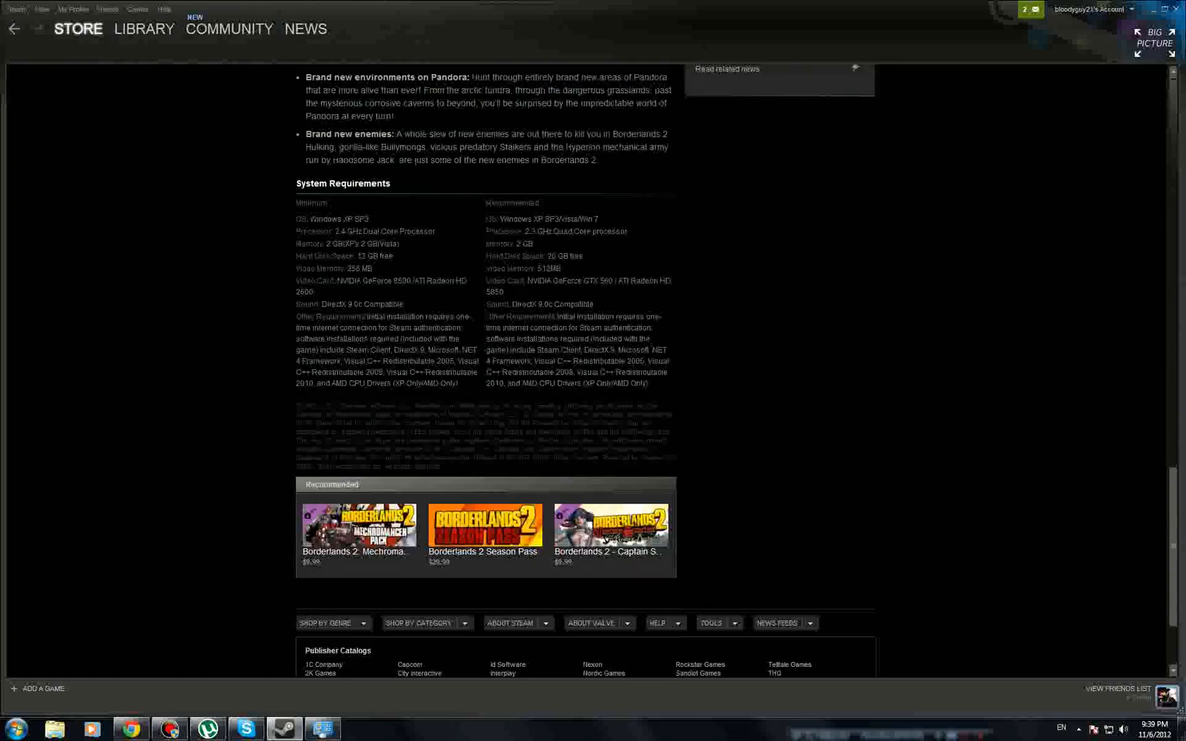
{"action": "left_click", "coordinate": [10, 729]}
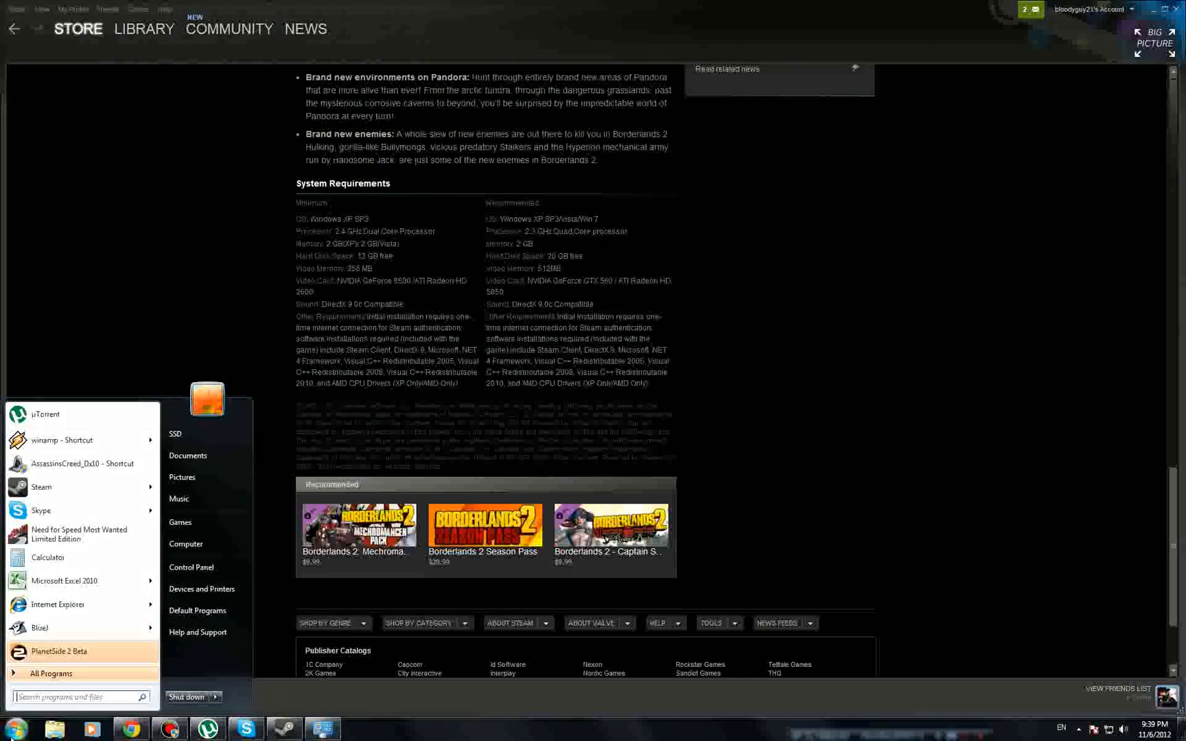
{"action": "right_click", "coordinate": [186, 543]}
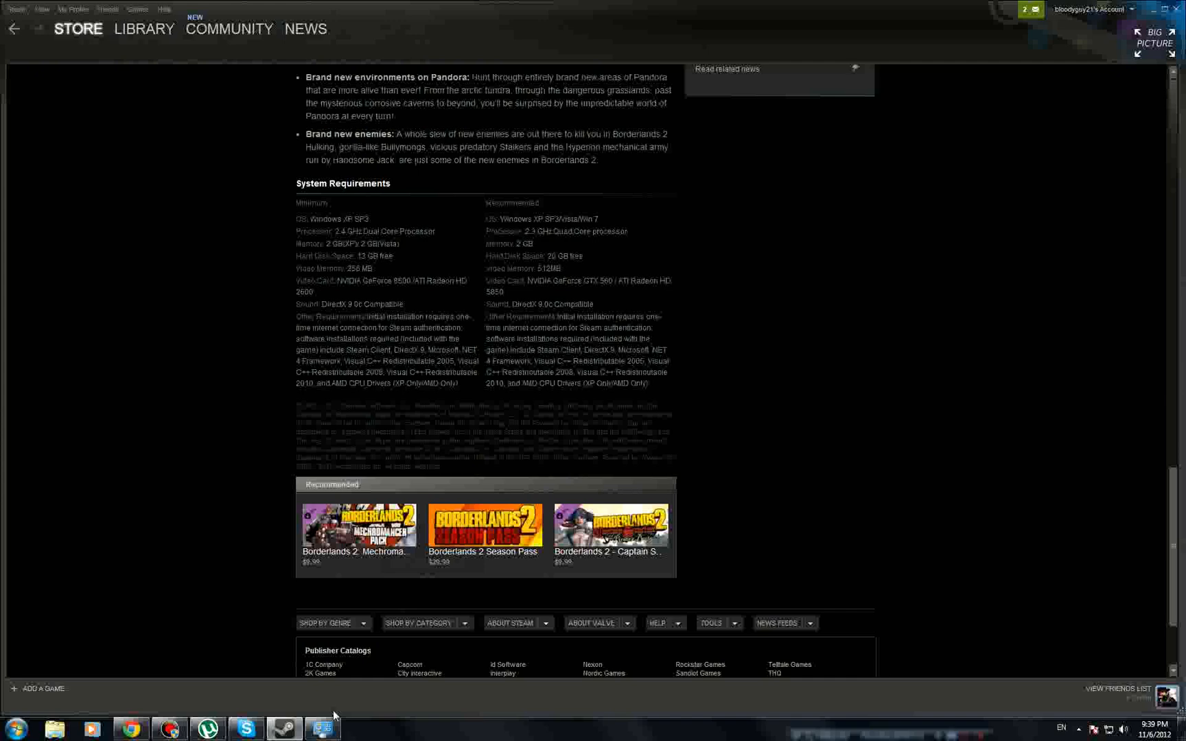
{"action": "left_click", "coordinate": [321, 729]}
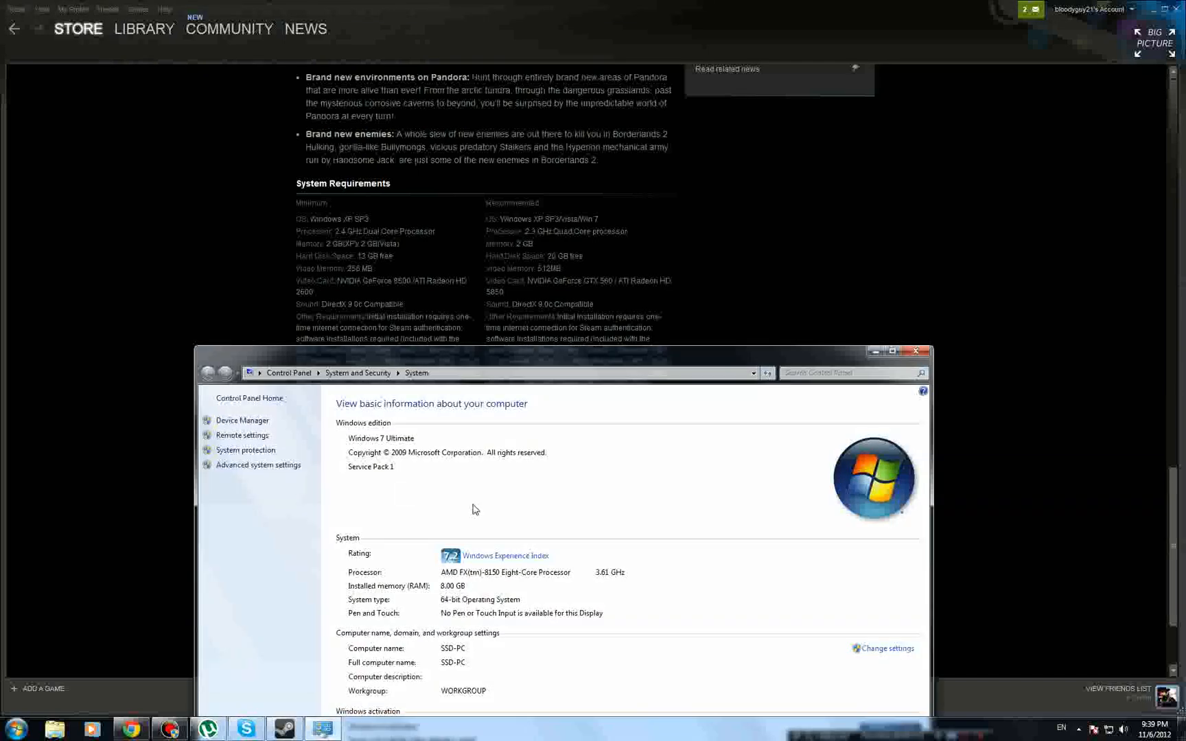
{"action": "mouse_move", "coordinate": [356, 440]}
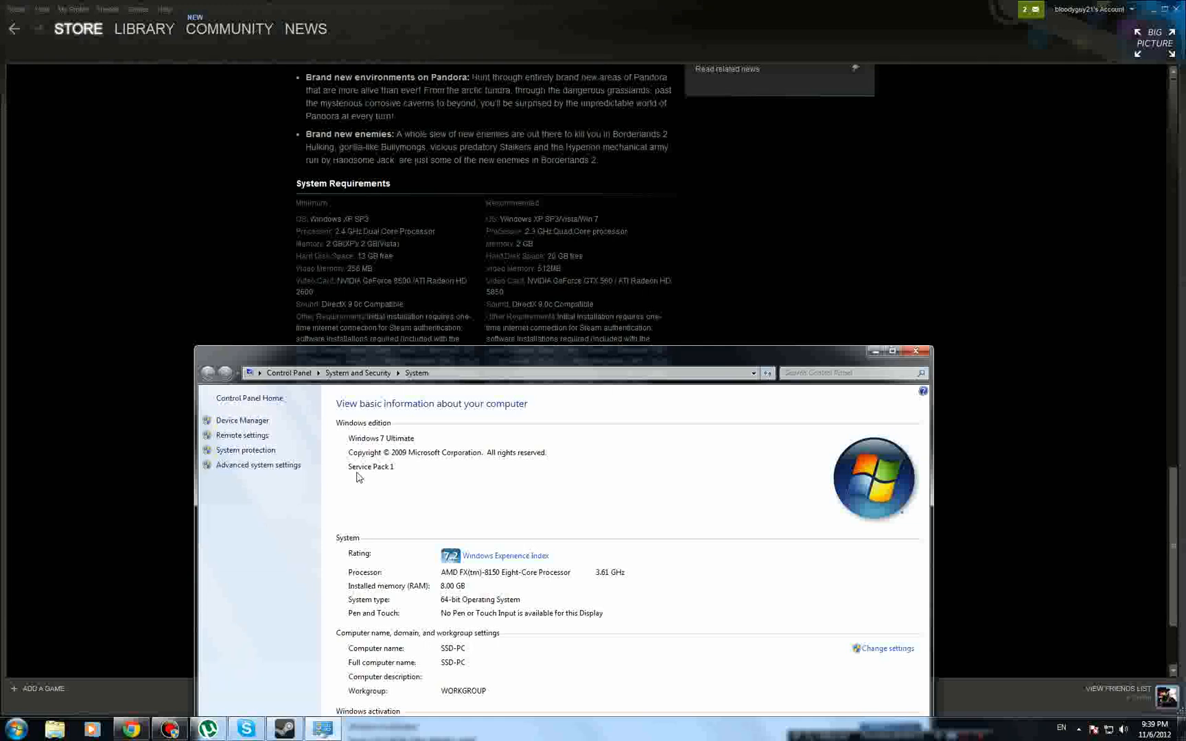
{"action": "mouse_move", "coordinate": [413, 477]}
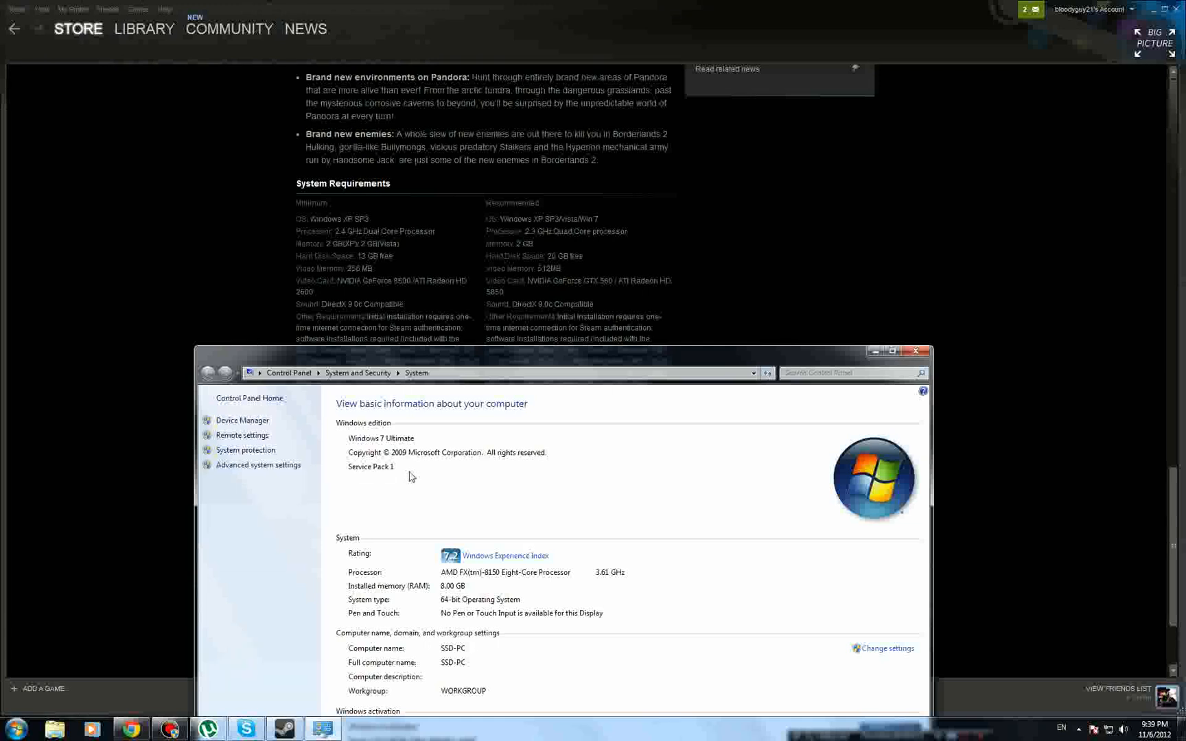
{"action": "mouse_move", "coordinate": [459, 569]}
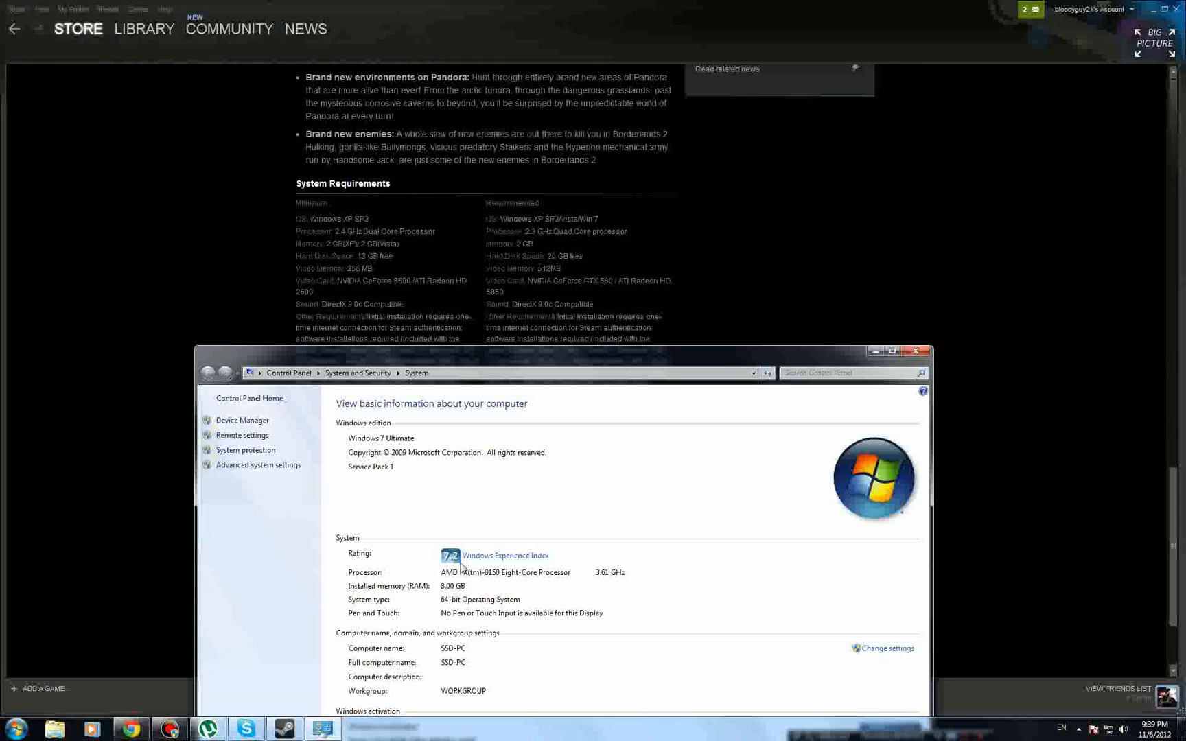
{"action": "mouse_move", "coordinate": [361, 583]}
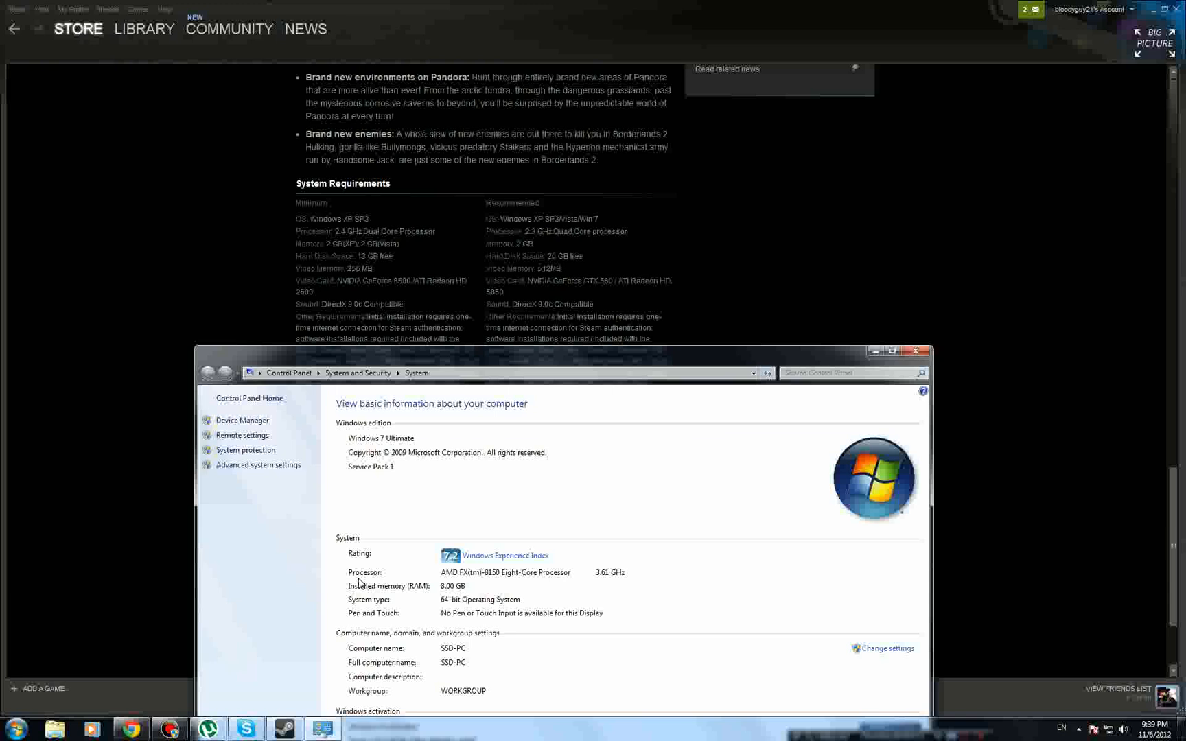
{"action": "mouse_move", "coordinate": [591, 578]}
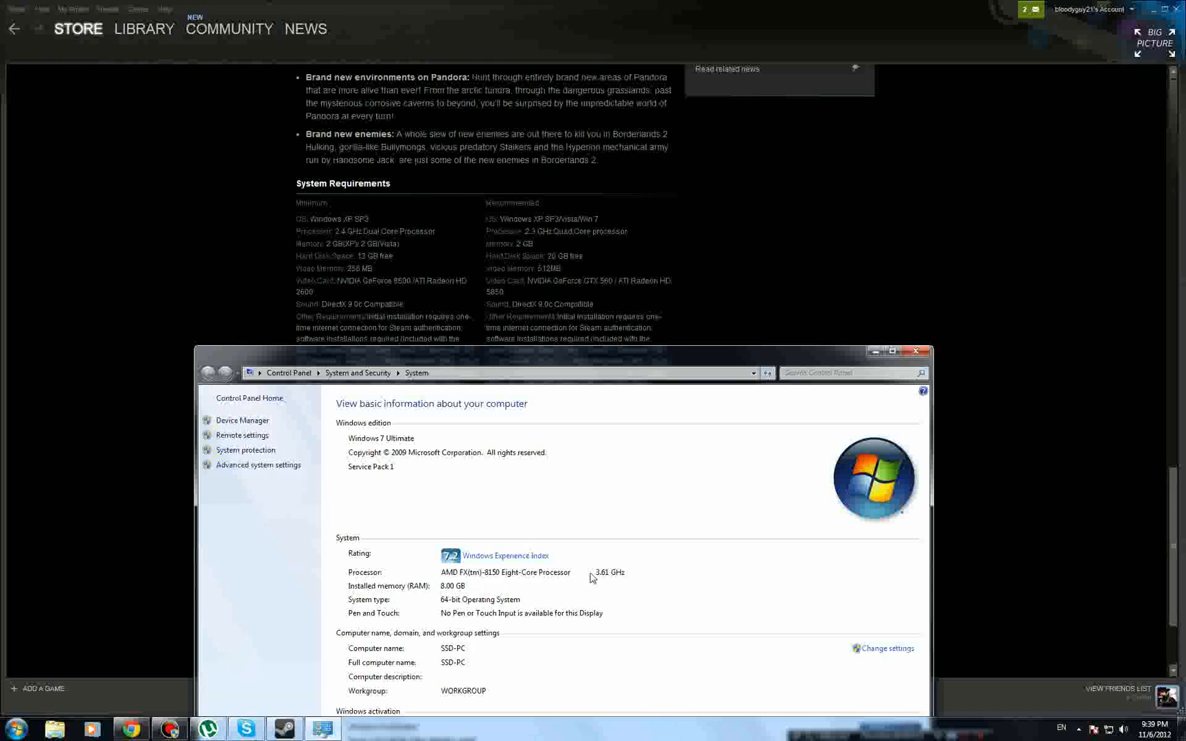
{"action": "mouse_move", "coordinate": [477, 342]}
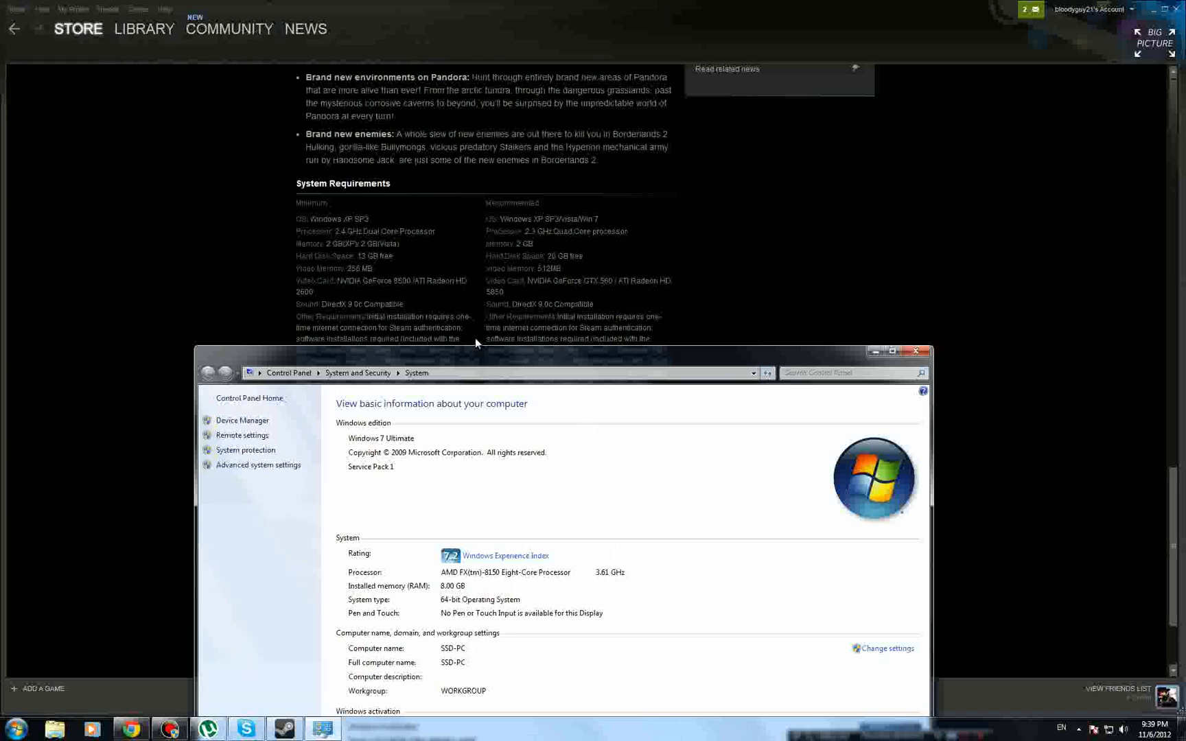
{"action": "mouse_move", "coordinate": [446, 575]}
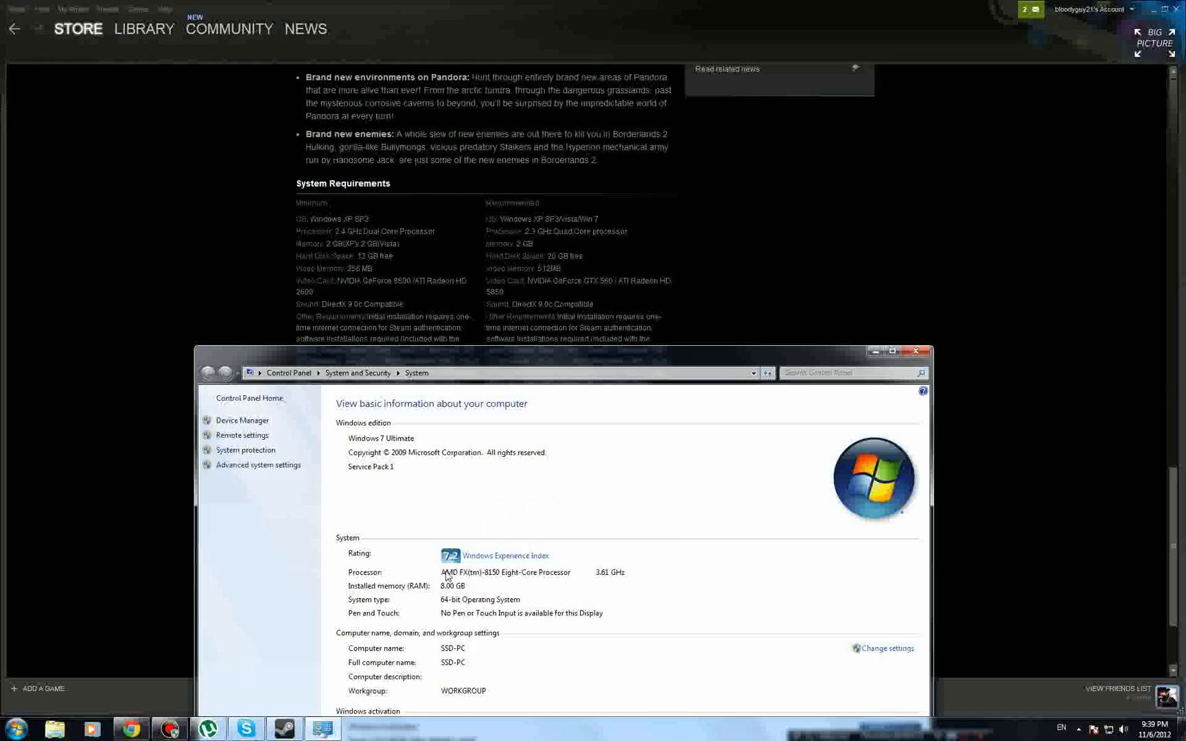
{"action": "mouse_move", "coordinate": [448, 586]}
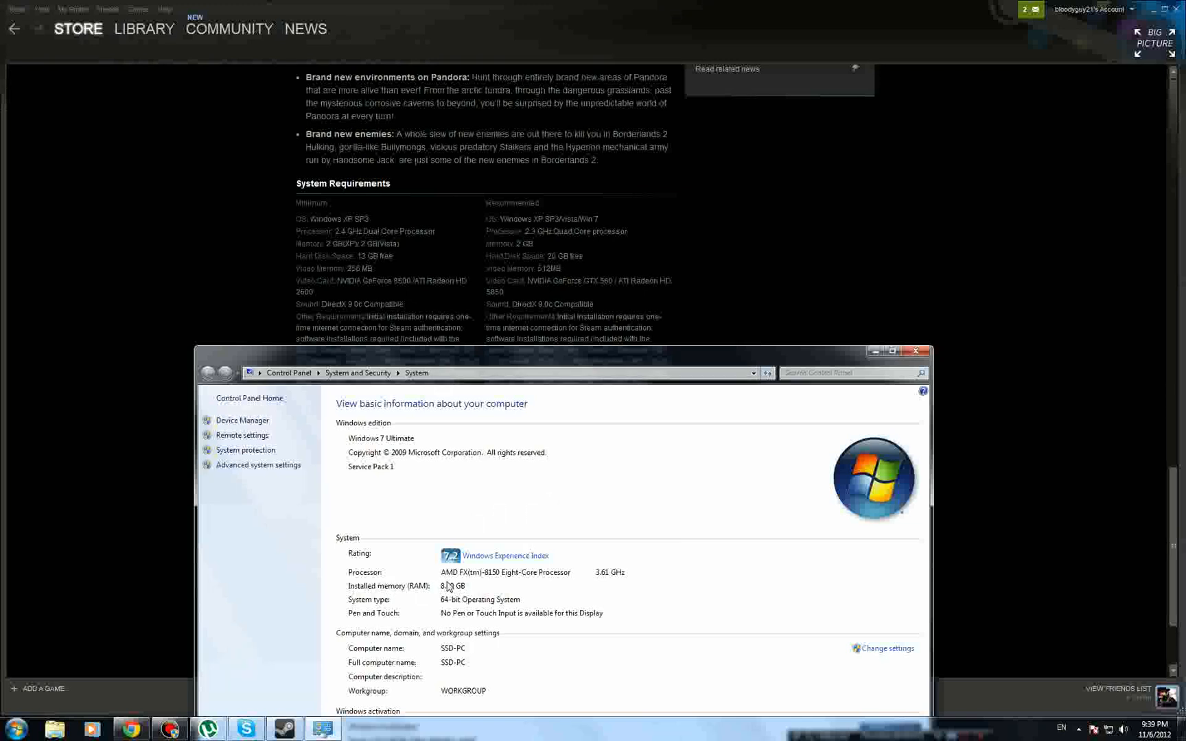
{"action": "mouse_move", "coordinate": [465, 587]}
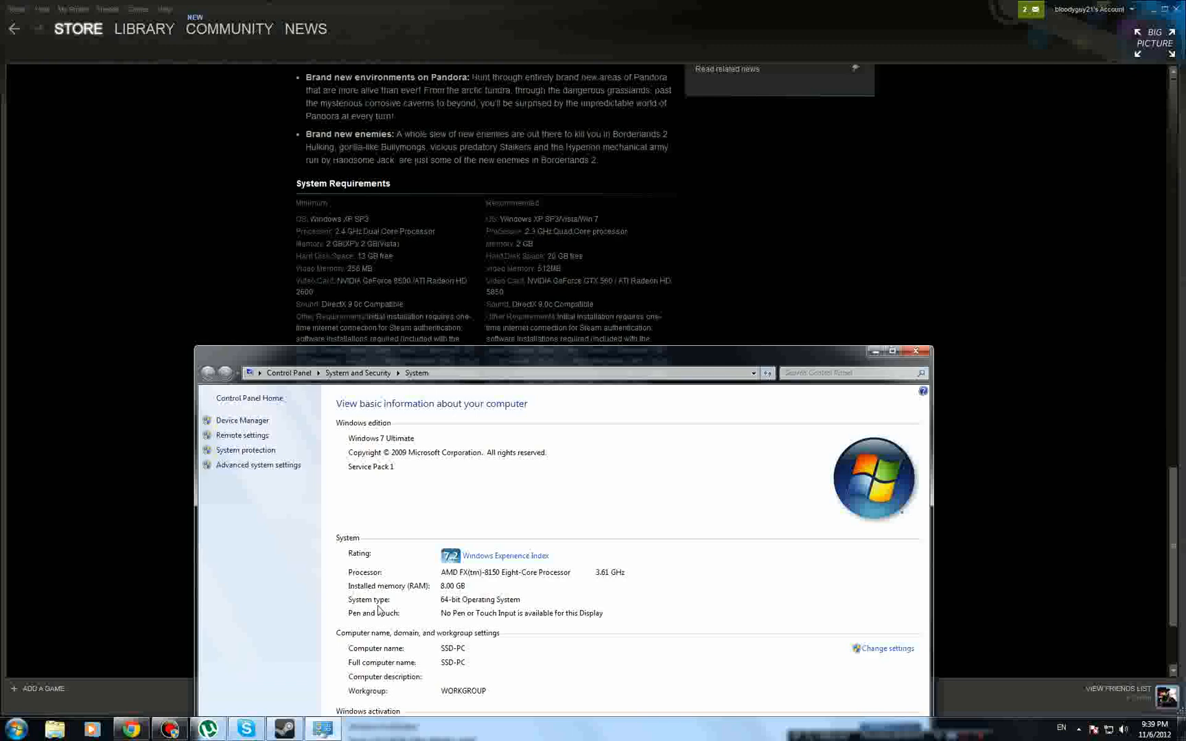
{"action": "mouse_move", "coordinate": [491, 645]}
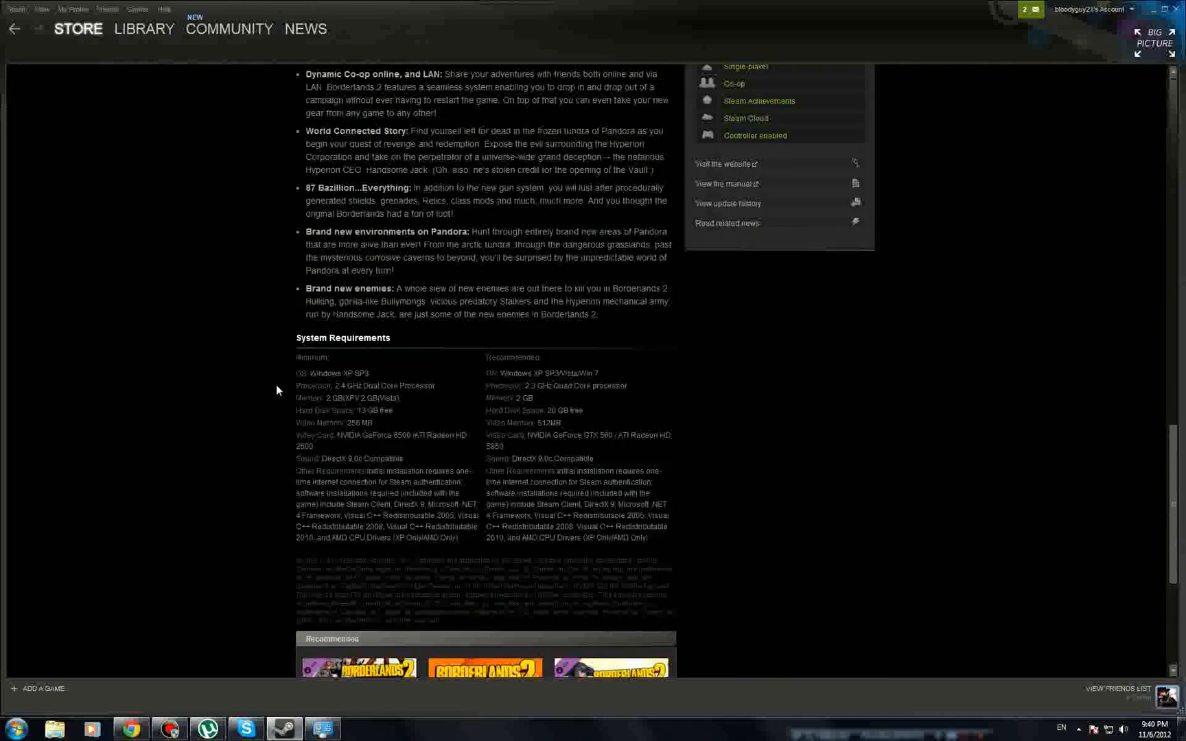
{"action": "mouse_move", "coordinate": [181, 631]}
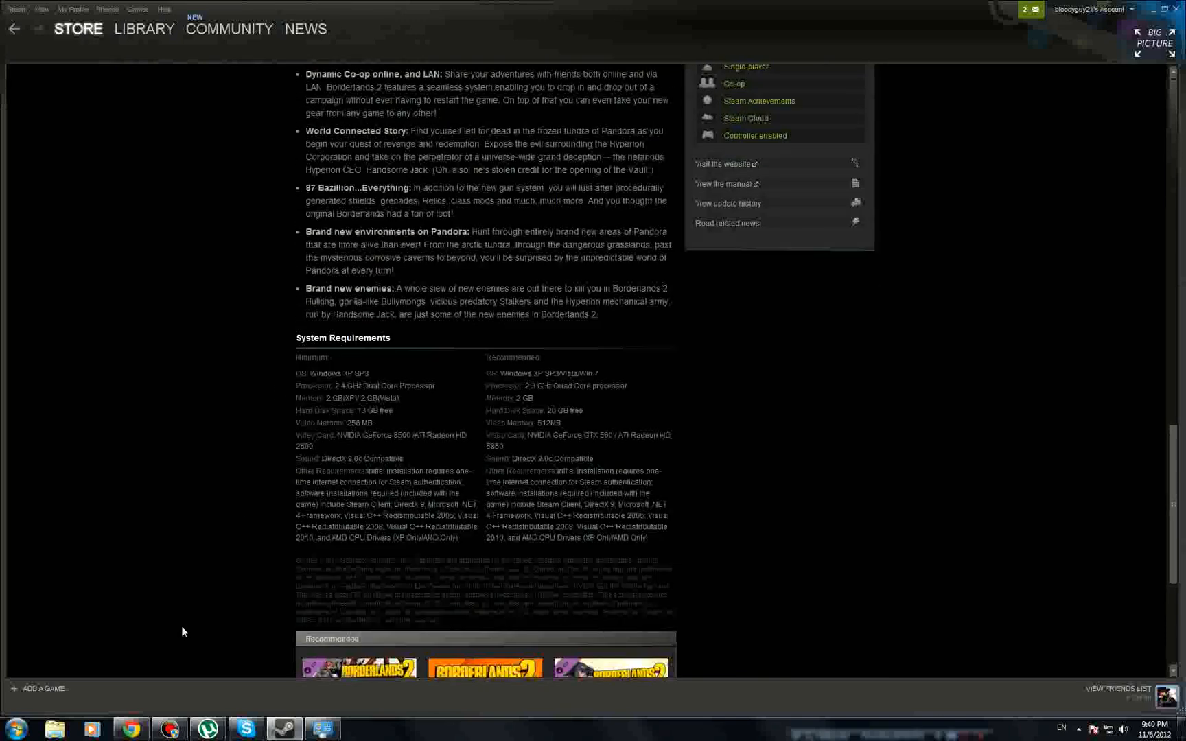
Browse from Computer via HP (C:) to the Foshizzle (Z:) drive.
{"action": "left_click", "coordinate": [9, 730]}
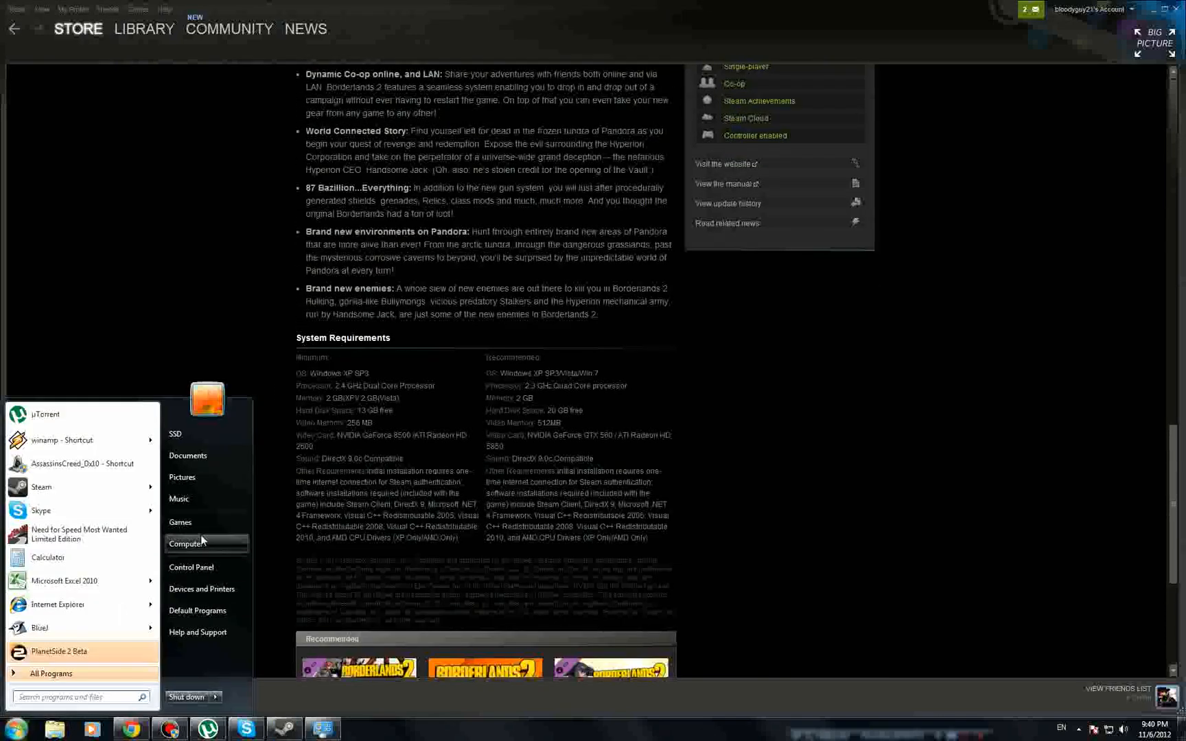
{"action": "left_click", "coordinate": [187, 543]}
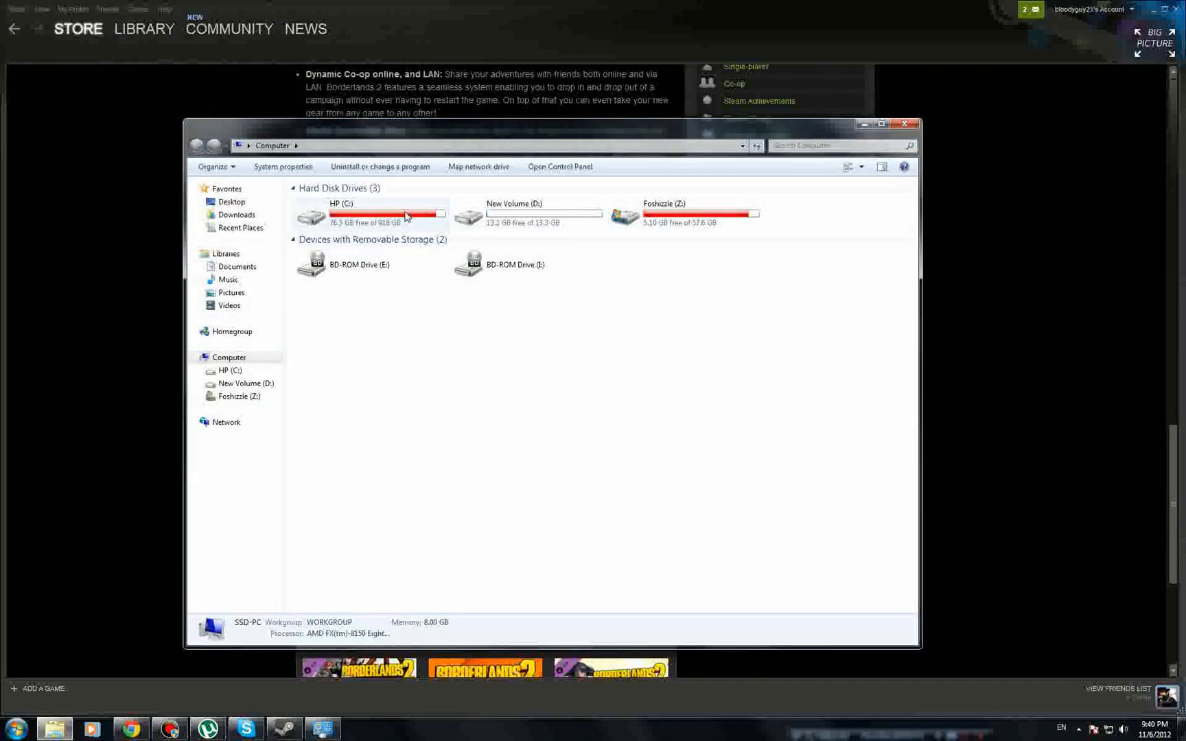
{"action": "double_click", "coordinate": [341, 216]}
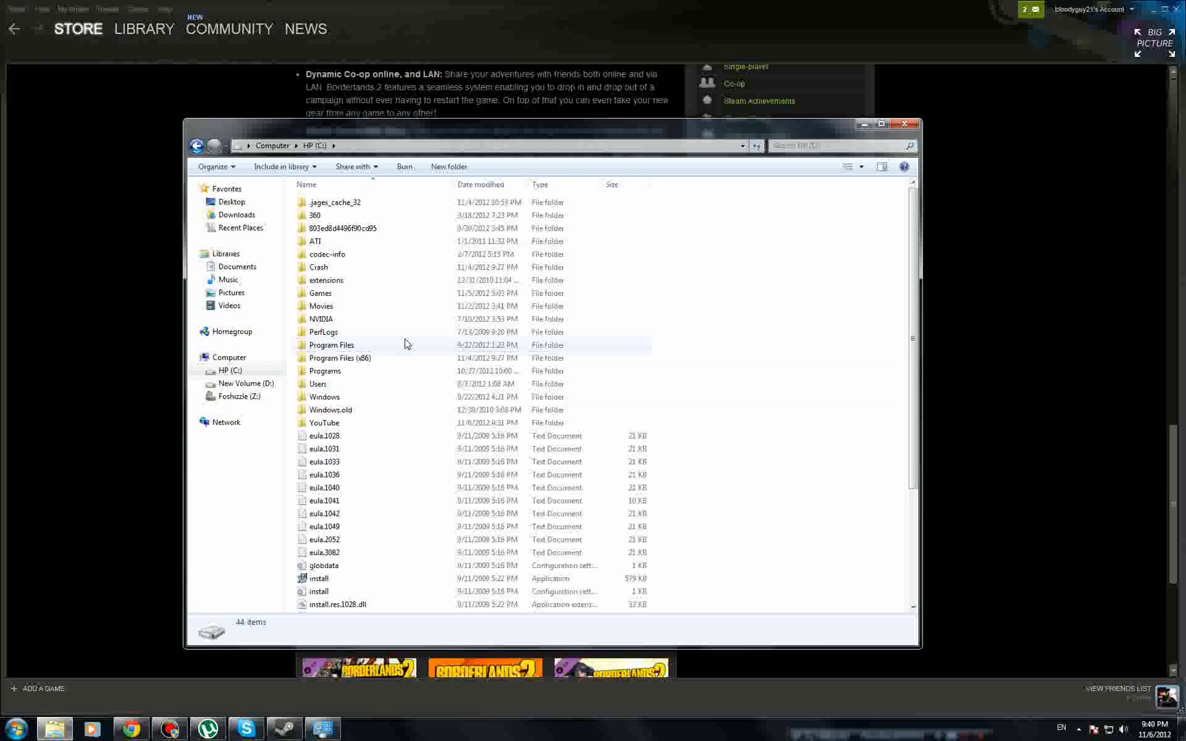
{"action": "mouse_move", "coordinate": [376, 410]}
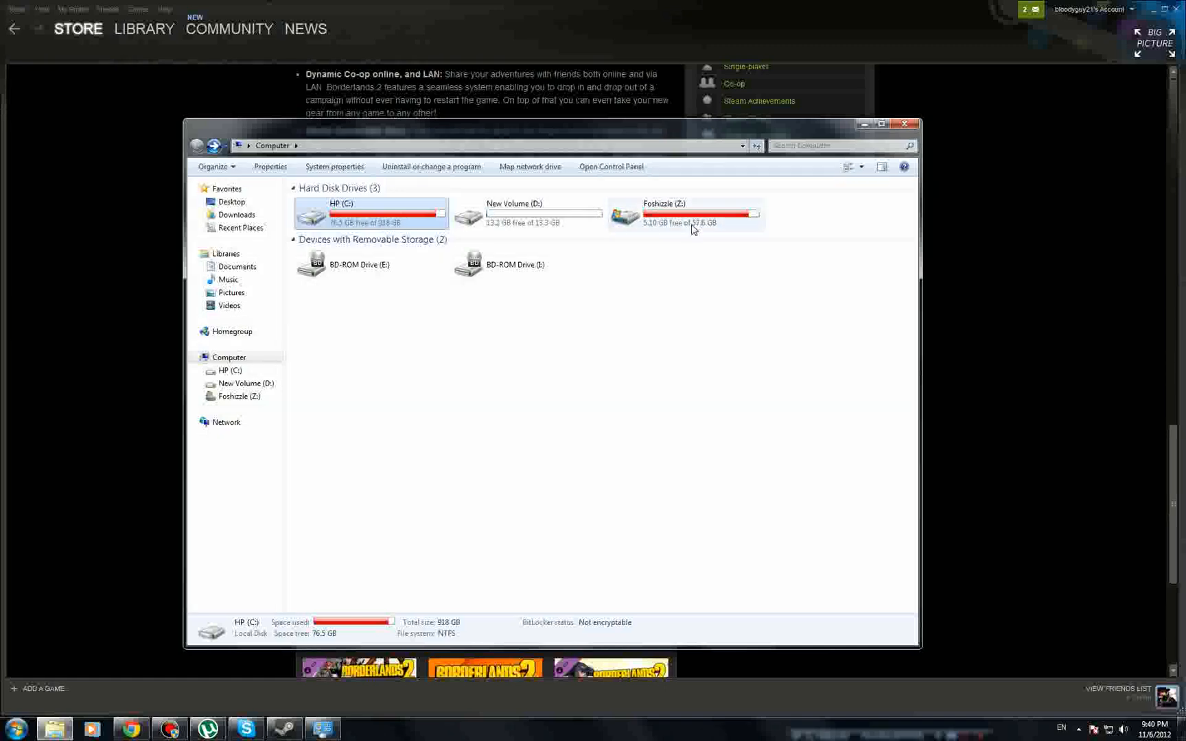
{"action": "double_click", "coordinate": [684, 214]}
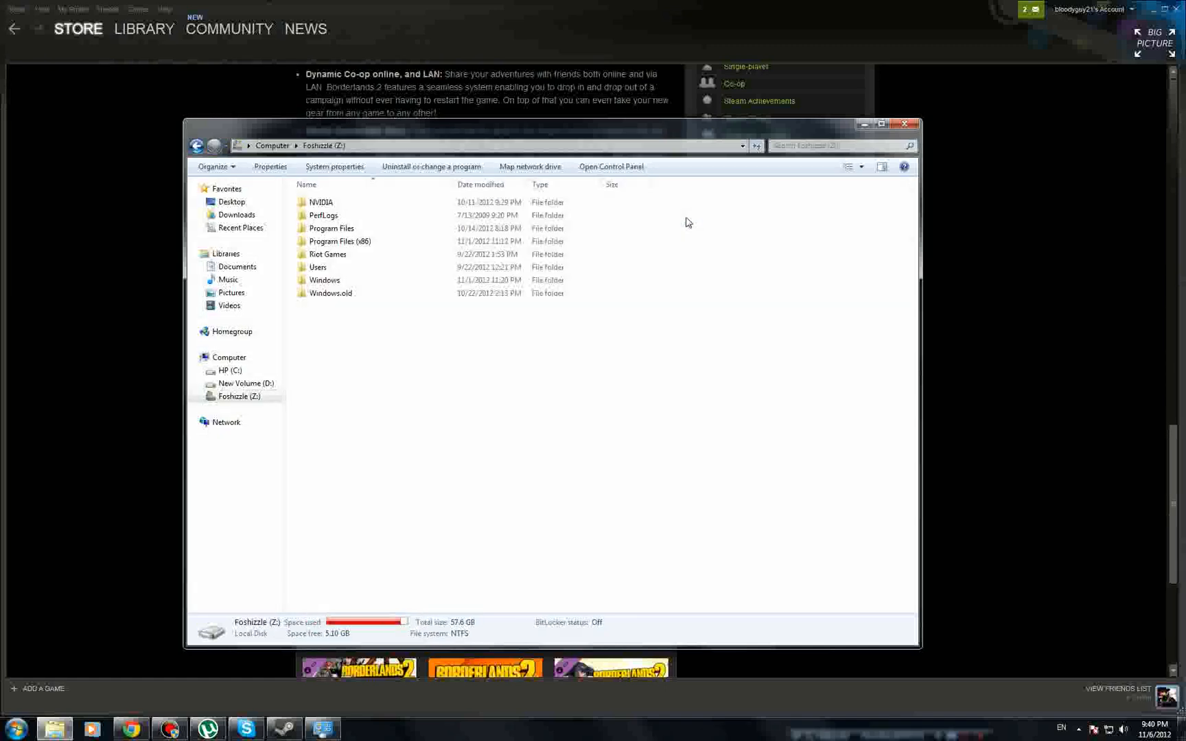
{"action": "double_click", "coordinate": [324, 280]}
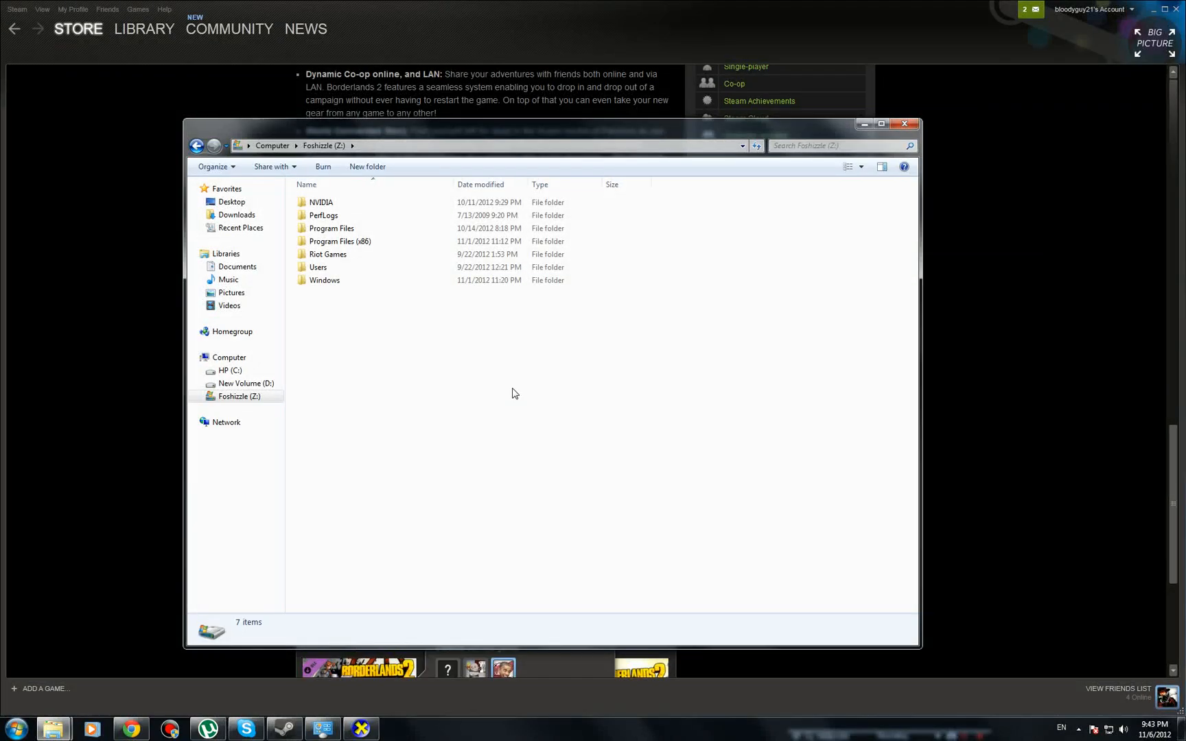
{"action": "mouse_move", "coordinate": [324, 269]}
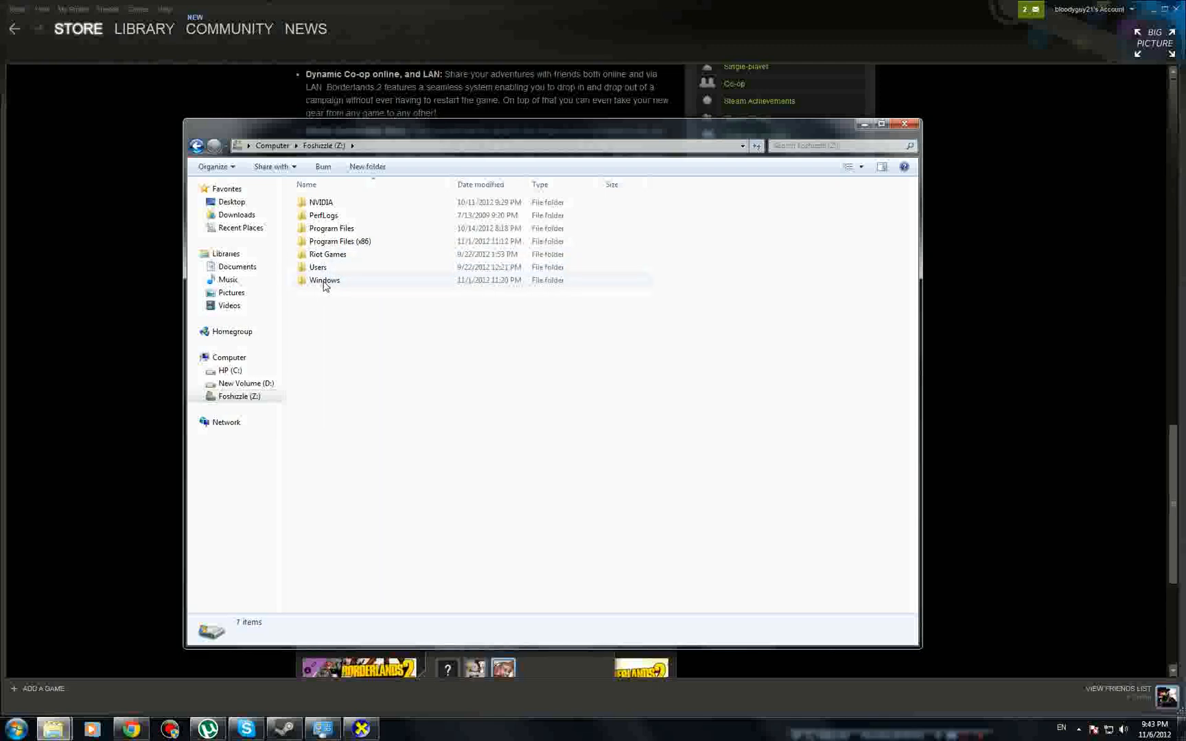
Open Windows\System32 on drive Z: and scroll the list down to dxdiag.
{"action": "double_click", "coordinate": [324, 280]}
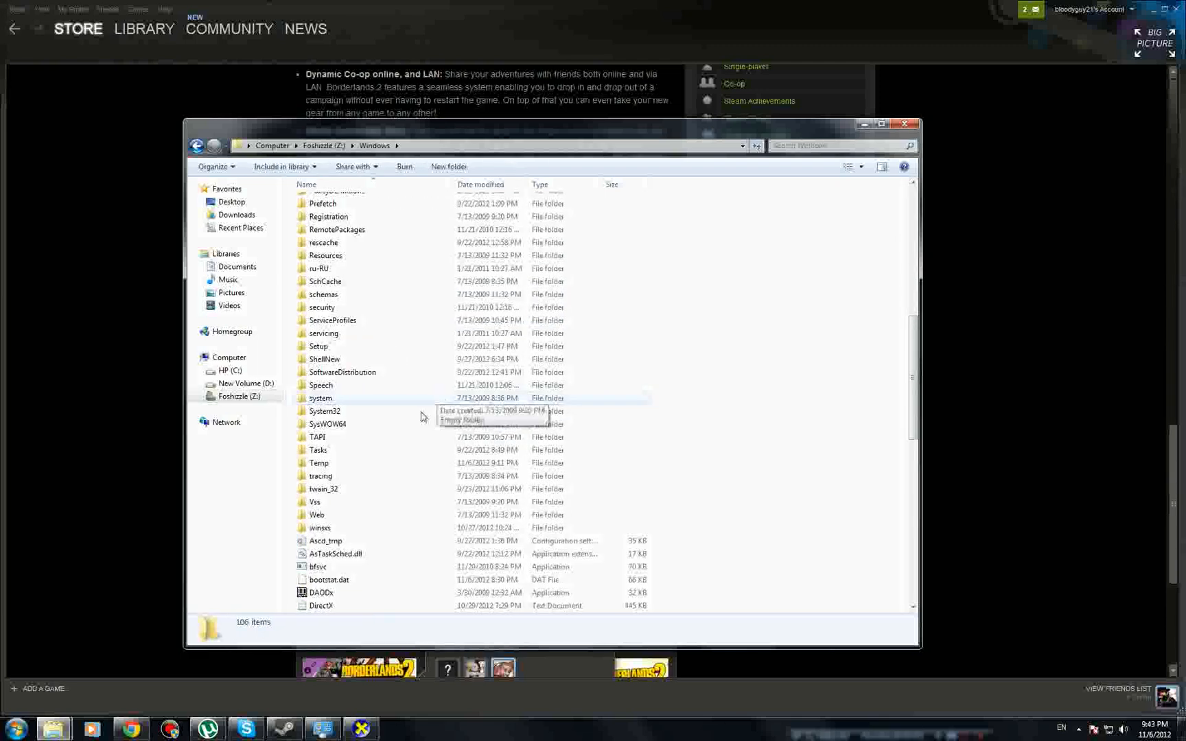
{"action": "double_click", "coordinate": [325, 410]}
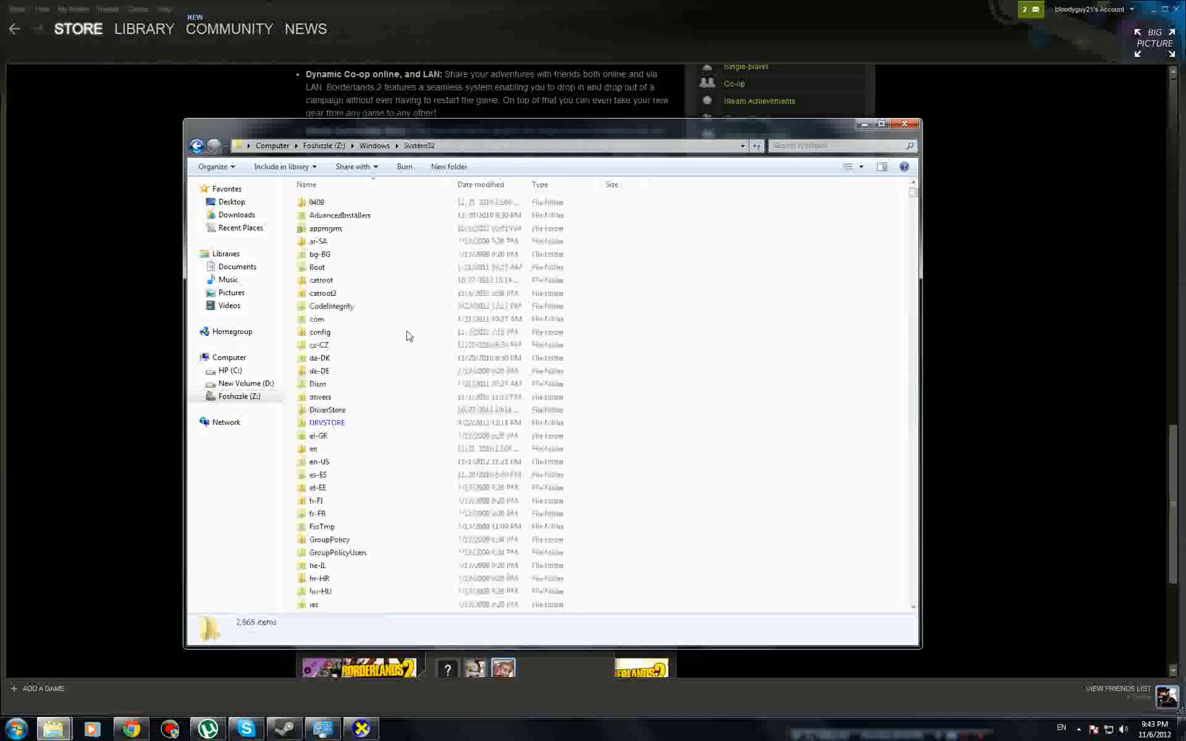
{"action": "scroll", "scroll_direction": "down", "scroll_amount": 3}
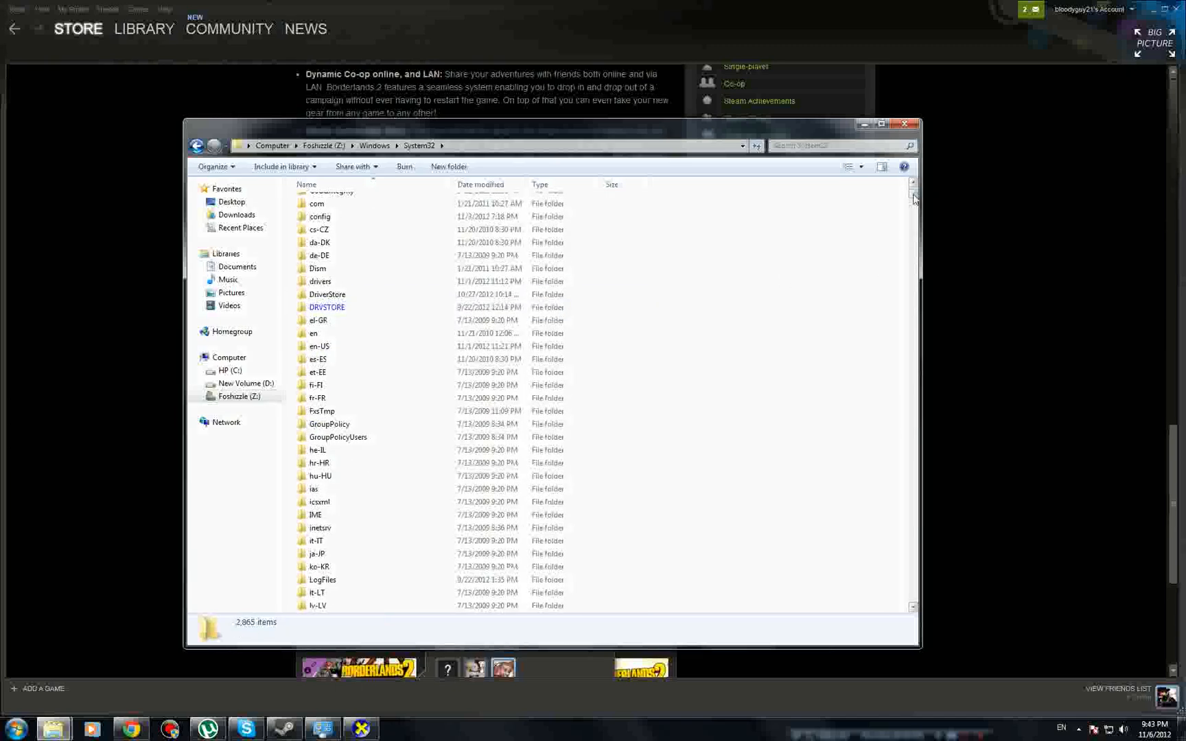
{"action": "scroll", "scroll_direction": "down", "scroll_amount": 3}
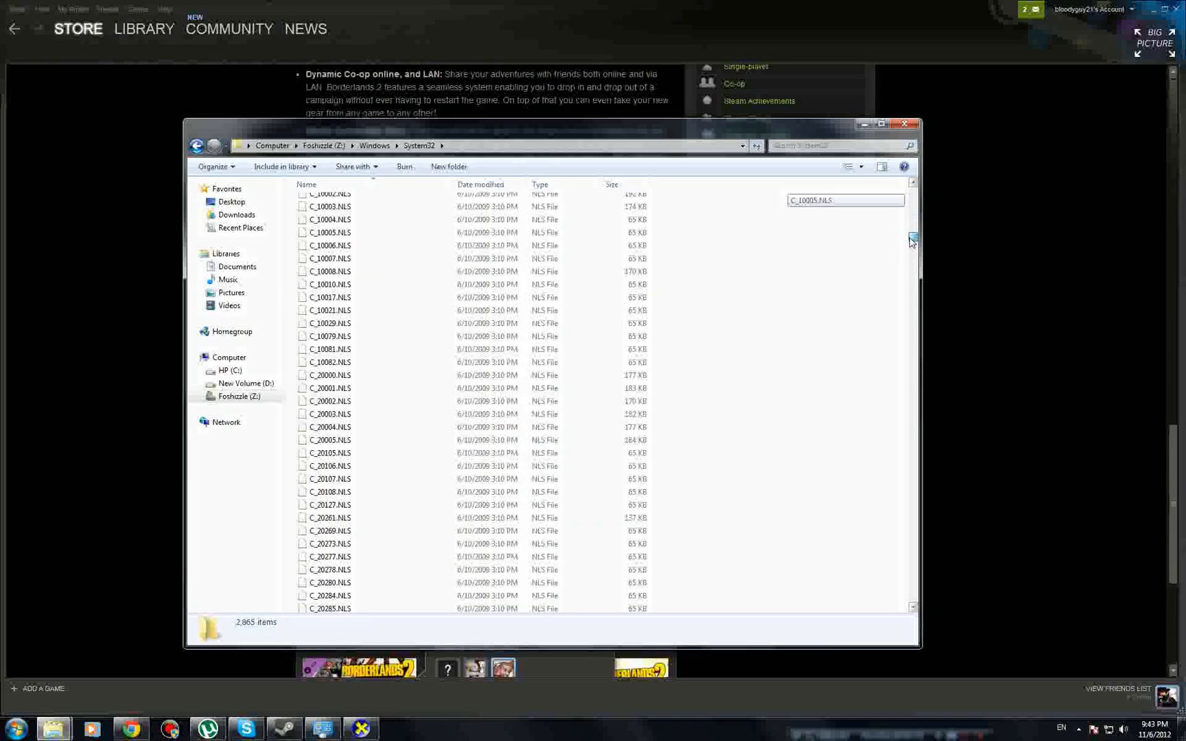
{"action": "scroll", "scroll_direction": "down", "scroll_amount": 3}
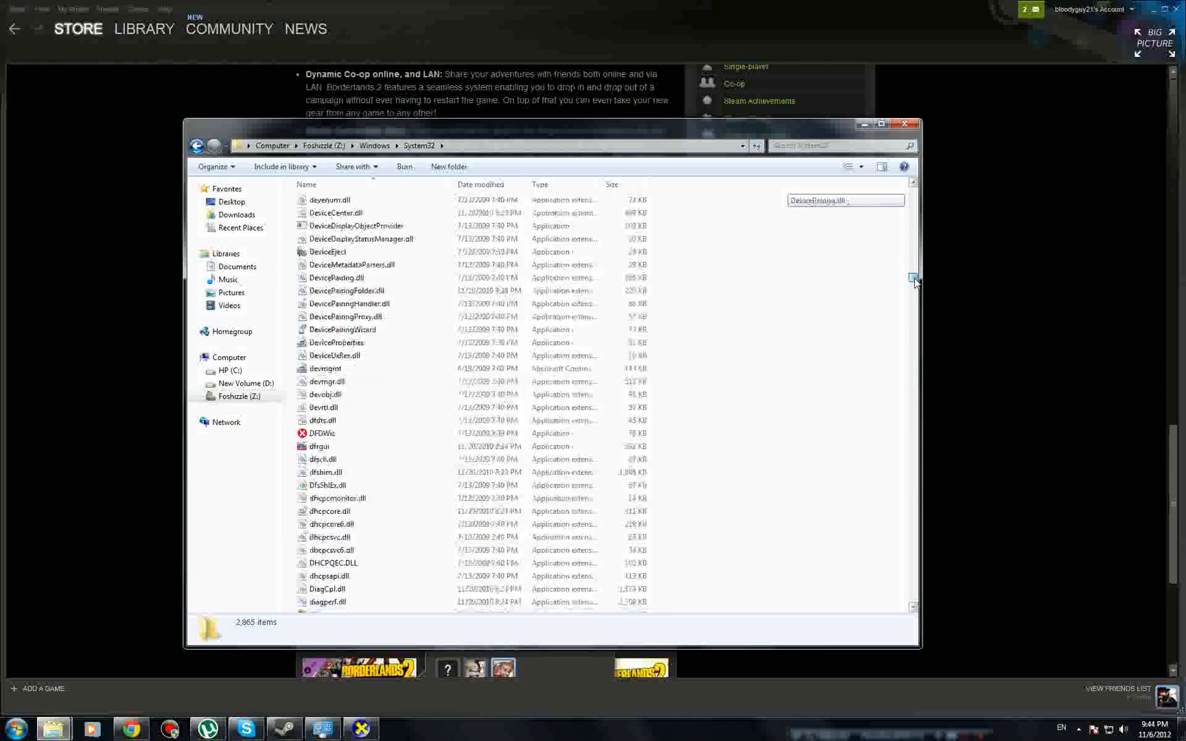
{"action": "scroll", "scroll_direction": "down", "scroll_amount": 3}
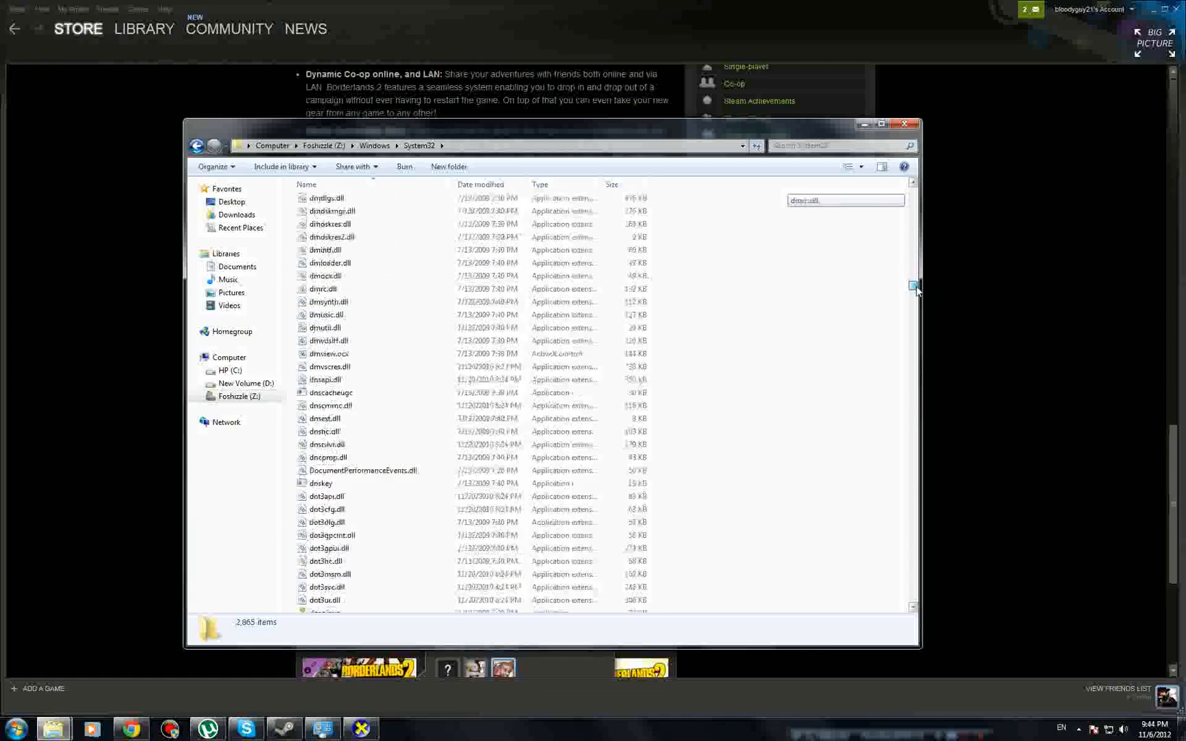
{"action": "scroll", "scroll_direction": "down", "scroll_amount": 3}
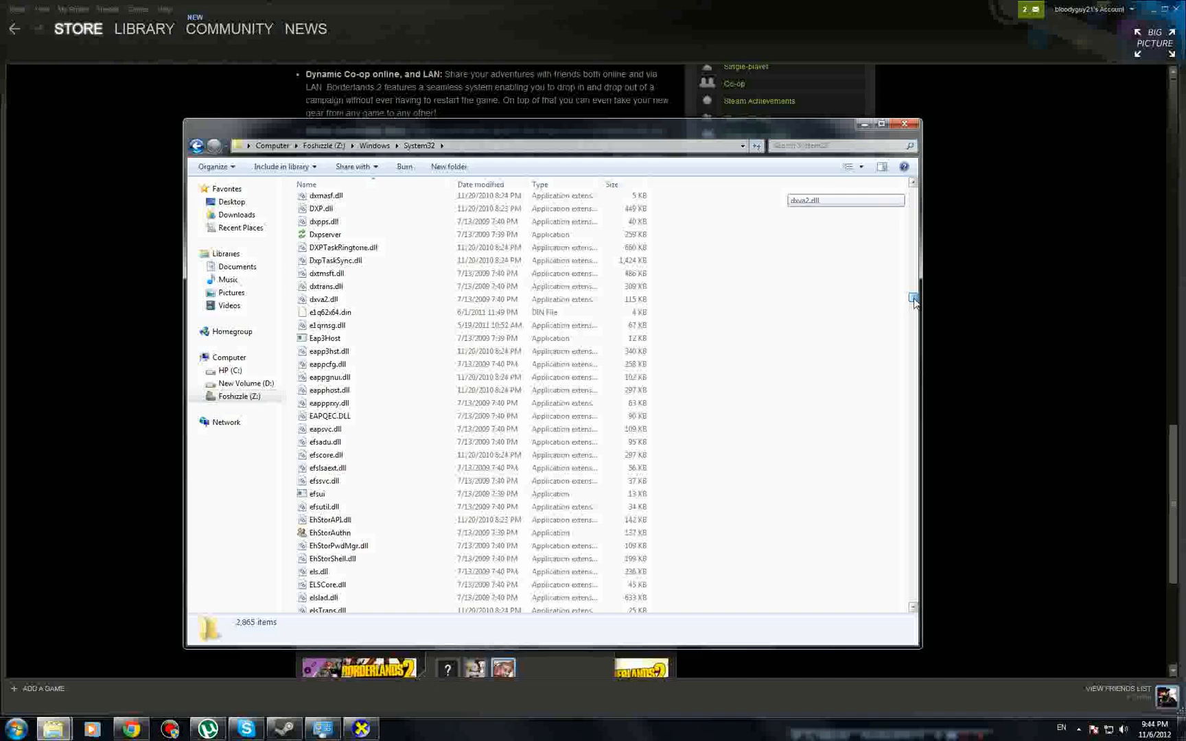
{"action": "scroll", "scroll_direction": "up", "scroll_amount": 3}
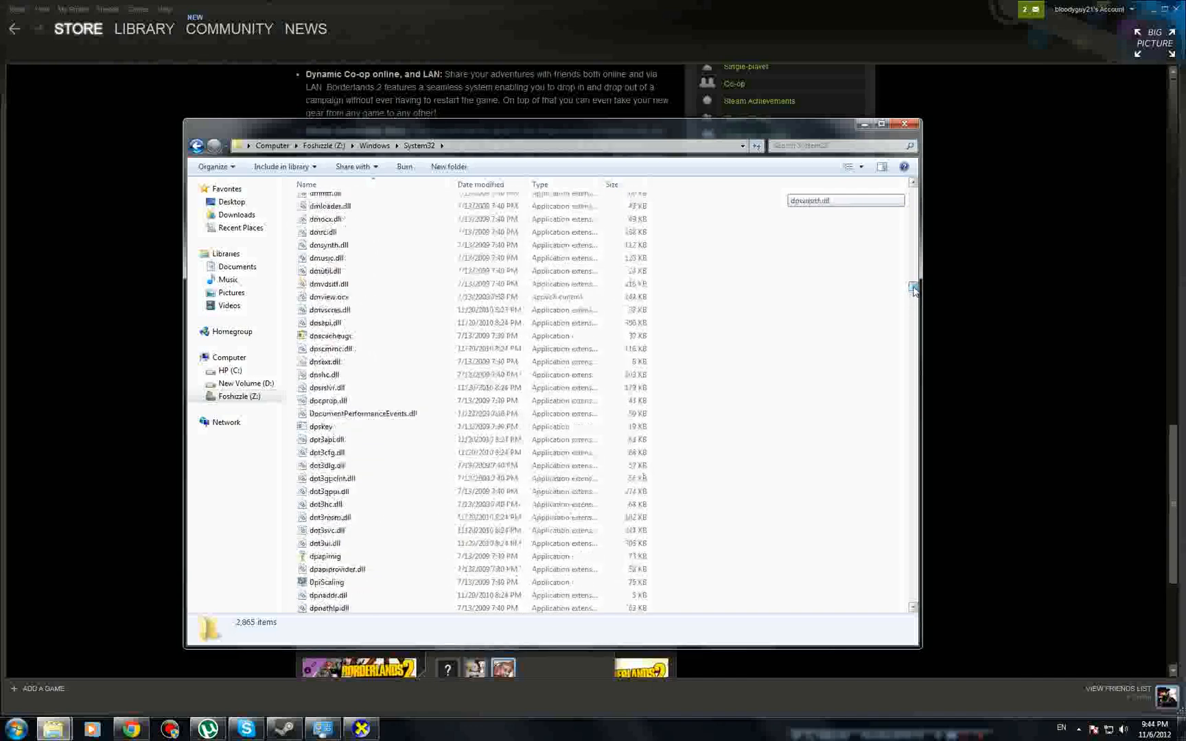
{"action": "scroll", "scroll_direction": "up", "scroll_amount": 3}
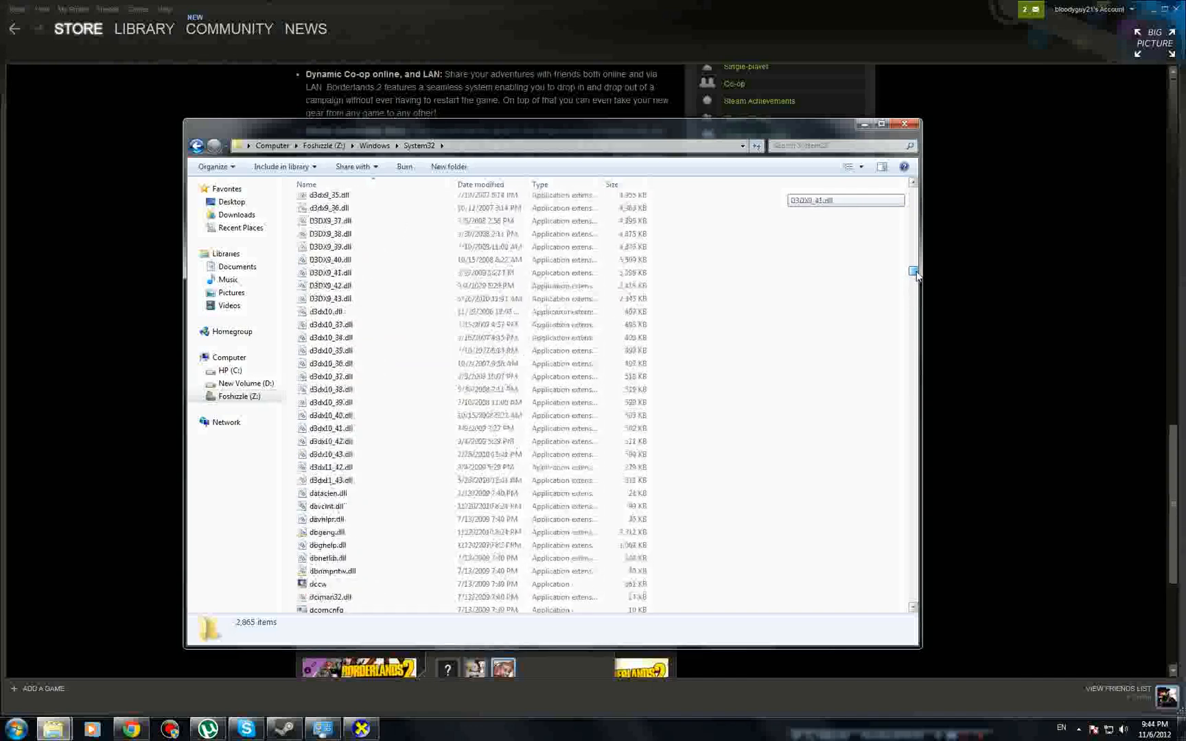
{"action": "scroll", "scroll_direction": "down", "scroll_amount": 3}
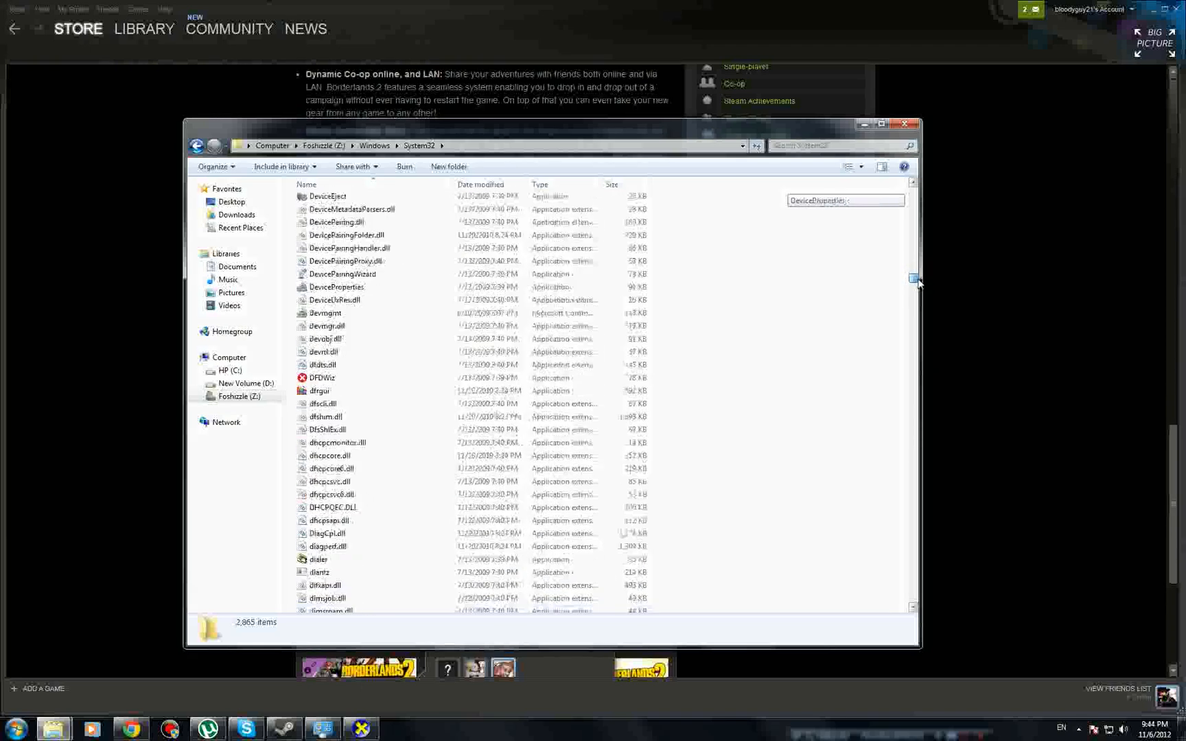
{"action": "scroll", "scroll_direction": "down", "scroll_amount": 3}
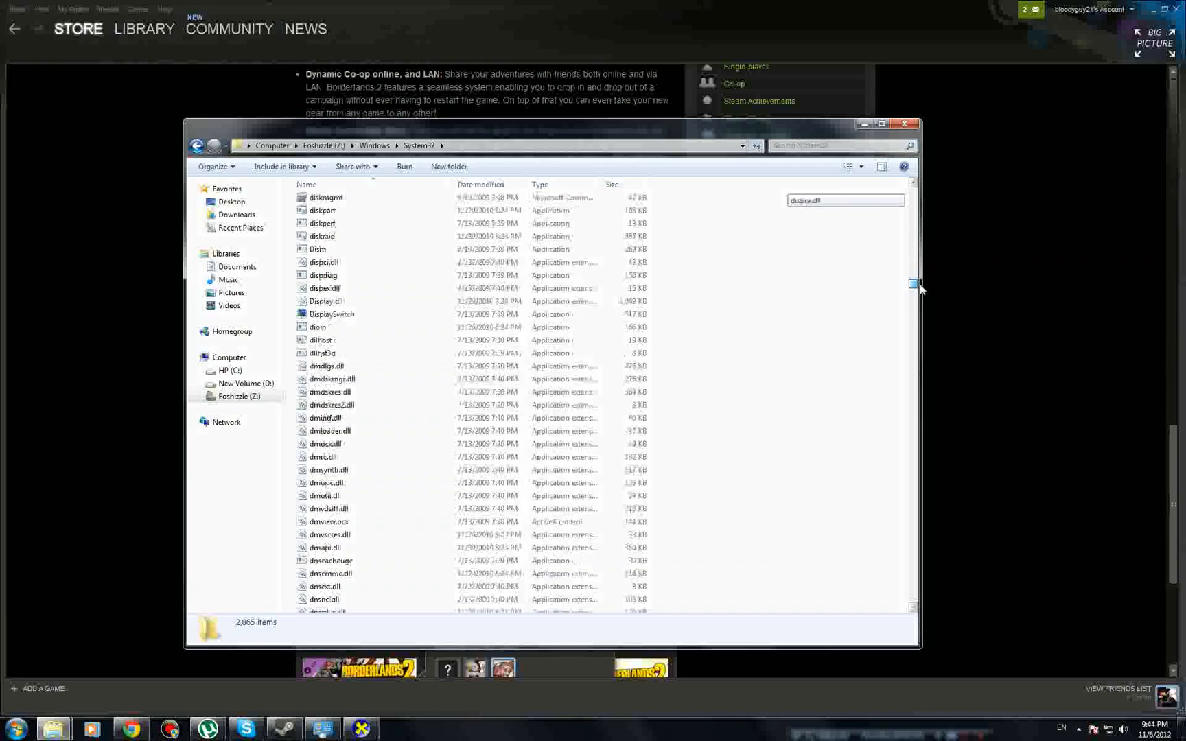
{"action": "scroll", "scroll_direction": "down", "scroll_amount": 3}
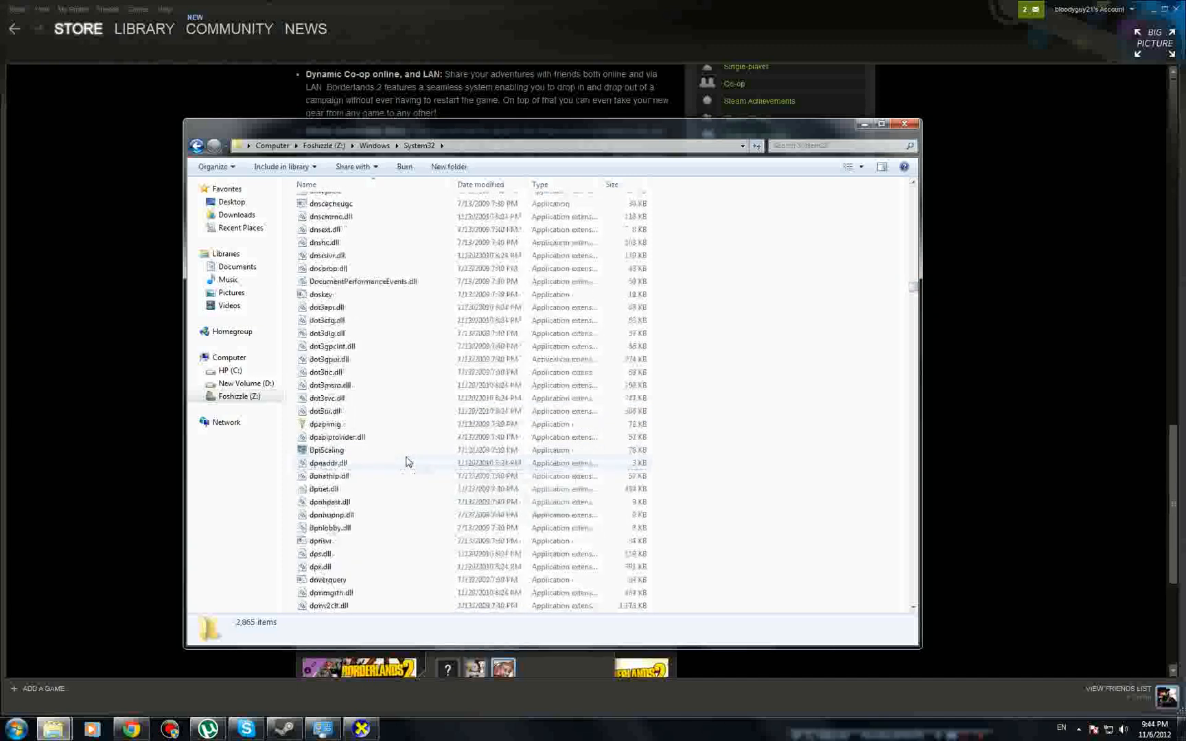
{"action": "scroll", "scroll_direction": "down", "scroll_amount": 3}
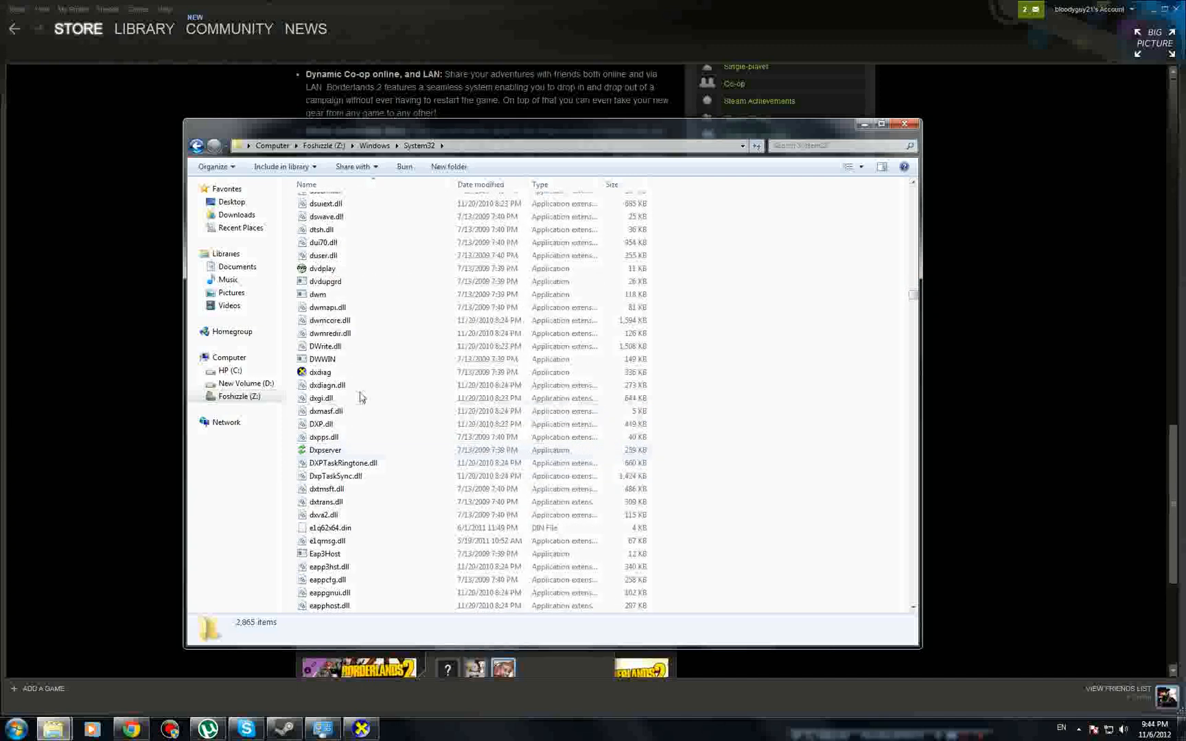
{"action": "mouse_move", "coordinate": [320, 372]}
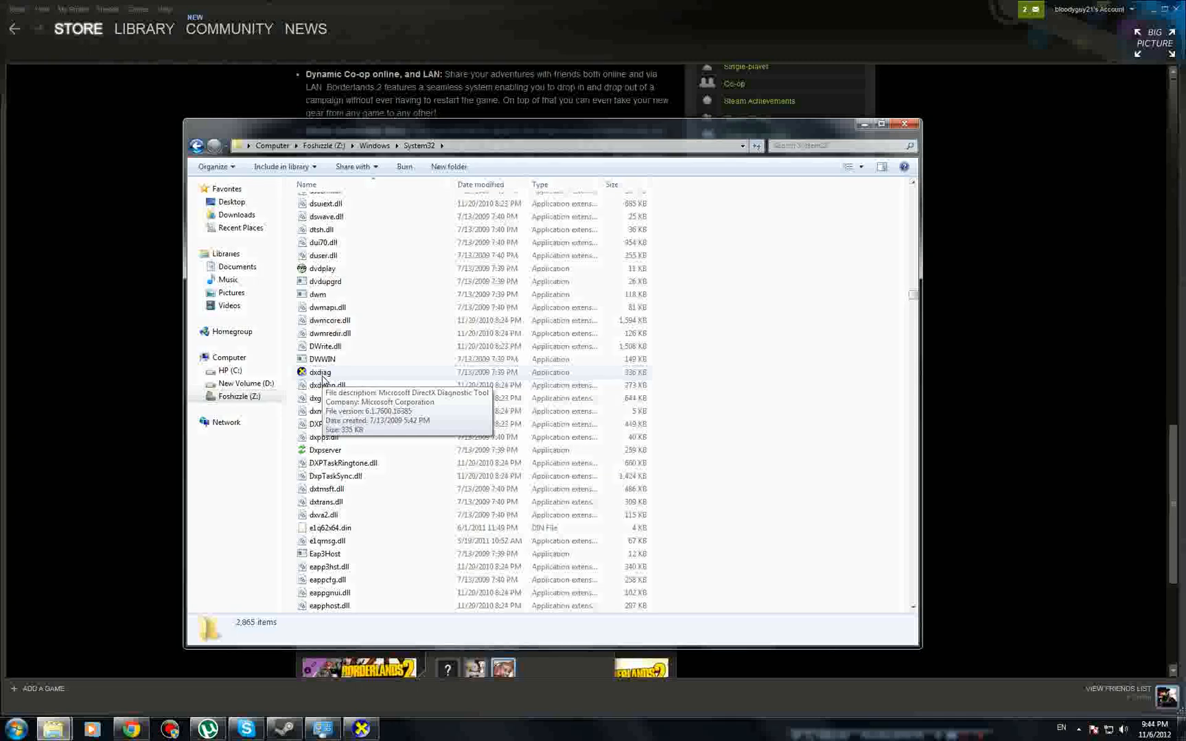
Launch dxdiag from System32 to bring up the DirectX Diagnostic Tool.
{"action": "left_click", "coordinate": [320, 372]}
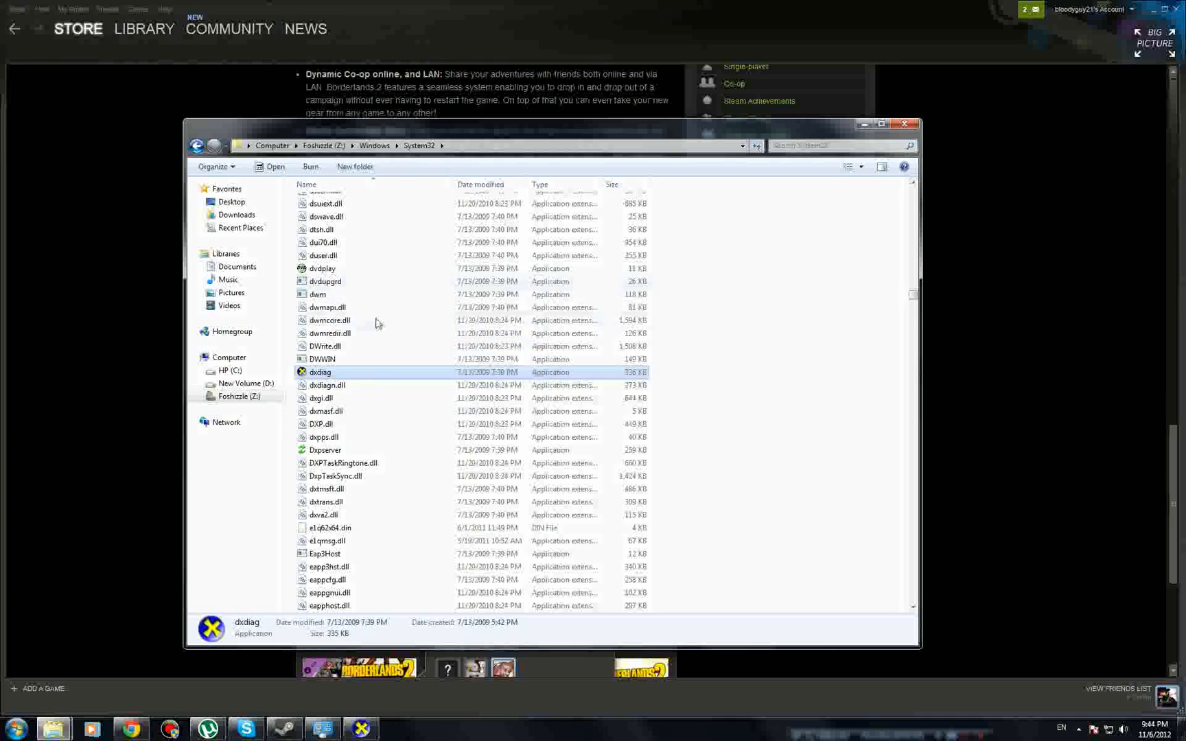
{"action": "double_click", "coordinate": [319, 372]}
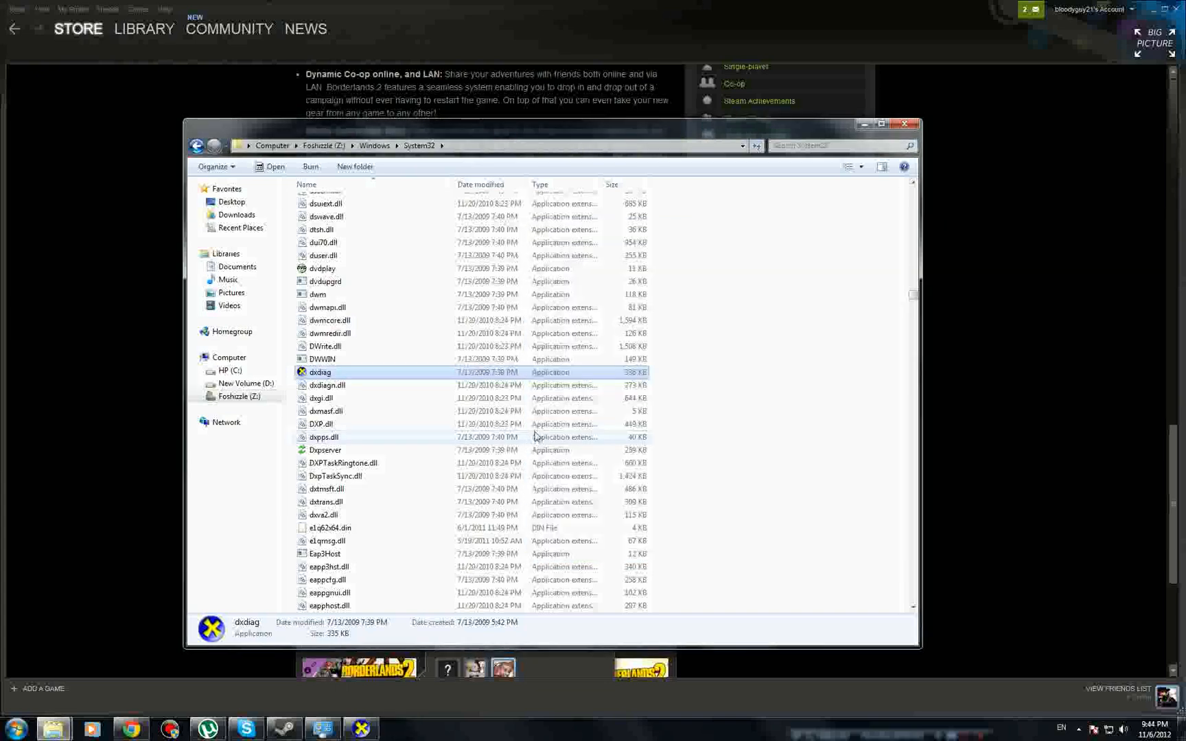
{"action": "double_click", "coordinate": [320, 371]}
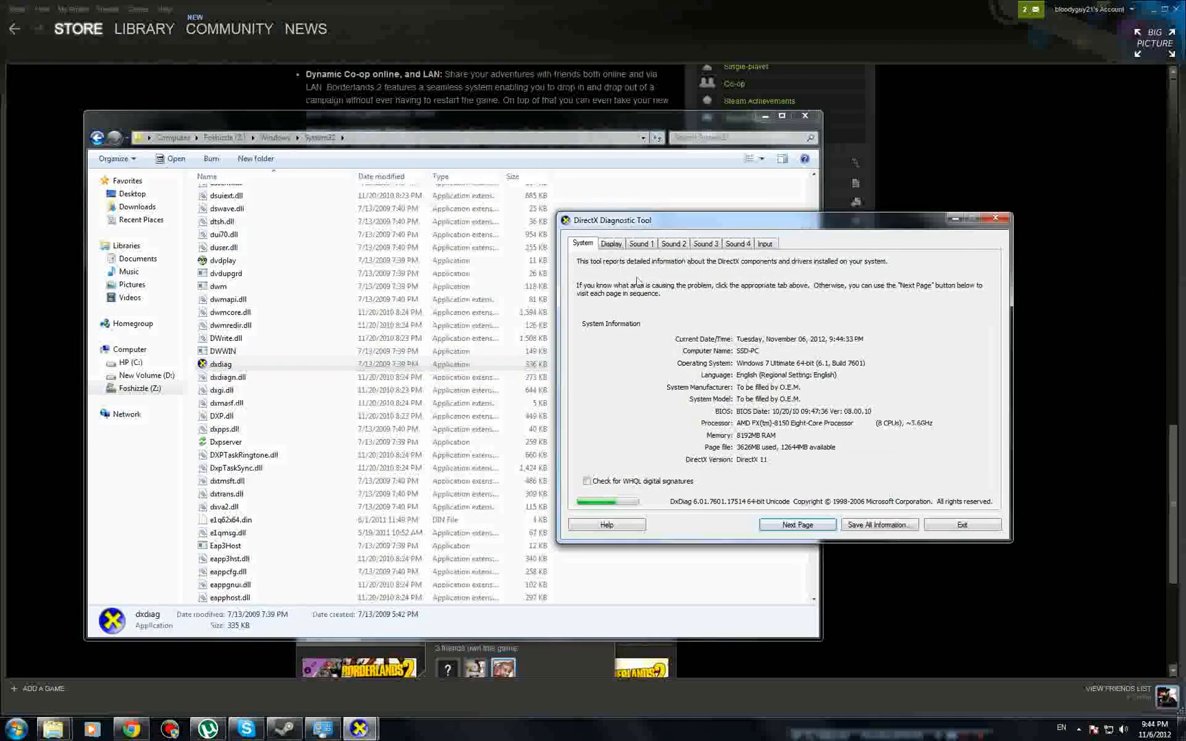
{"action": "mouse_move", "coordinate": [302, 371]}
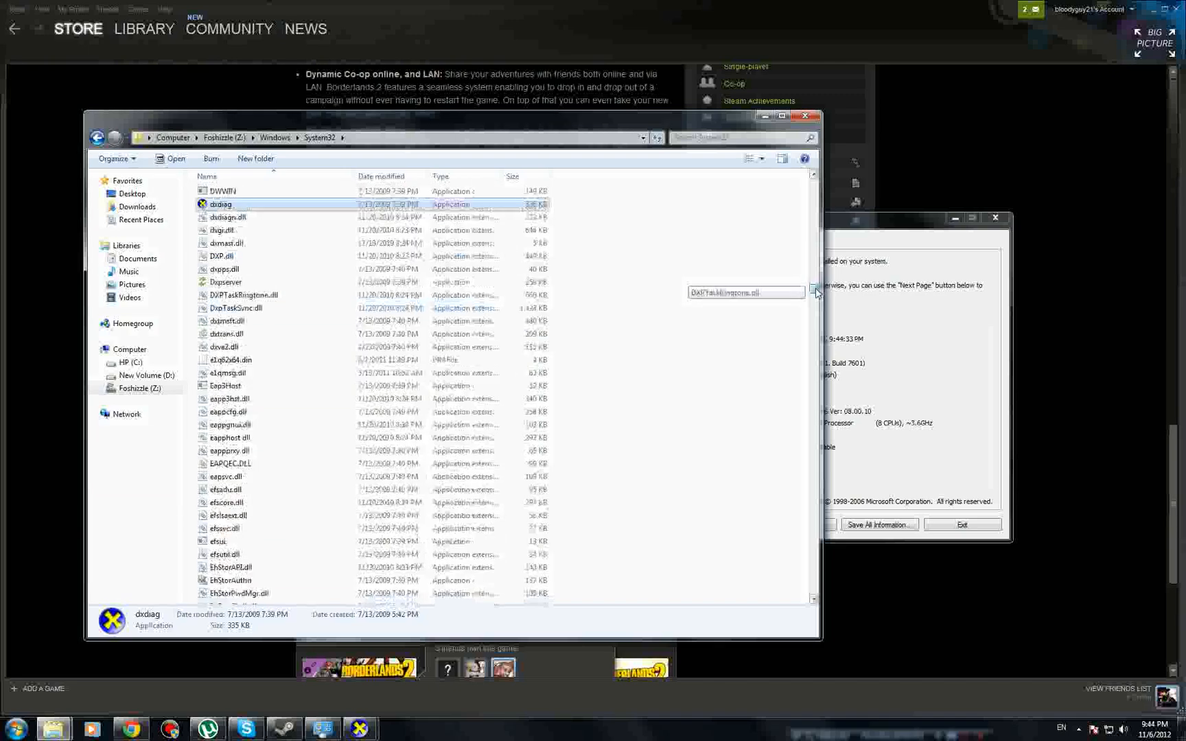
{"action": "scroll", "scroll_direction": "down", "scroll_amount": 3}
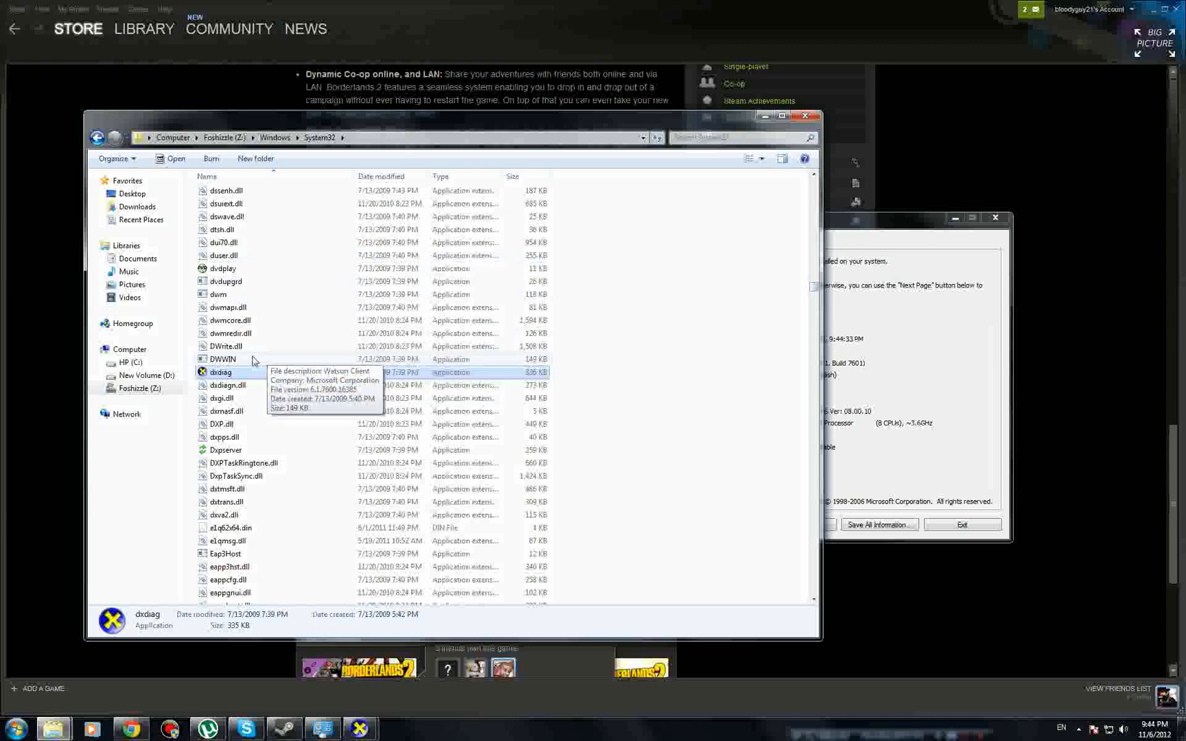
{"action": "mouse_move", "coordinate": [252, 391]}
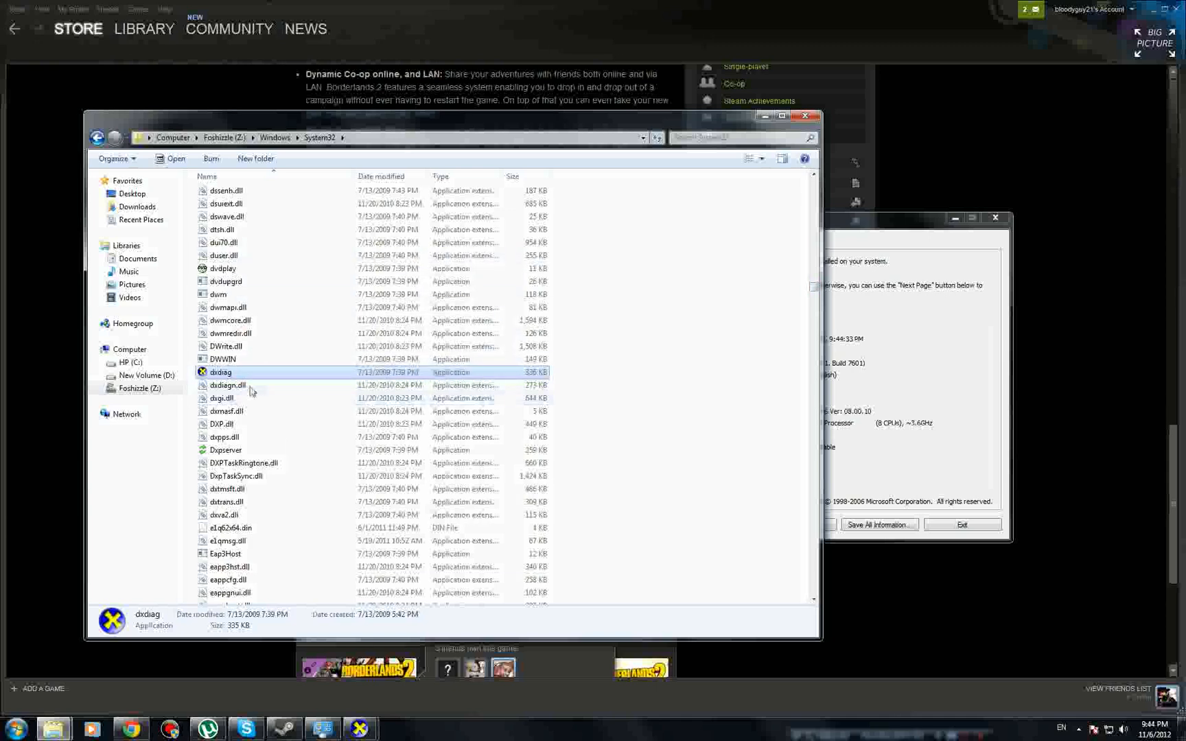
{"action": "mouse_move", "coordinate": [221, 372]}
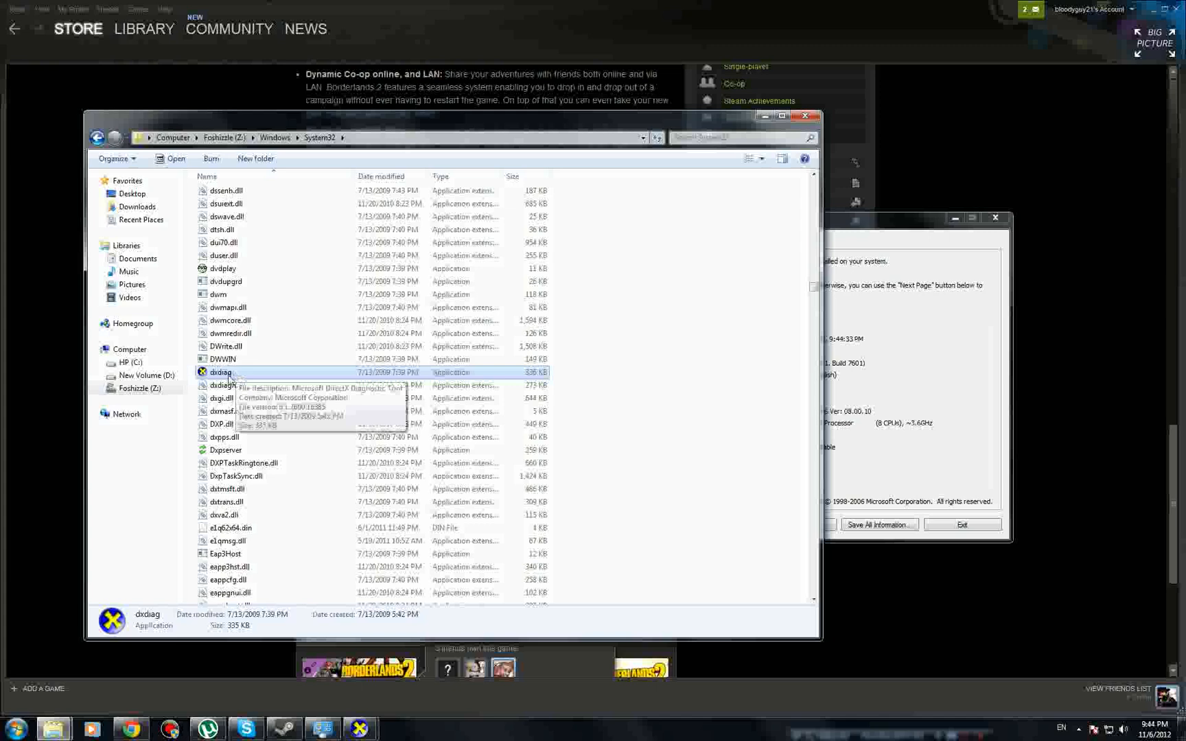
{"action": "mouse_move", "coordinate": [348, 412]}
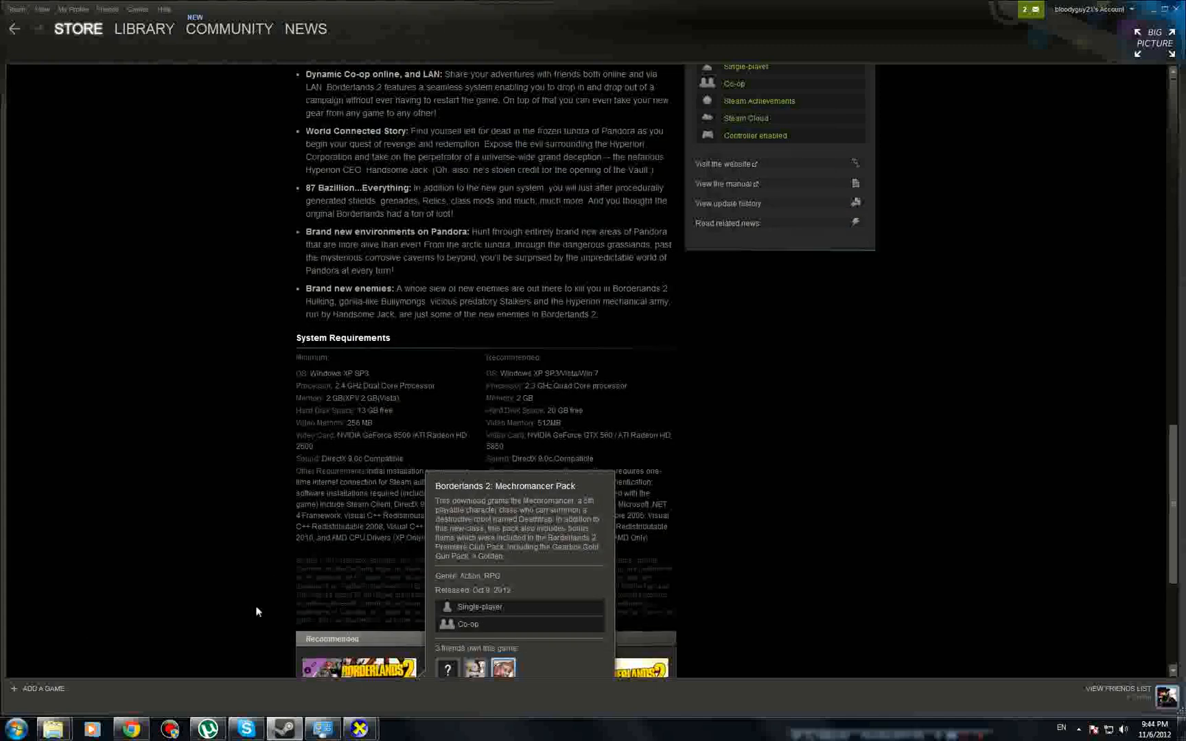
{"action": "mouse_move", "coordinate": [322, 729]}
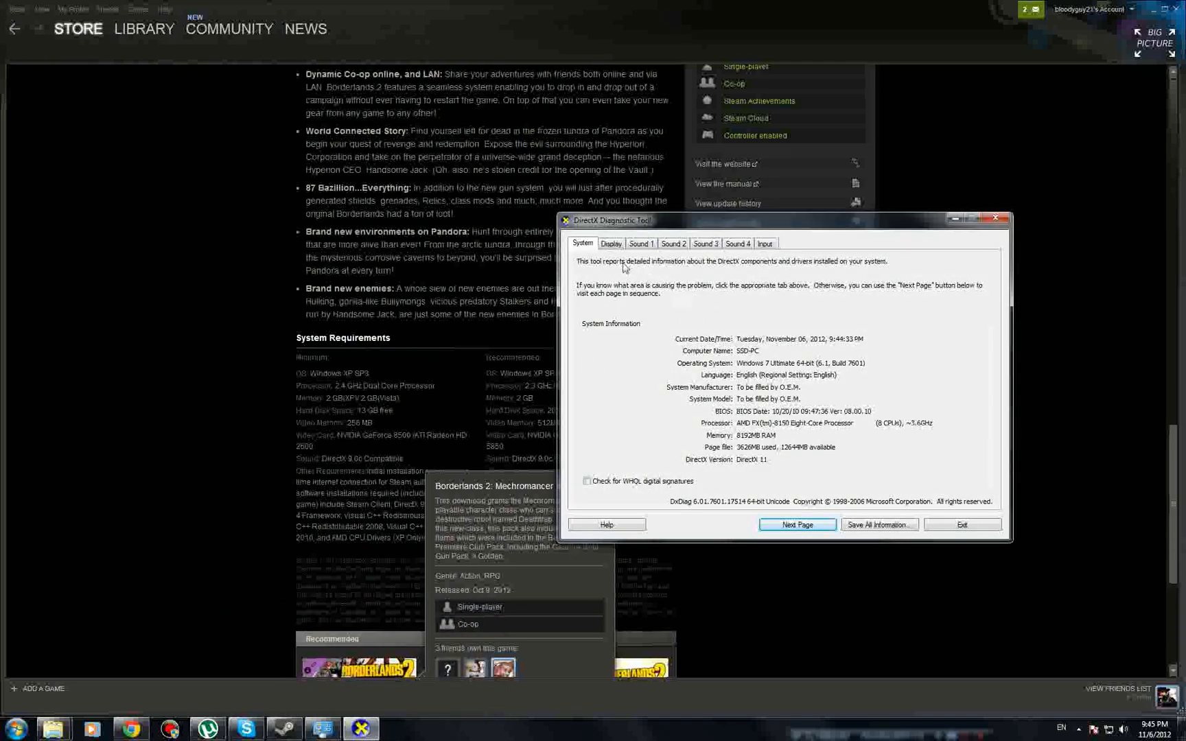
{"action": "mouse_move", "coordinate": [746, 371]}
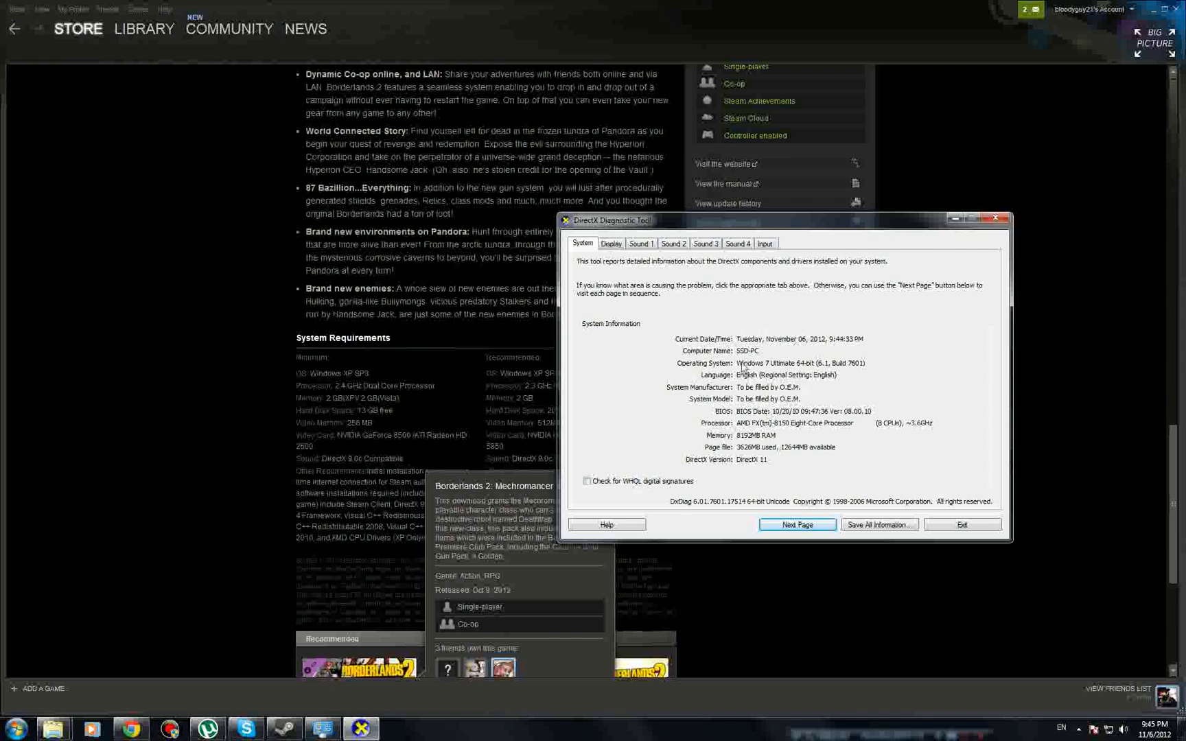
{"action": "mouse_move", "coordinate": [814, 348]}
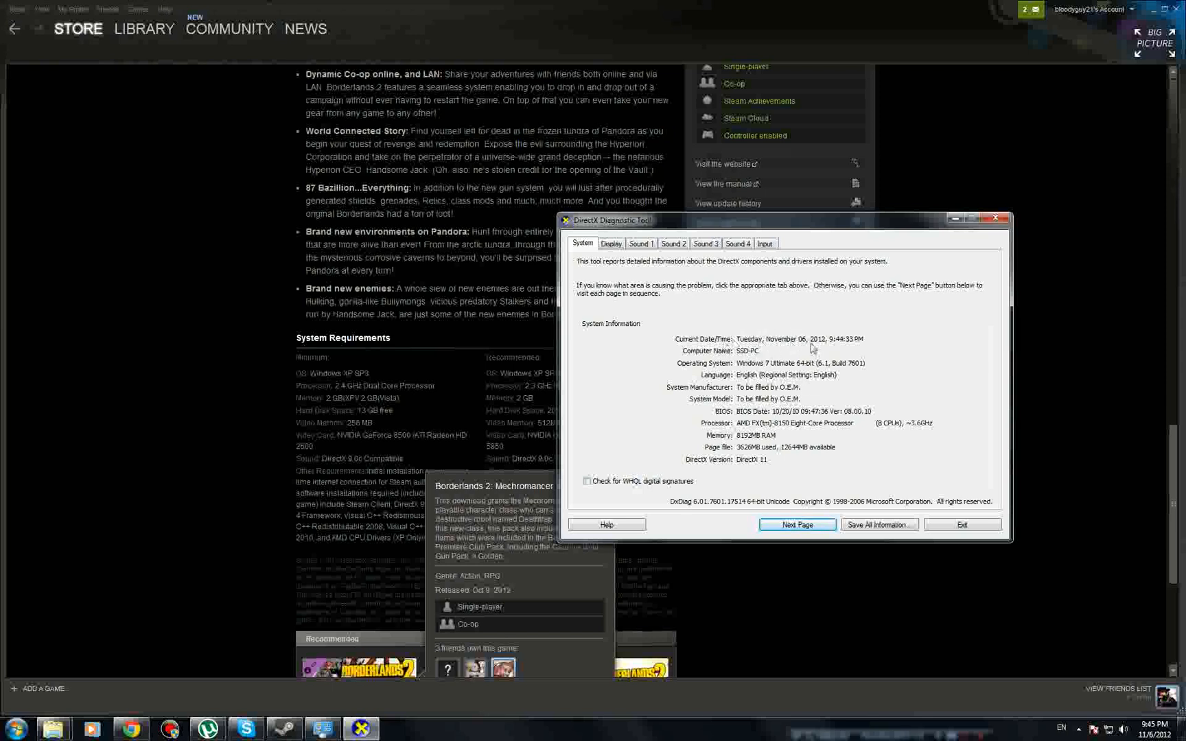
{"action": "mouse_move", "coordinate": [755, 380]}
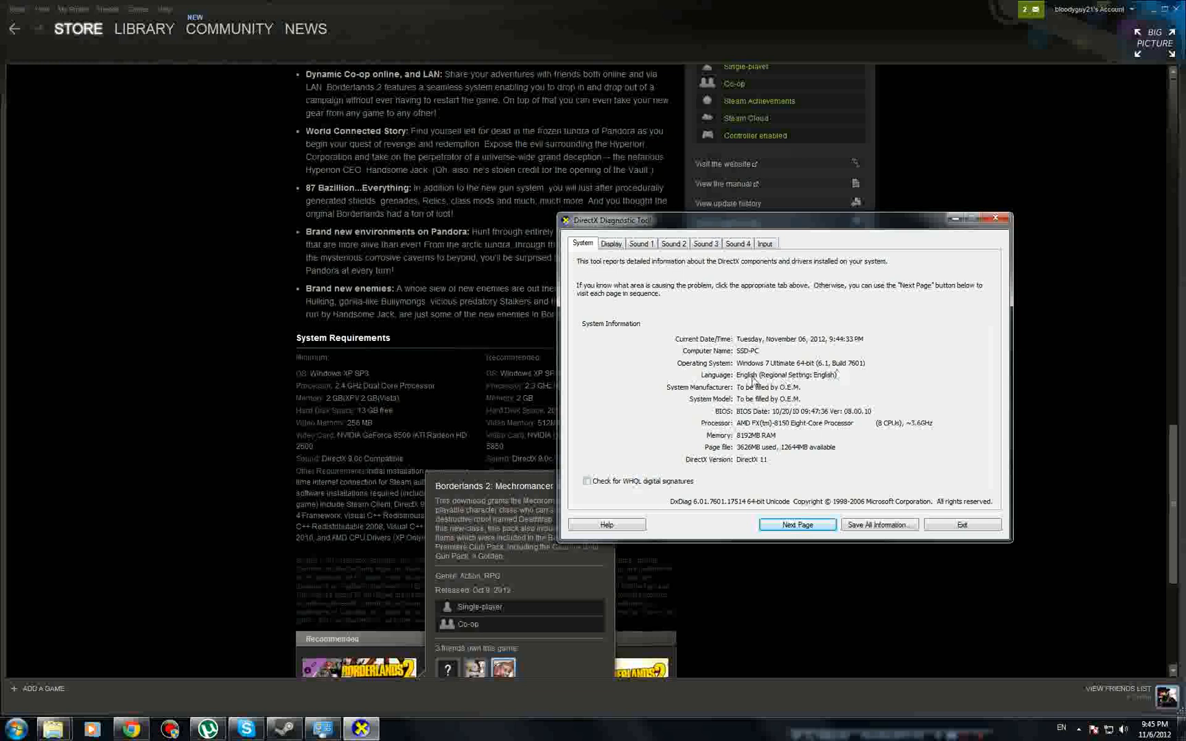
{"action": "mouse_move", "coordinate": [689, 394]}
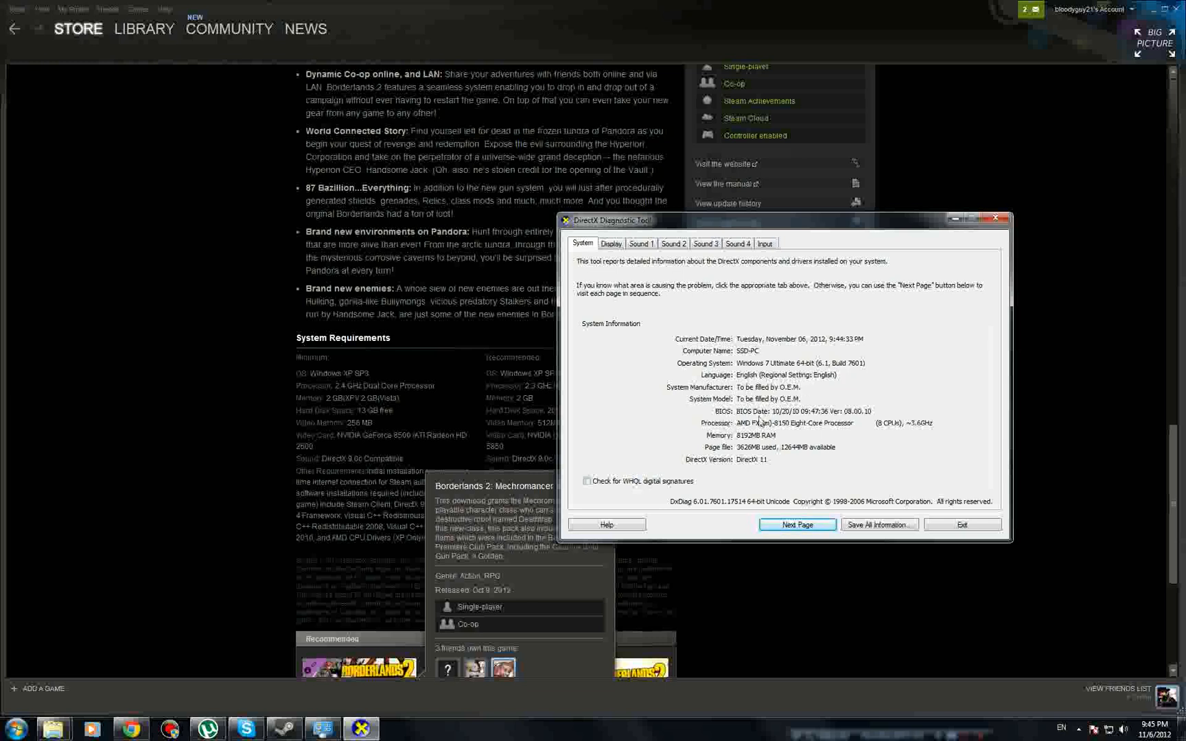
{"action": "mouse_move", "coordinate": [742, 472]}
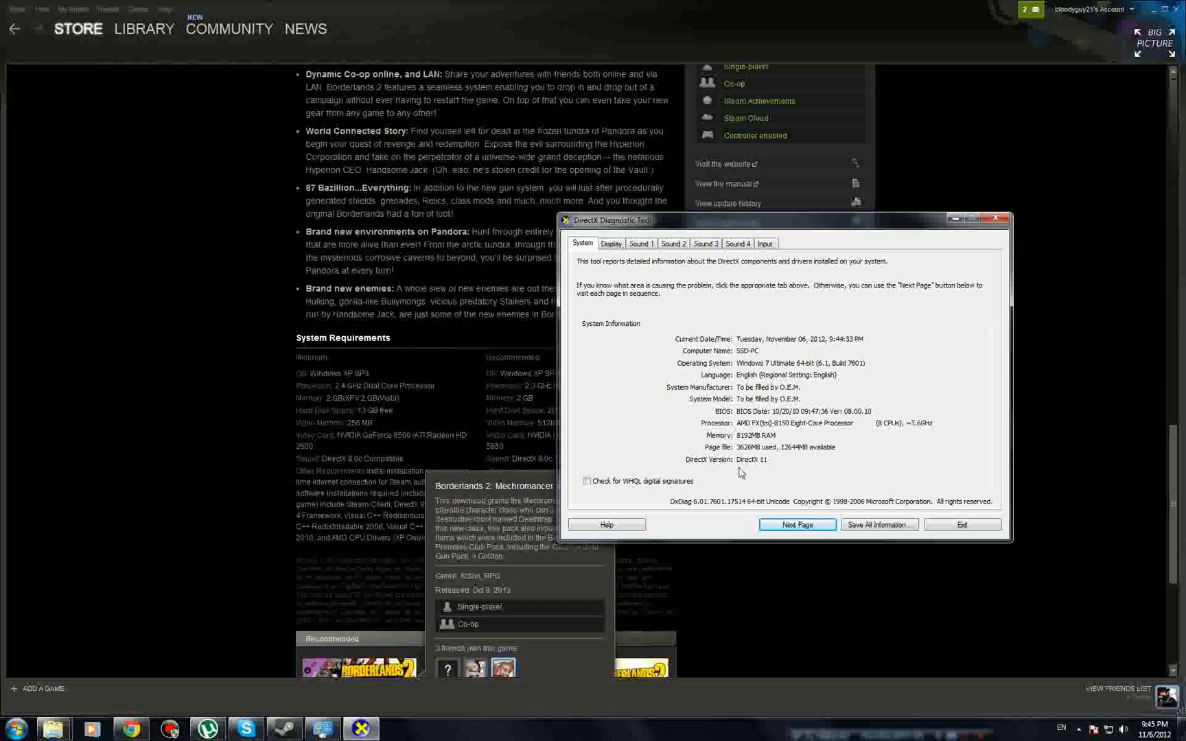
{"action": "mouse_move", "coordinate": [751, 461]}
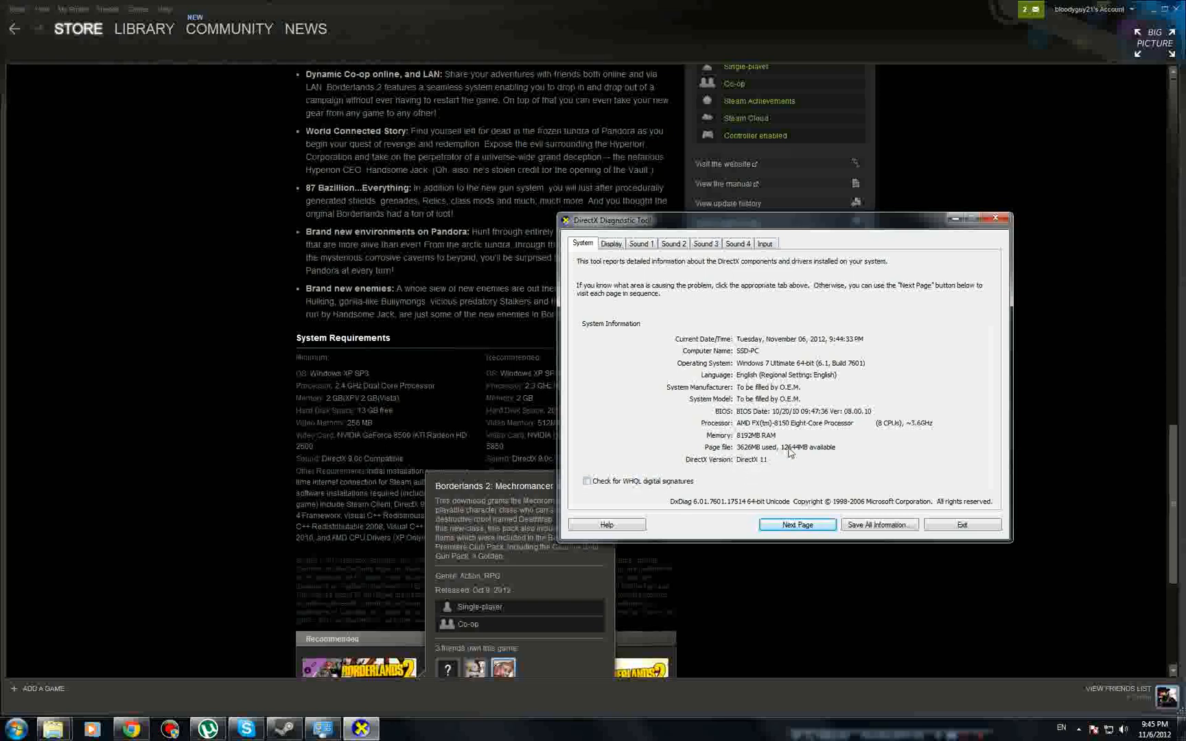
{"action": "mouse_move", "coordinate": [811, 455]}
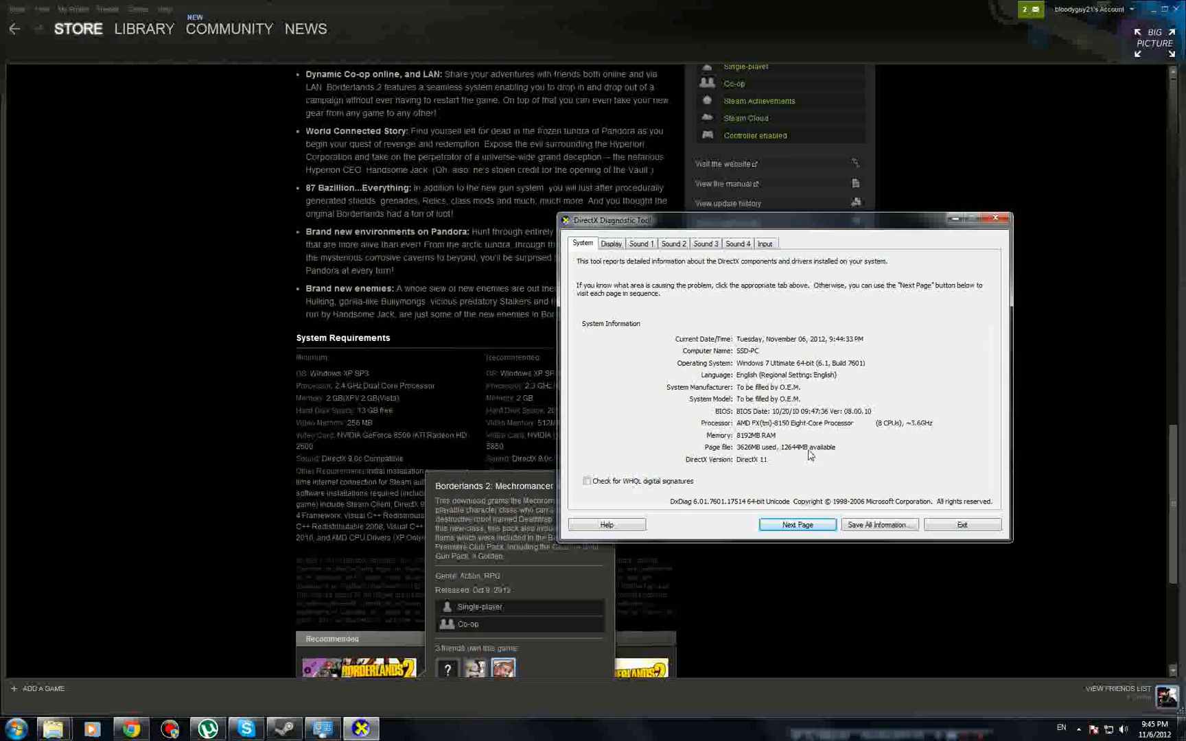
{"action": "mouse_move", "coordinate": [802, 455]}
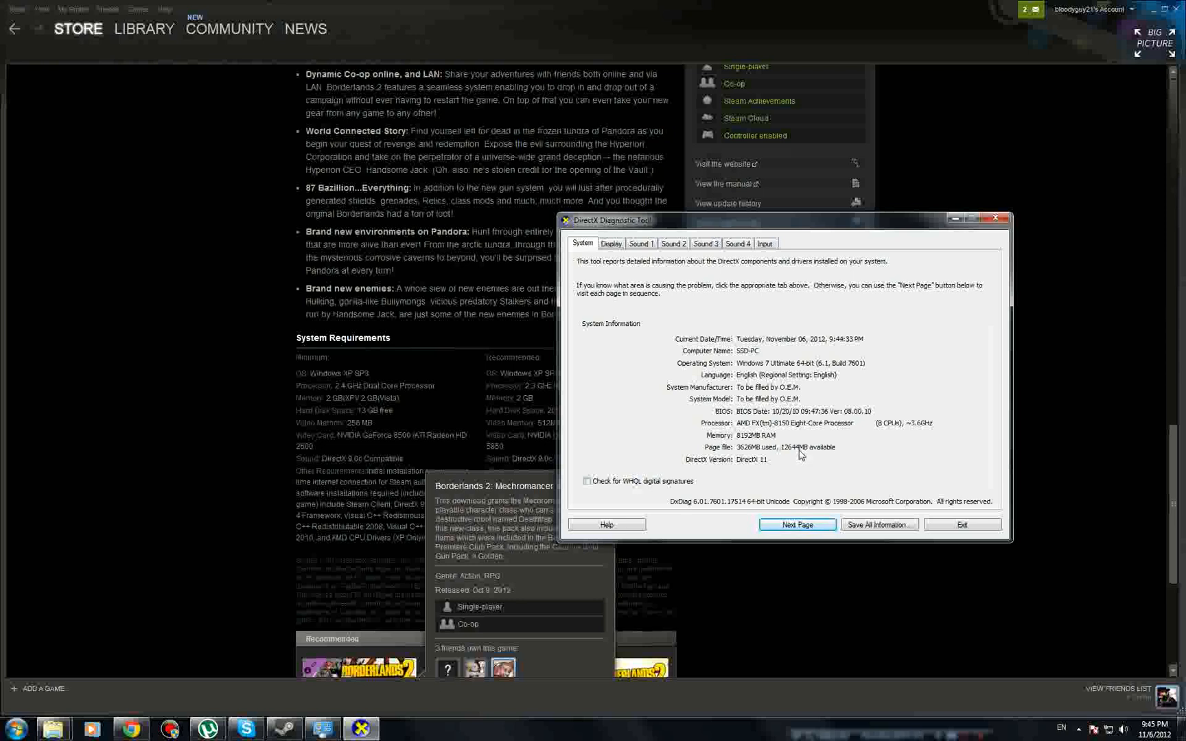
{"action": "mouse_move", "coordinate": [615, 267]}
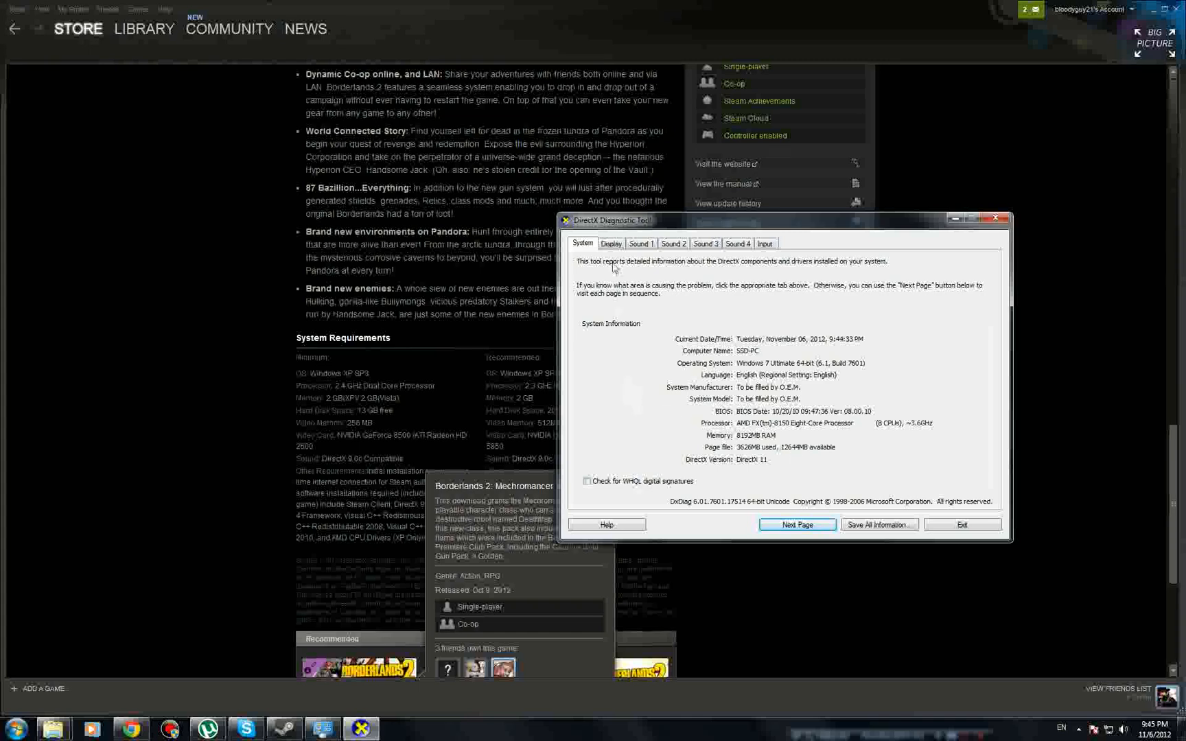
Check the GTX 570 on dxdiag's Display tab, return to System, and exit.
{"action": "left_click", "coordinate": [610, 243]}
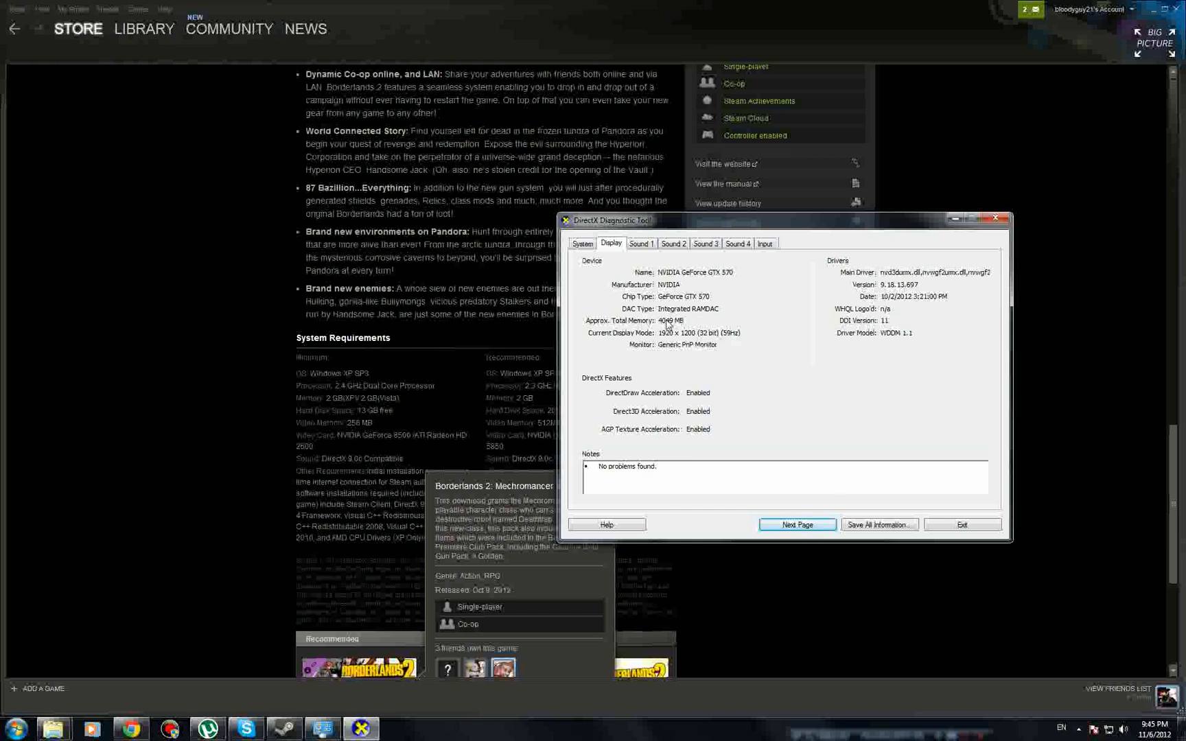
{"action": "left_click", "coordinate": [639, 243]}
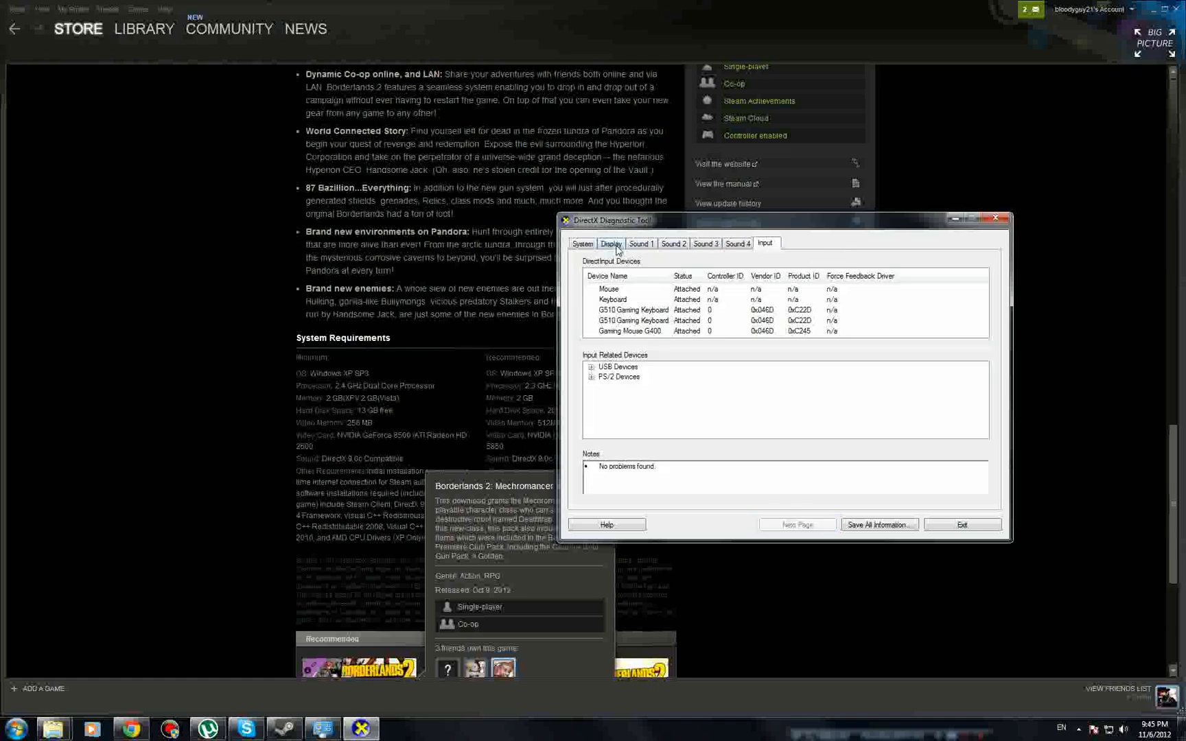
{"action": "left_click", "coordinate": [610, 243]}
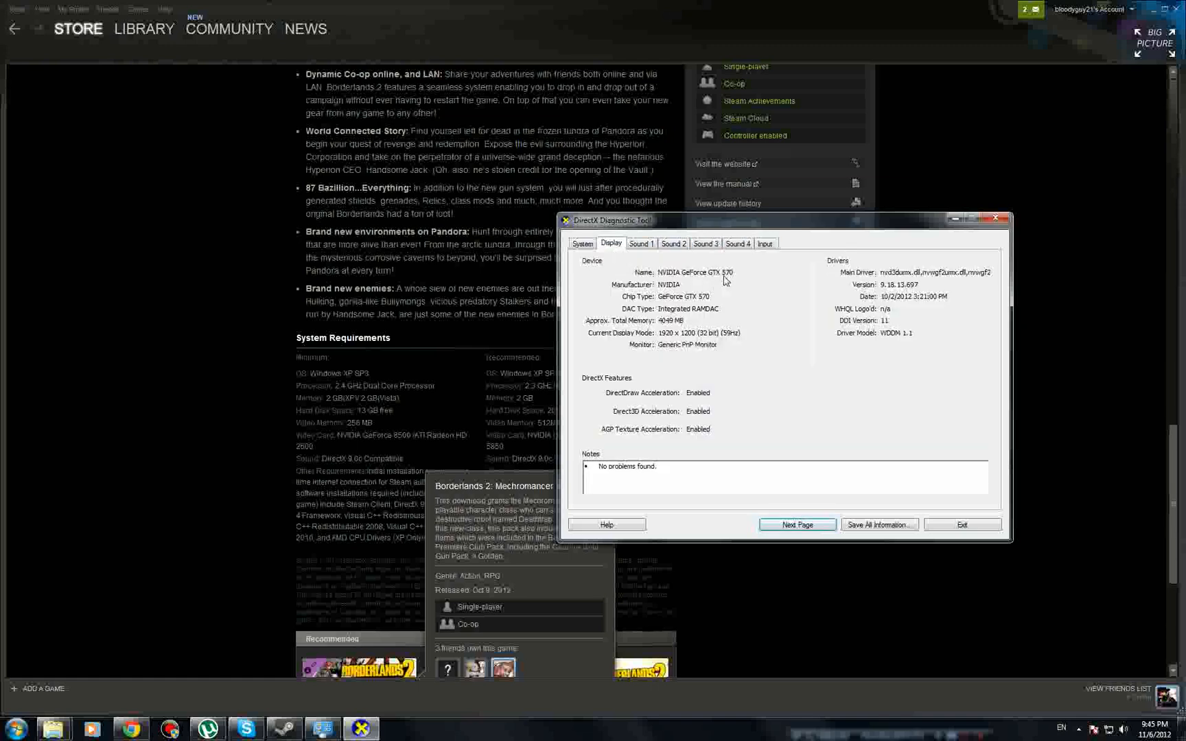
{"action": "mouse_move", "coordinate": [719, 282]}
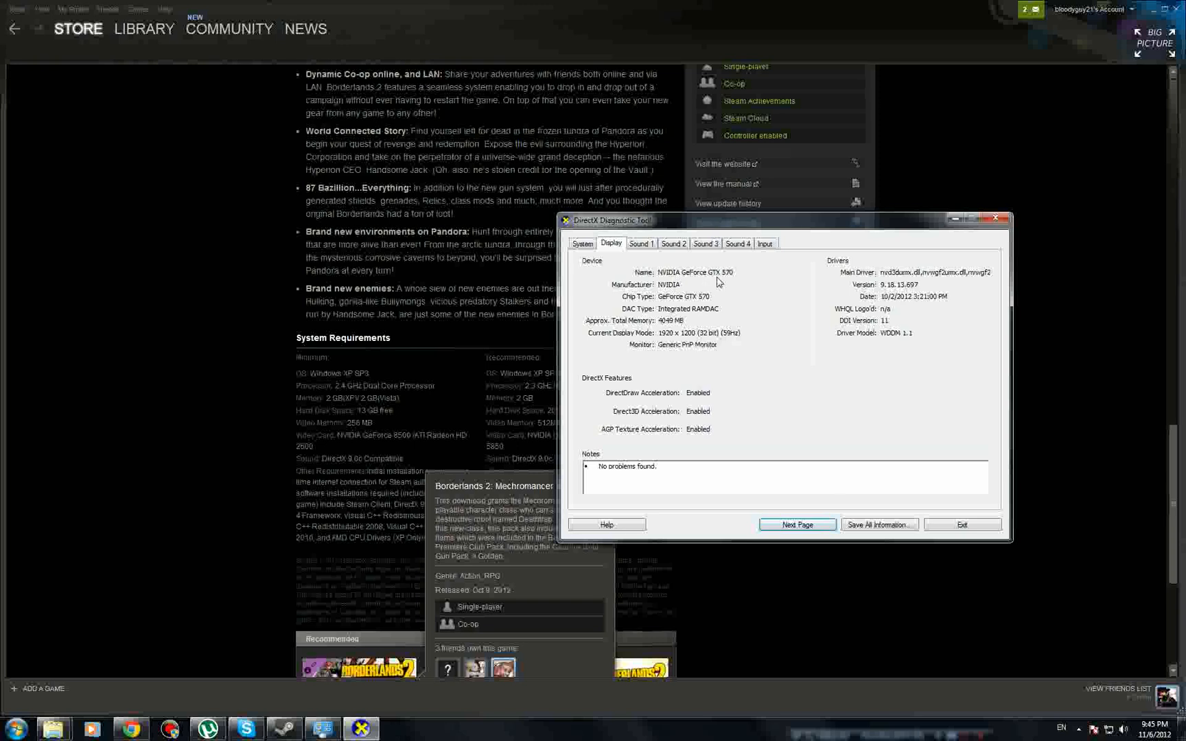
{"action": "mouse_move", "coordinate": [727, 284]}
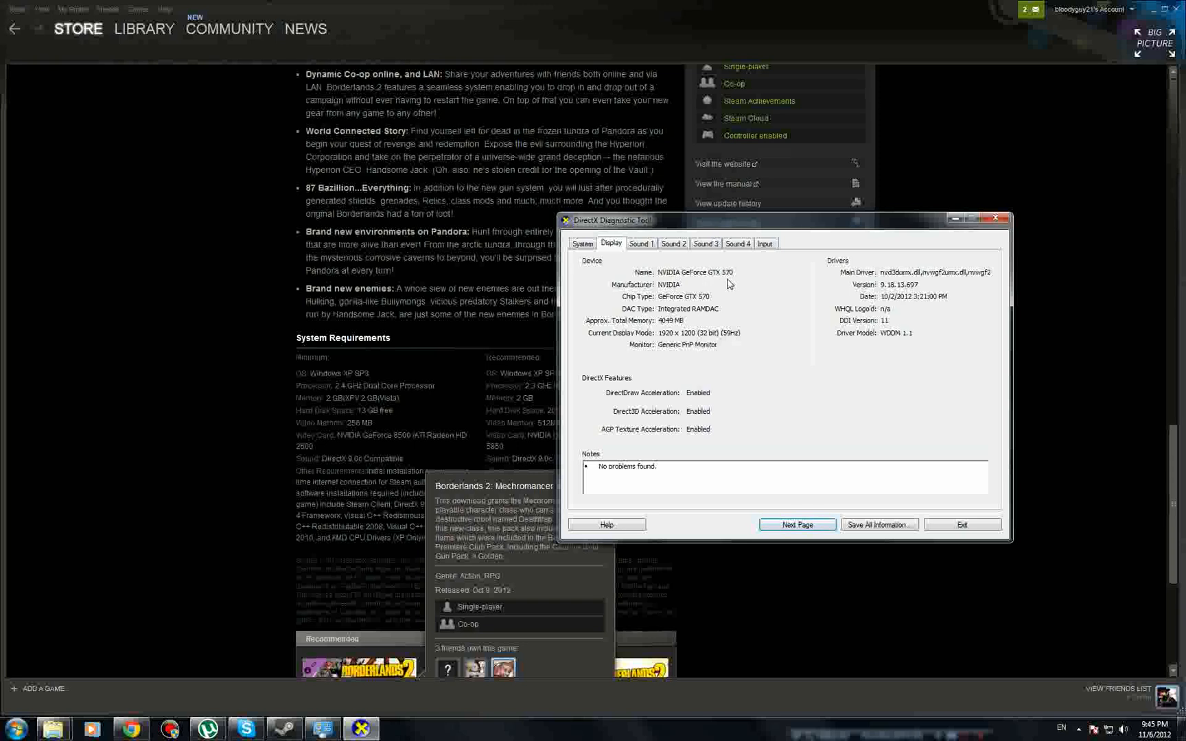
{"action": "mouse_move", "coordinate": [732, 286]}
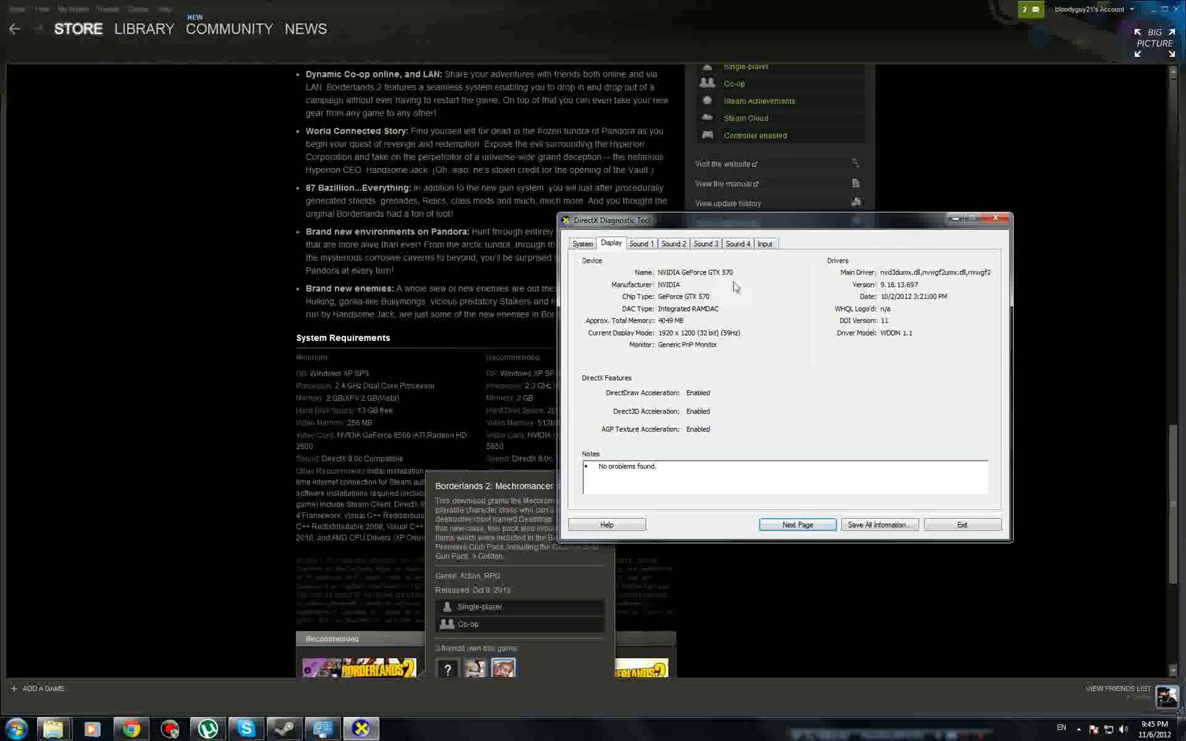
{"action": "mouse_move", "coordinate": [716, 288]}
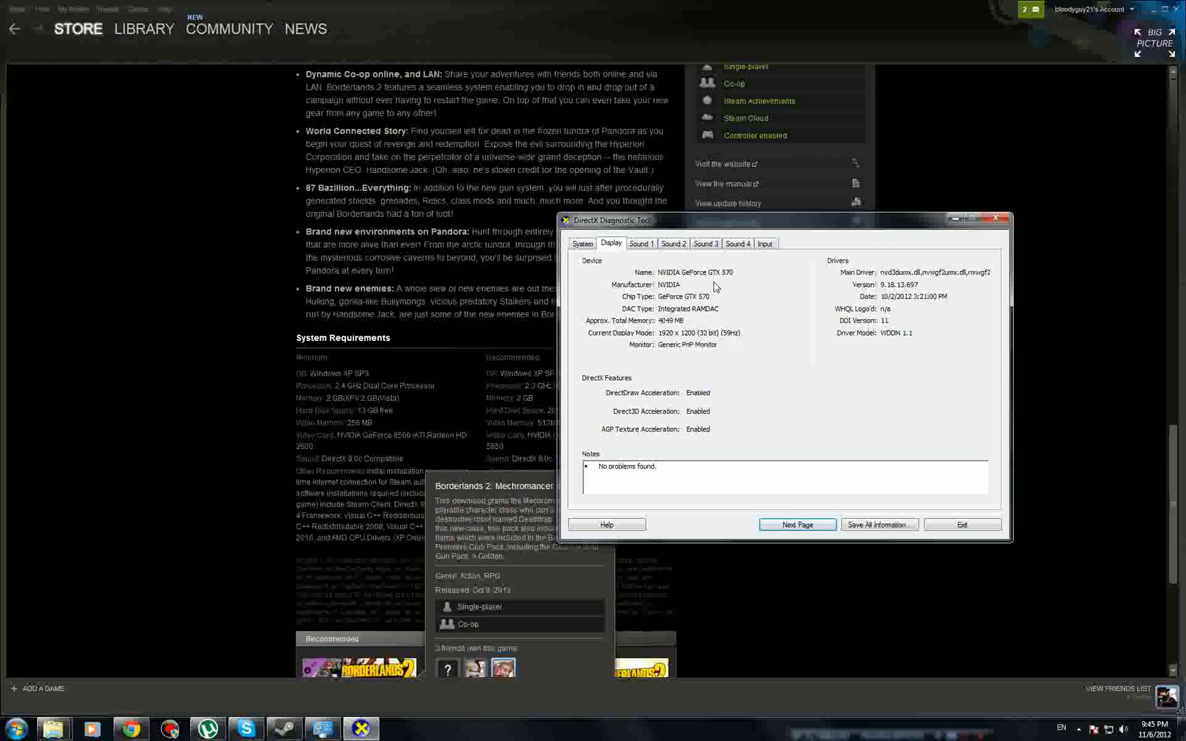
{"action": "mouse_move", "coordinate": [713, 357]}
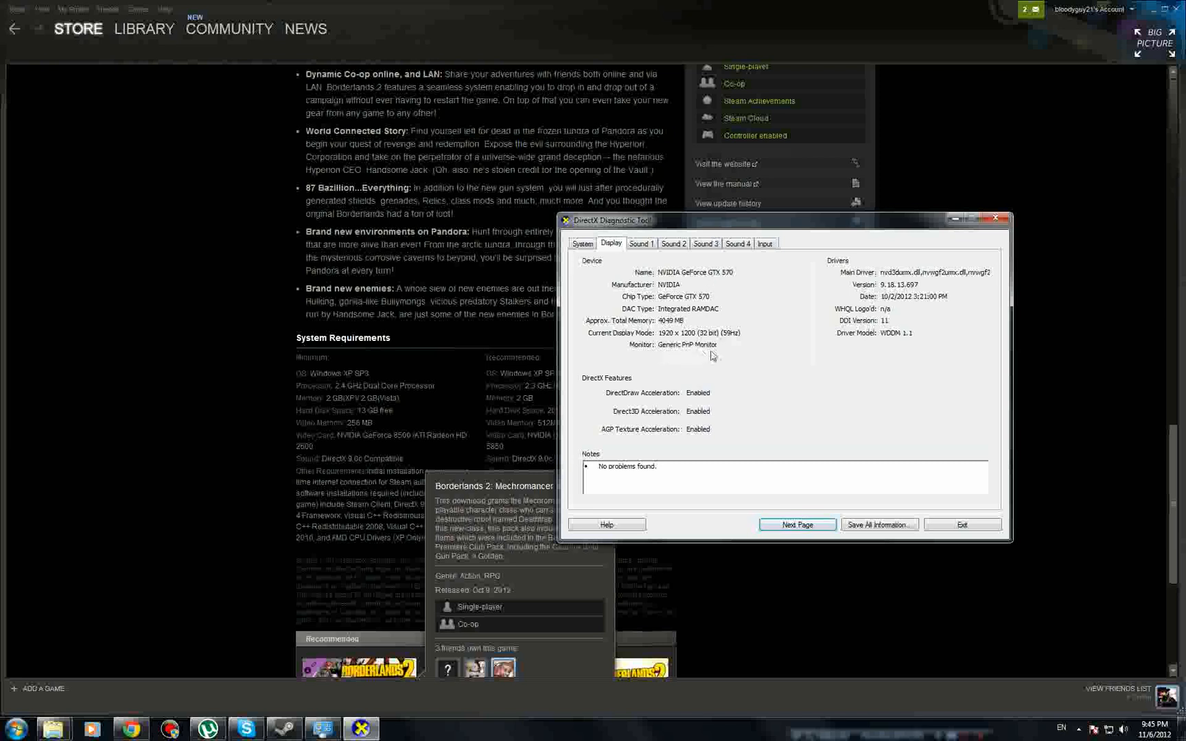
{"action": "mouse_move", "coordinate": [740, 371]}
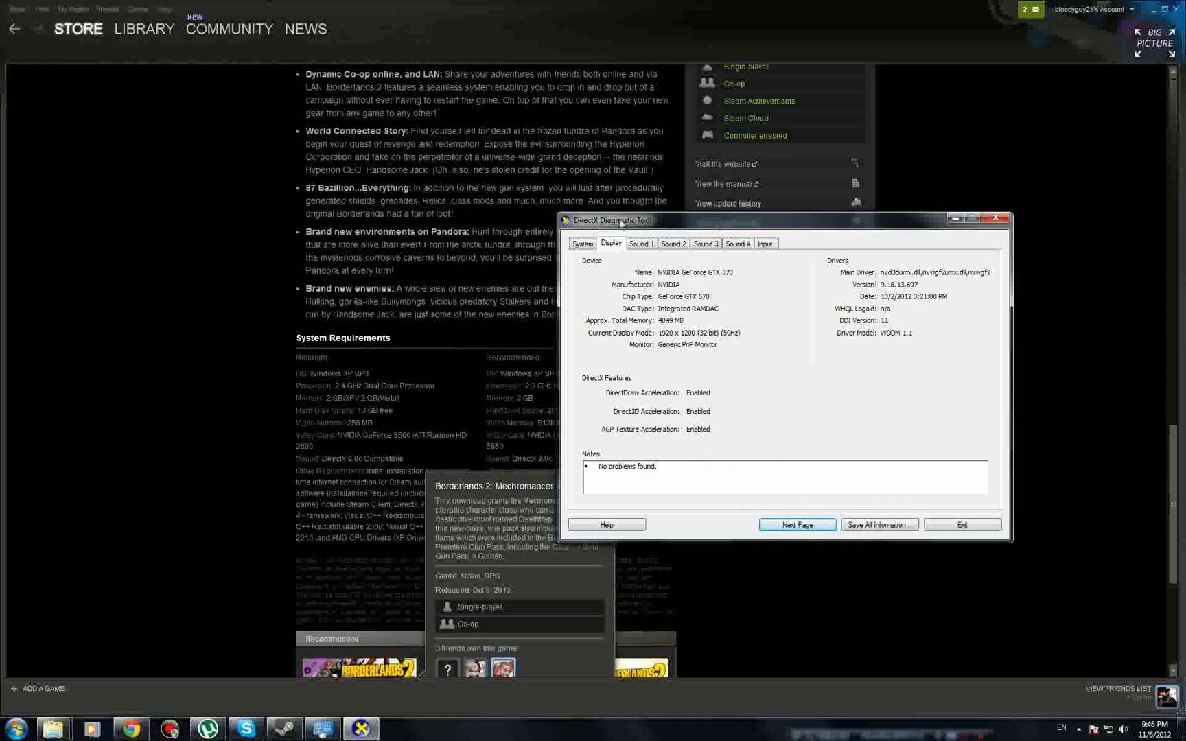
{"action": "left_click", "coordinate": [632, 246]}
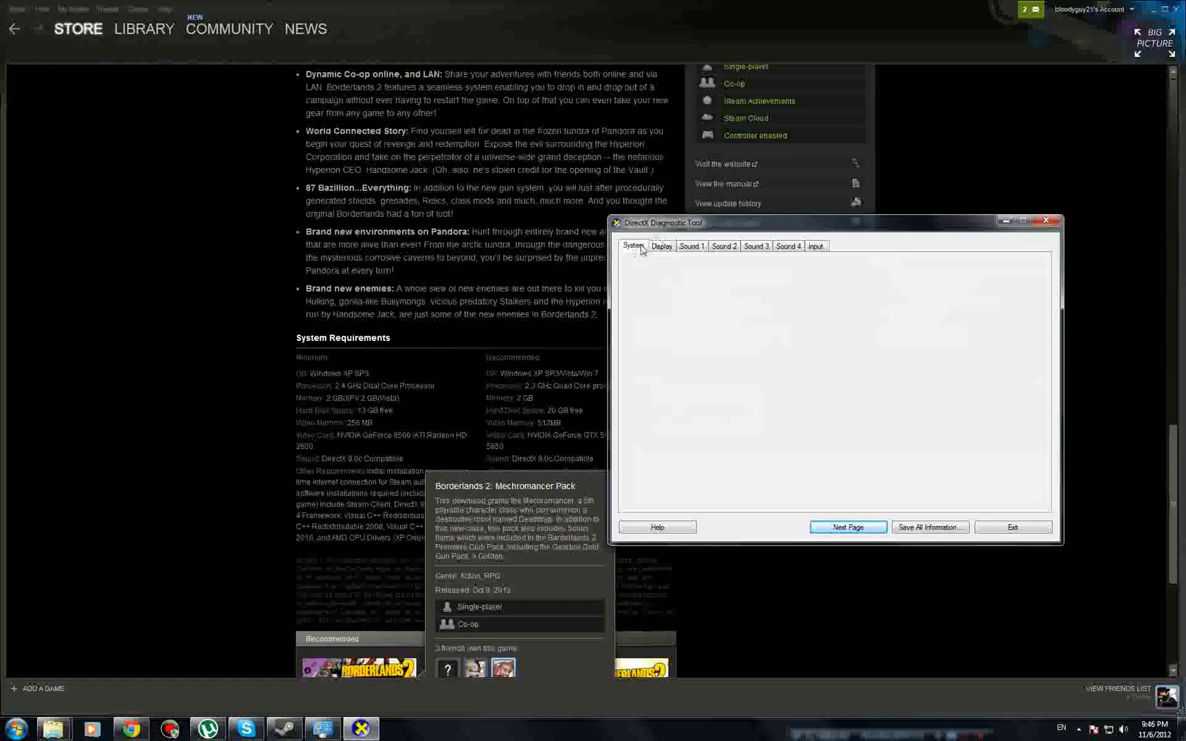
{"action": "left_click", "coordinate": [660, 245]}
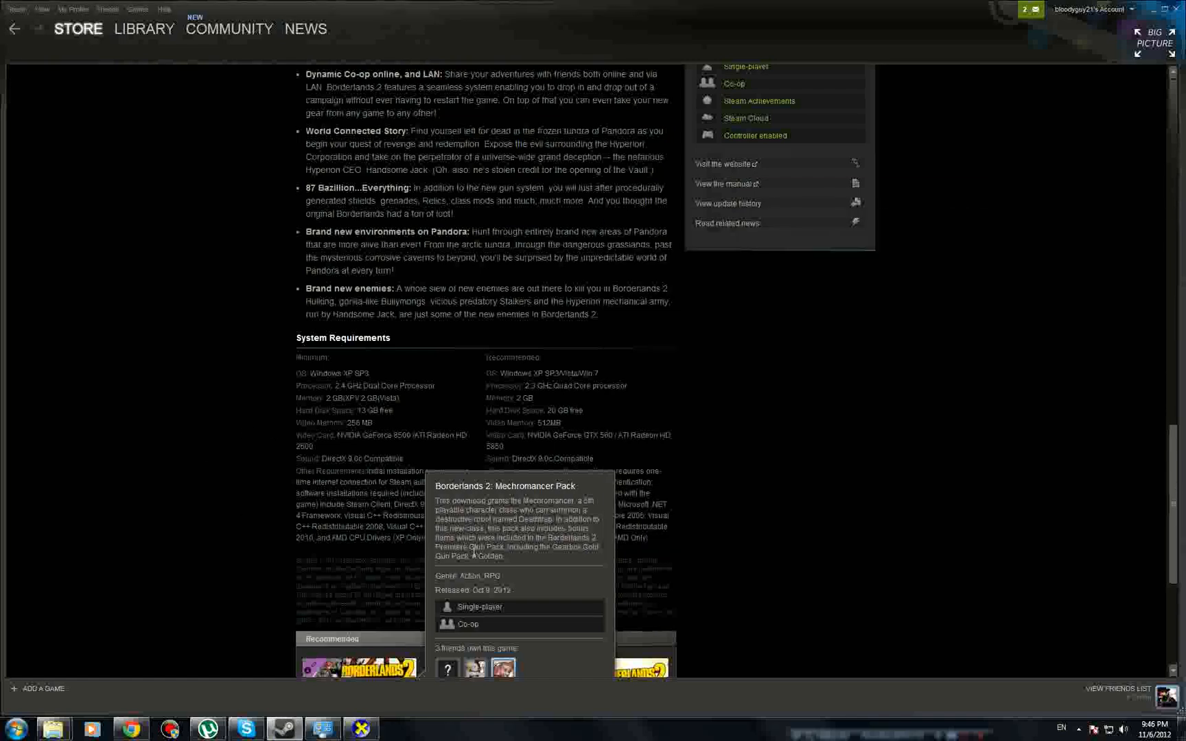
Switch from Steam to the Chrome browser from the taskbar.
{"action": "left_click", "coordinate": [1066, 729]}
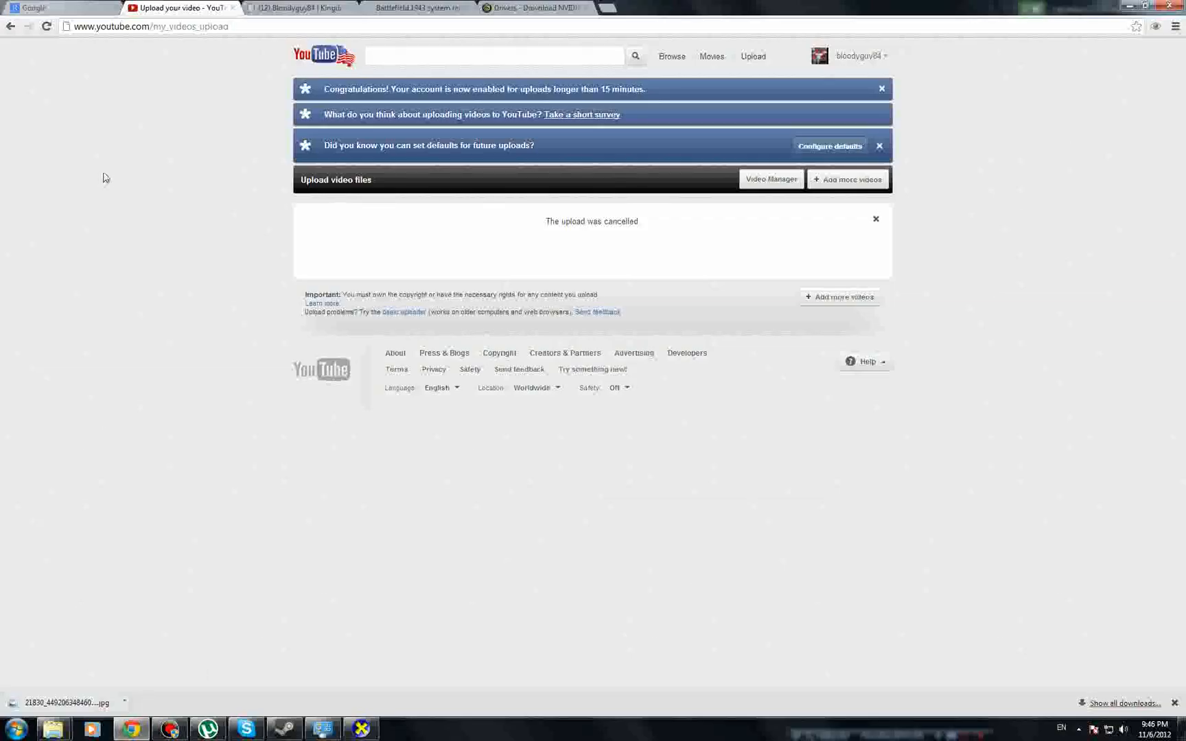
Go from the Battlefield 1943 tab back to the Can You Run It home page.
{"action": "left_click", "coordinate": [529, 7]}
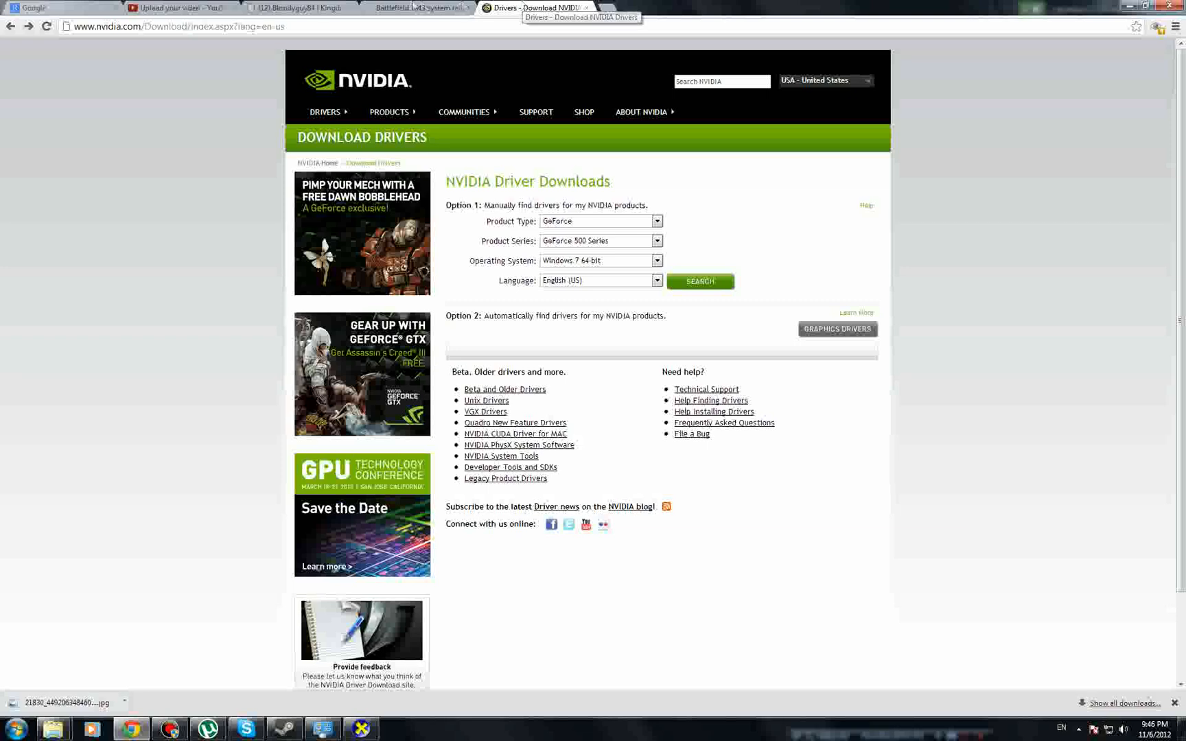
{"action": "left_click", "coordinate": [412, 7]}
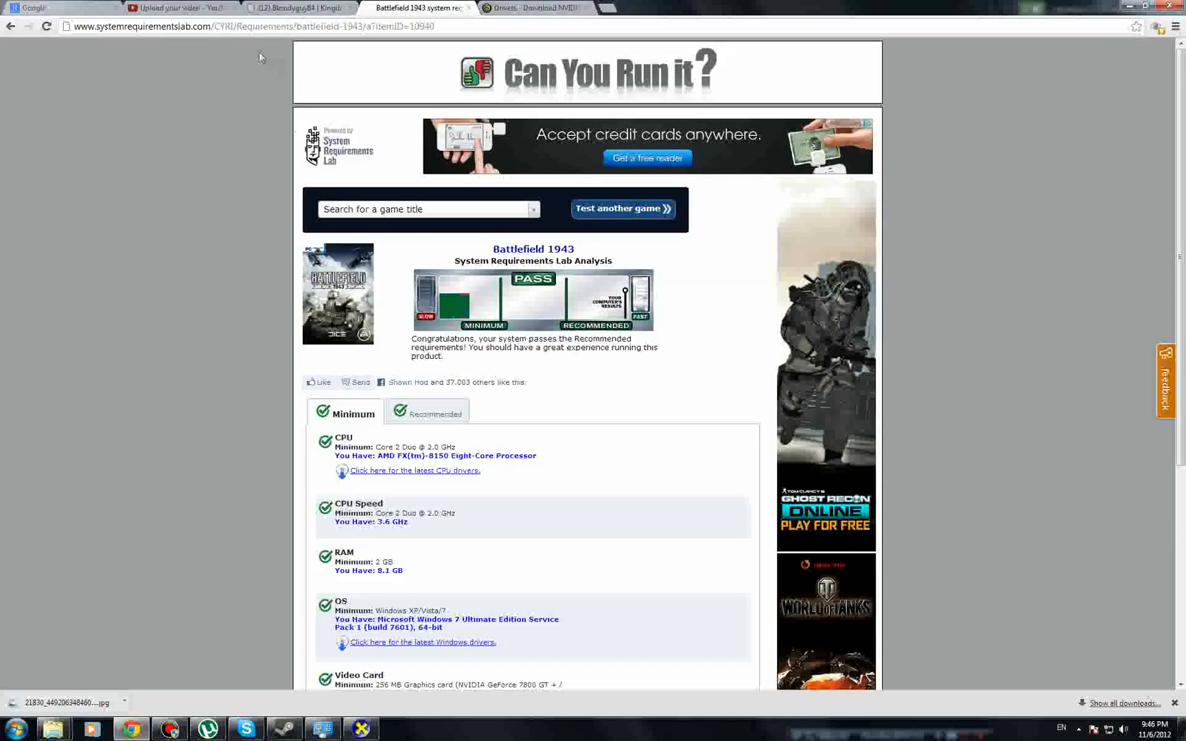
{"action": "left_click", "coordinate": [228, 27]}
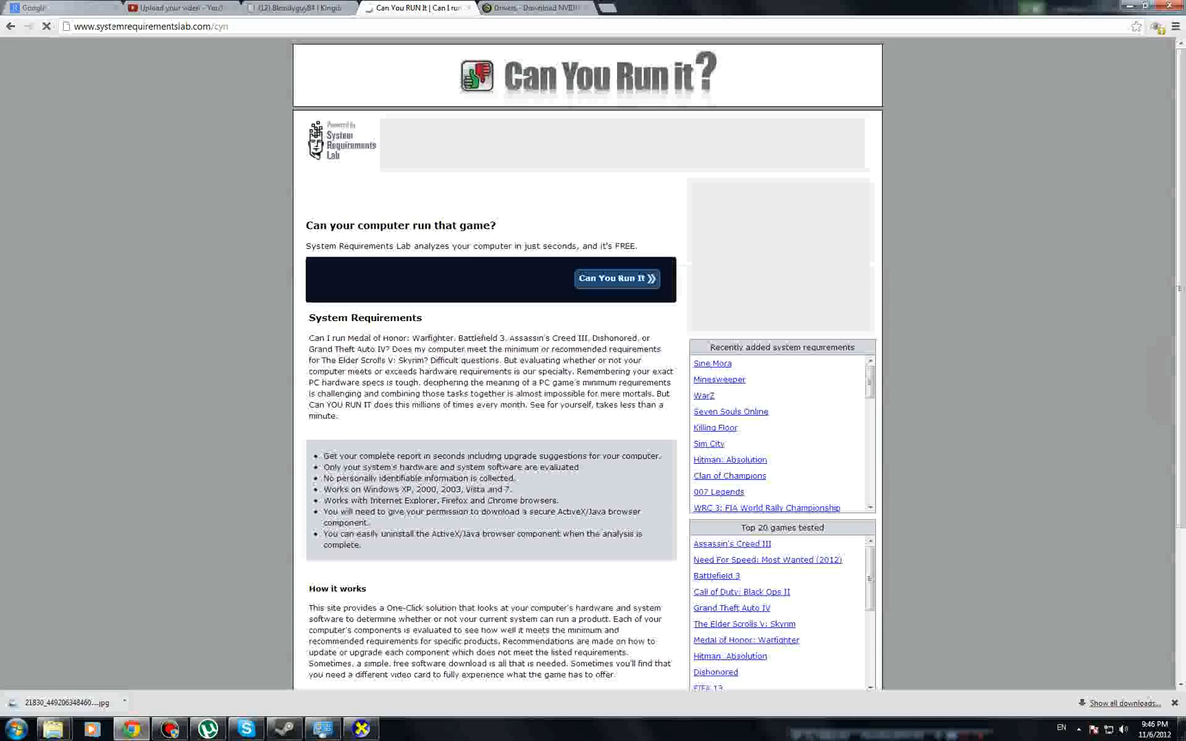
{"action": "left_click", "coordinate": [113, 25]}
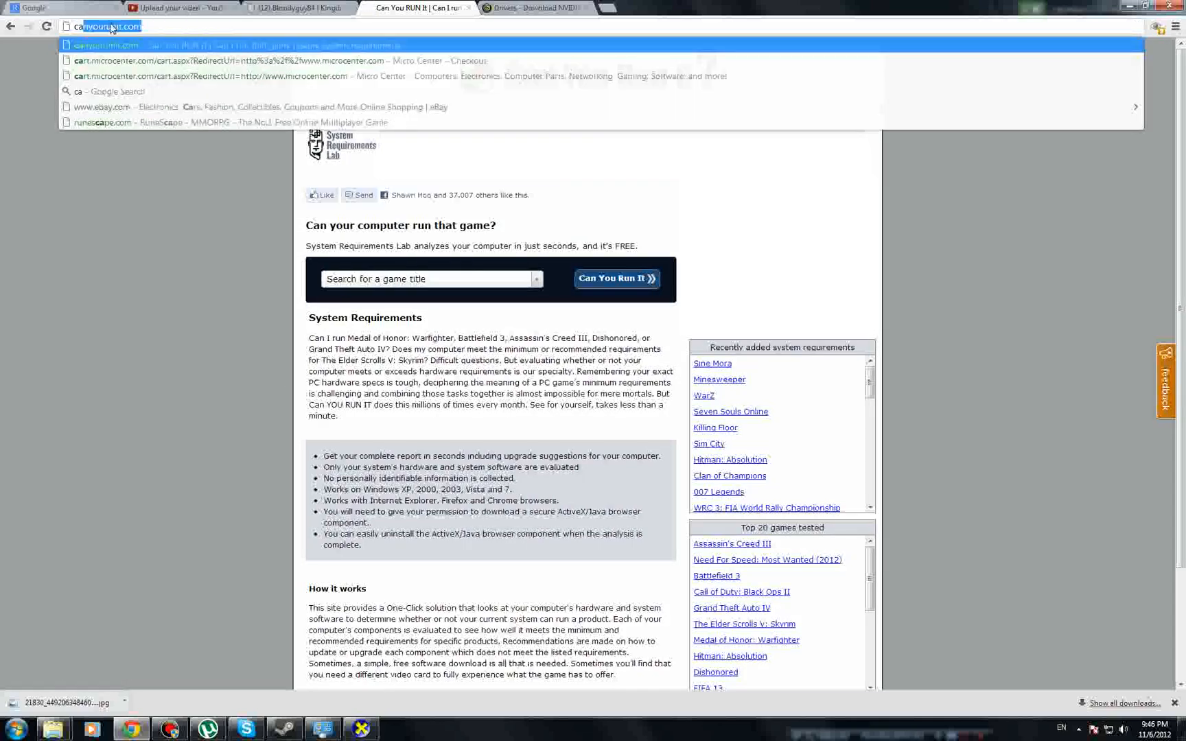
{"action": "left_click", "coordinate": [106, 44]}
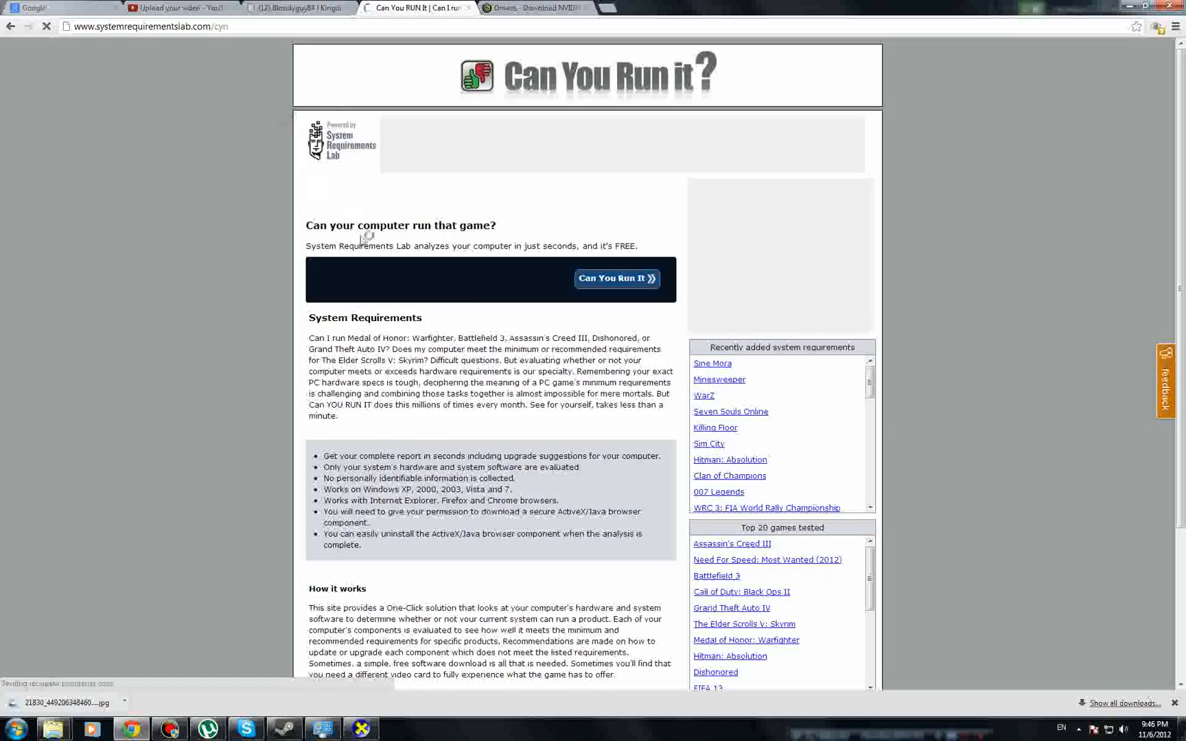
Pick Dishonored from the game list and run the Can You Run It check.
{"action": "left_click", "coordinate": [427, 279]}
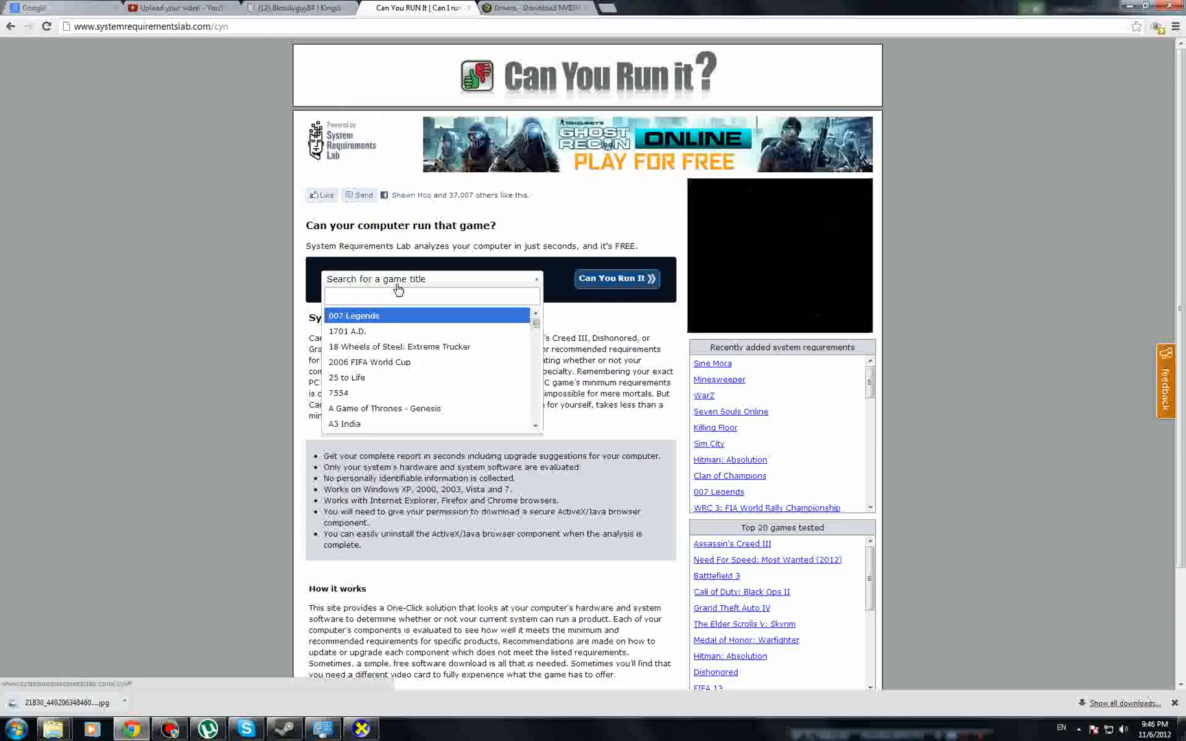
{"action": "type", "text": "di"}
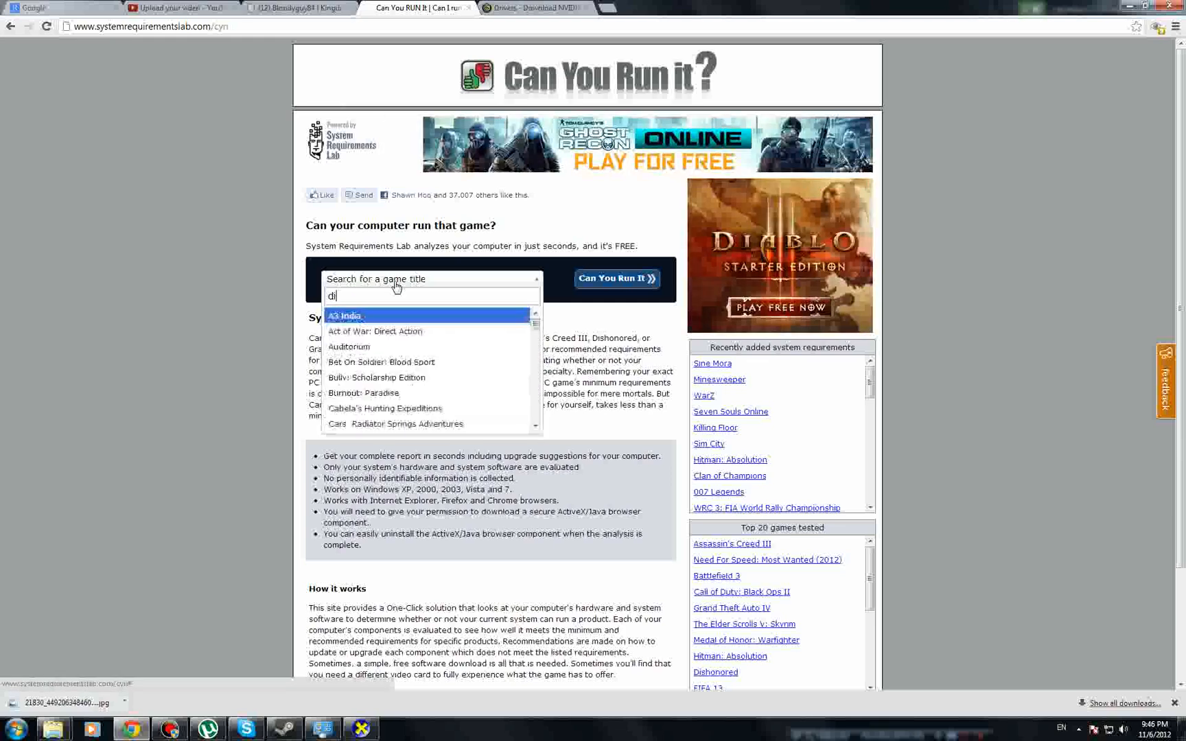
{"action": "type", "text": "s"}
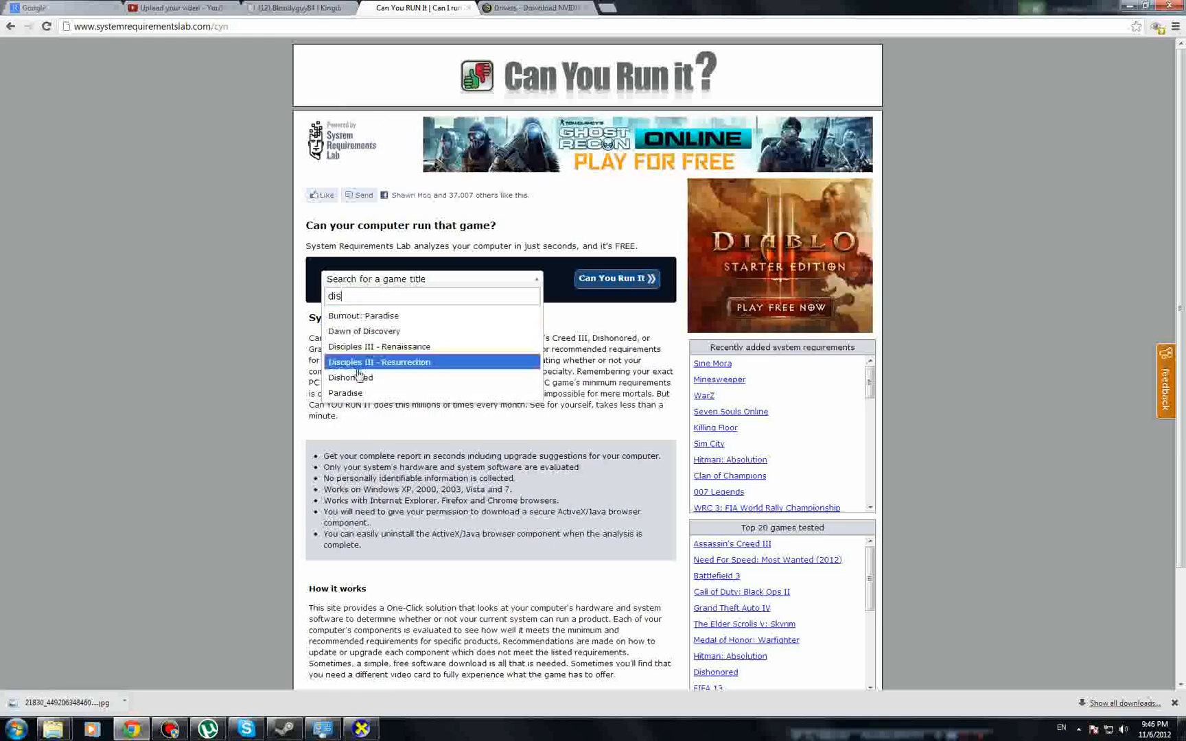
{"action": "left_click", "coordinate": [350, 377]}
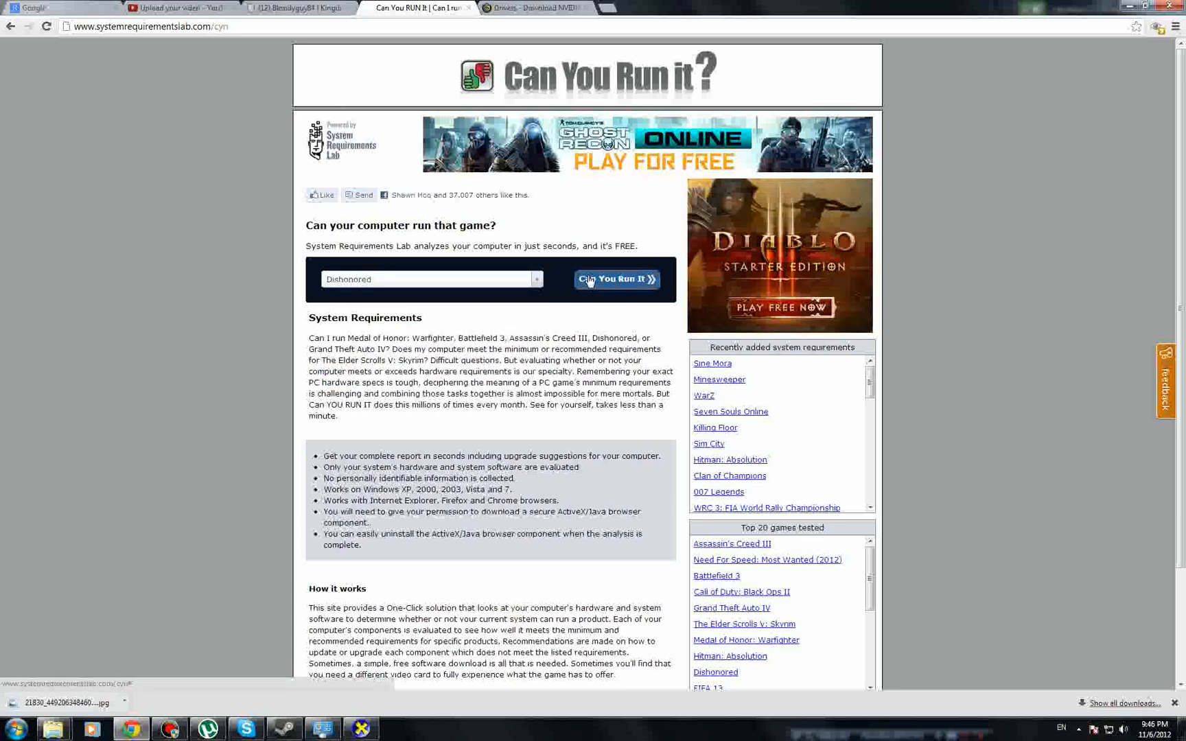
{"action": "left_click", "coordinate": [615, 279]}
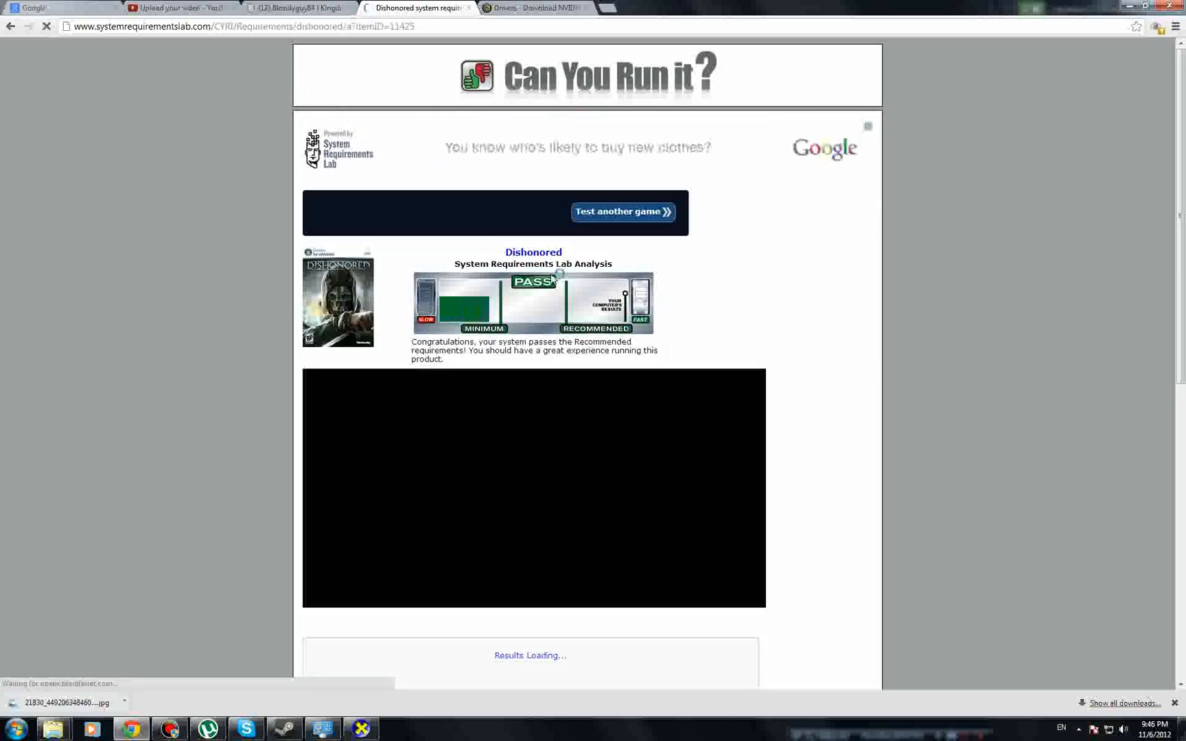
Scroll through Dishonored's results reviewing the met minimum requirements: GTX 570, 8.1 GB RAM, 13.3 GB disk.
{"action": "scroll", "scroll_direction": "down", "scroll_amount": 3}
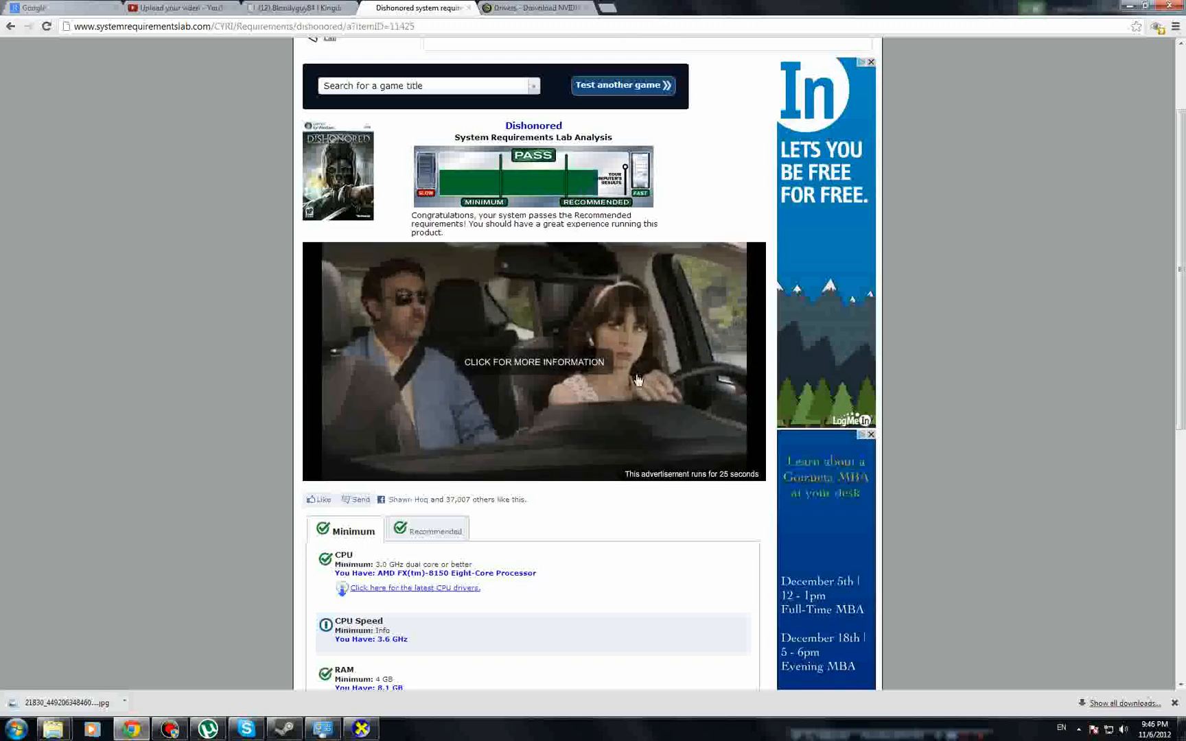
{"action": "scroll", "scroll_direction": "up", "scroll_amount": 3}
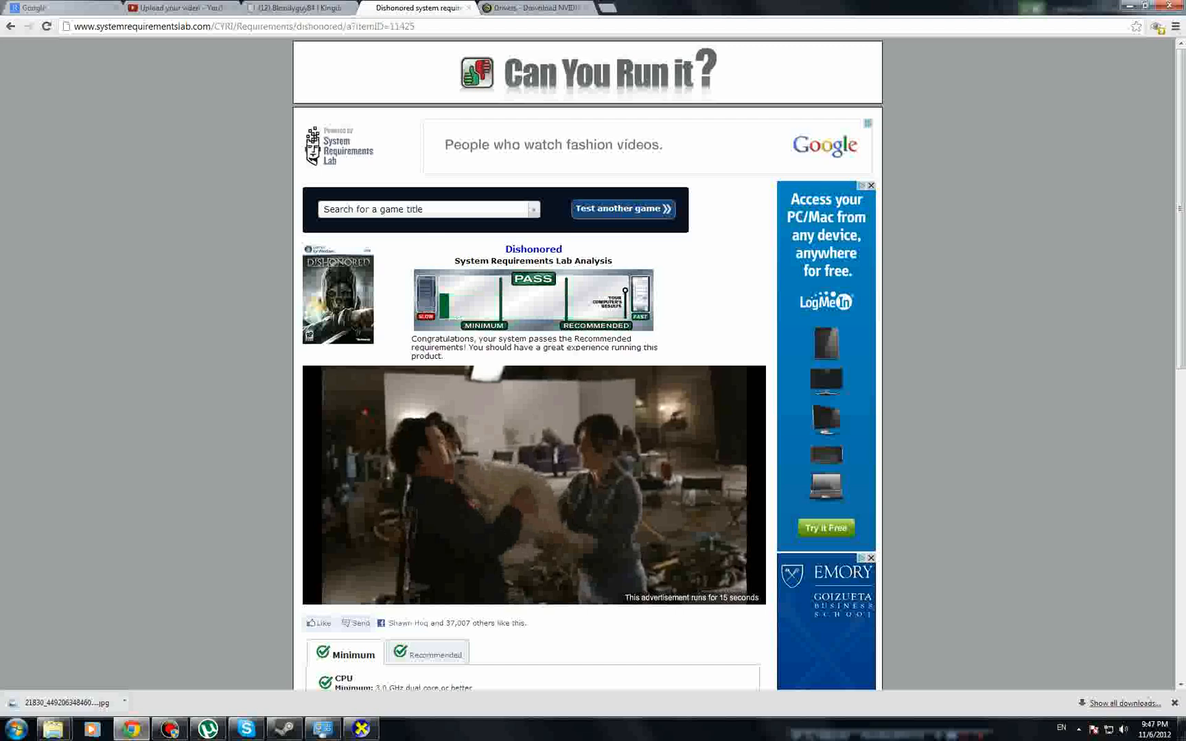
{"action": "scroll", "scroll_direction": "down", "scroll_amount": 3}
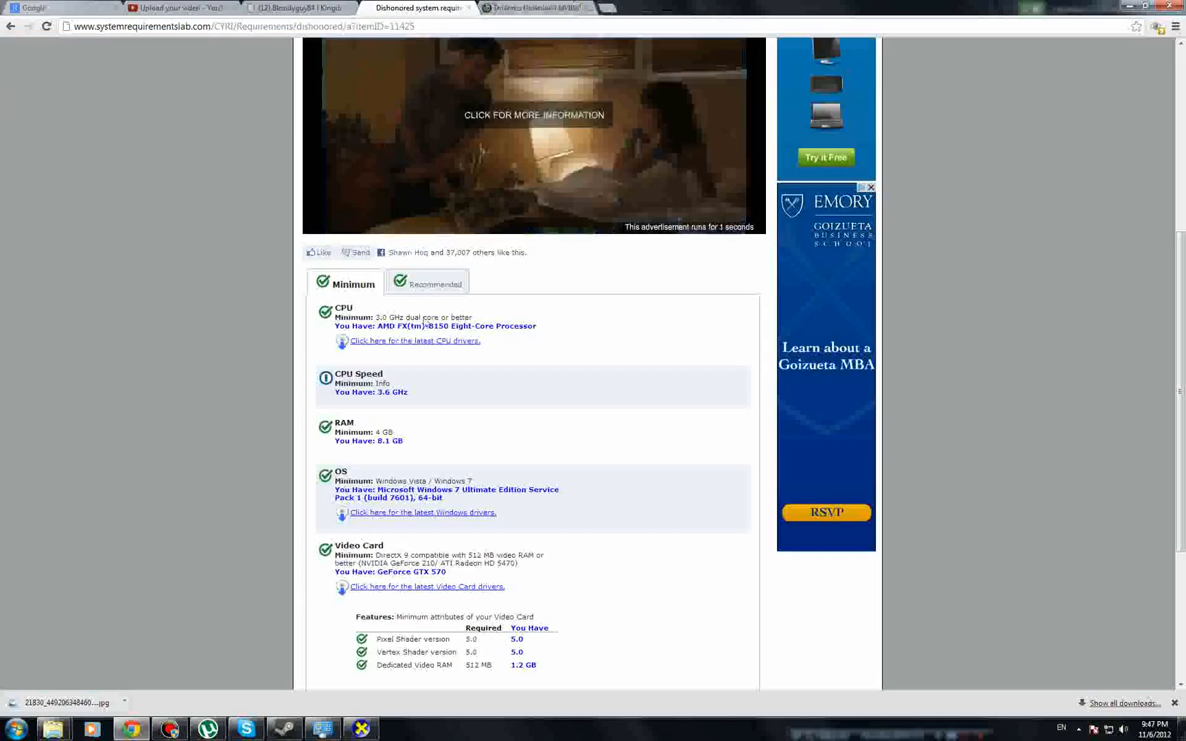
{"action": "scroll", "scroll_direction": "down", "scroll_amount": 3}
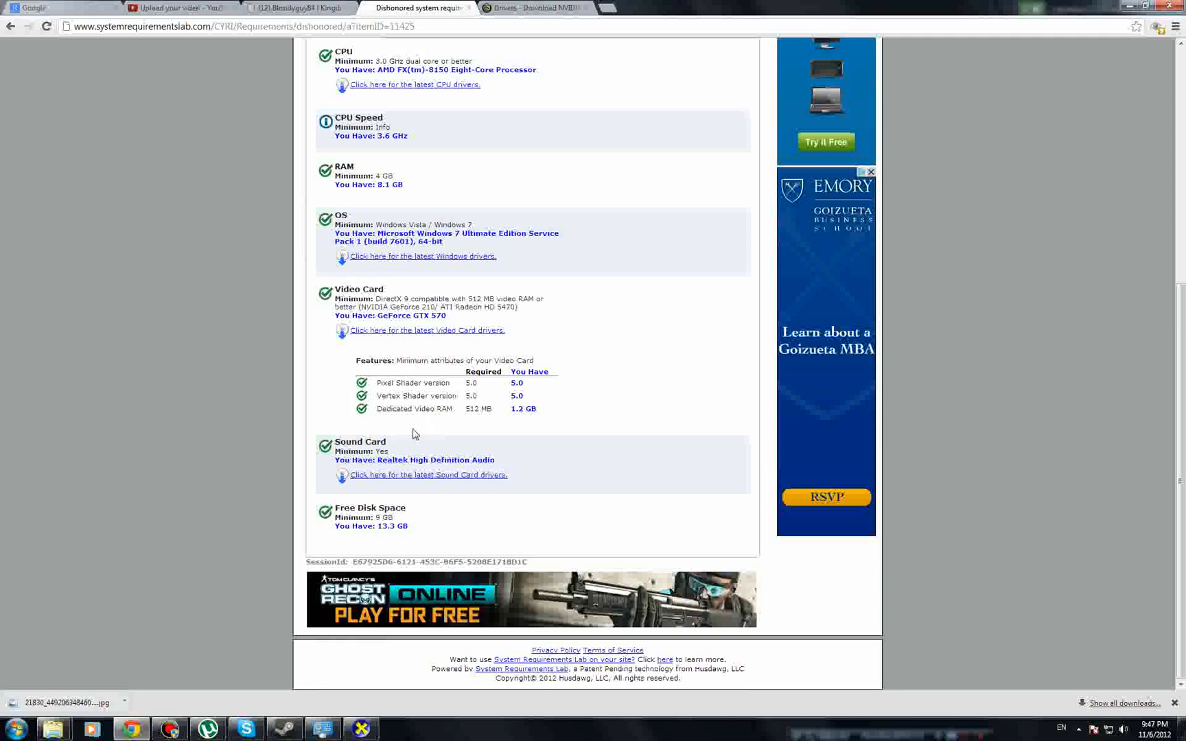
{"action": "mouse_move", "coordinate": [401, 460]}
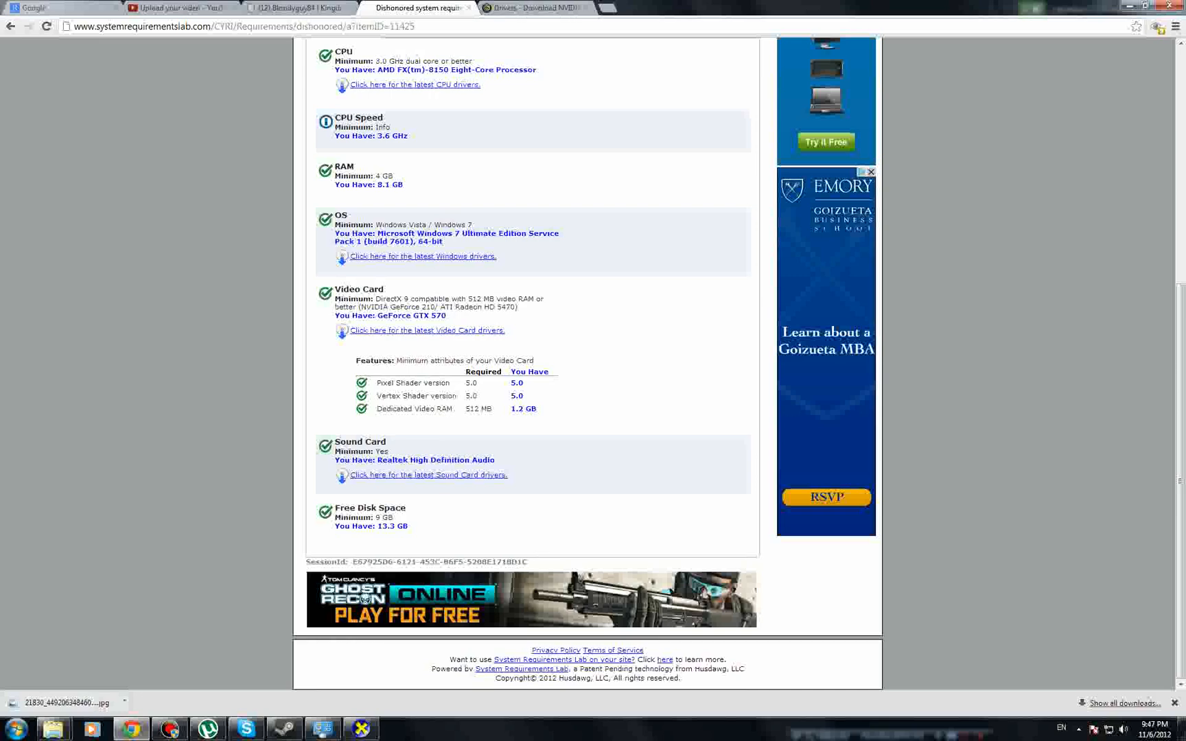
{"action": "scroll", "scroll_direction": "up", "scroll_amount": 3}
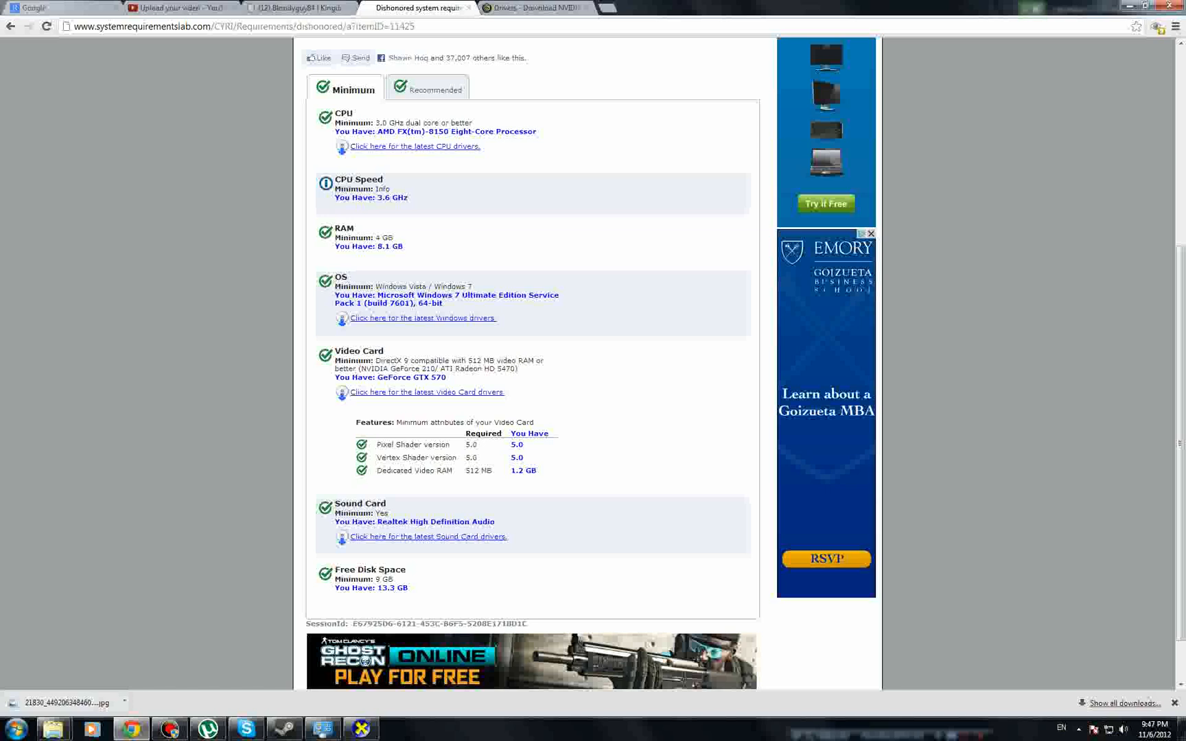
{"action": "mouse_move", "coordinate": [378, 451]}
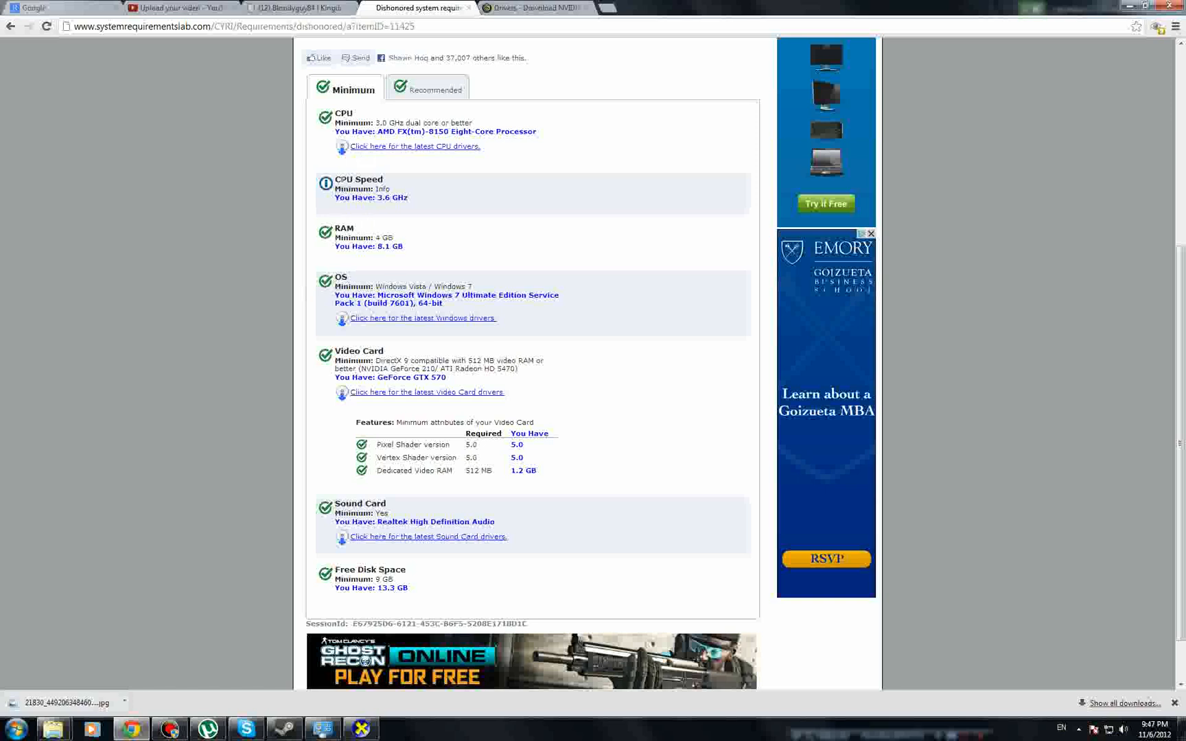
{"action": "mouse_move", "coordinate": [348, 458]}
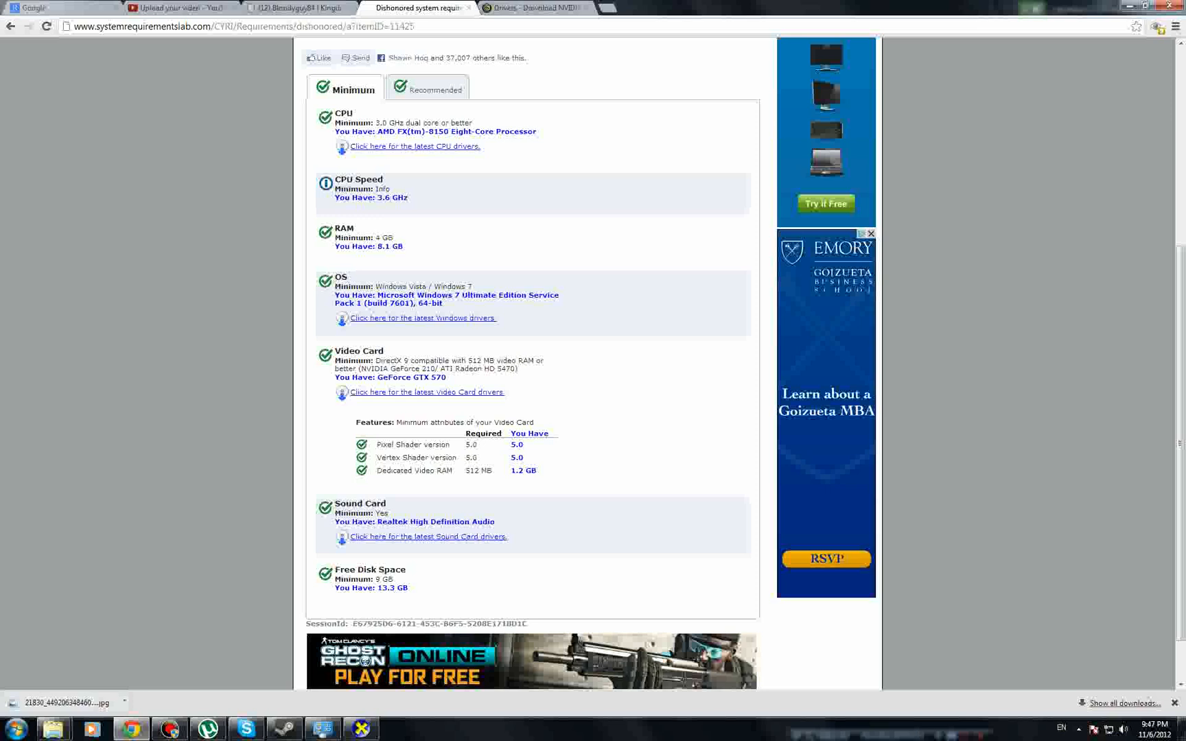
{"action": "mouse_move", "coordinate": [382, 228]}
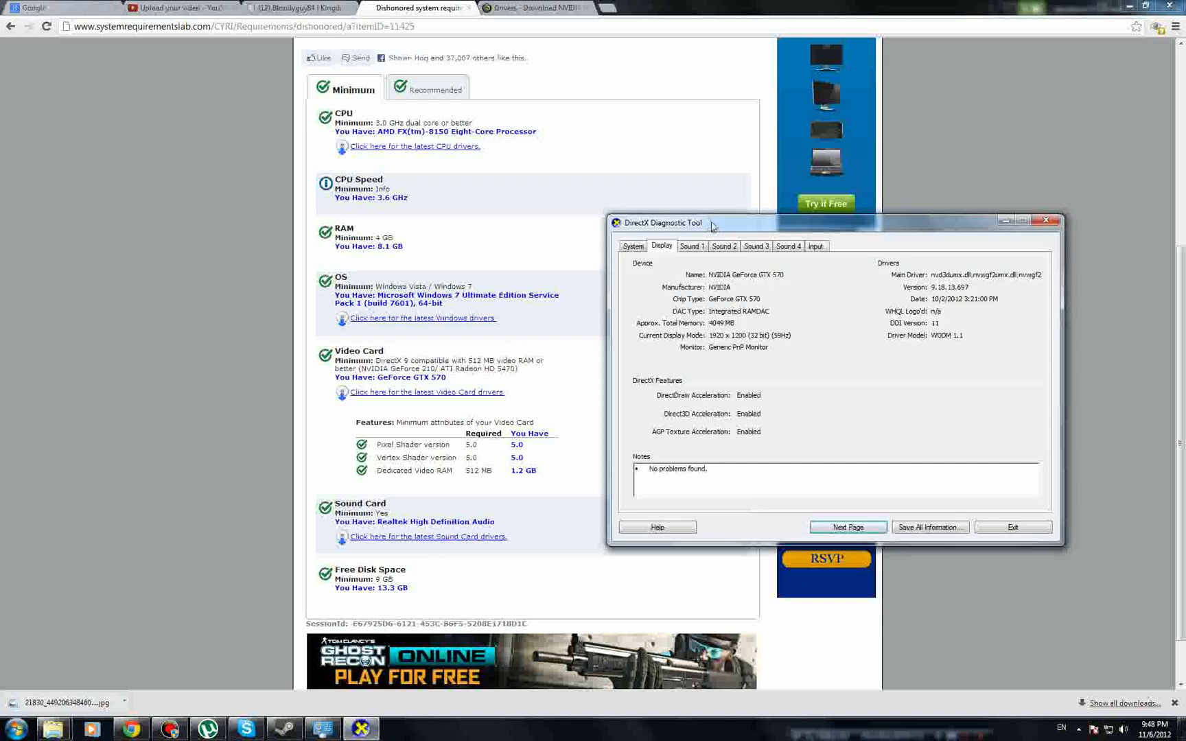
Check the Realtek and NVIDIA audio devices on the Sound tabs, then exit DirectX Diagnostic Tool.
{"action": "left_click", "coordinate": [690, 246]}
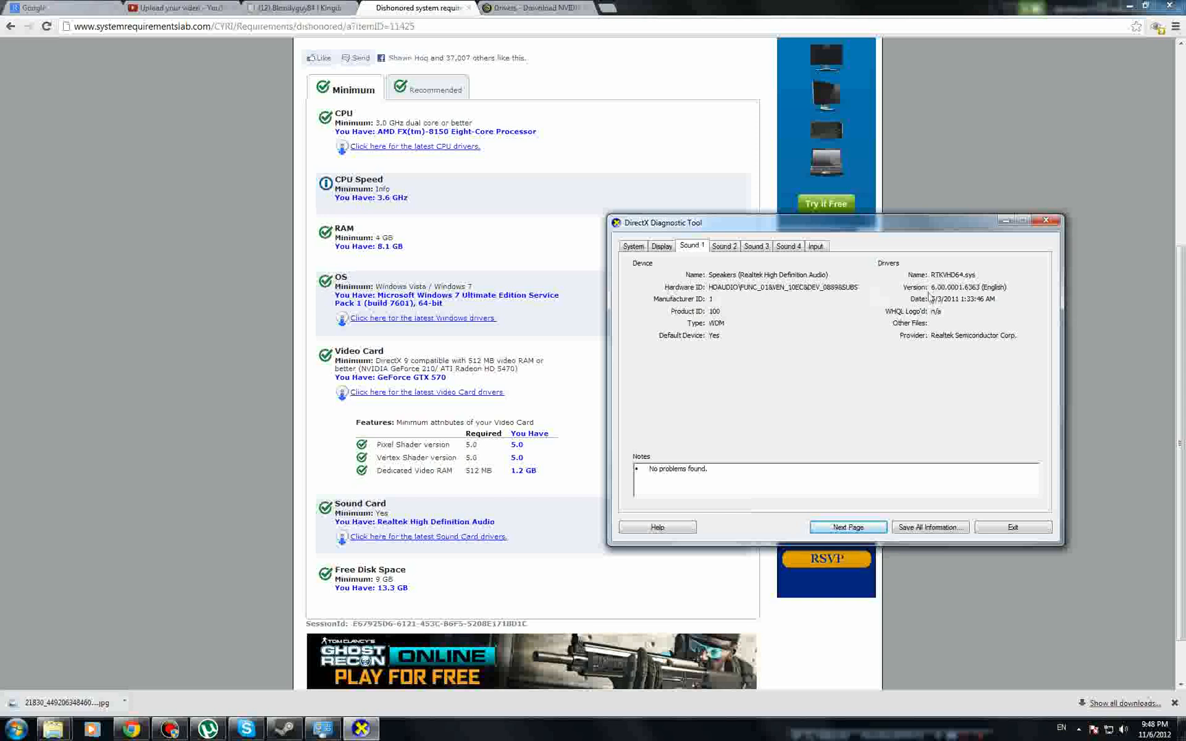
{"action": "mouse_move", "coordinate": [970, 342]}
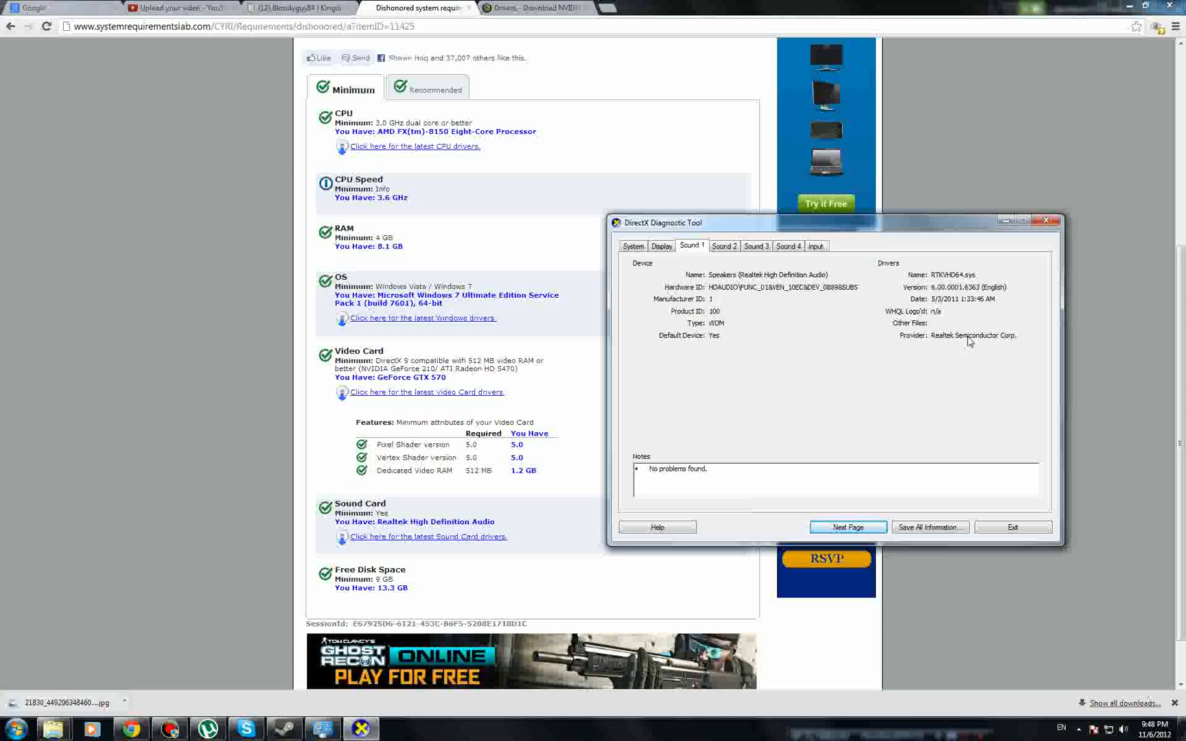
{"action": "left_click", "coordinate": [755, 246]}
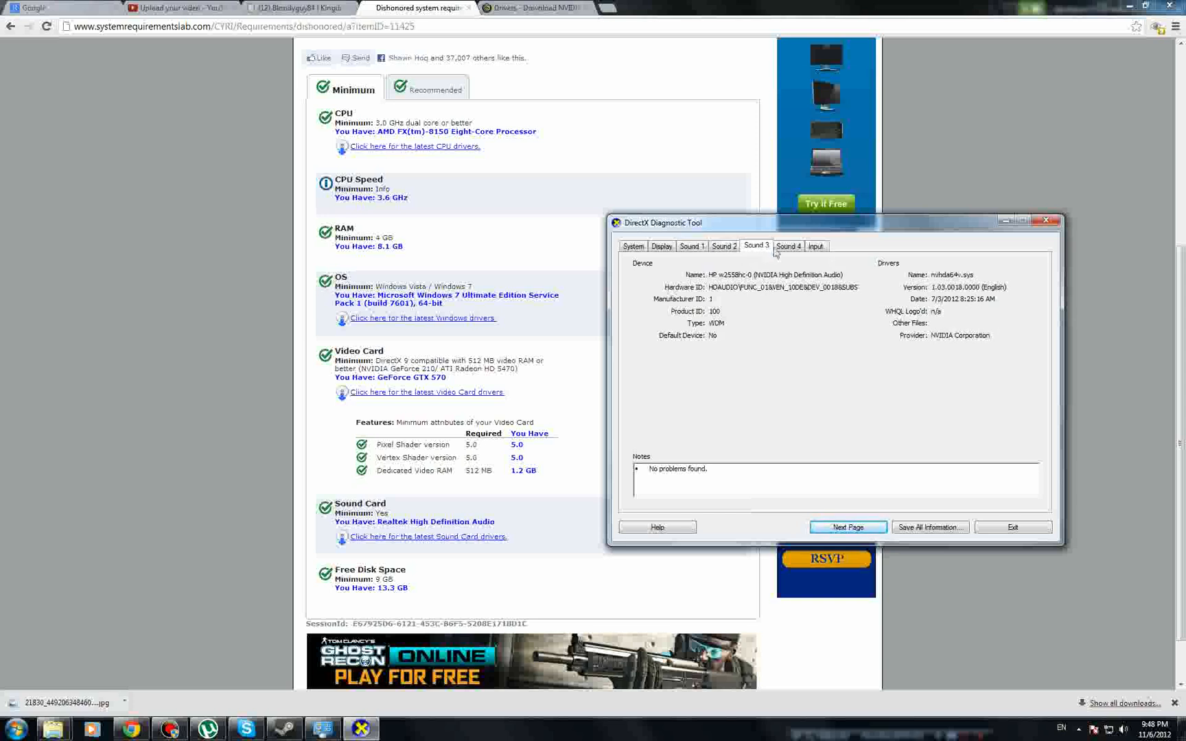
{"action": "left_click", "coordinate": [691, 245]}
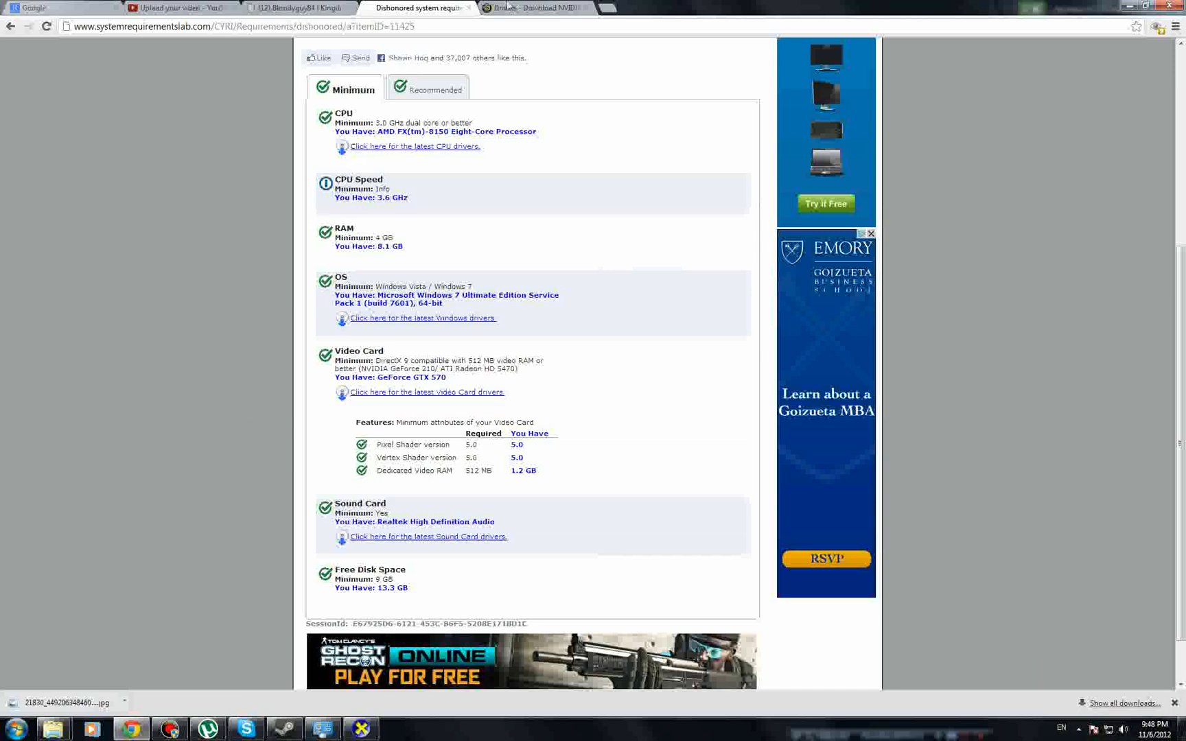
Auto-scan NVIDIA drivers for USA/Canada, confirming GTX 570's 306.97 is current, then return to Dishonored.
{"action": "left_click", "coordinate": [533, 7]}
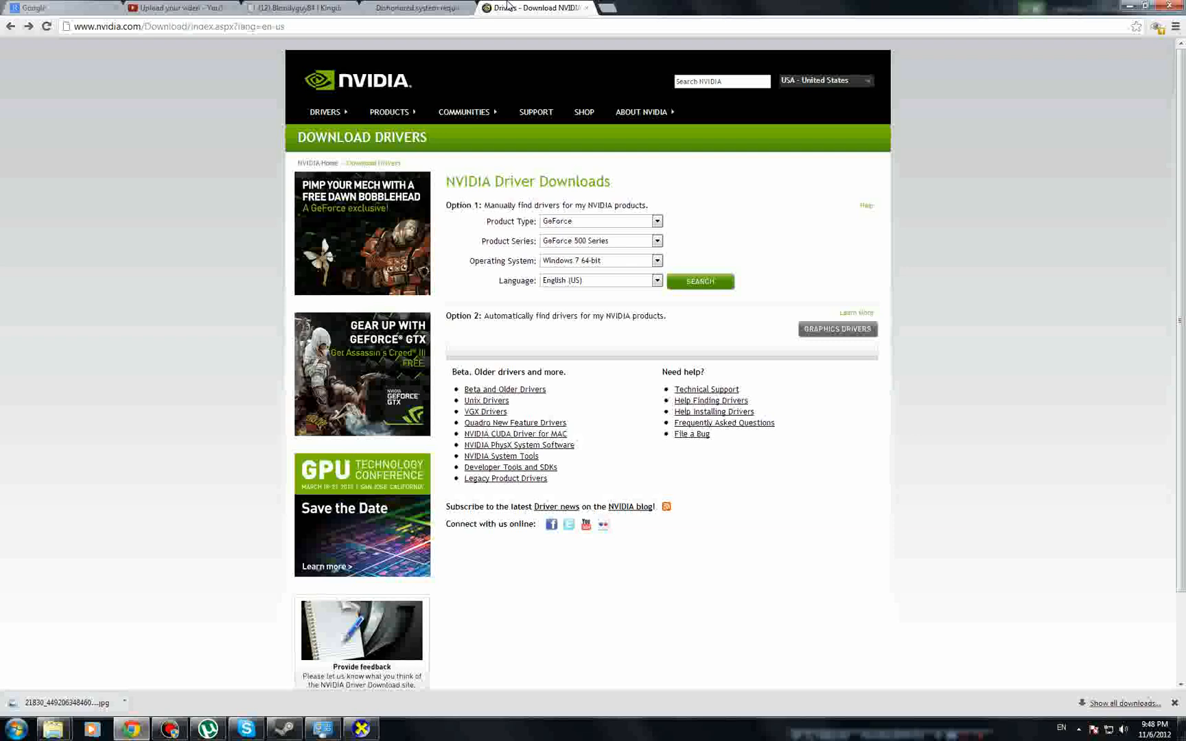
{"action": "mouse_move", "coordinate": [332, 83]}
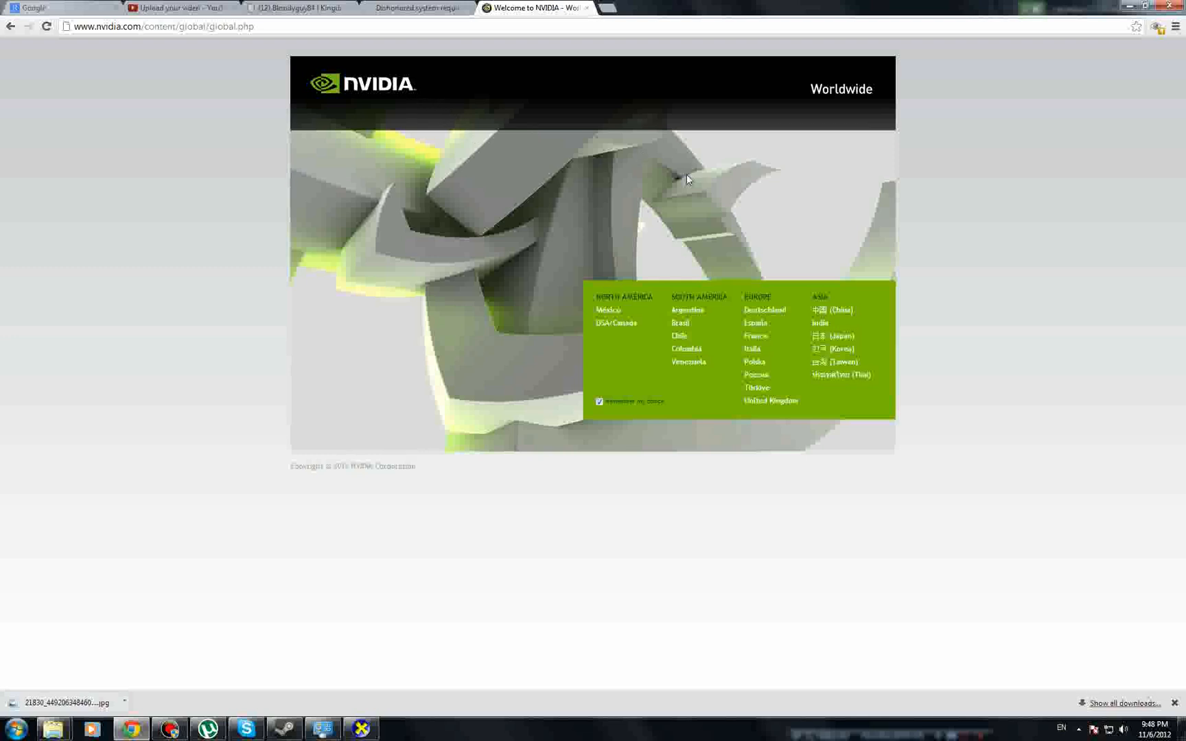
{"action": "left_click", "coordinate": [616, 323]}
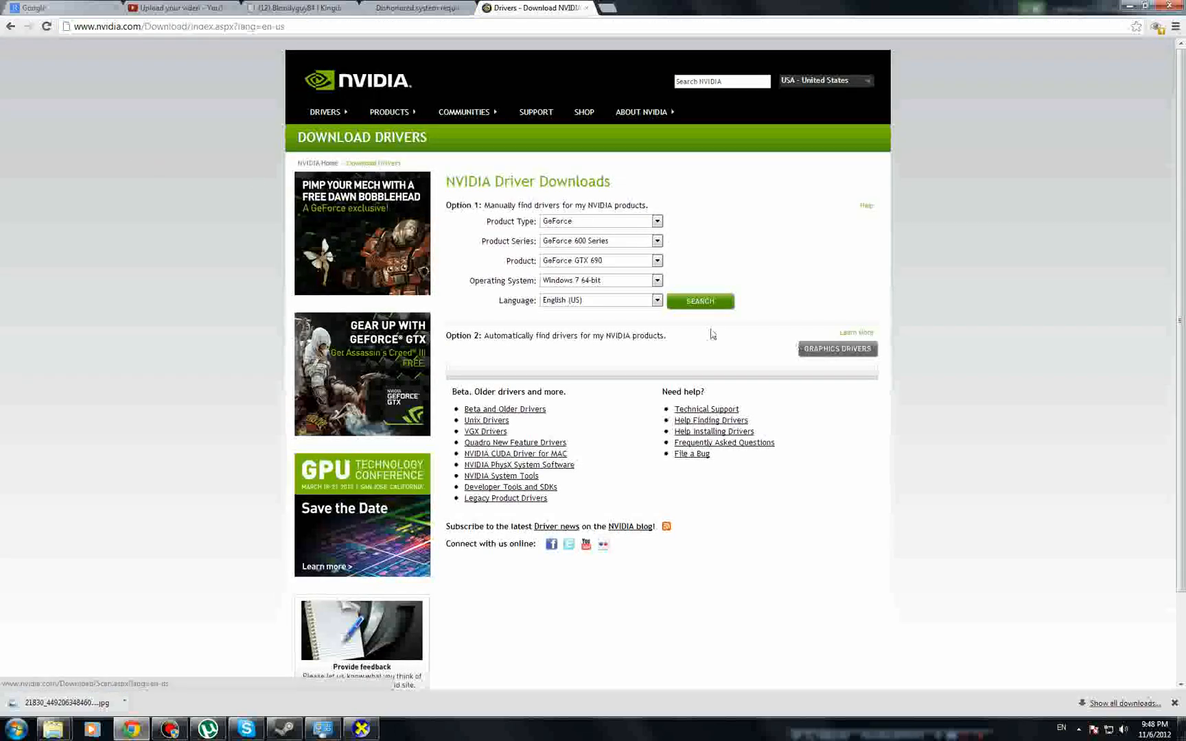
{"action": "left_click", "coordinate": [837, 349]}
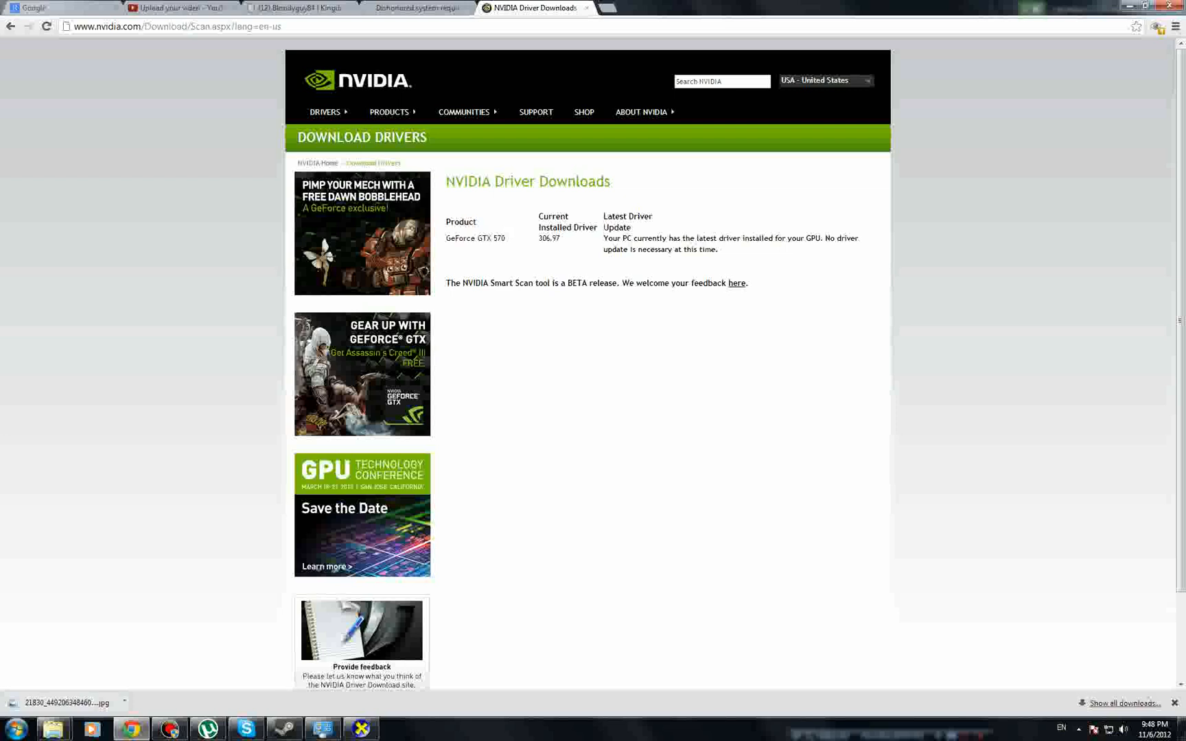
{"action": "mouse_move", "coordinate": [596, 223]}
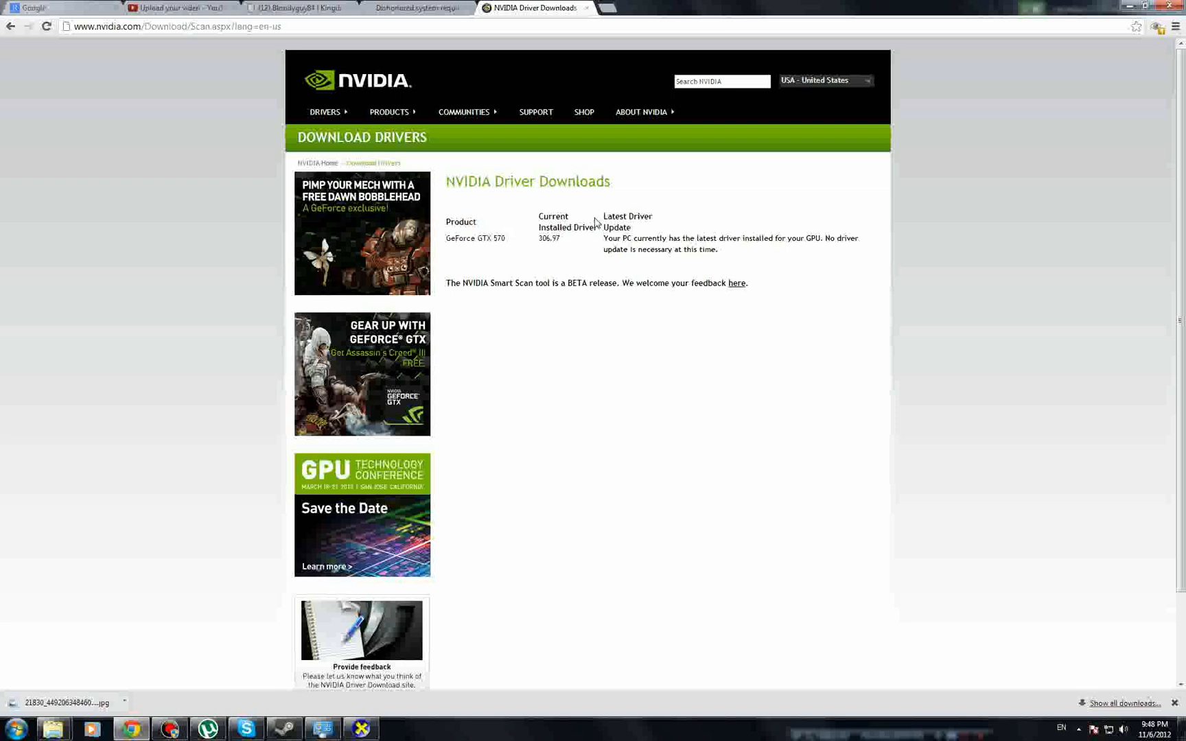
{"action": "left_click", "coordinate": [45, 25]}
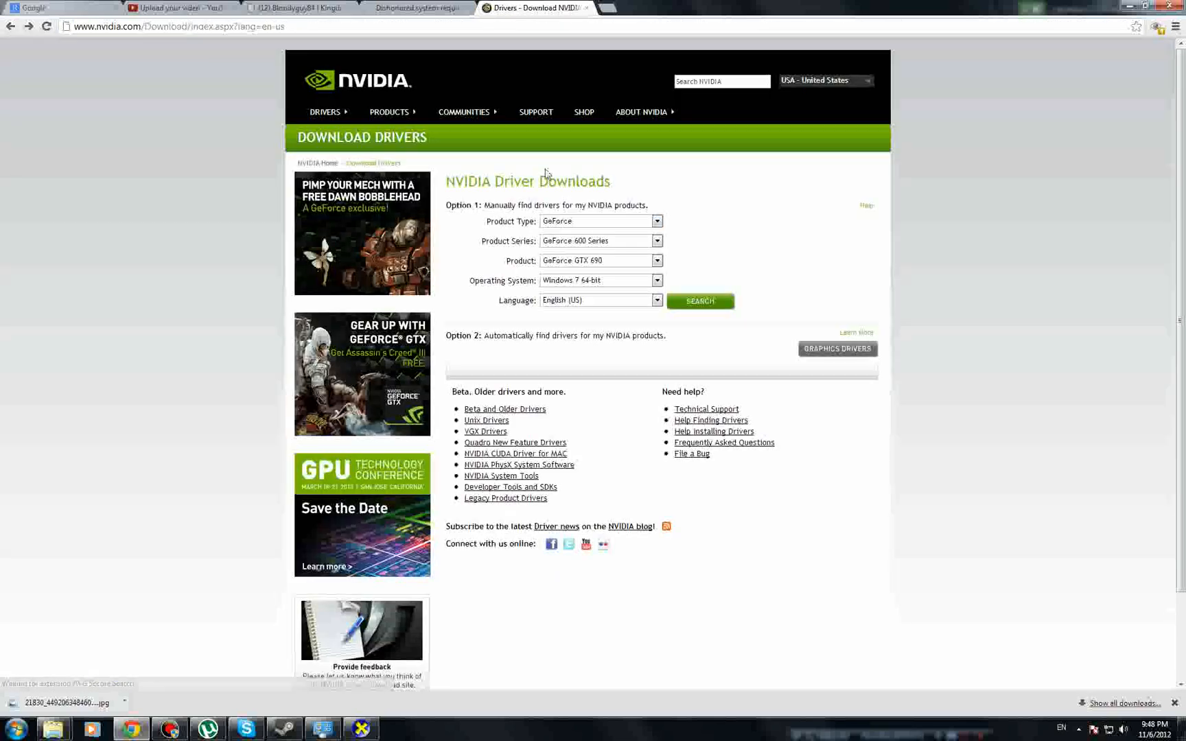
{"action": "mouse_move", "coordinate": [300, 634]}
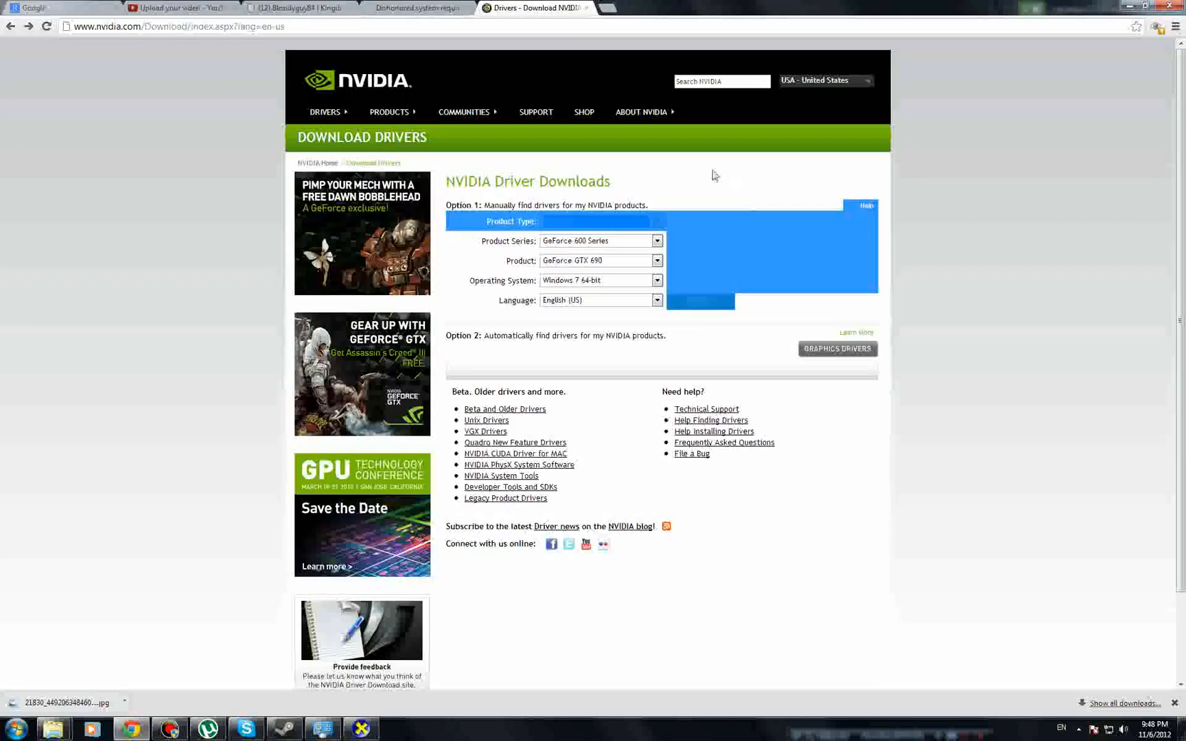
{"action": "left_click", "coordinate": [413, 7]}
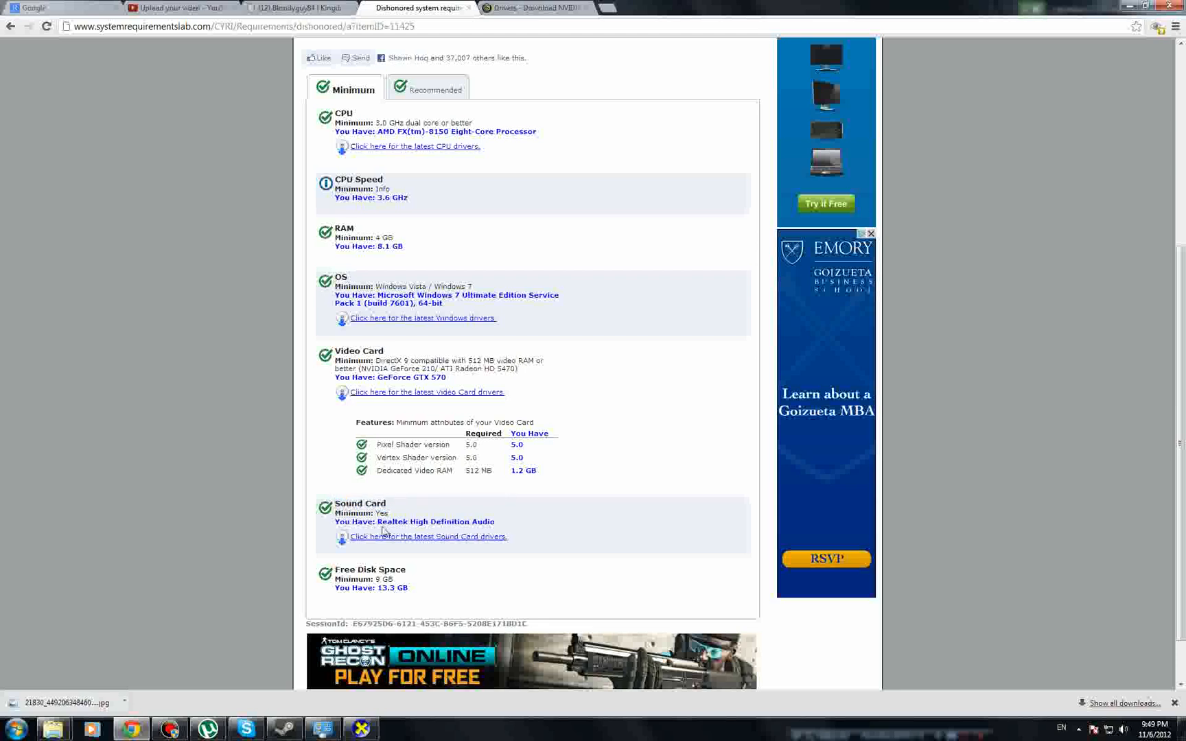
Select the detected sound card name and scroll back to the top of the results.
{"action": "double_click", "coordinate": [435, 522]}
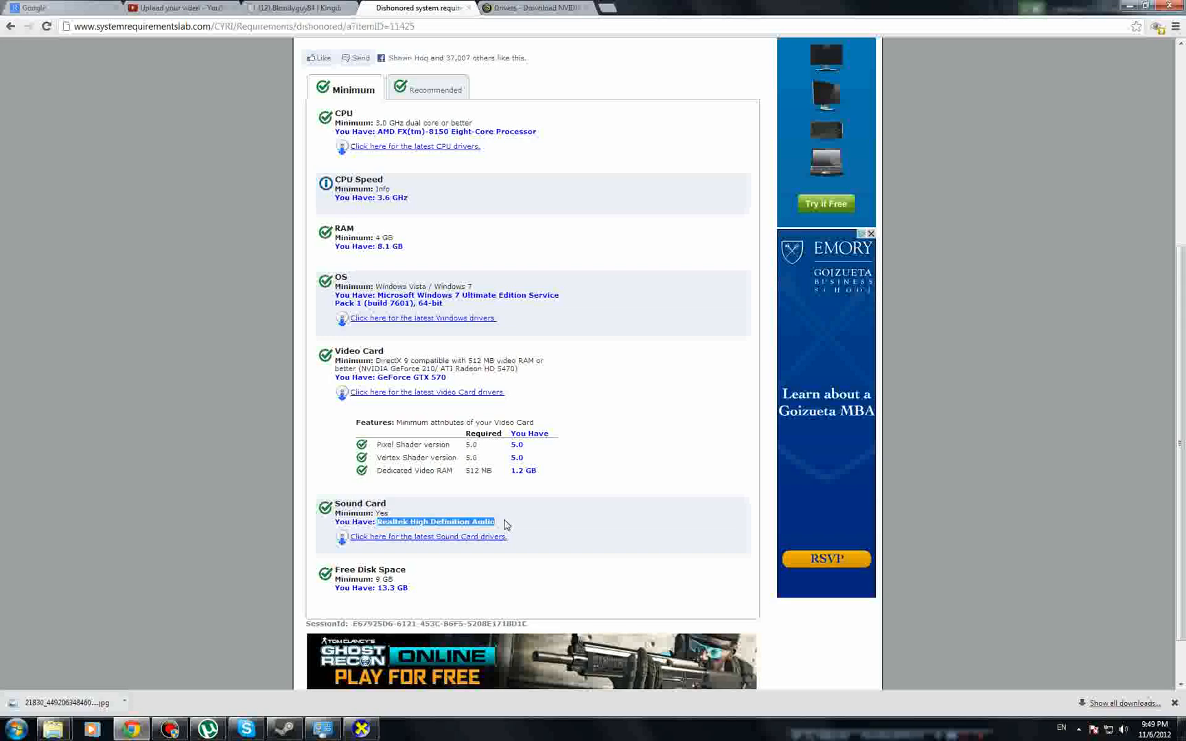
{"action": "scroll", "scroll_direction": "up", "scroll_amount": 3}
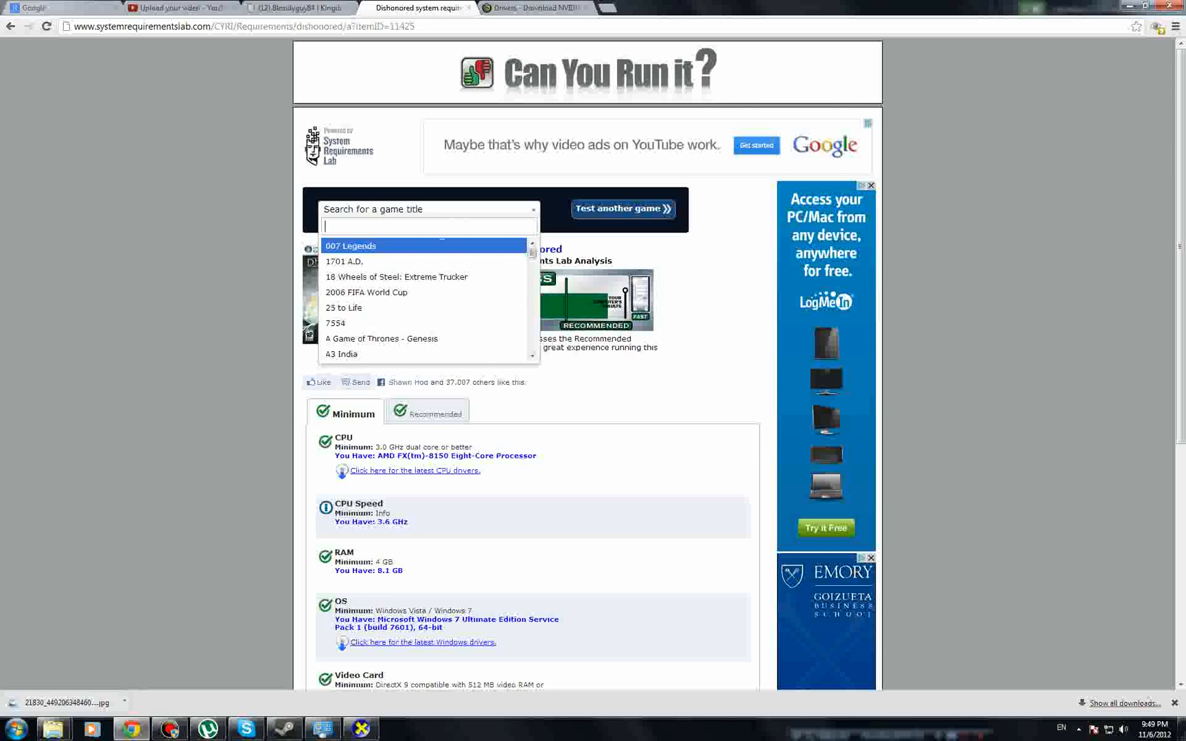
Test Battlefield 1943, confirm it passes recommended requirements, then open System Requirements Lab home.
{"action": "type", "text": "battle"}
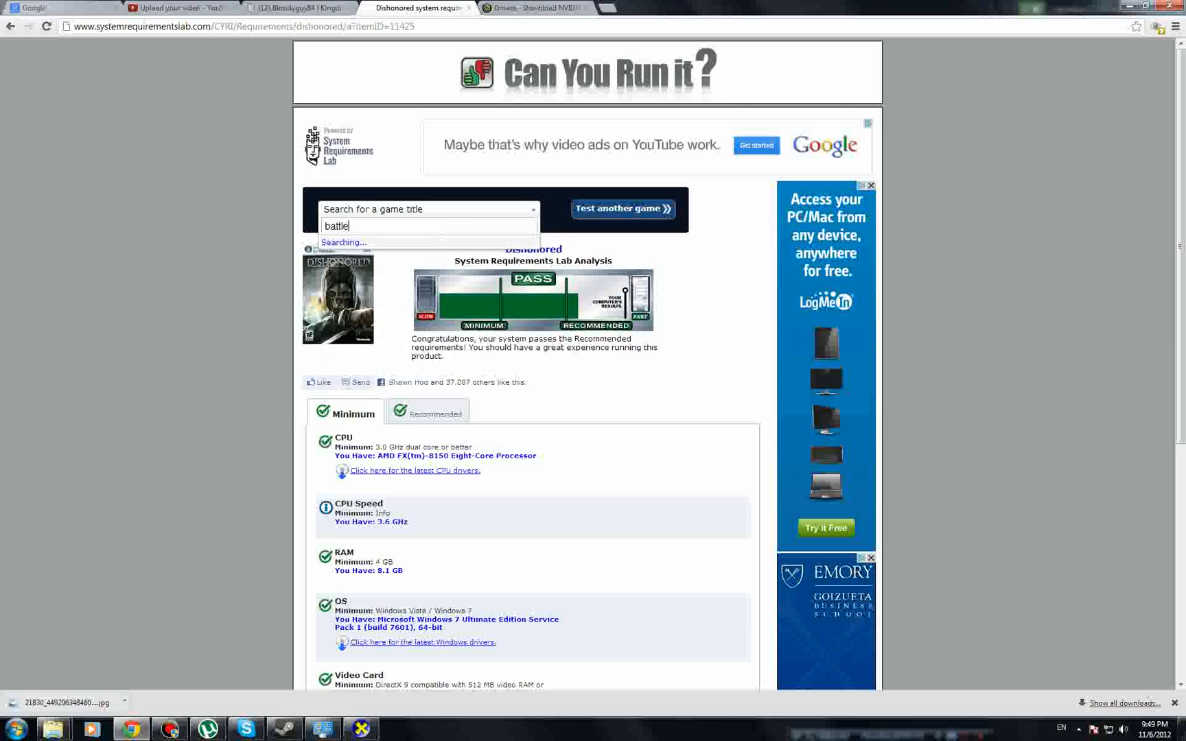
{"action": "left_click", "coordinate": [622, 208]}
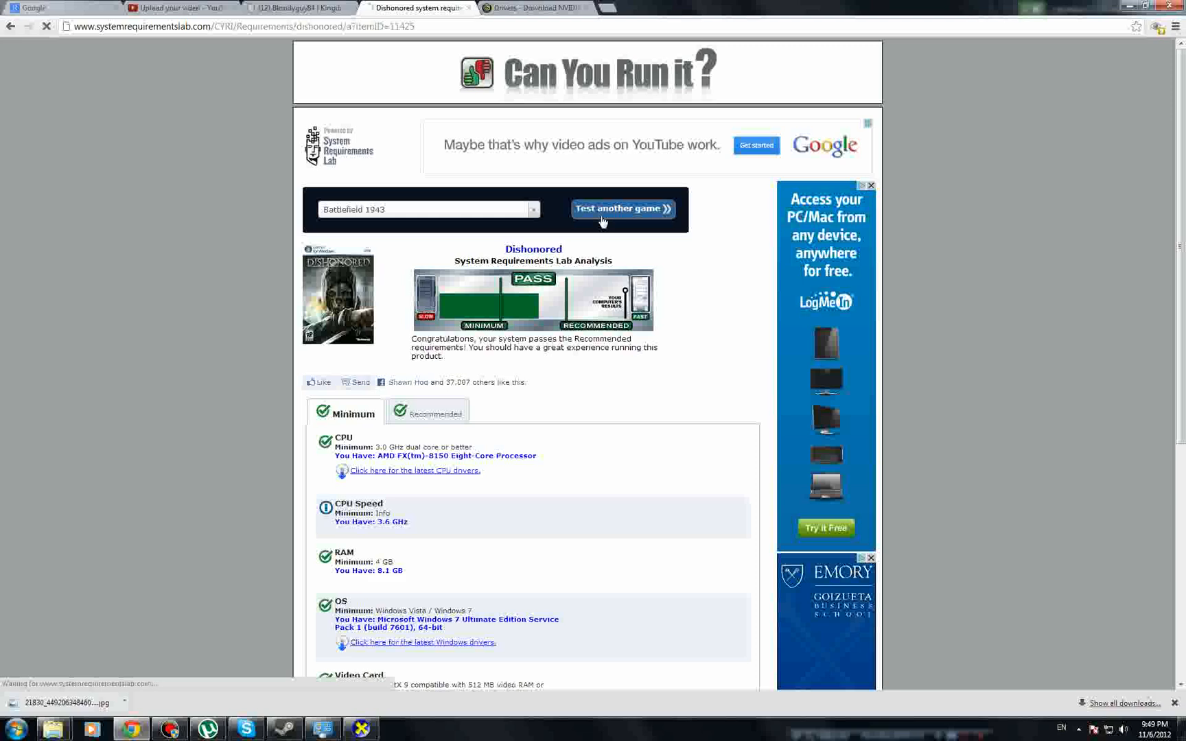
{"action": "left_click", "coordinate": [622, 209]}
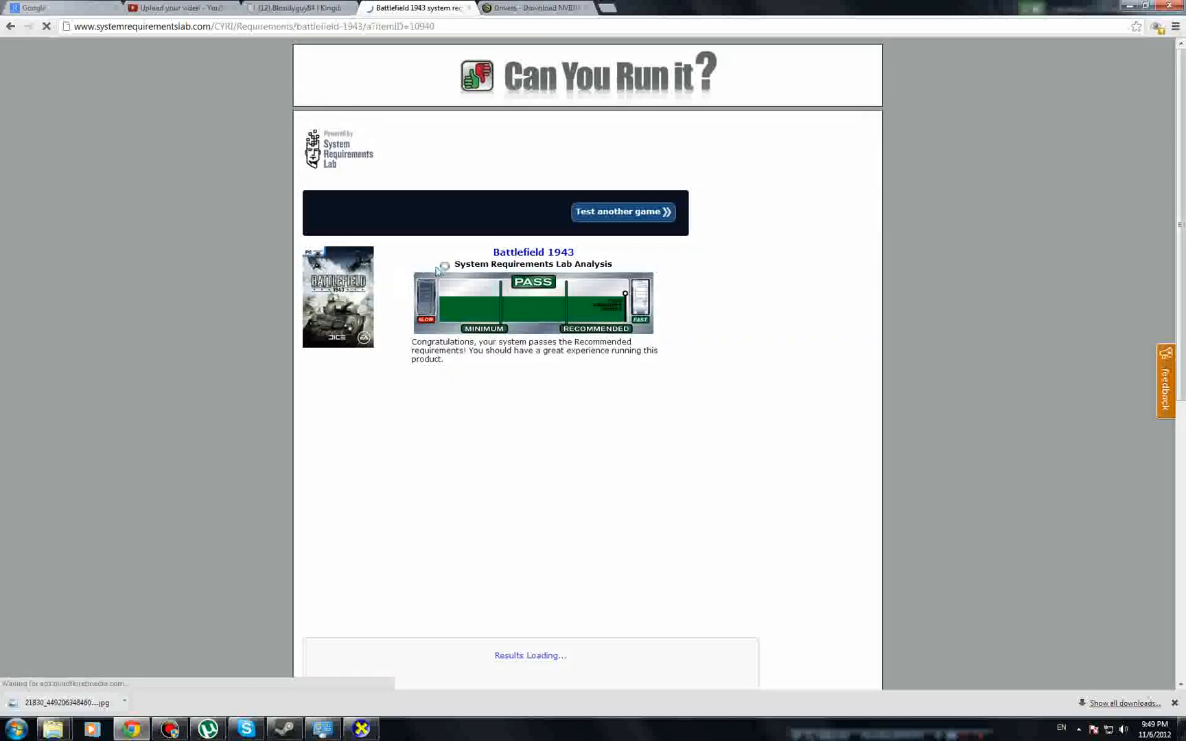
{"action": "scroll", "scroll_direction": "down", "scroll_amount": 3}
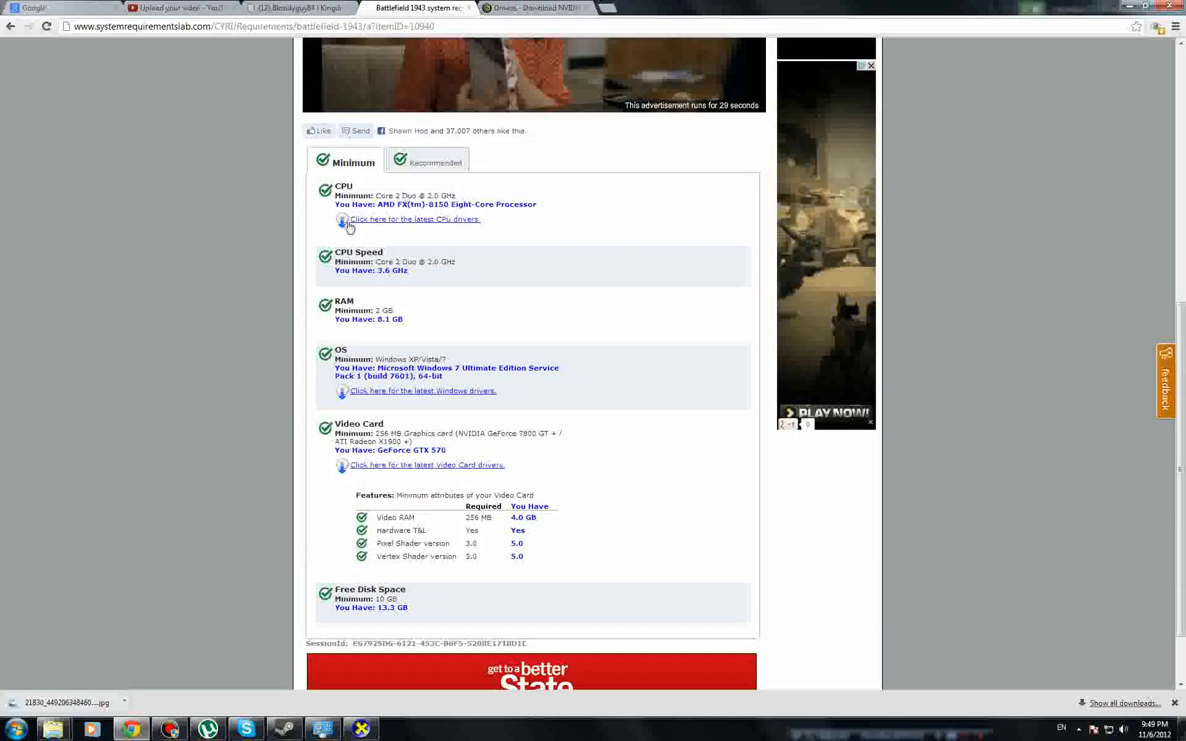
{"action": "left_click", "coordinate": [434, 163]}
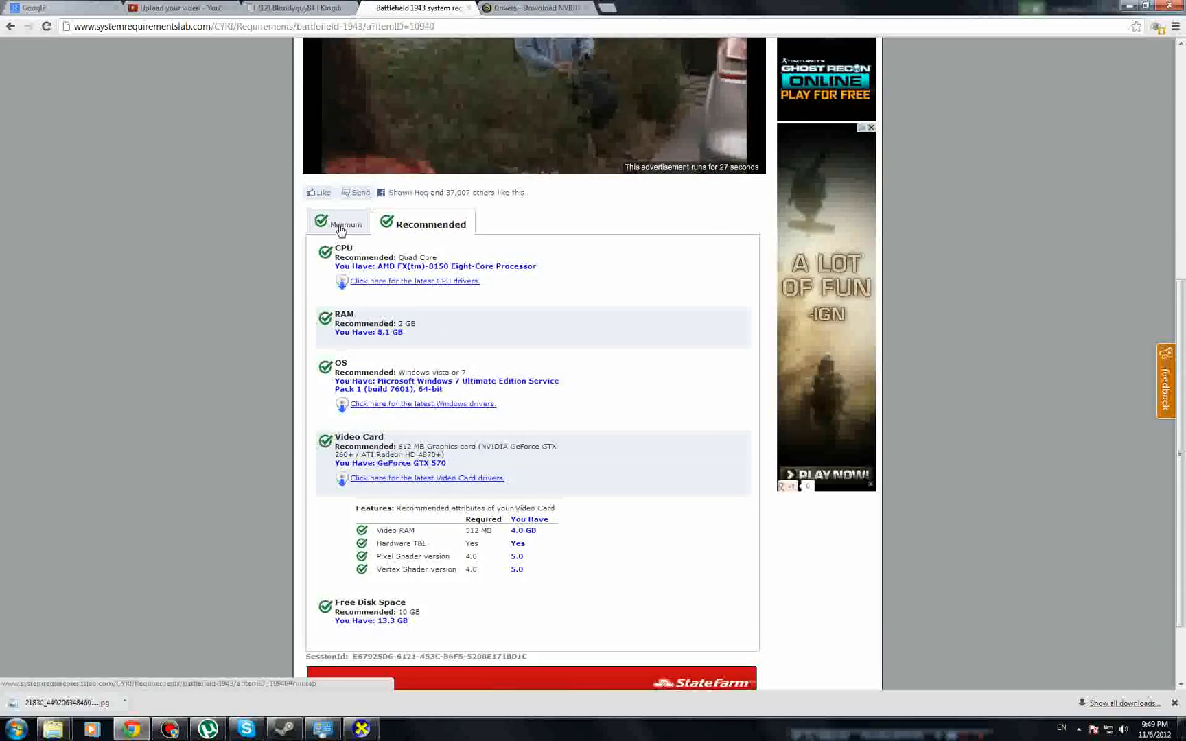
{"action": "scroll", "scroll_direction": "up", "scroll_amount": 3}
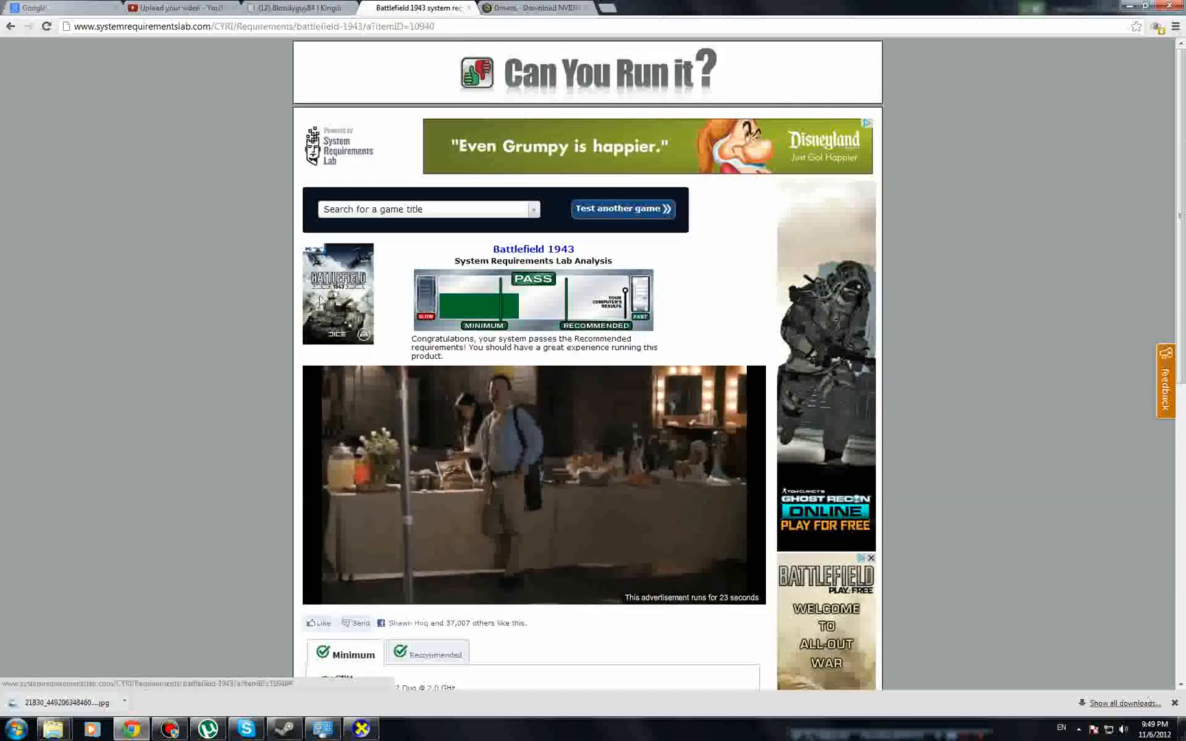
{"action": "left_click", "coordinate": [534, 9]}
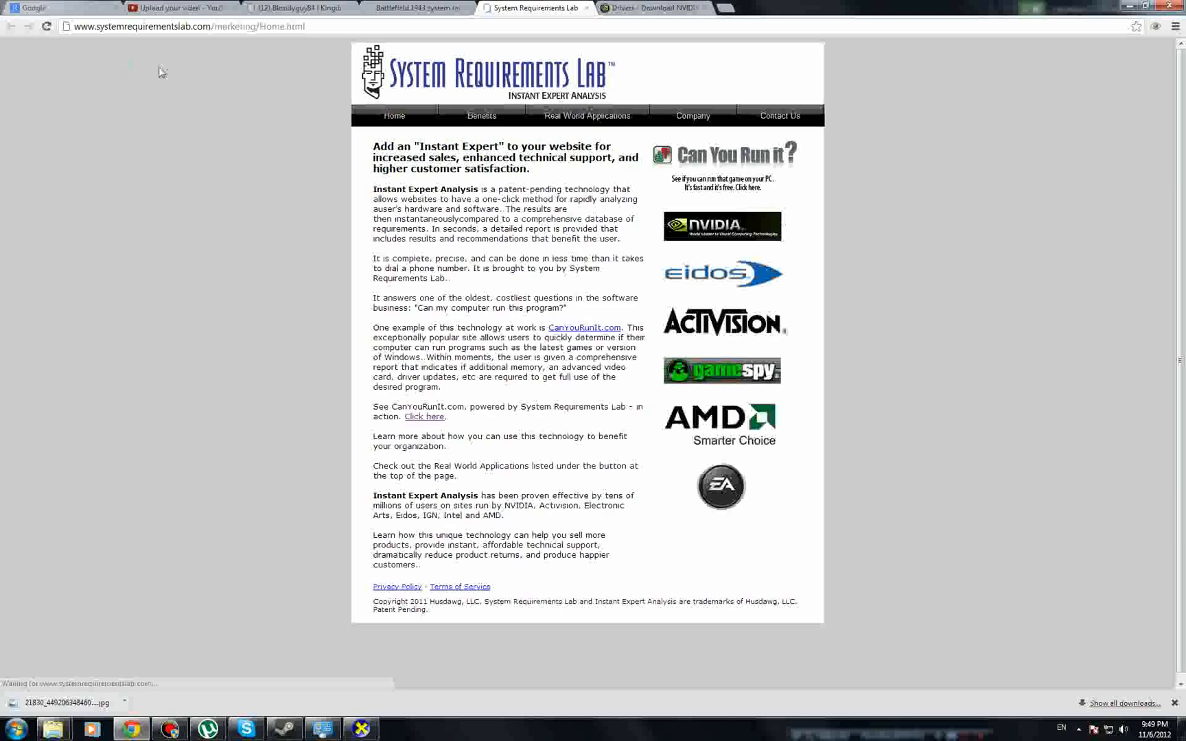
Glance at the Kingdoms at War and System Requirements Lab tabs, returning to Battlefield 1943.
{"action": "left_click", "coordinate": [295, 8]}
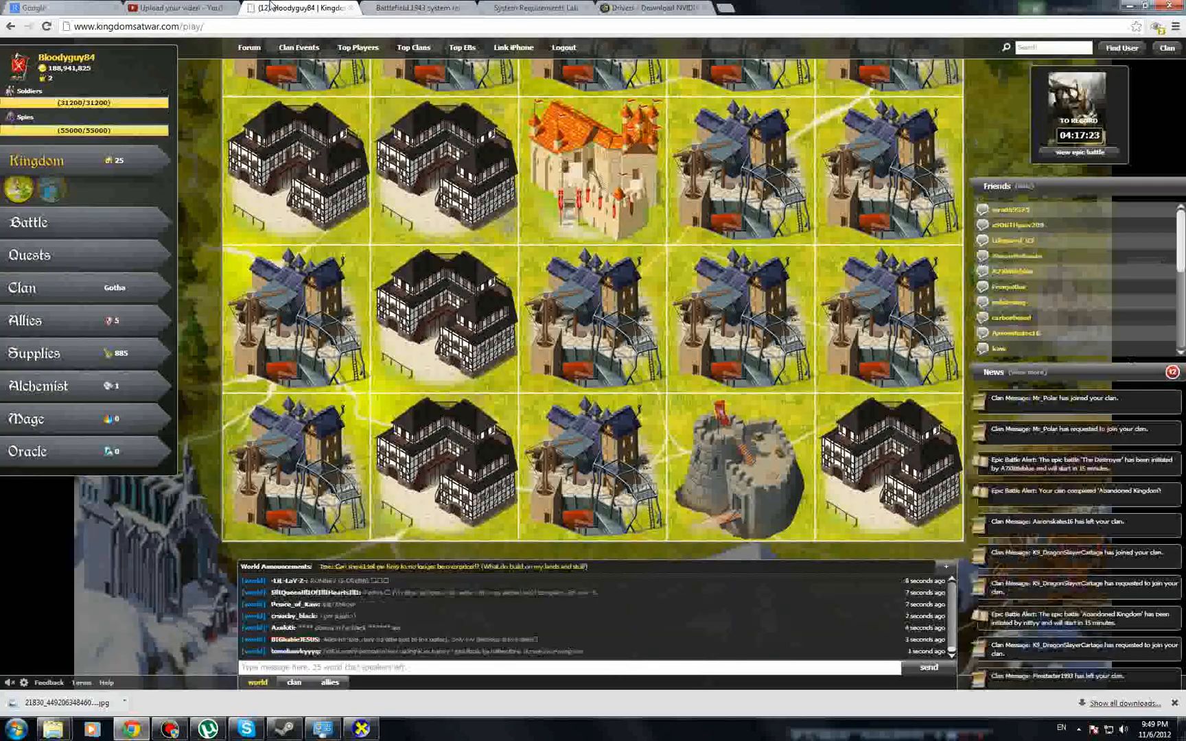
{"action": "left_click", "coordinate": [415, 8]}
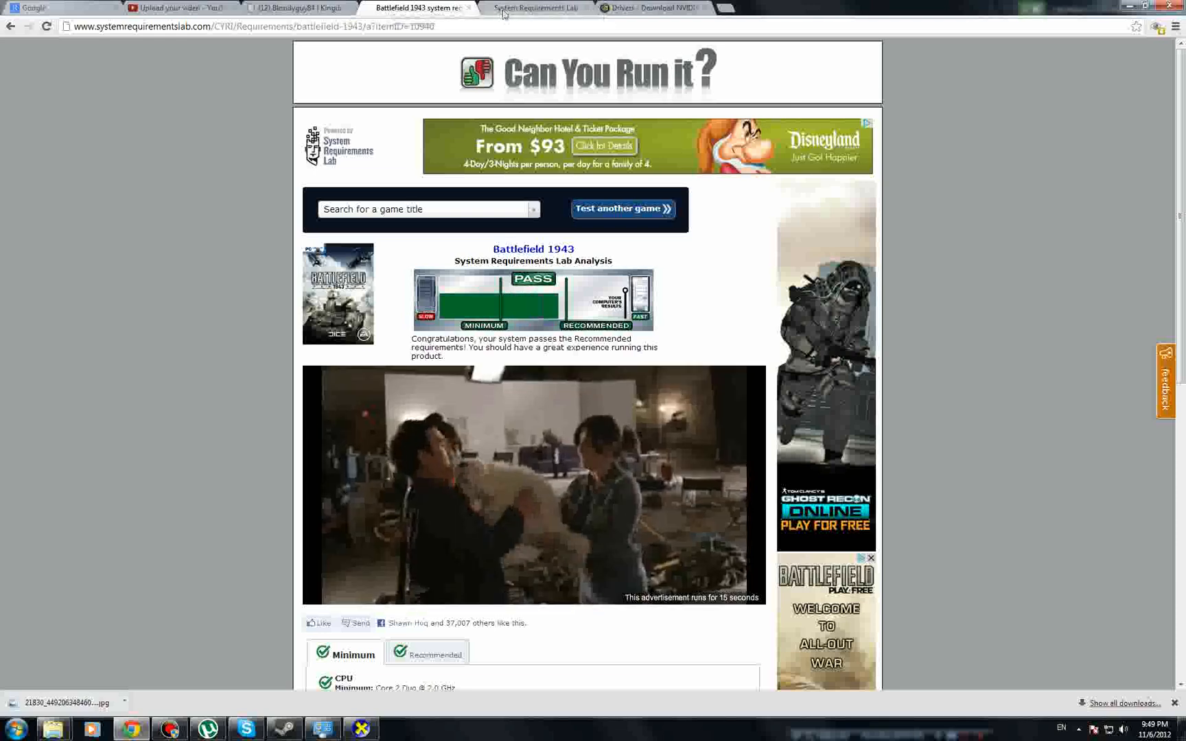
{"action": "mouse_move", "coordinate": [424, 8]}
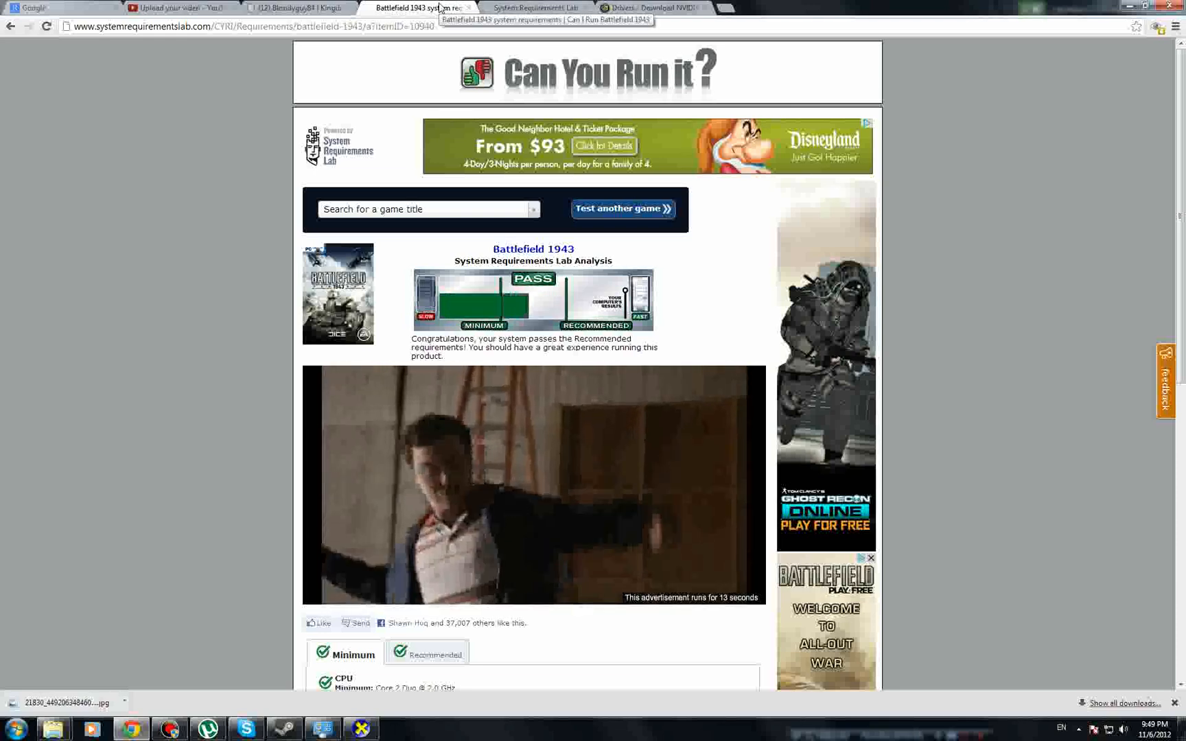
{"action": "left_click", "coordinate": [537, 8]}
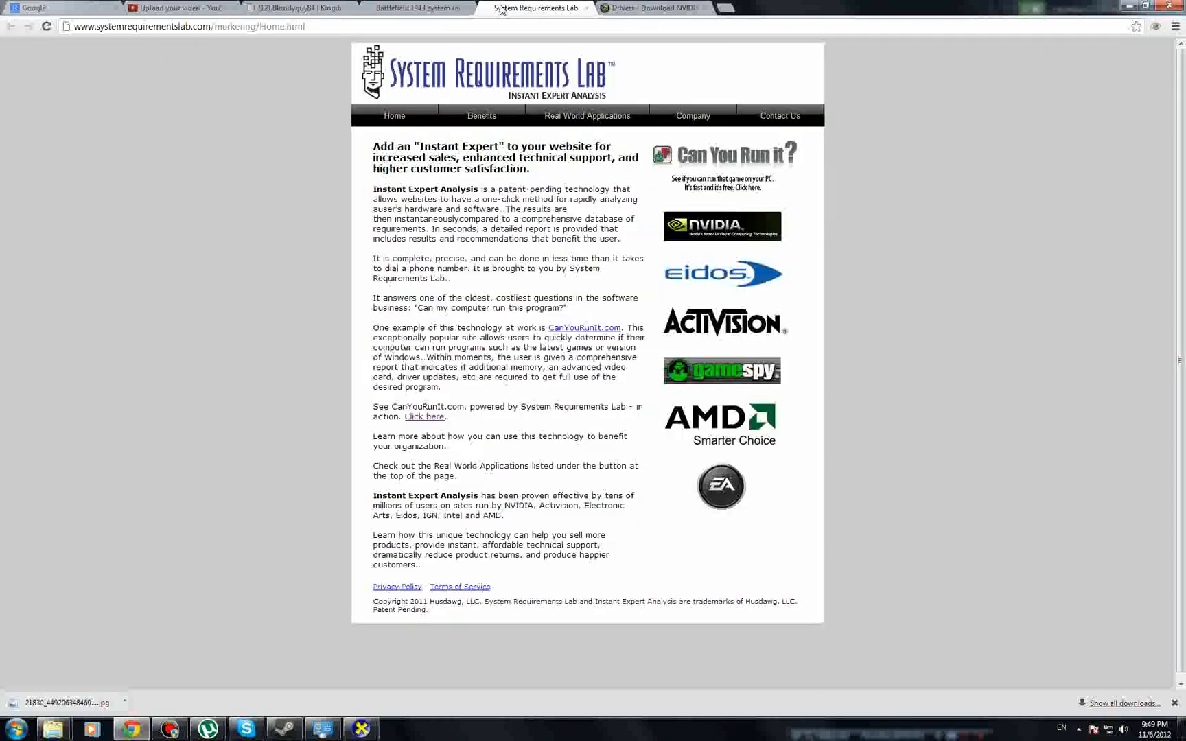
{"action": "left_click", "coordinate": [413, 8]}
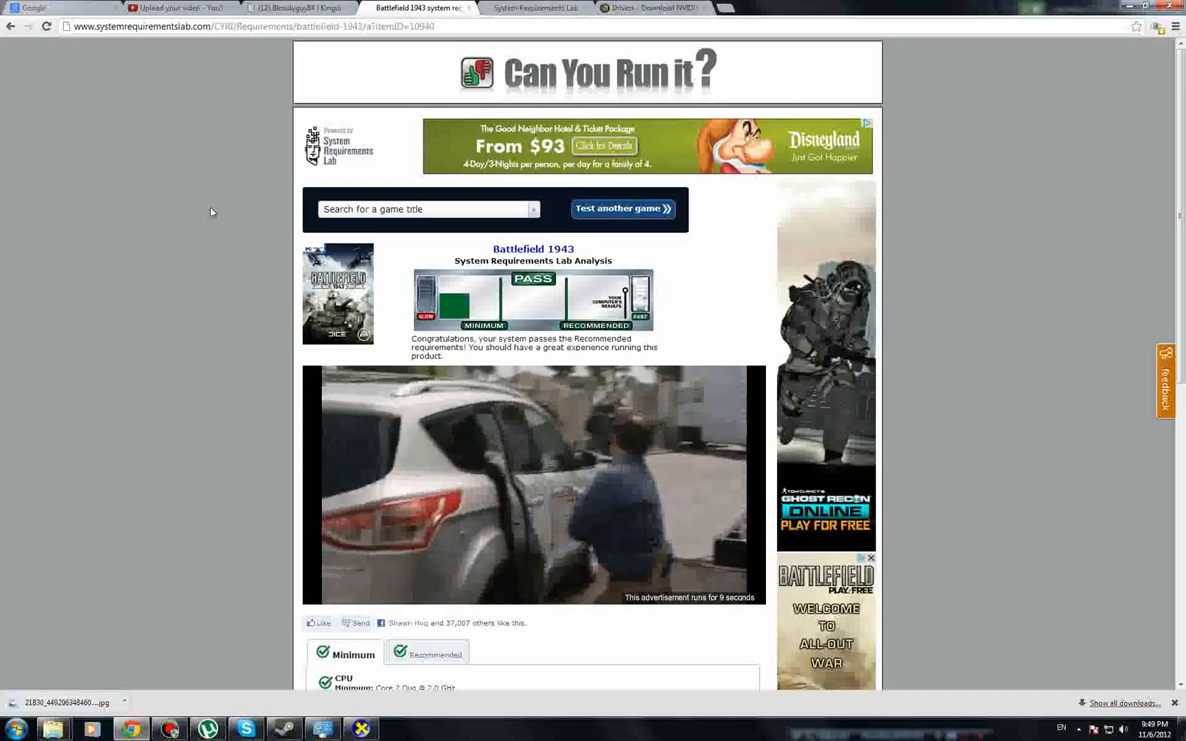